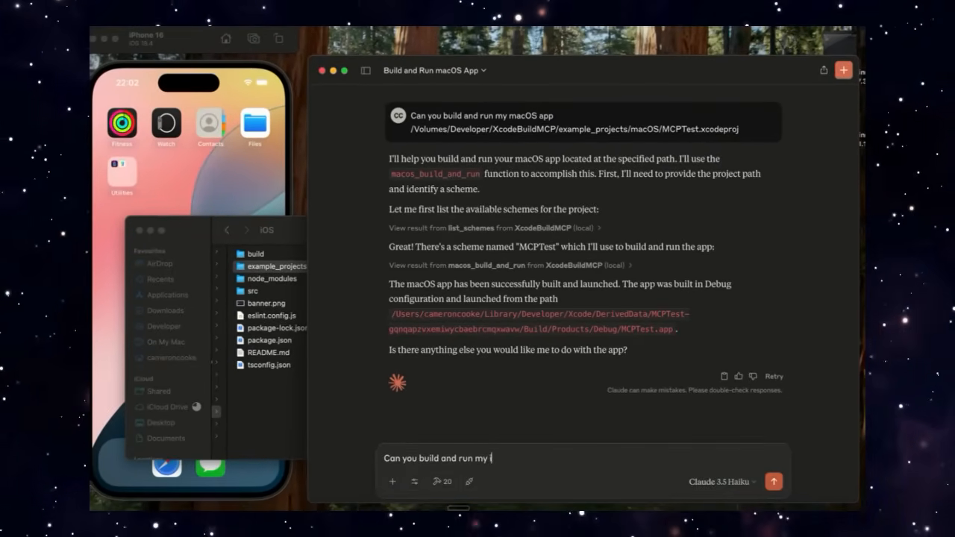
- Ask Claude to build and run the iOS MCPTest project on the iPhone 16 simulator
{"action": "type", "text": "Can you build and run my iOS app /Volumes/Developer/XcodeBuildMCP/example_projects/iOS/MCPTest.xcodeproj on the iPhone 16"}
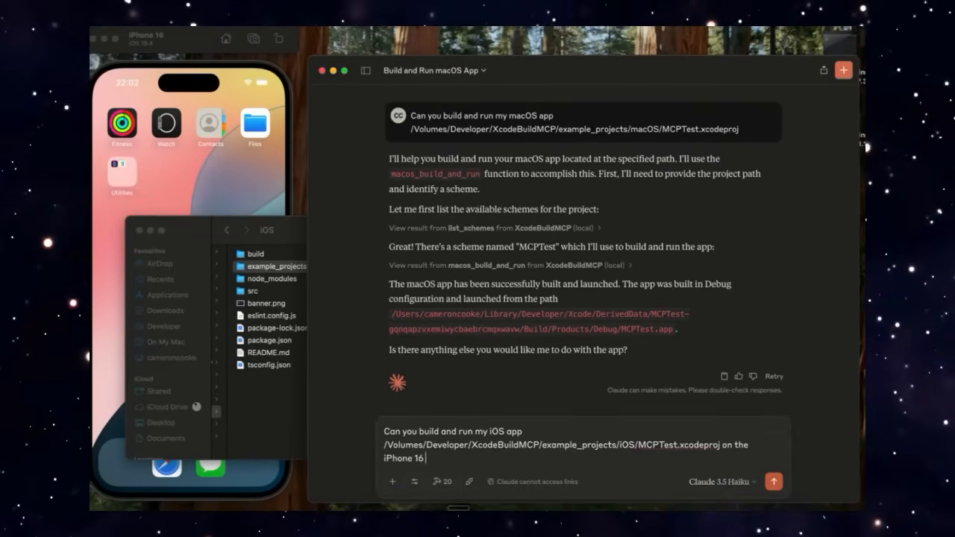
{"action": "type", "text": "simulatoe"}
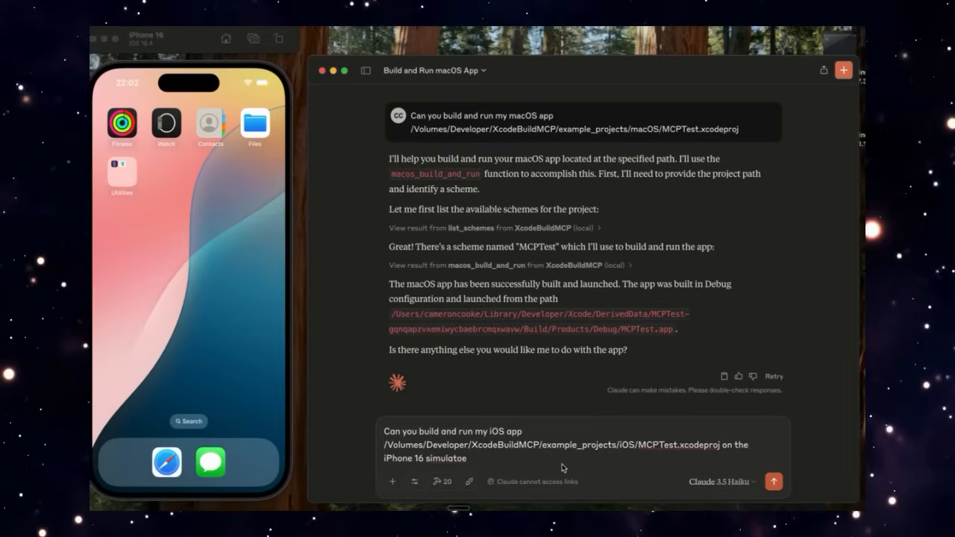
{"action": "left_click", "coordinate": [773, 481]}
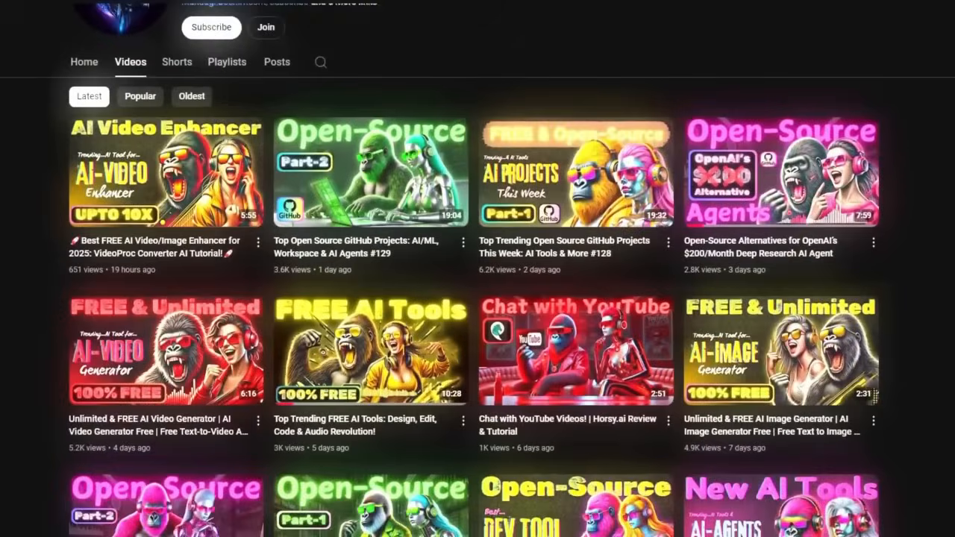
- Subscribe to the ManuAGI - AutoGPT Tutorials channel from its Videos page
{"action": "scroll", "scroll_direction": "down", "scroll_amount": 3}
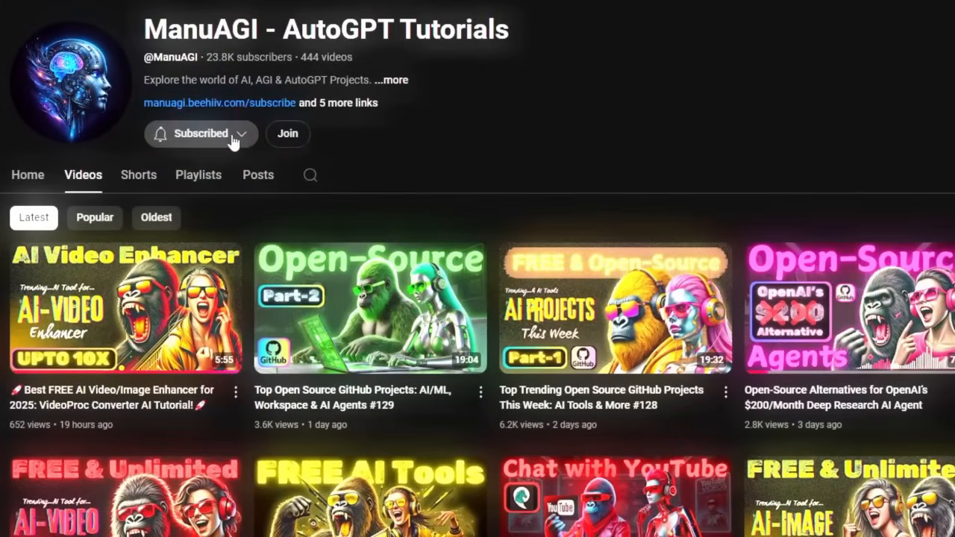
{"action": "left_click", "coordinate": [201, 134]}
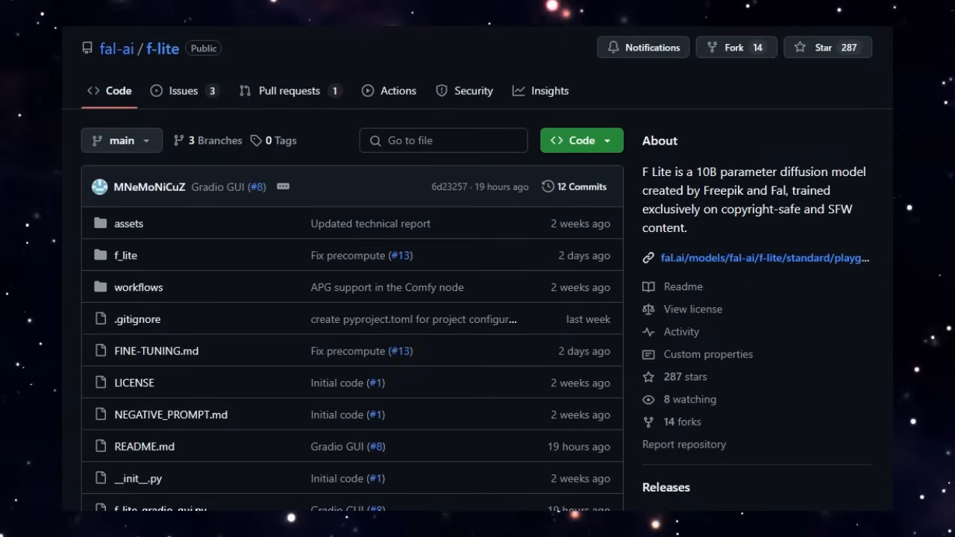
- Scroll through the opening of the fal-ai/f-lite README and its model description
{"action": "scroll", "scroll_direction": "down", "scroll_amount": 3}
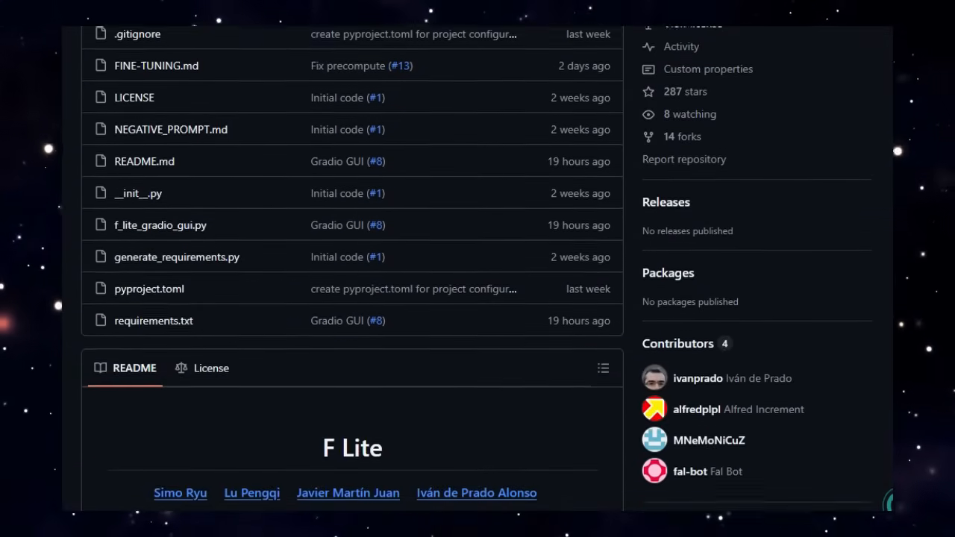
{"action": "scroll", "scroll_direction": "down", "scroll_amount": 3}
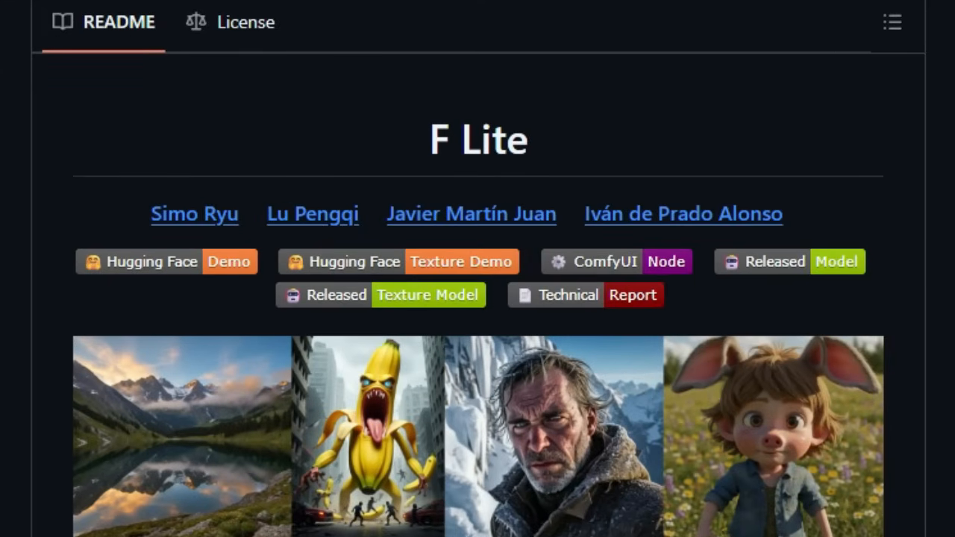
{"action": "scroll", "scroll_direction": "down", "scroll_amount": 3}
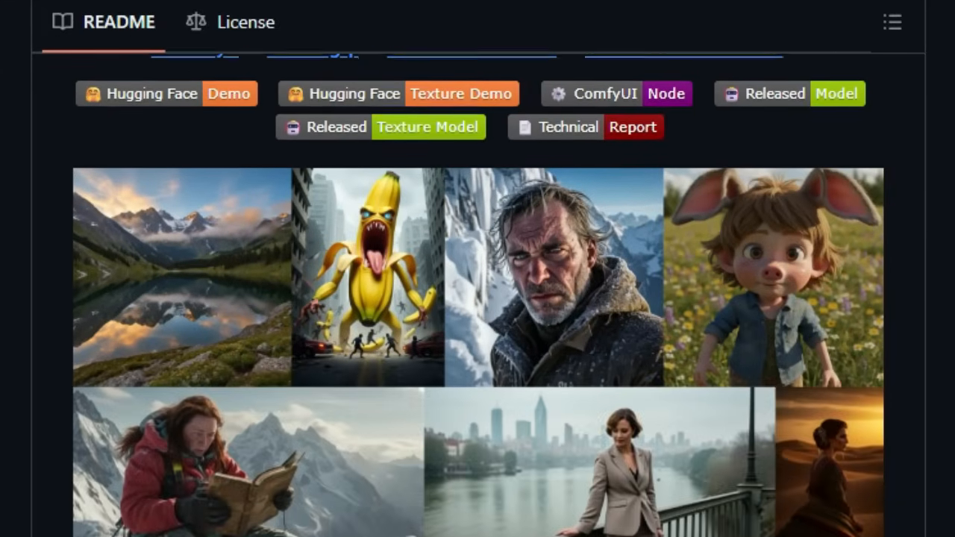
{"action": "scroll", "scroll_direction": "down", "scroll_amount": 3}
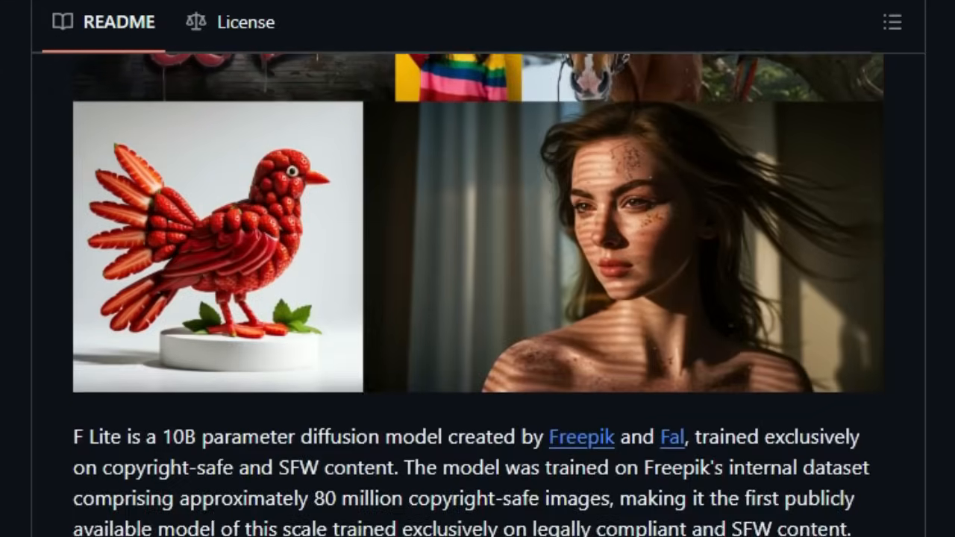
{"action": "scroll", "scroll_direction": "down", "scroll_amount": 3}
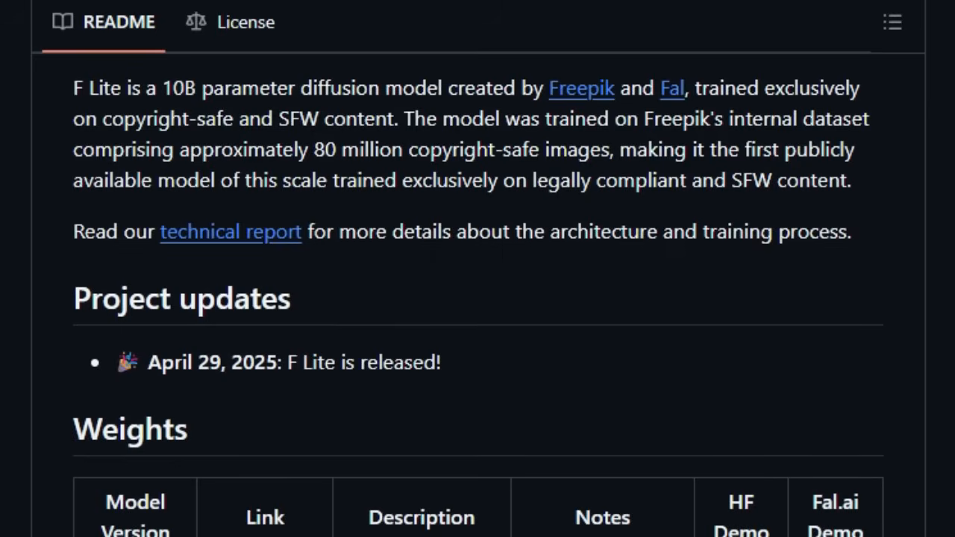
{"action": "scroll", "scroll_direction": "down", "scroll_amount": 3}
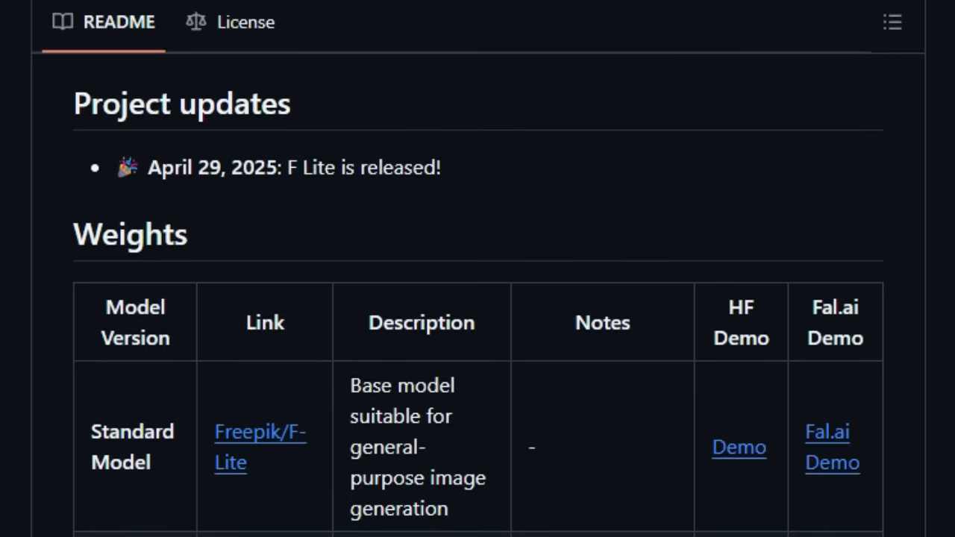
- Continue down to the ComfyUI workflows and the extensions required for SuperPrompt
{"action": "scroll", "scroll_direction": "down", "scroll_amount": 3}
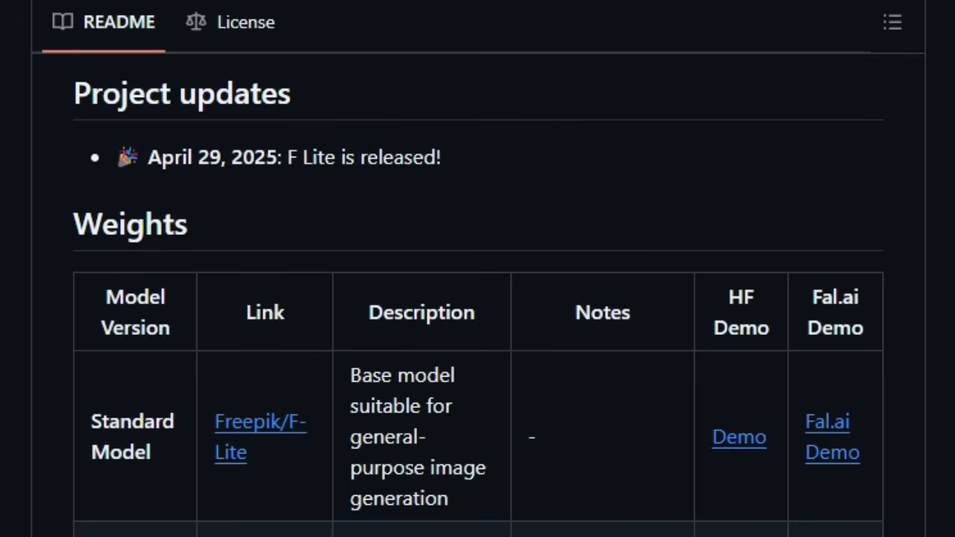
{"action": "scroll", "scroll_direction": "down", "scroll_amount": 3}
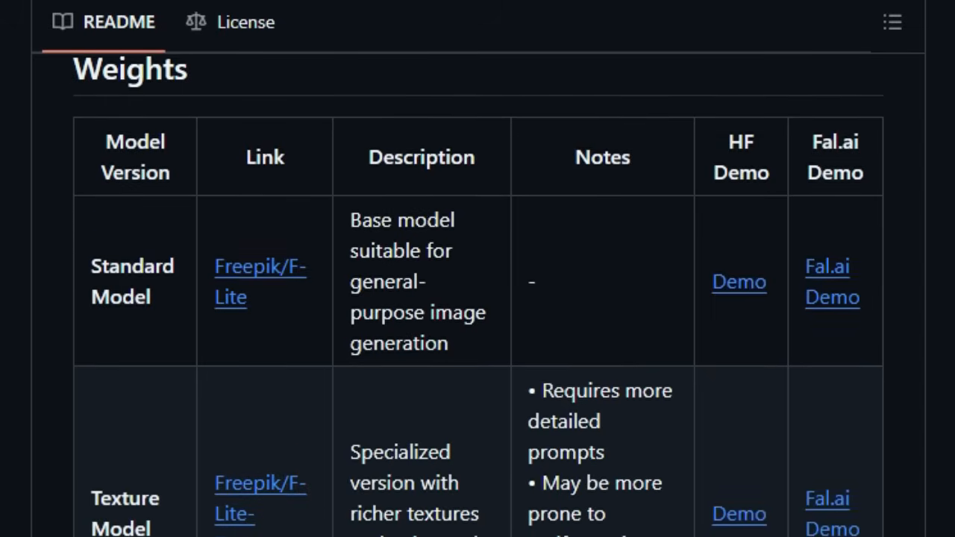
{"action": "scroll", "scroll_direction": "down", "scroll_amount": 3}
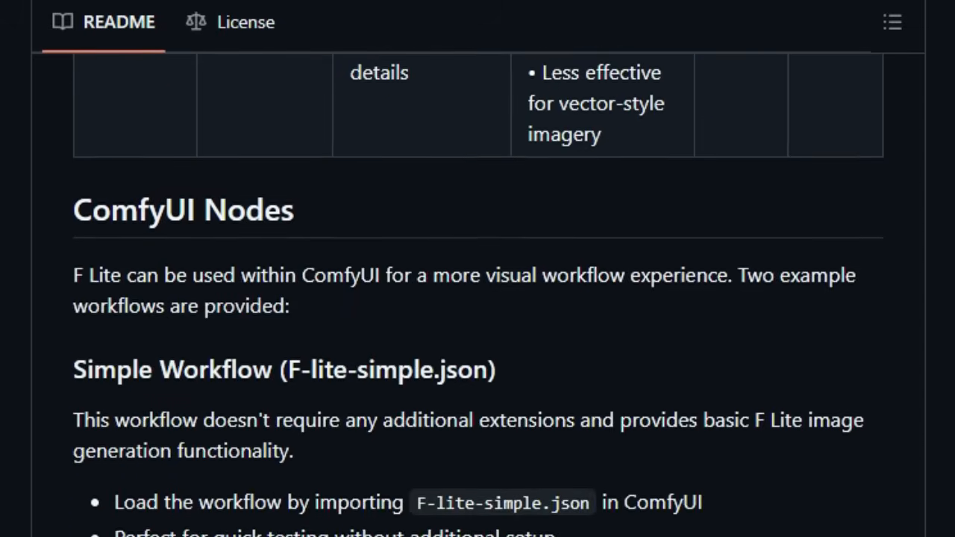
{"action": "scroll", "scroll_direction": "down", "scroll_amount": 3}
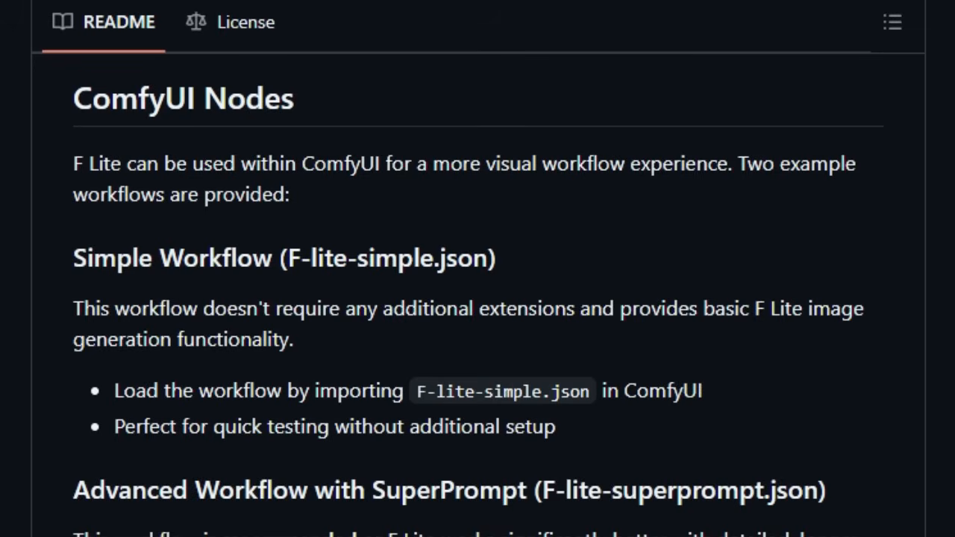
{"action": "scroll", "scroll_direction": "down", "scroll_amount": 3}
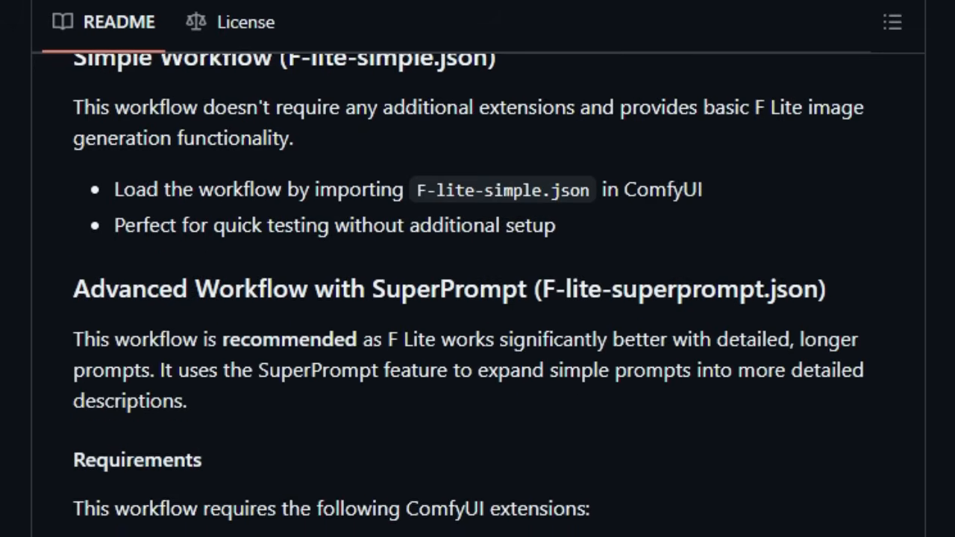
{"action": "scroll", "scroll_direction": "down", "scroll_amount": 3}
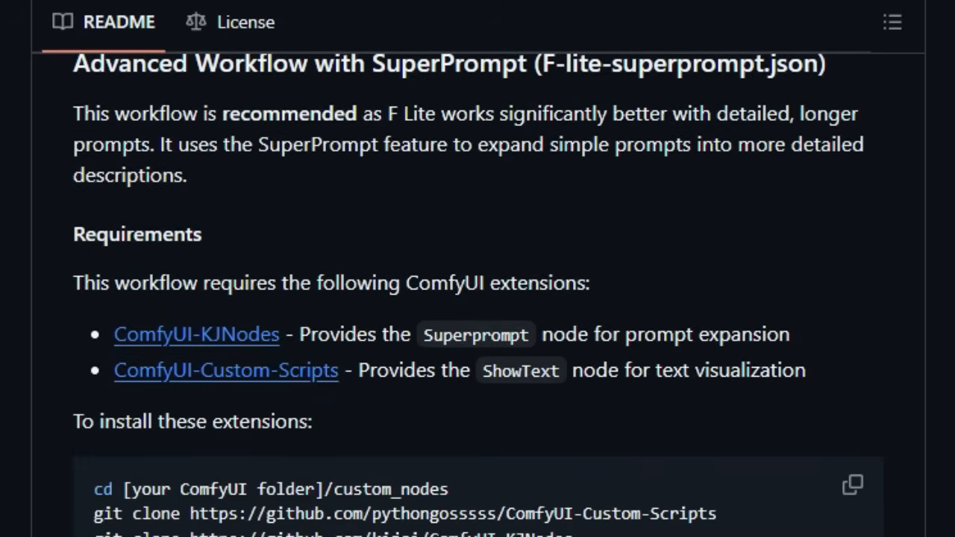
{"action": "scroll", "scroll_direction": "down", "scroll_amount": 3}
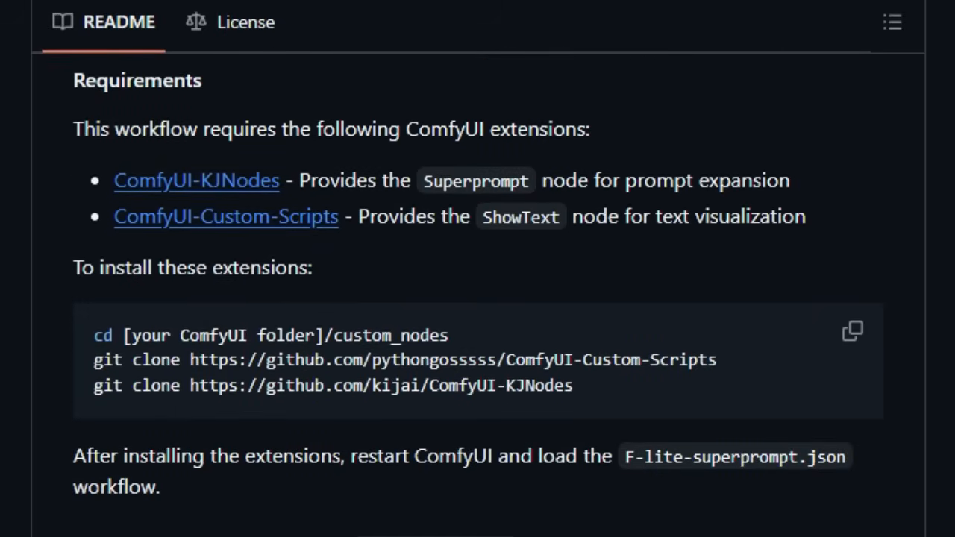
{"action": "scroll", "scroll_direction": "down", "scroll_amount": 3}
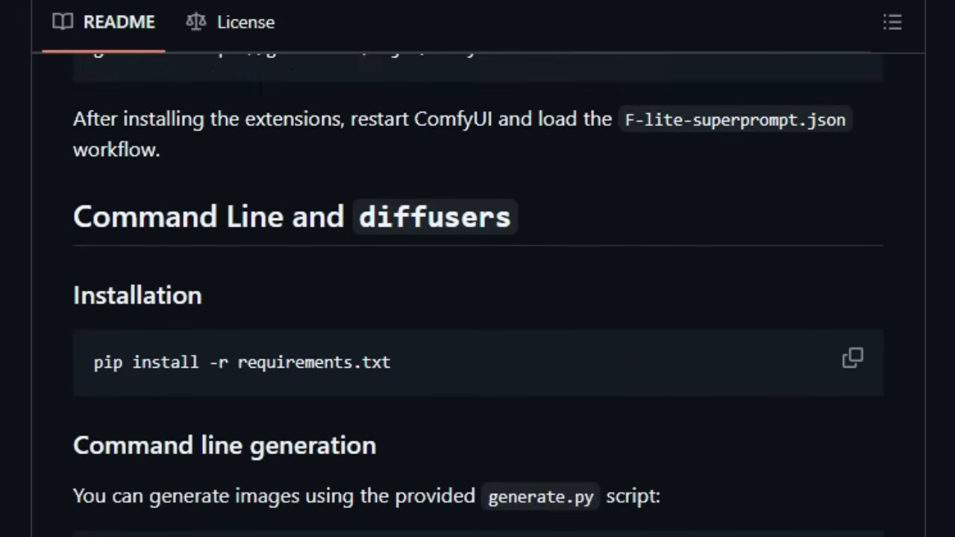
{"action": "scroll", "scroll_direction": "down", "scroll_amount": 3}
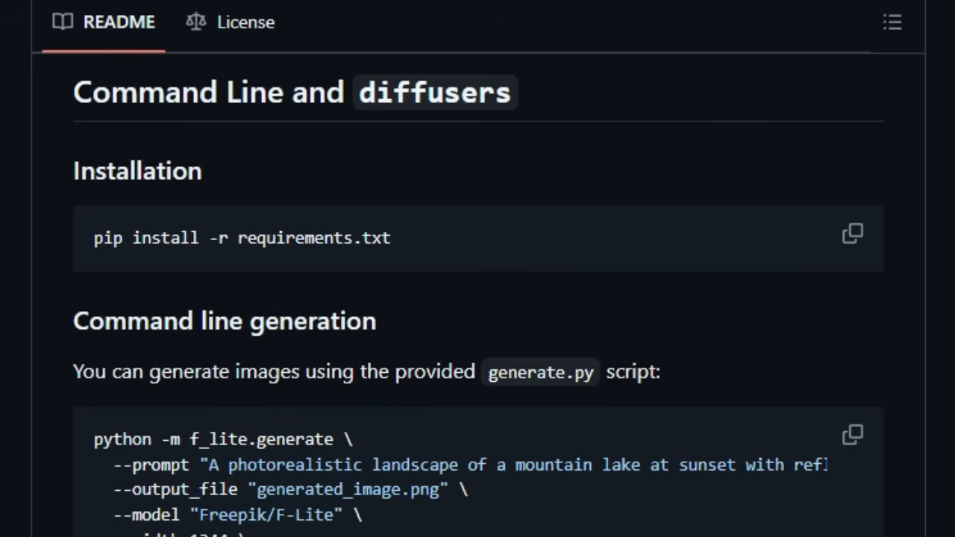
{"action": "scroll", "scroll_direction": "down", "scroll_amount": 3}
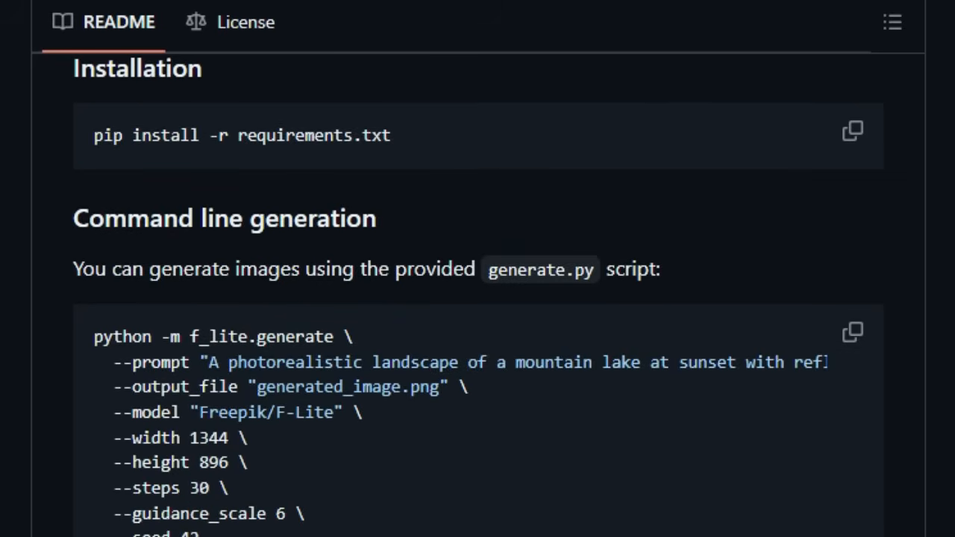
{"action": "scroll", "scroll_direction": "down", "scroll_amount": 3}
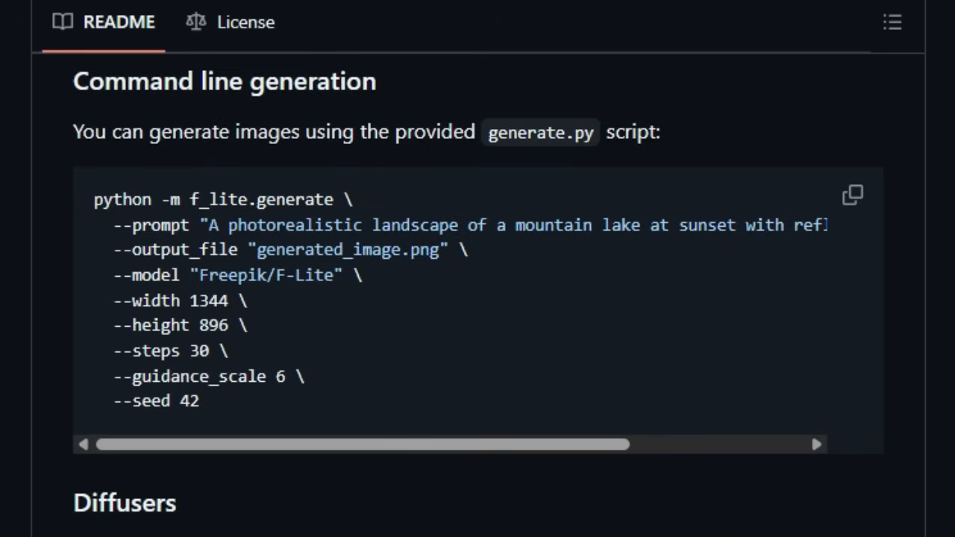
{"action": "scroll", "scroll_direction": "down", "scroll_amount": 3}
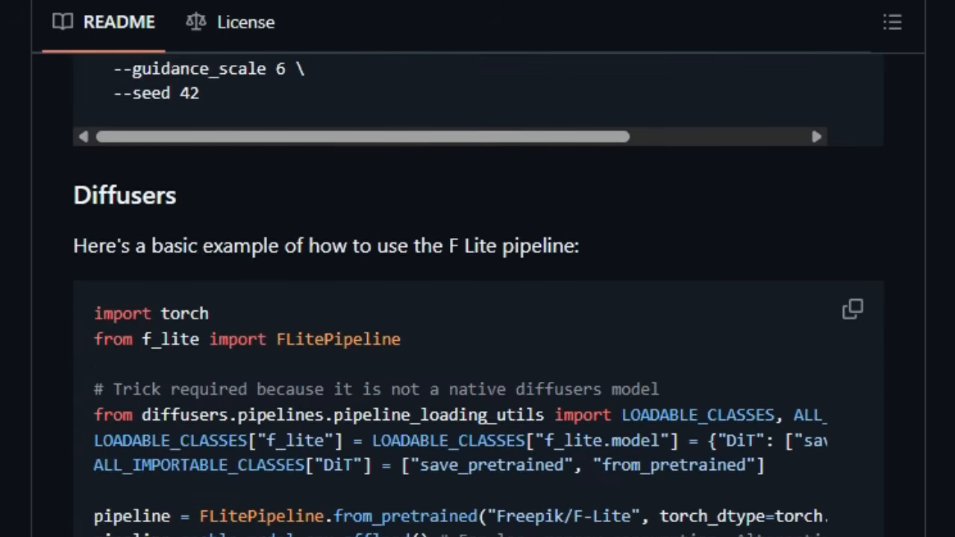
{"action": "scroll", "scroll_direction": "down", "scroll_amount": 3}
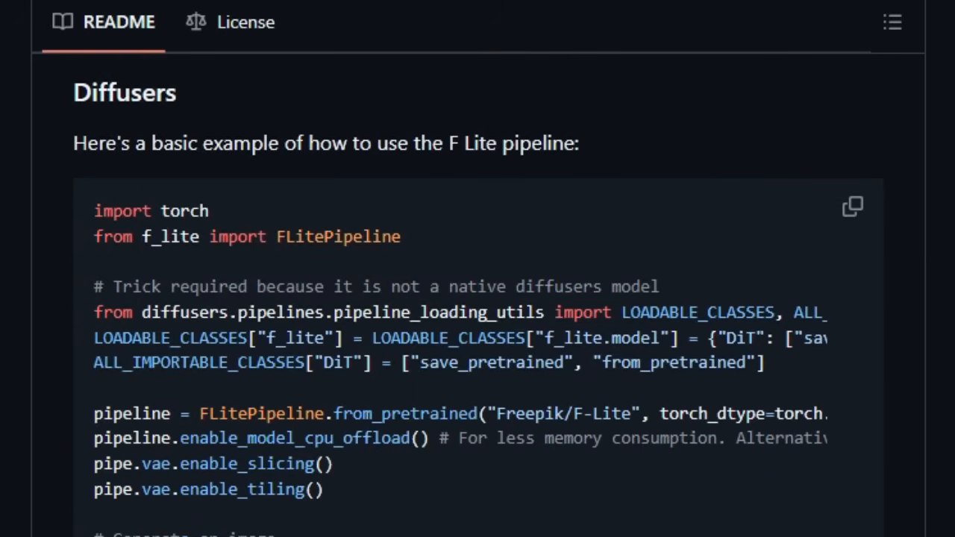
{"action": "scroll", "scroll_direction": "down", "scroll_amount": 3}
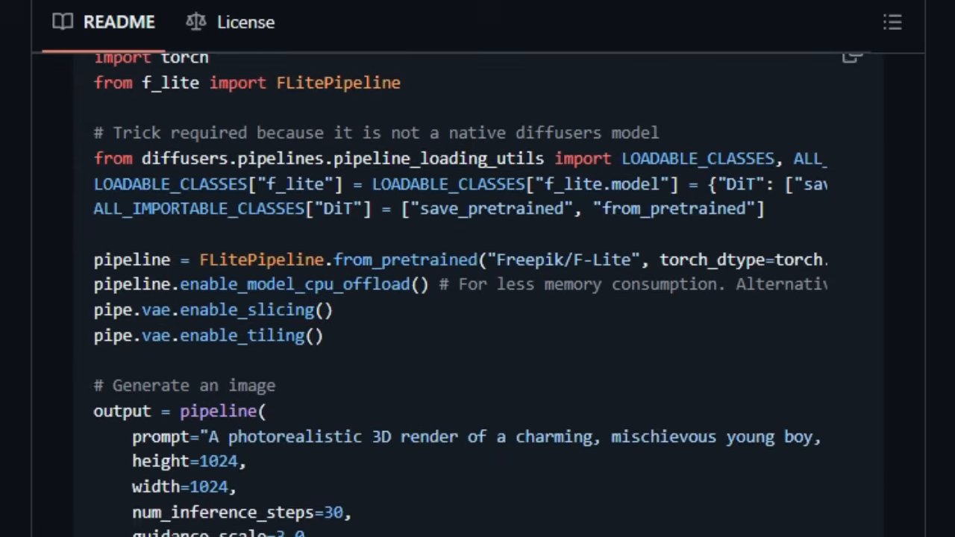
{"action": "scroll", "scroll_direction": "down", "scroll_amount": 3}
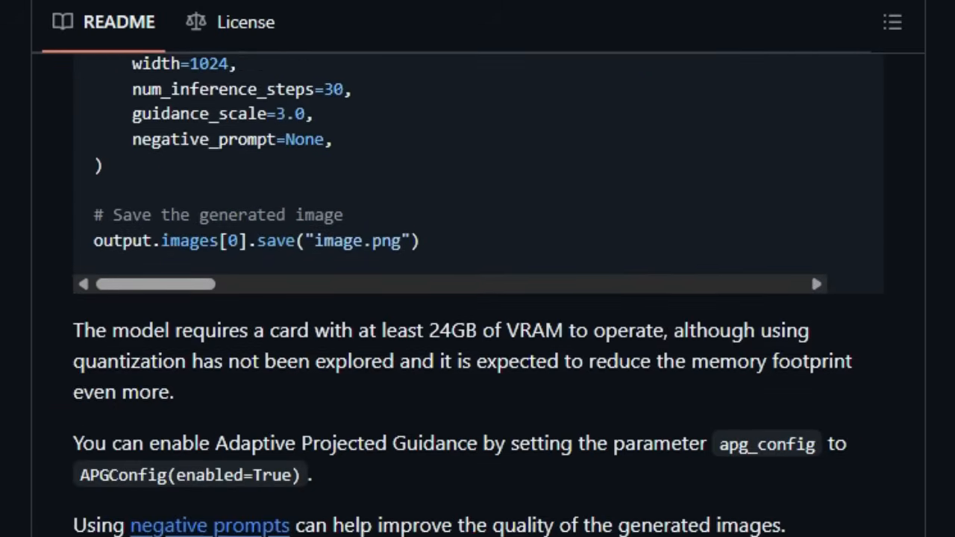
{"action": "scroll", "scroll_direction": "down", "scroll_amount": 3}
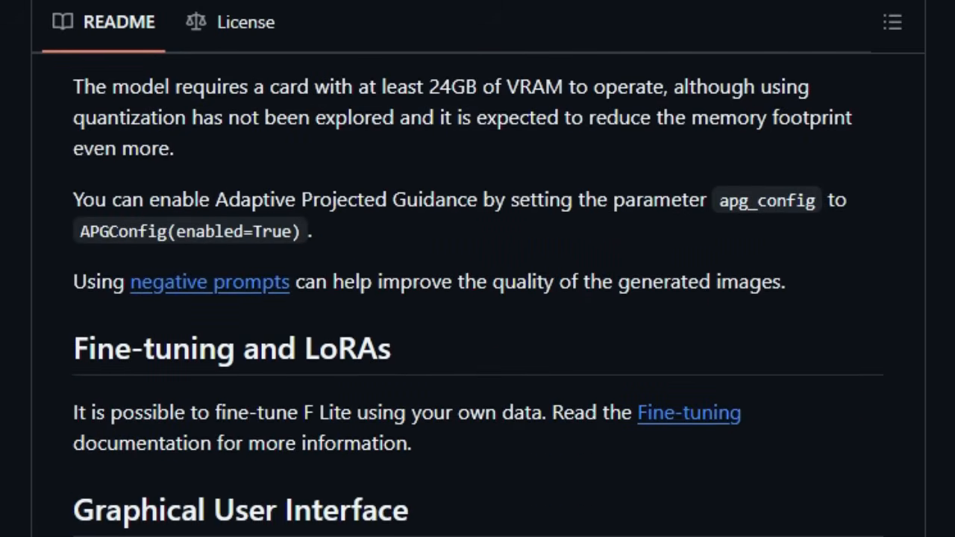
{"action": "scroll", "scroll_direction": "down", "scroll_amount": 3}
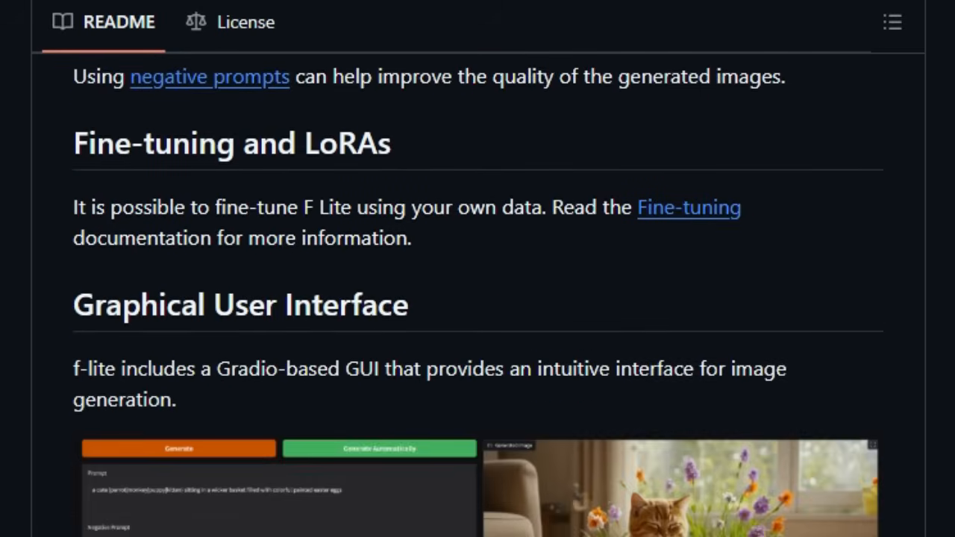
{"action": "scroll", "scroll_direction": "down", "scroll_amount": 3}
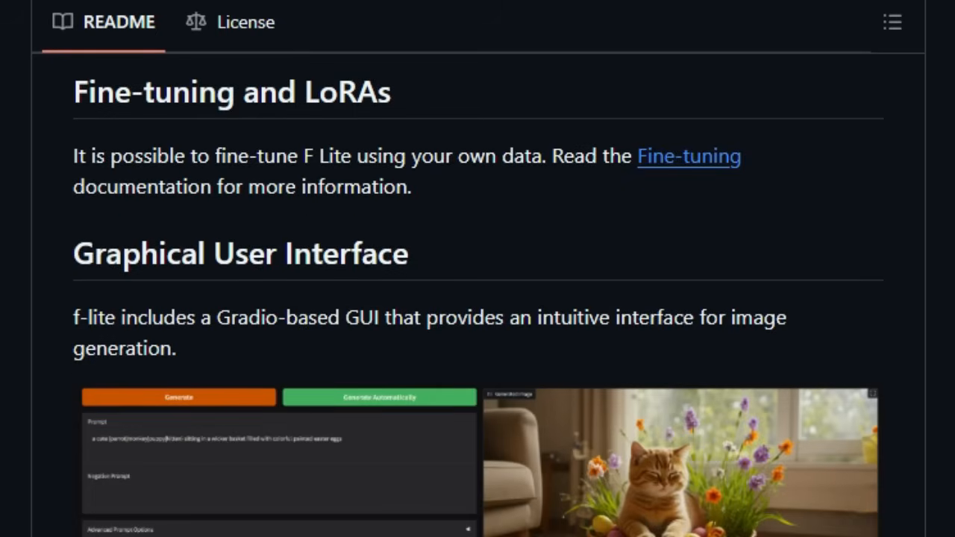
{"action": "scroll", "scroll_direction": "down", "scroll_amount": 3}
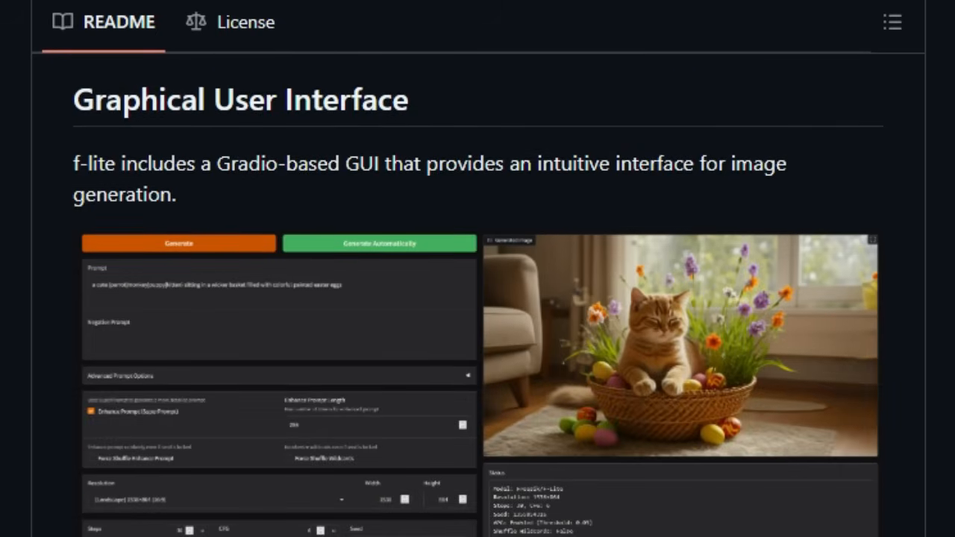
{"action": "scroll", "scroll_direction": "down", "scroll_amount": 3}
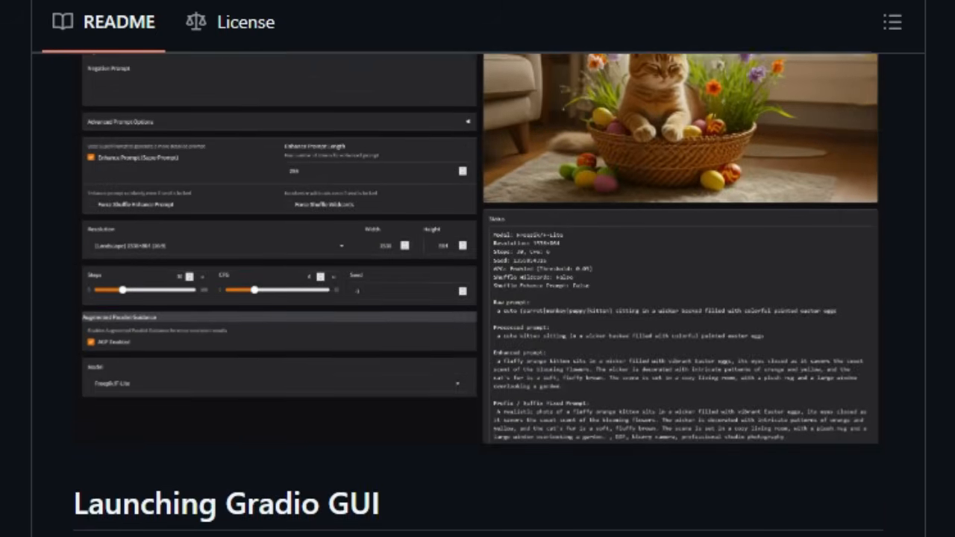
{"action": "scroll", "scroll_direction": "down", "scroll_amount": 3}
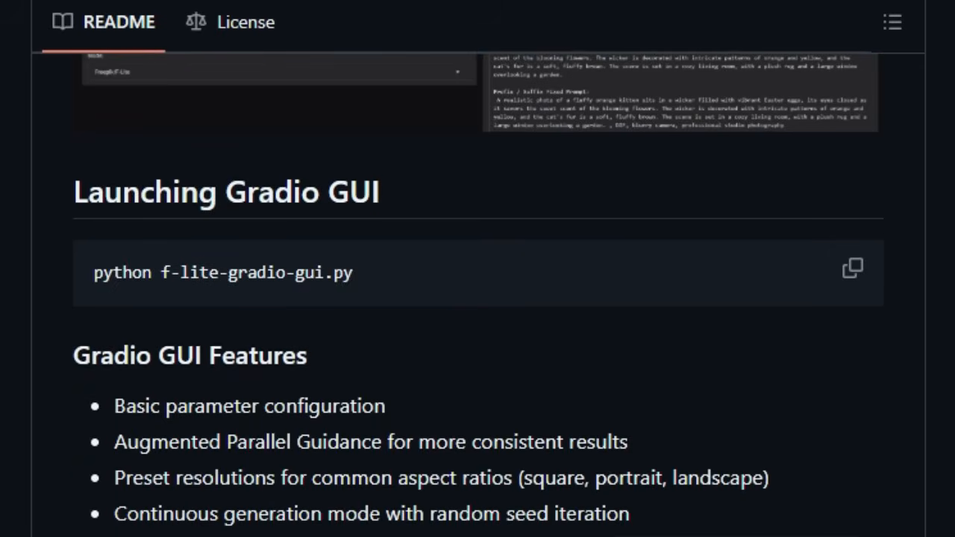
{"action": "scroll", "scroll_direction": "down", "scroll_amount": 3}
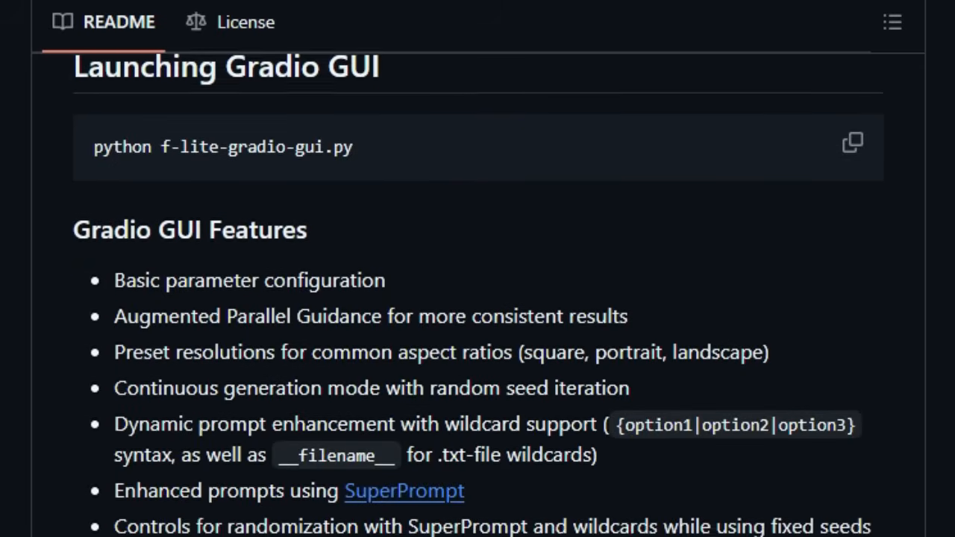
{"action": "scroll", "scroll_direction": "down", "scroll_amount": 3}
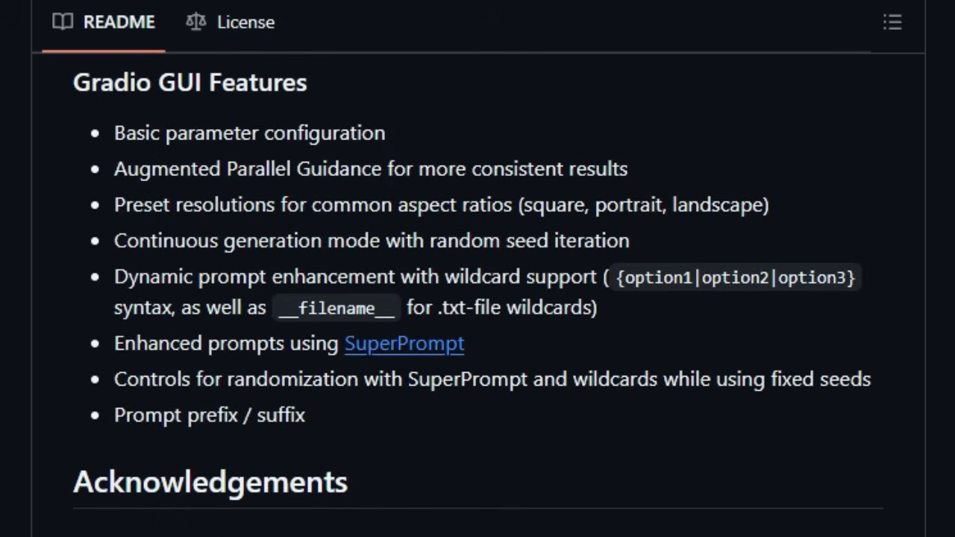
{"action": "scroll", "scroll_direction": "down", "scroll_amount": 3}
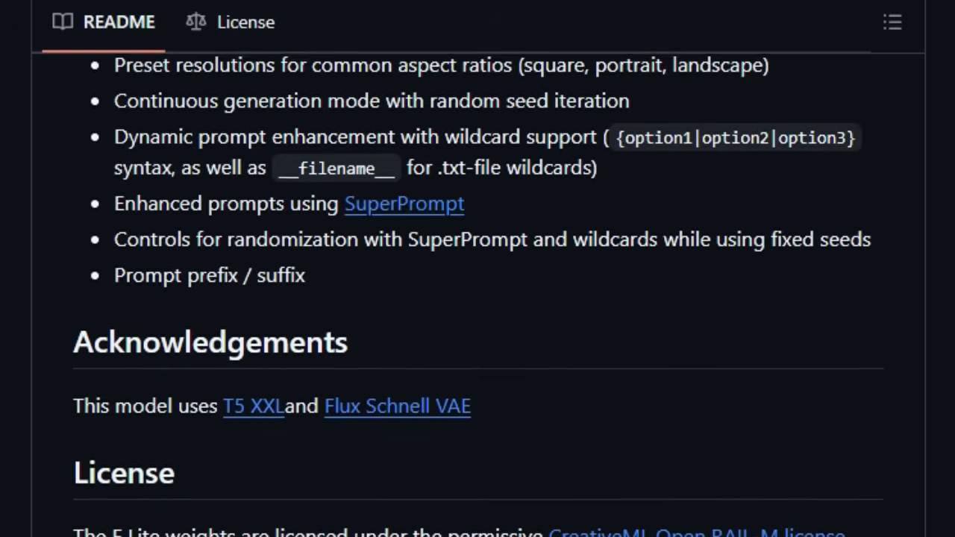
{"action": "scroll", "scroll_direction": "down", "scroll_amount": 3}
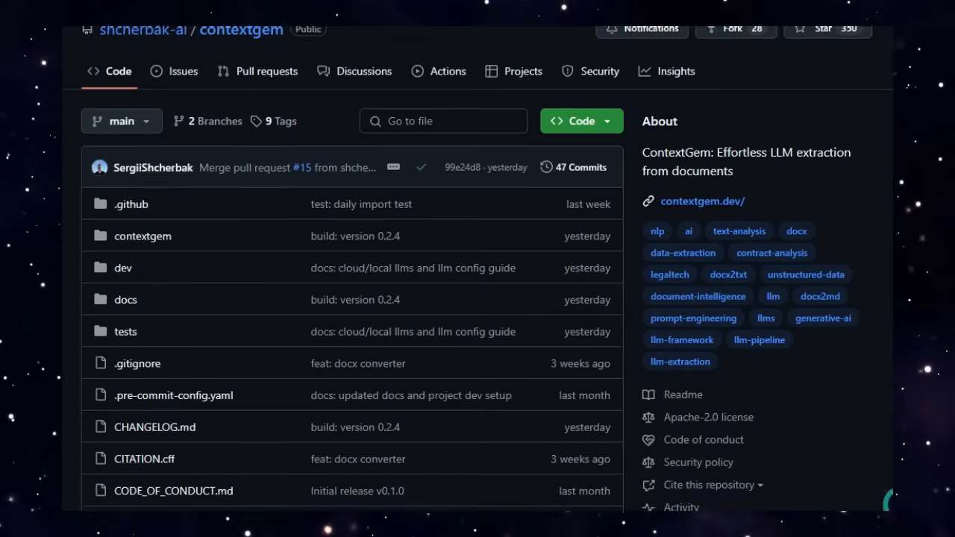
- Scroll through the main body of the ContextGem README
{"action": "scroll", "scroll_direction": "down", "scroll_amount": 3}
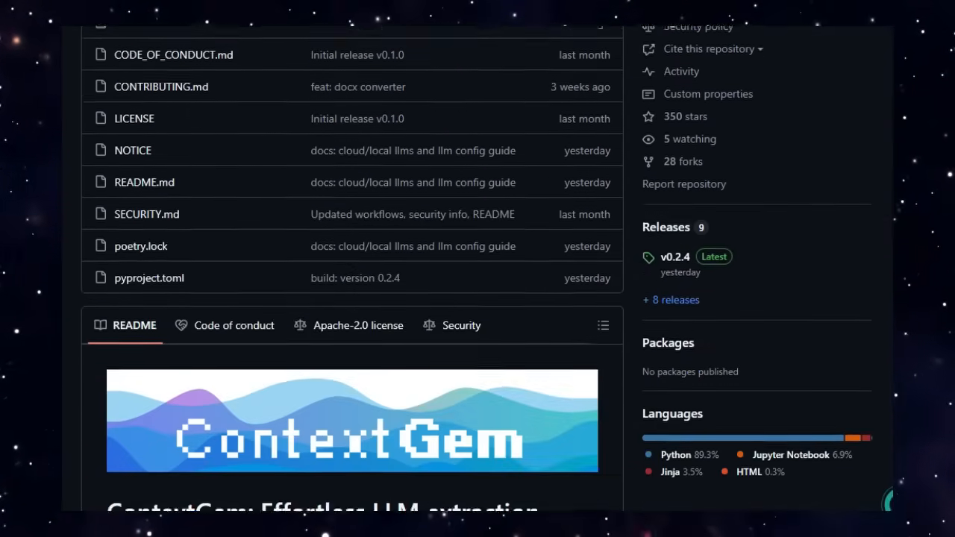
{"action": "scroll", "scroll_direction": "down", "scroll_amount": 3}
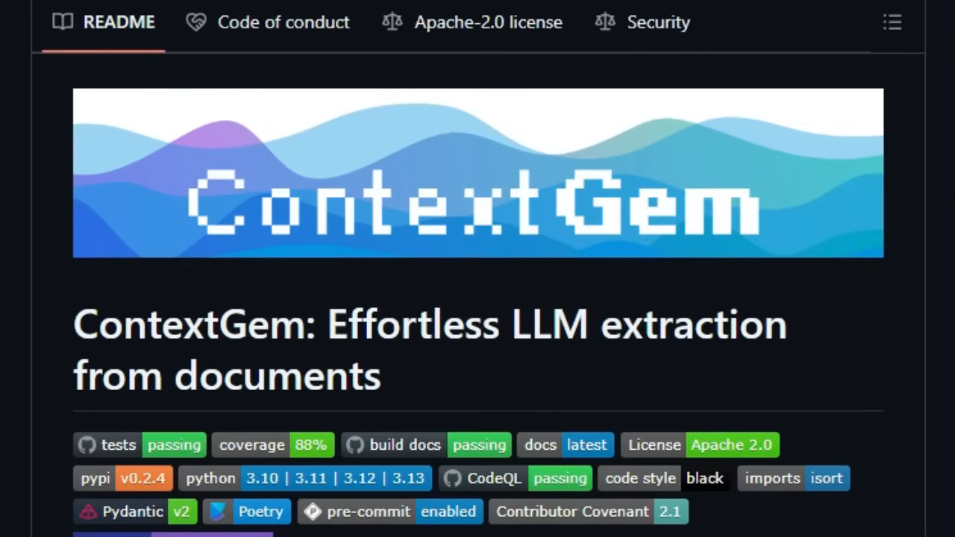
{"action": "scroll", "scroll_direction": "down", "scroll_amount": 3}
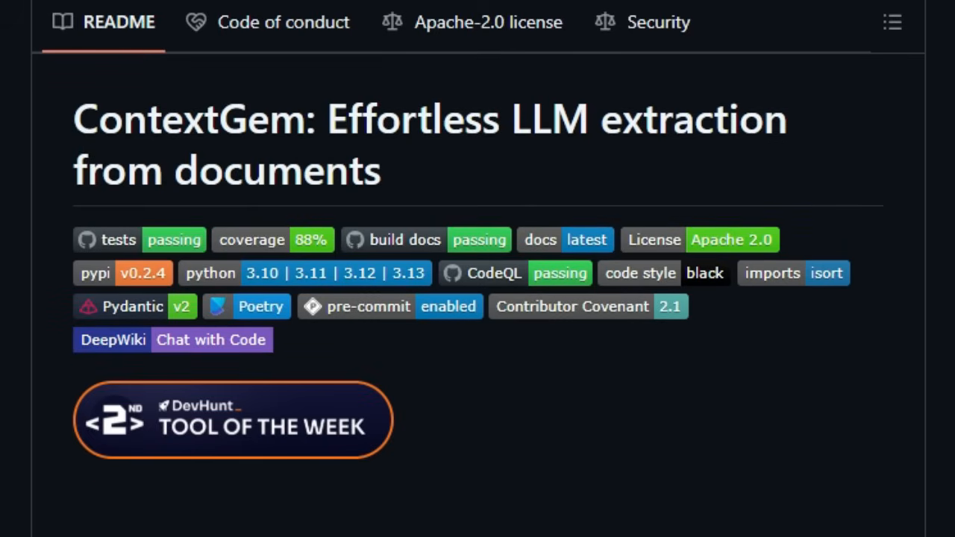
{"action": "scroll", "scroll_direction": "down", "scroll_amount": 3}
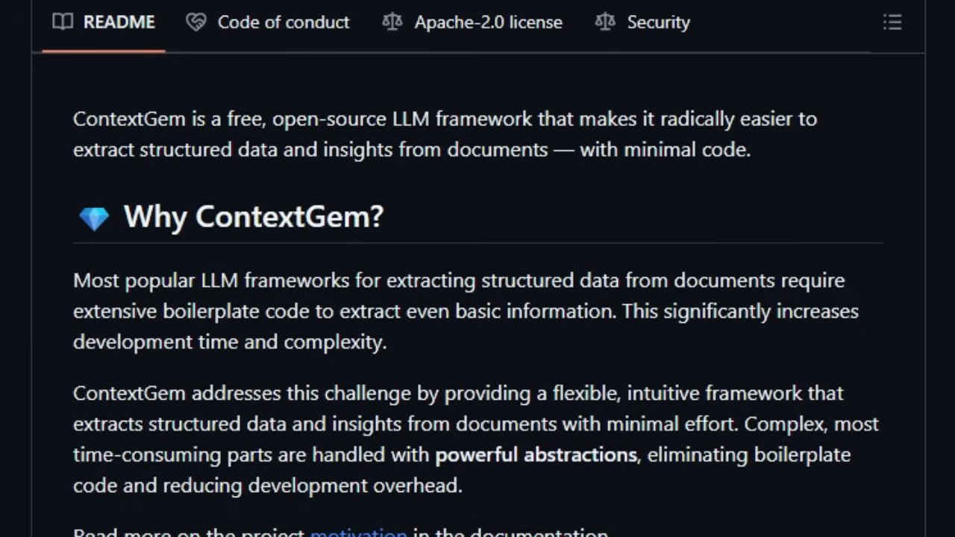
{"action": "scroll", "scroll_direction": "down", "scroll_amount": 3}
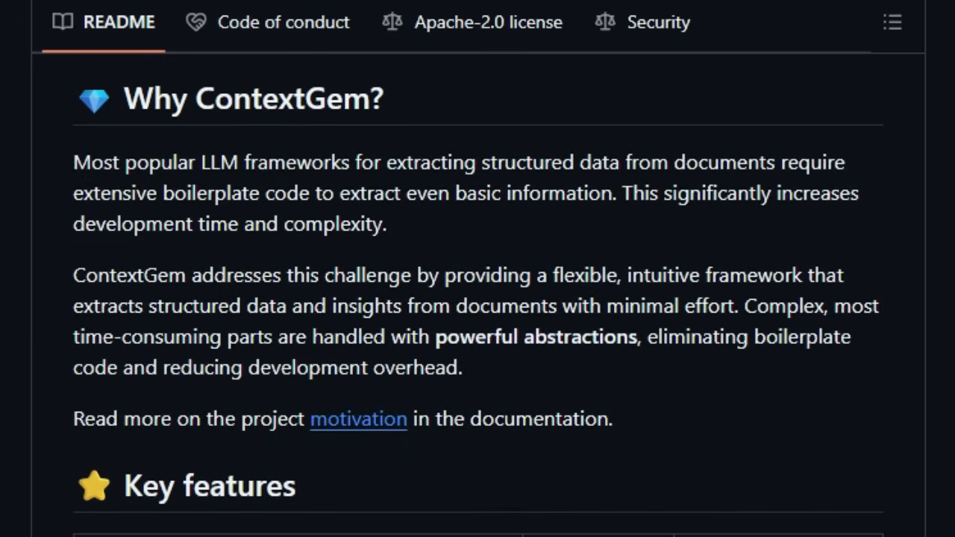
{"action": "scroll", "scroll_direction": "down", "scroll_amount": 3}
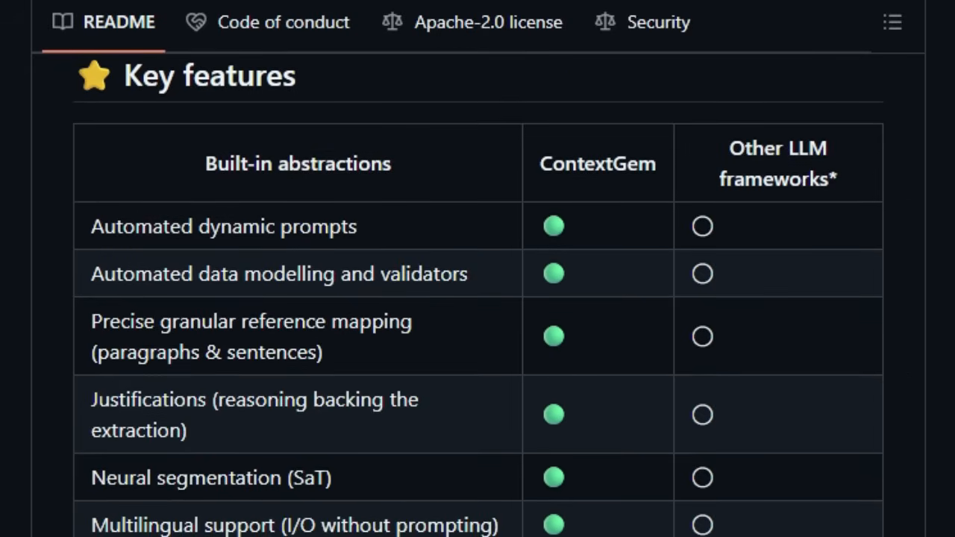
{"action": "scroll", "scroll_direction": "down", "scroll_amount": 3}
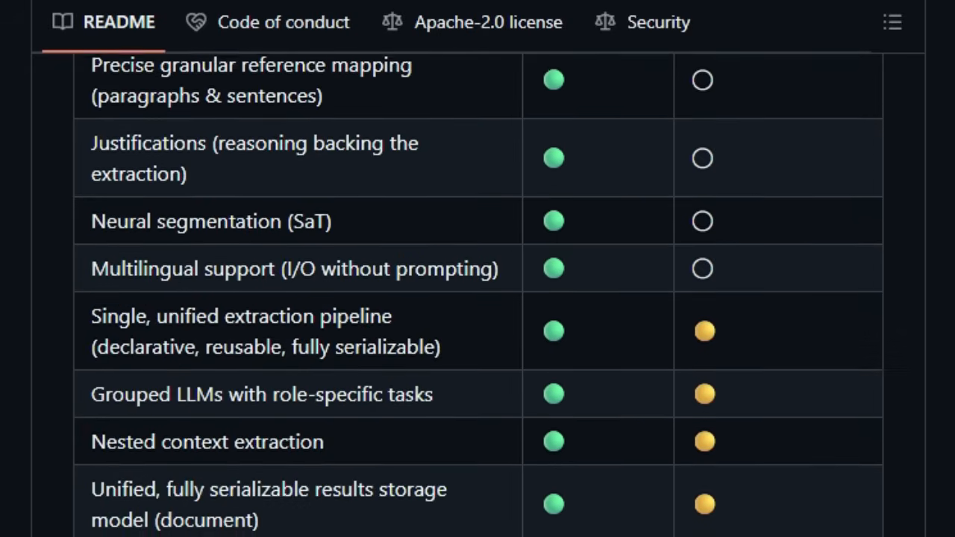
{"action": "scroll", "scroll_direction": "down", "scroll_amount": 3}
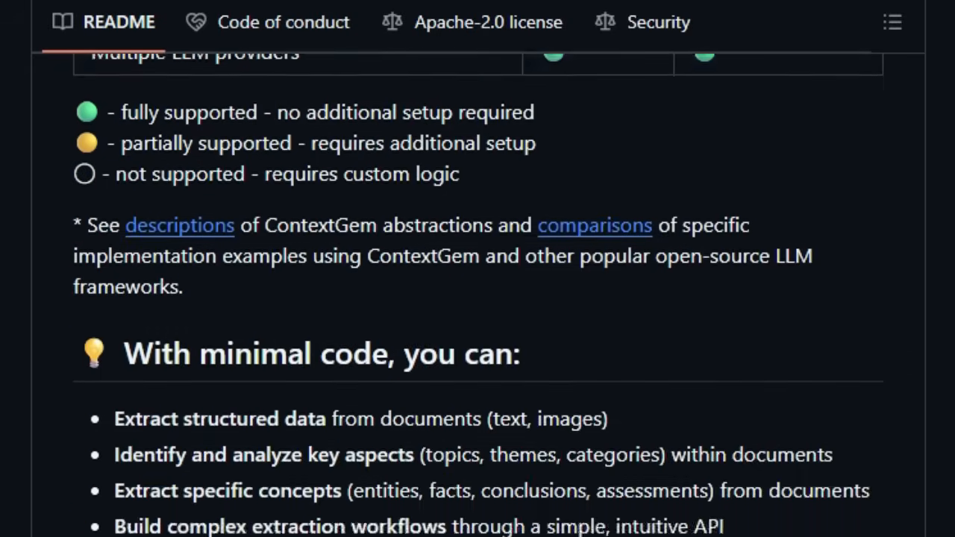
{"action": "scroll", "scroll_direction": "down", "scroll_amount": 3}
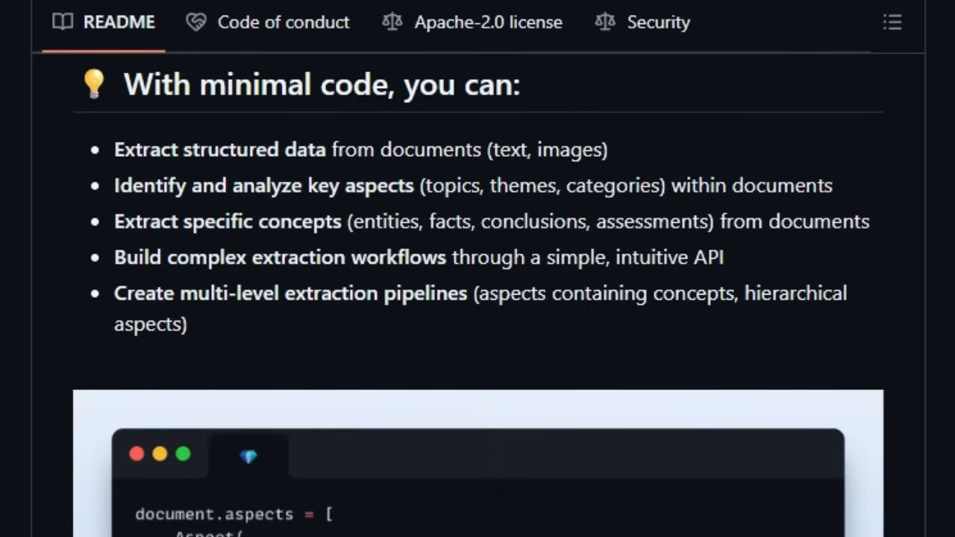
{"action": "scroll", "scroll_direction": "down", "scroll_amount": 3}
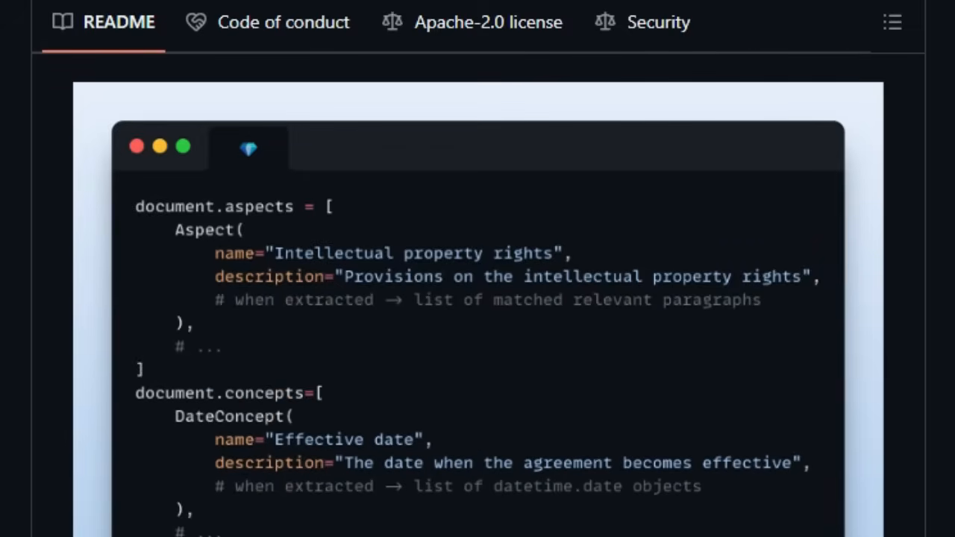
{"action": "scroll", "scroll_direction": "down", "scroll_amount": 3}
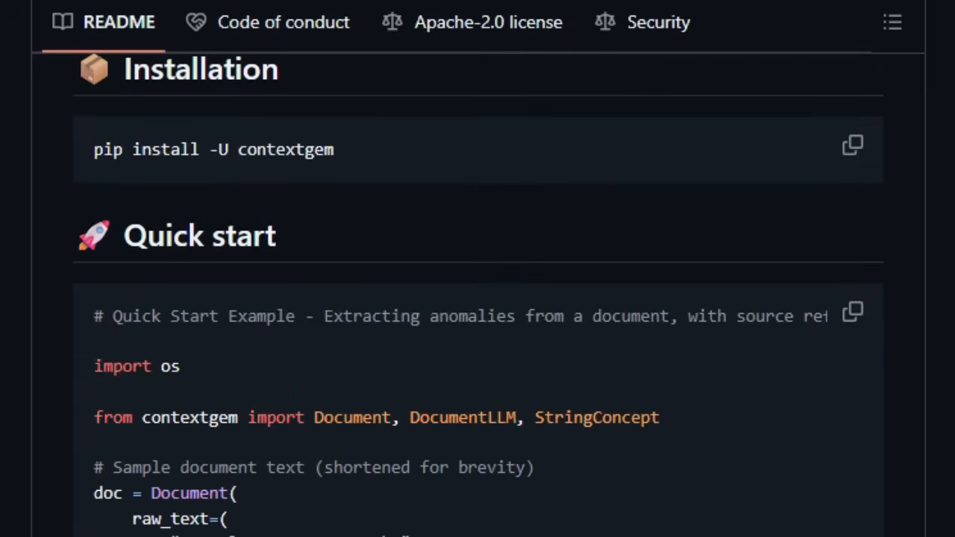
{"action": "scroll", "scroll_direction": "down", "scroll_amount": 3}
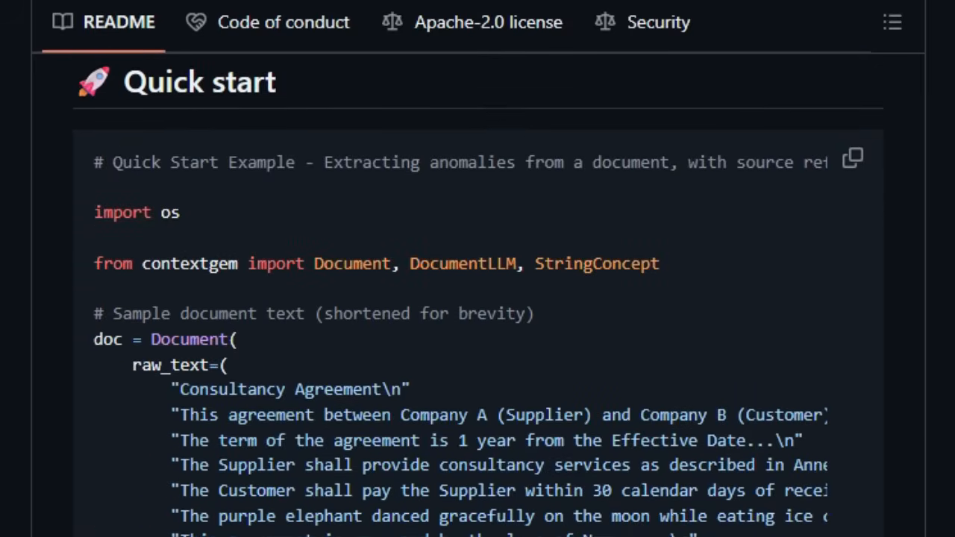
- Continue down the ContextGem README past its Community and Security sections
{"action": "scroll", "scroll_direction": "down", "scroll_amount": 3}
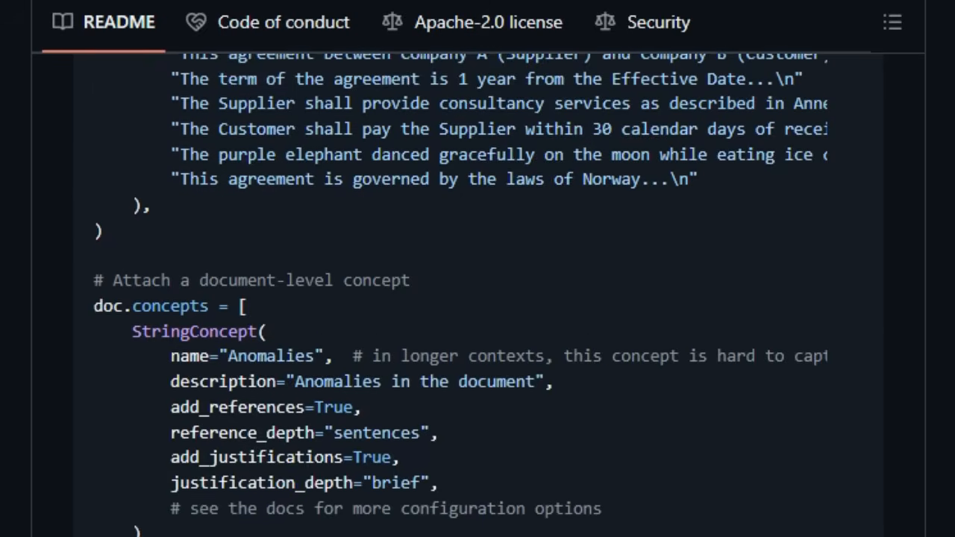
{"action": "scroll", "scroll_direction": "down", "scroll_amount": 3}
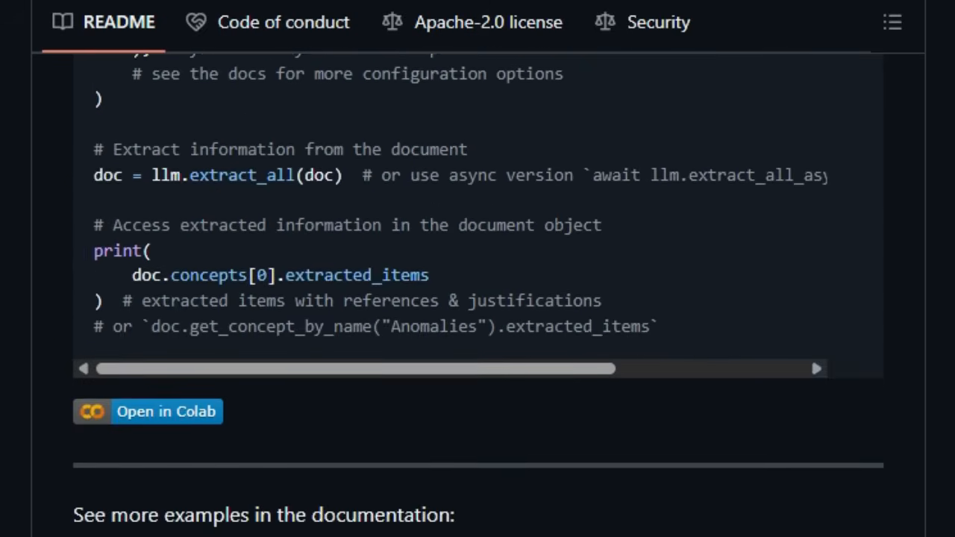
{"action": "scroll", "scroll_direction": "down", "scroll_amount": 3}
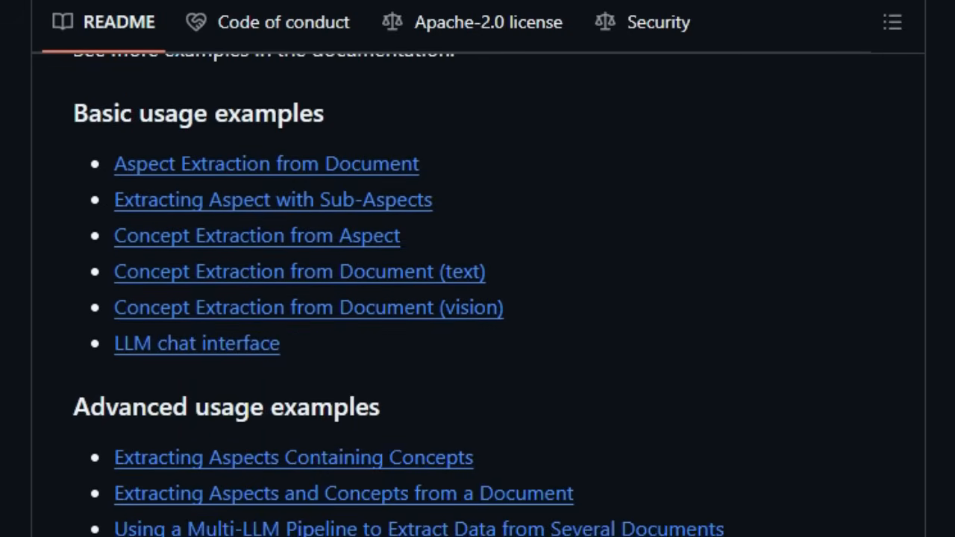
{"action": "scroll", "scroll_direction": "down", "scroll_amount": 3}
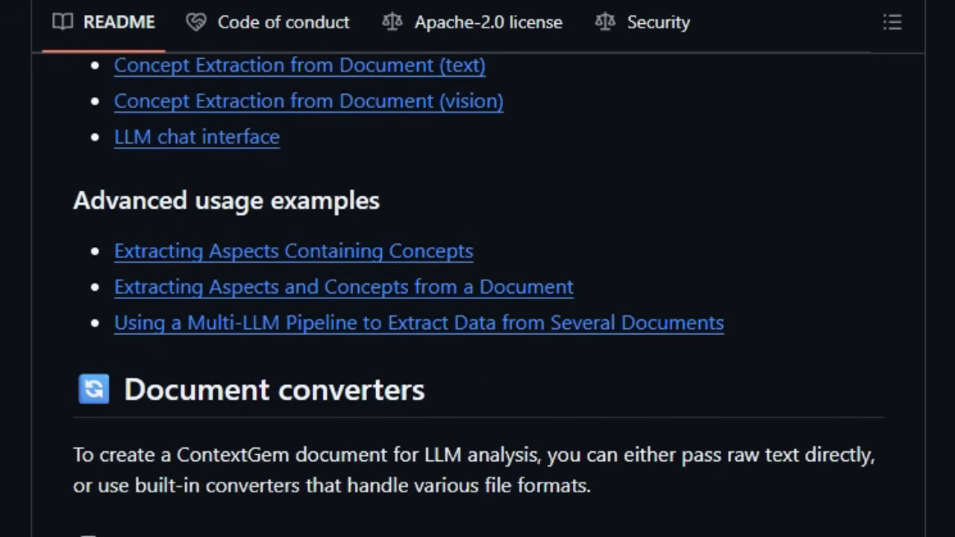
{"action": "scroll", "scroll_direction": "down", "scroll_amount": 3}
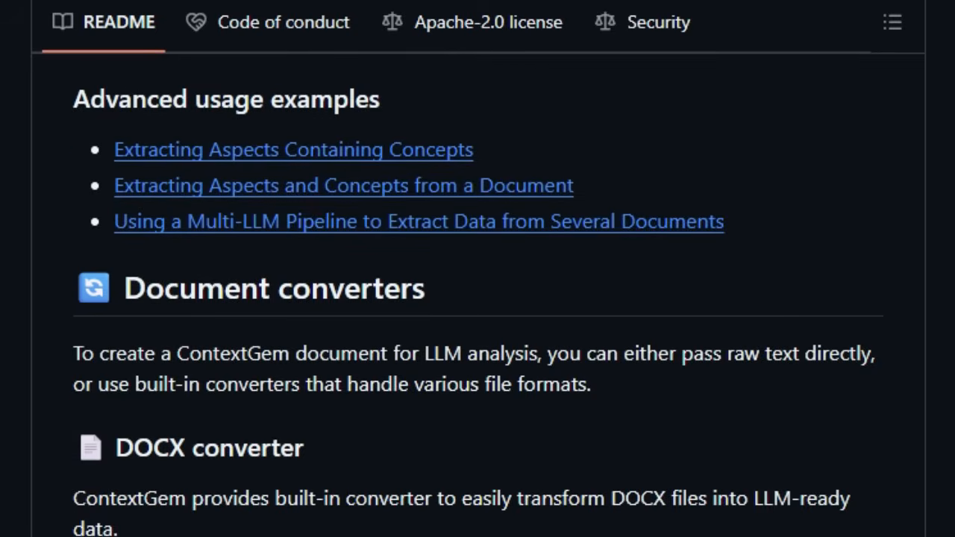
{"action": "scroll", "scroll_direction": "down", "scroll_amount": 3}
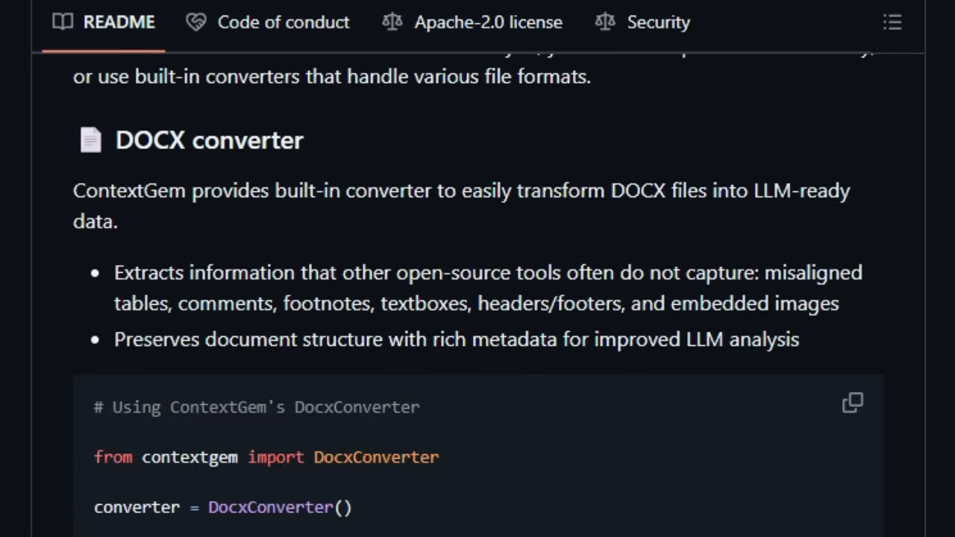
{"action": "scroll", "scroll_direction": "down", "scroll_amount": 3}
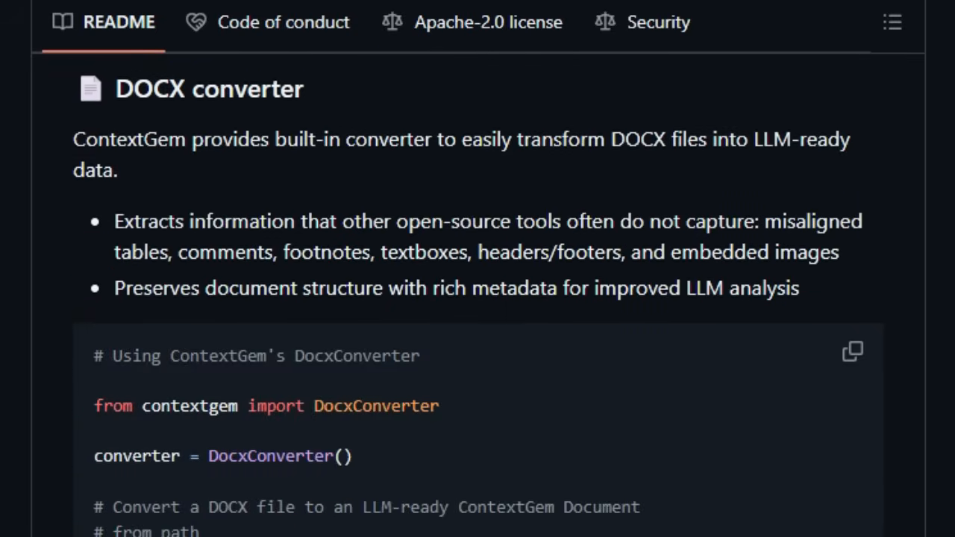
{"action": "scroll", "scroll_direction": "down", "scroll_amount": 3}
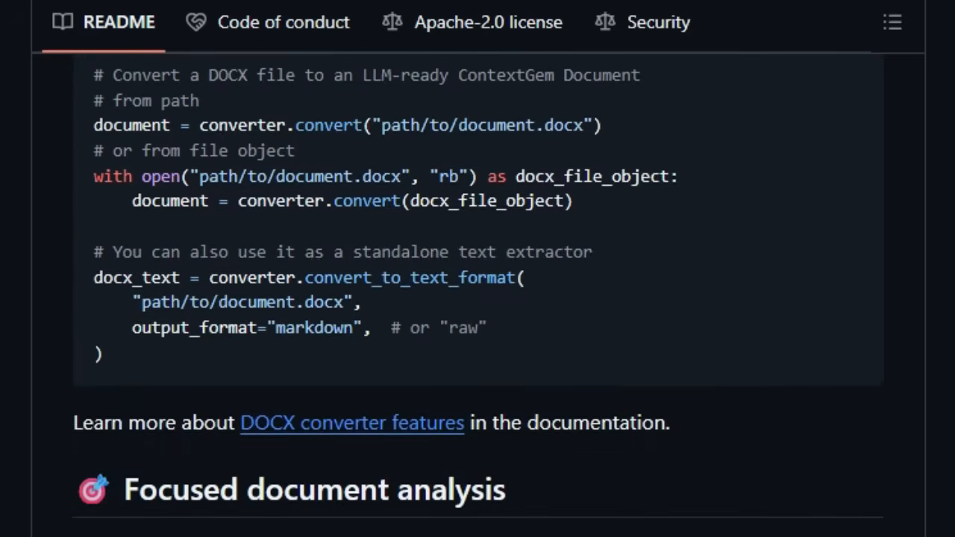
{"action": "scroll", "scroll_direction": "down", "scroll_amount": 3}
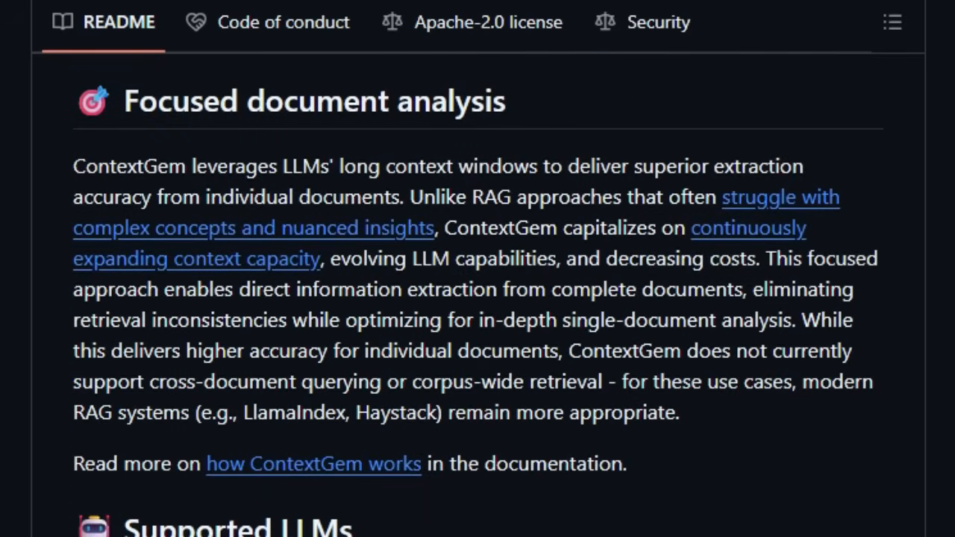
{"action": "scroll", "scroll_direction": "down", "scroll_amount": 3}
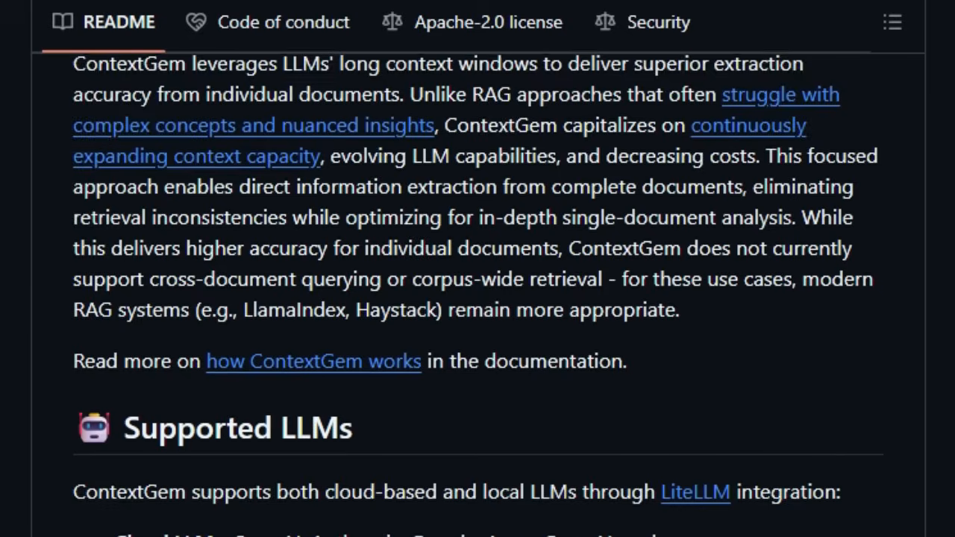
{"action": "scroll", "scroll_direction": "down", "scroll_amount": 3}
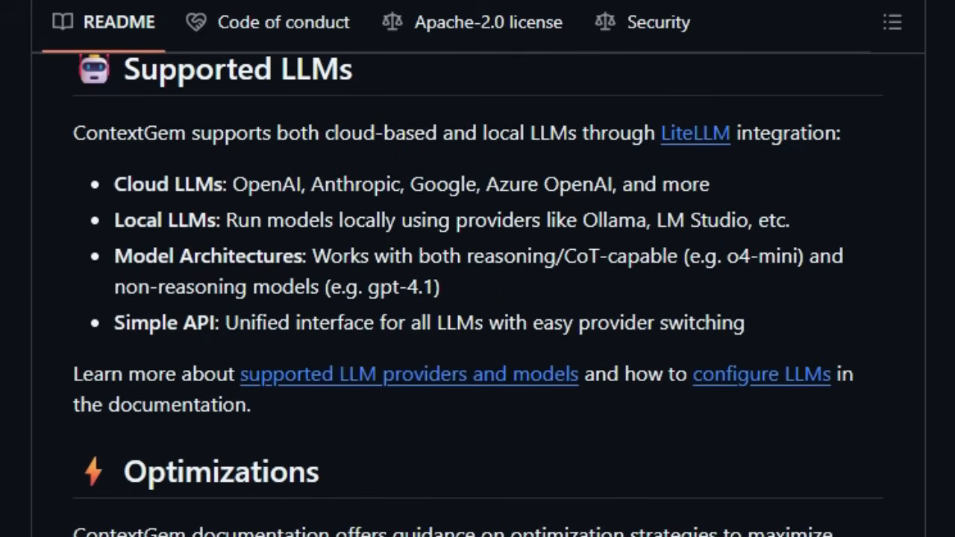
{"action": "scroll", "scroll_direction": "down", "scroll_amount": 3}
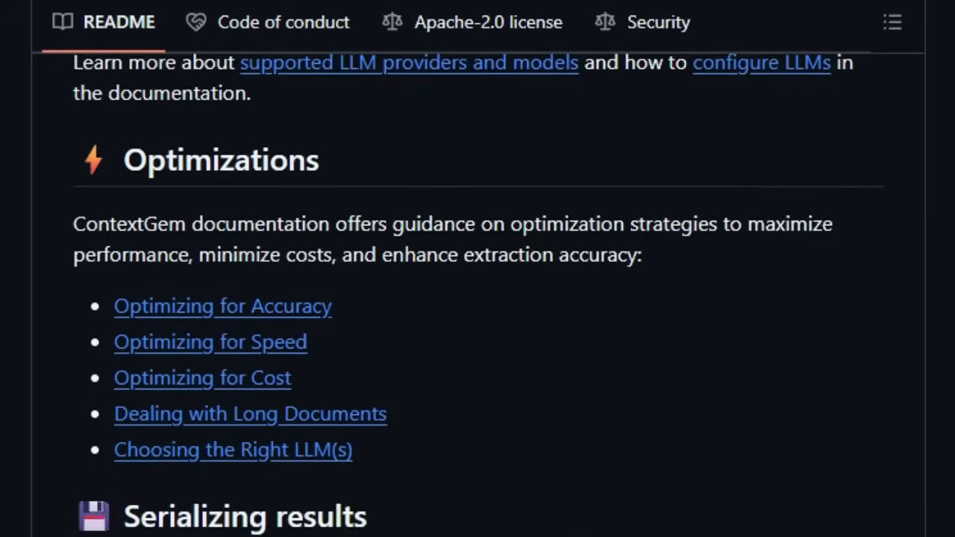
- Reach the Acknowledgements and closing License & Contact section of the ContextGem README
{"action": "scroll", "scroll_direction": "down", "scroll_amount": 3}
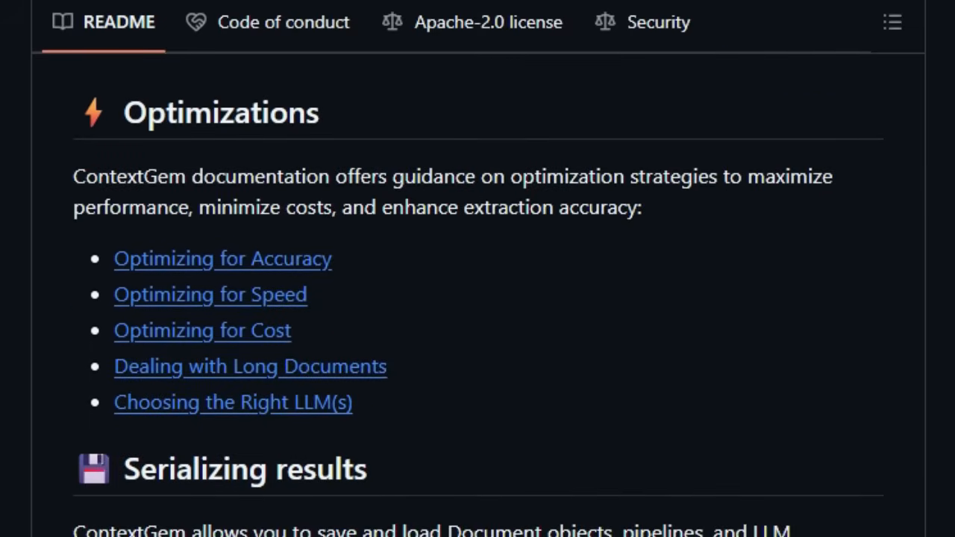
{"action": "scroll", "scroll_direction": "down", "scroll_amount": 3}
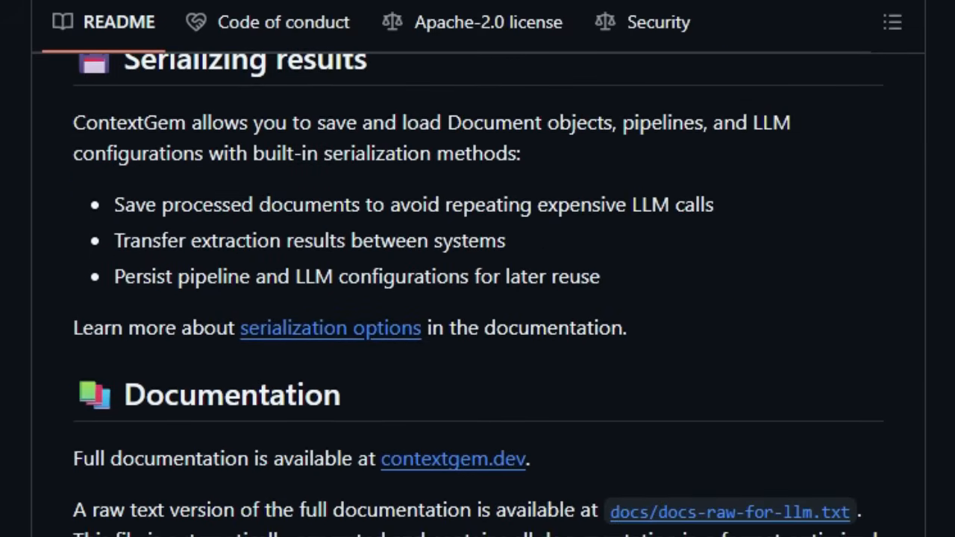
{"action": "scroll", "scroll_direction": "down", "scroll_amount": 3}
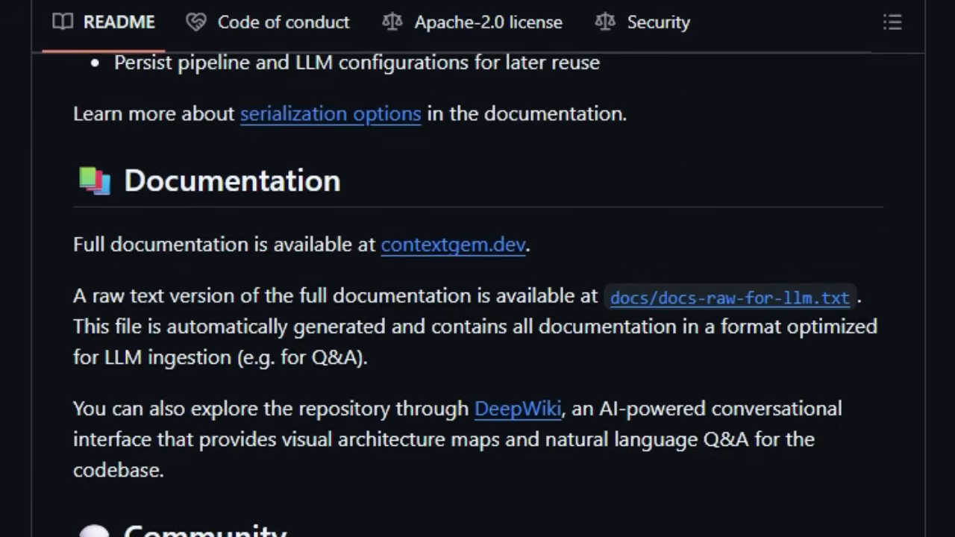
{"action": "scroll", "scroll_direction": "down", "scroll_amount": 3}
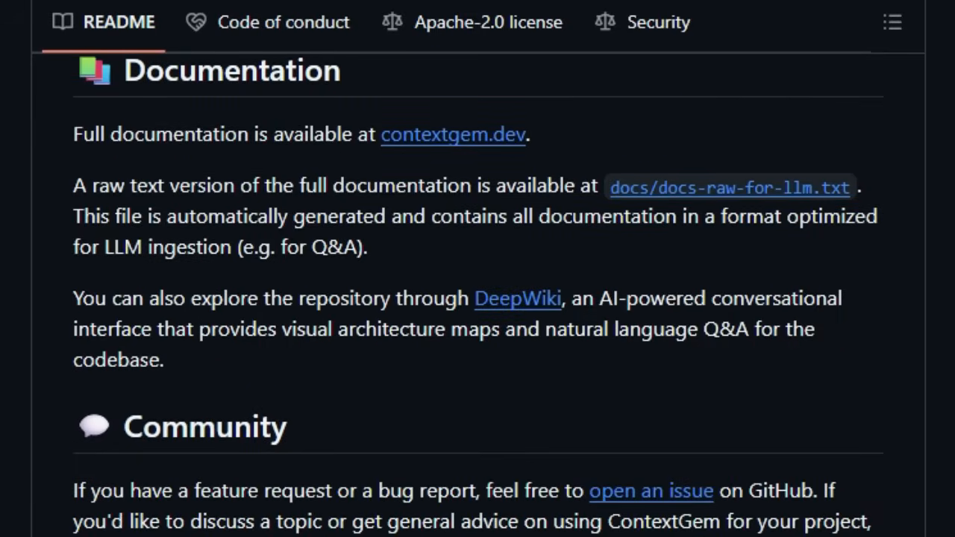
{"action": "scroll", "scroll_direction": "down", "scroll_amount": 3}
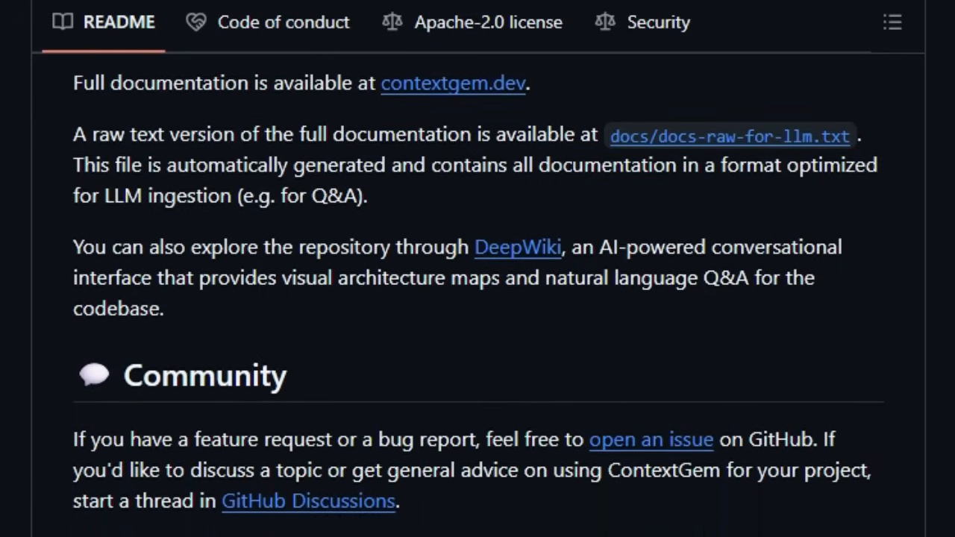
{"action": "scroll", "scroll_direction": "down", "scroll_amount": 3}
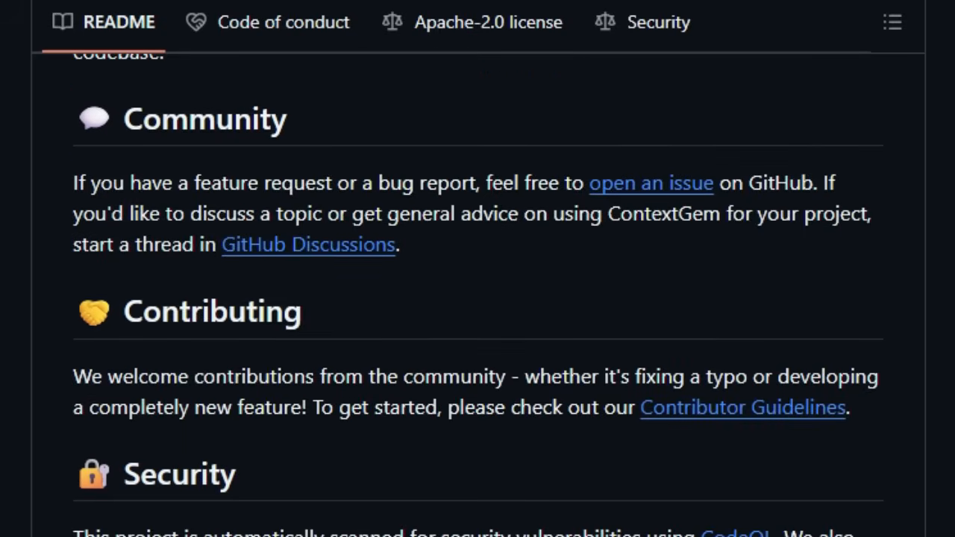
{"action": "scroll", "scroll_direction": "down", "scroll_amount": 3}
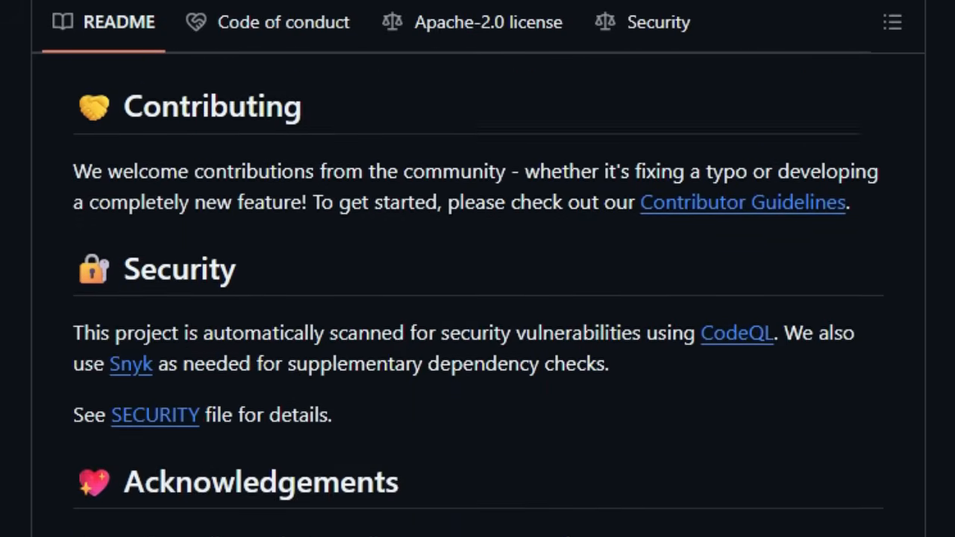
{"action": "scroll", "scroll_direction": "down", "scroll_amount": 3}
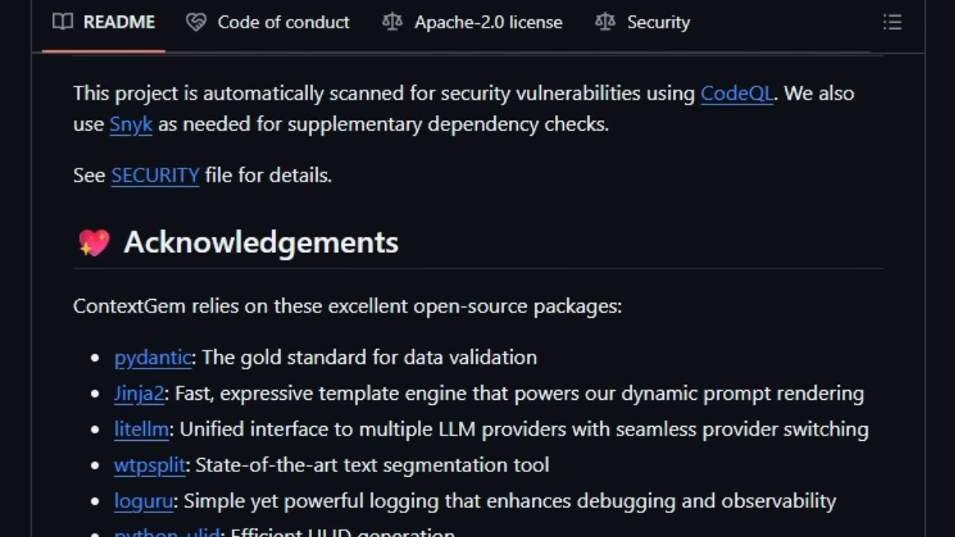
{"action": "scroll", "scroll_direction": "down", "scroll_amount": 3}
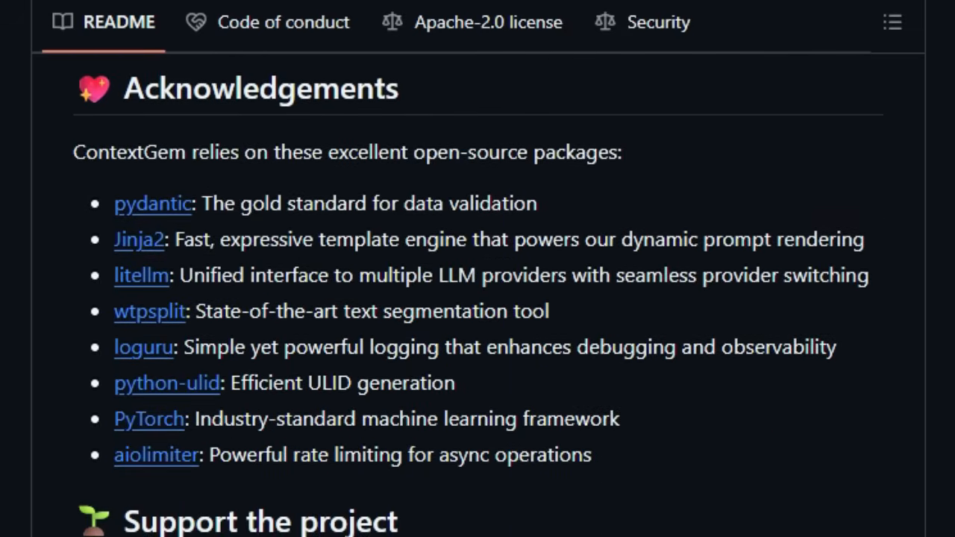
{"action": "scroll", "scroll_direction": "down", "scroll_amount": 3}
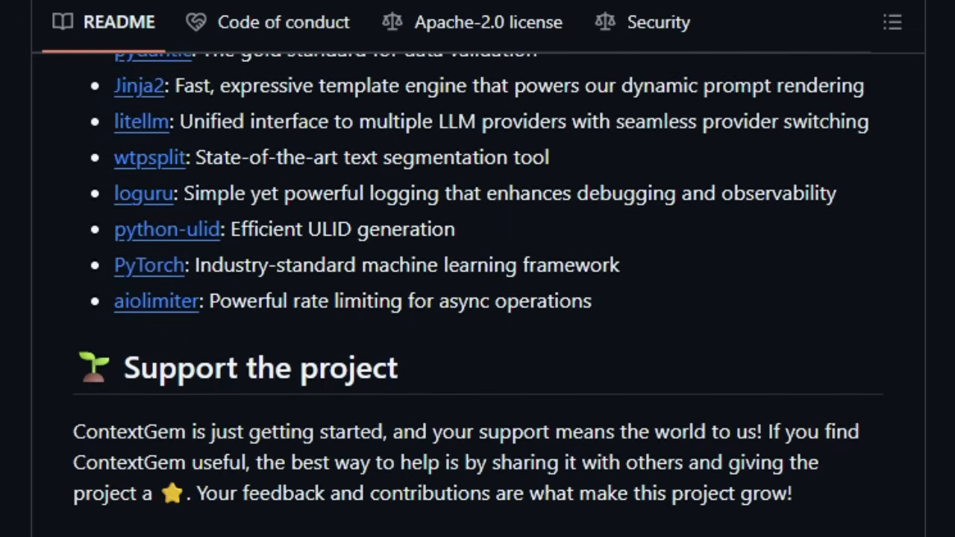
{"action": "scroll", "scroll_direction": "down", "scroll_amount": 3}
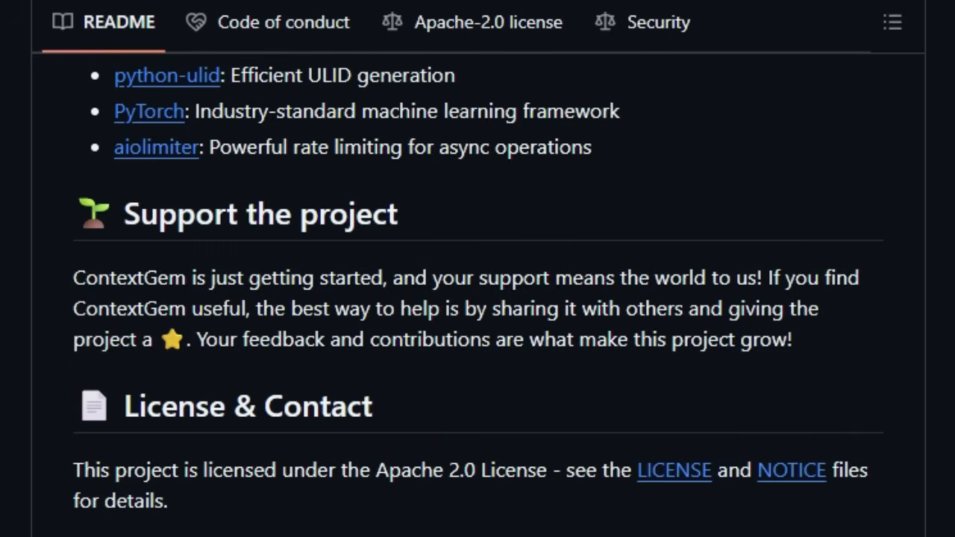
{"action": "scroll", "scroll_direction": "down", "scroll_amount": 3}
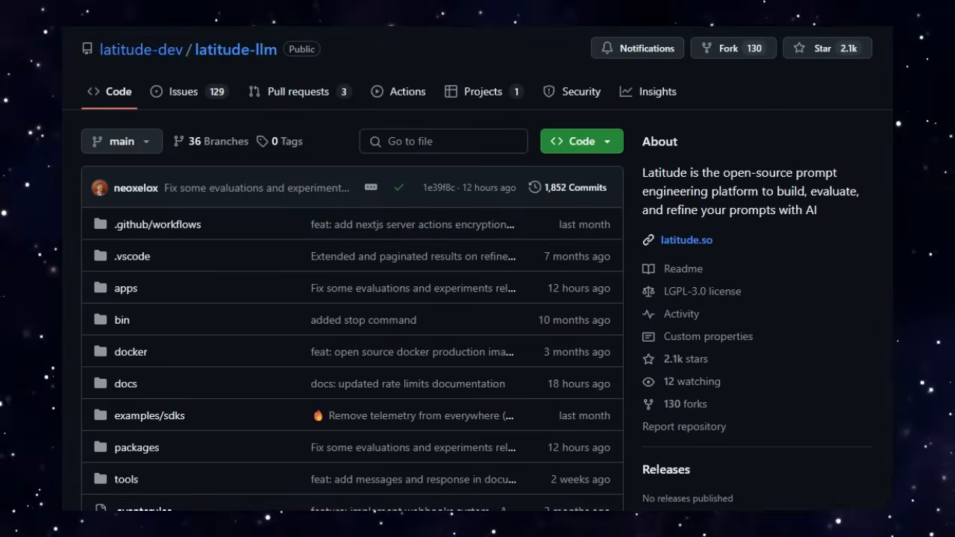
- Scroll through the opening sections of the Latitude README
{"action": "scroll", "scroll_direction": "down", "scroll_amount": 3}
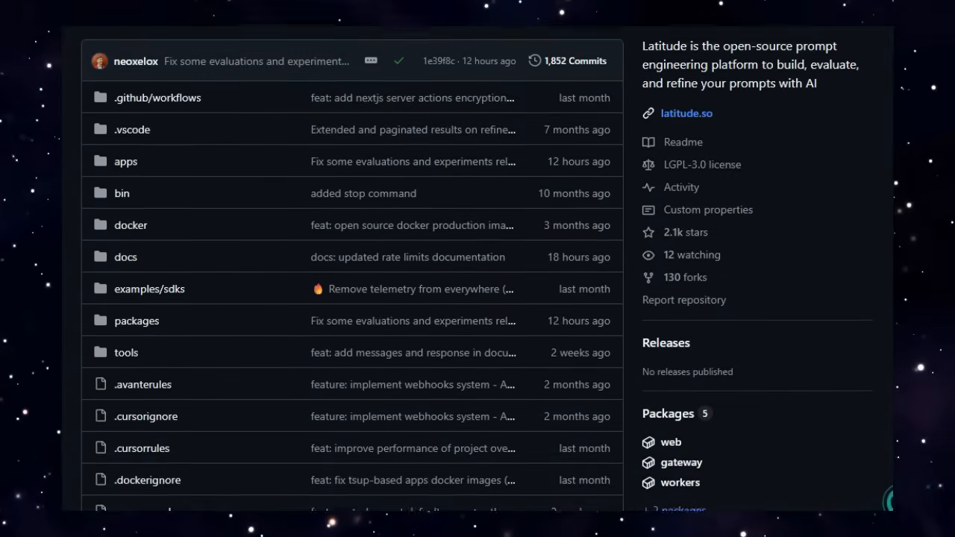
{"action": "scroll", "scroll_direction": "down", "scroll_amount": 3}
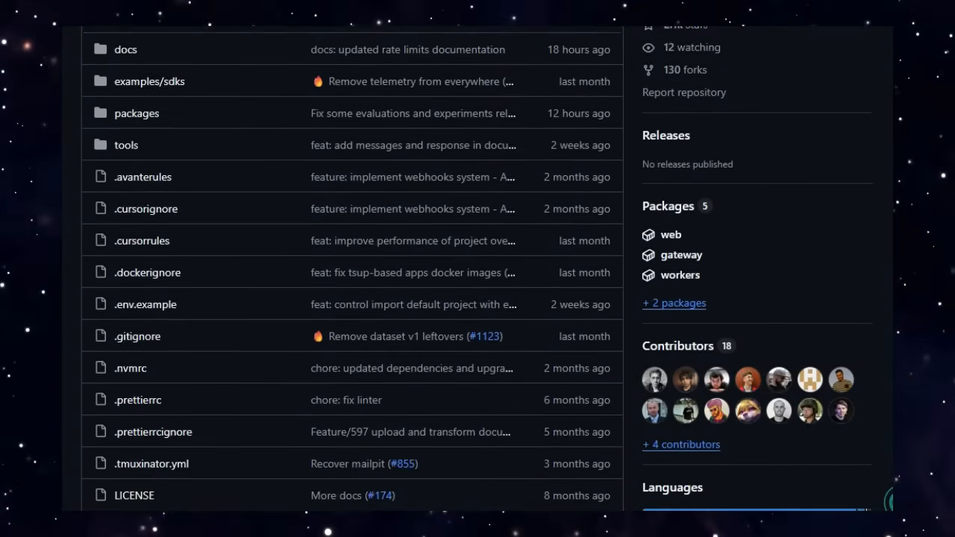
{"action": "scroll", "scroll_direction": "down", "scroll_amount": 3}
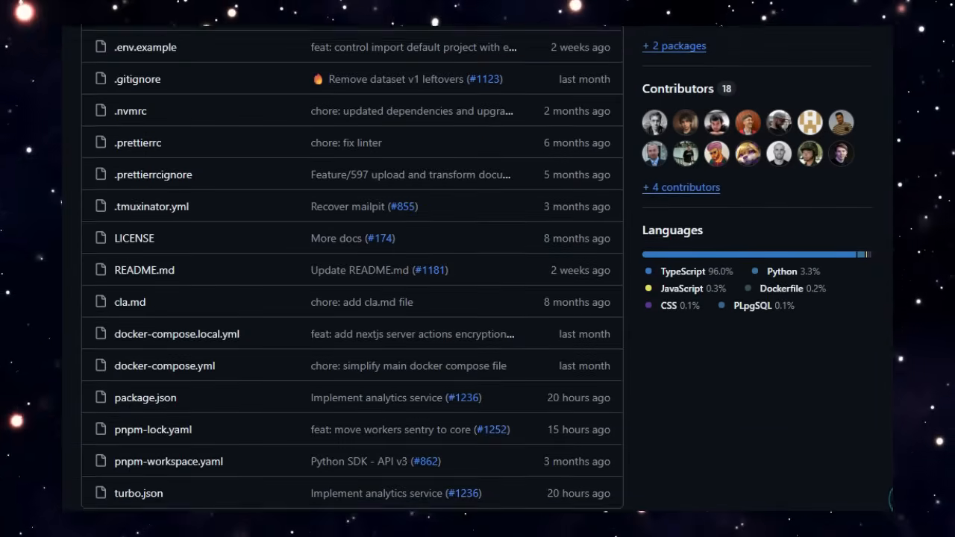
{"action": "scroll", "scroll_direction": "down", "scroll_amount": 3}
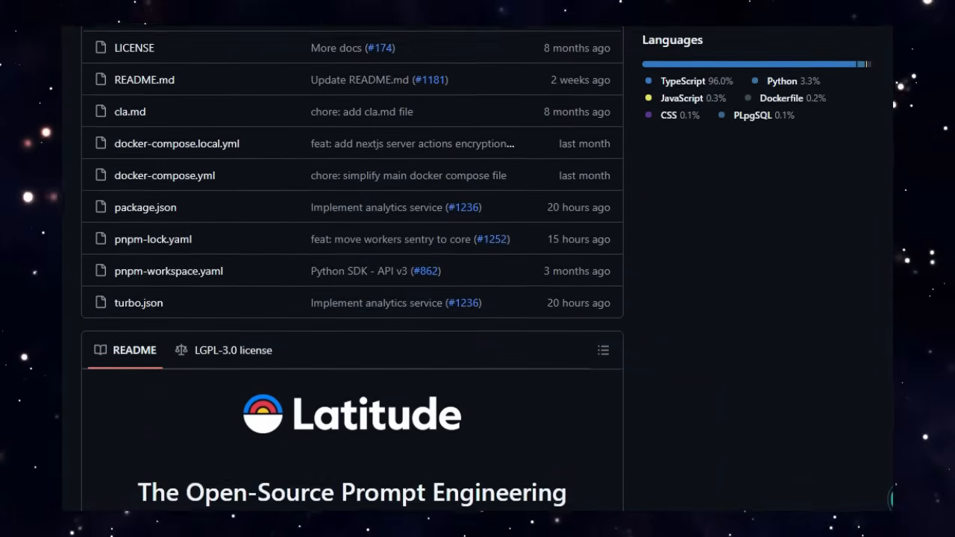
{"action": "scroll", "scroll_direction": "down", "scroll_amount": 3}
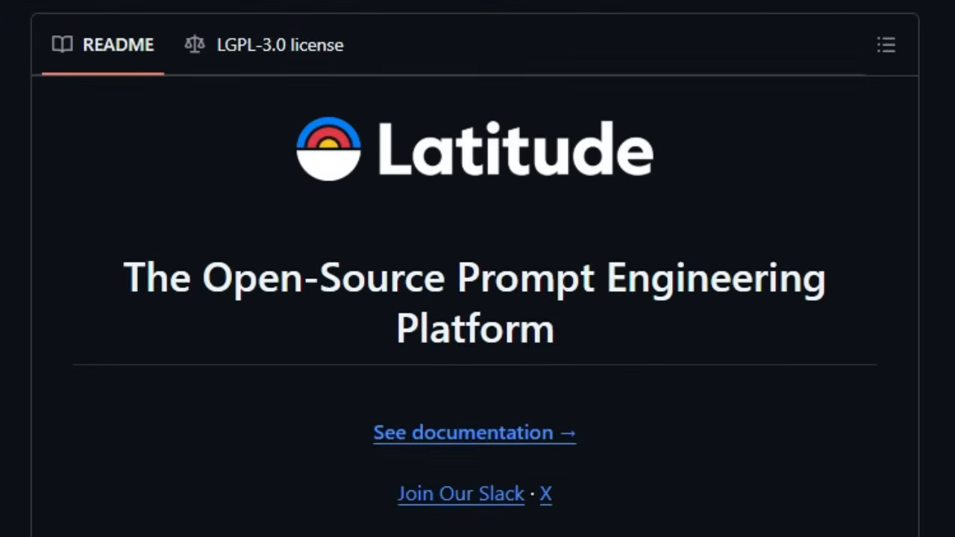
{"action": "scroll", "scroll_direction": "down", "scroll_amount": 3}
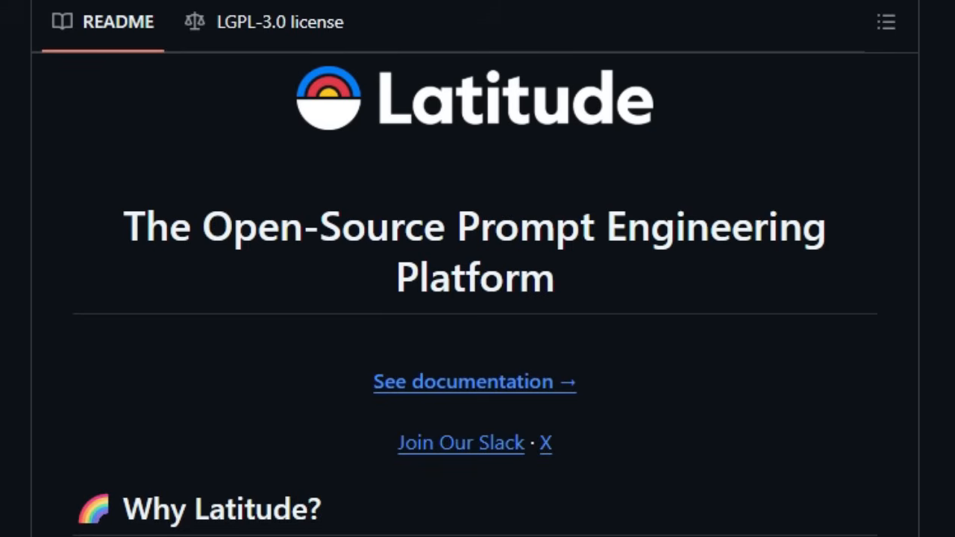
{"action": "scroll", "scroll_direction": "down", "scroll_amount": 3}
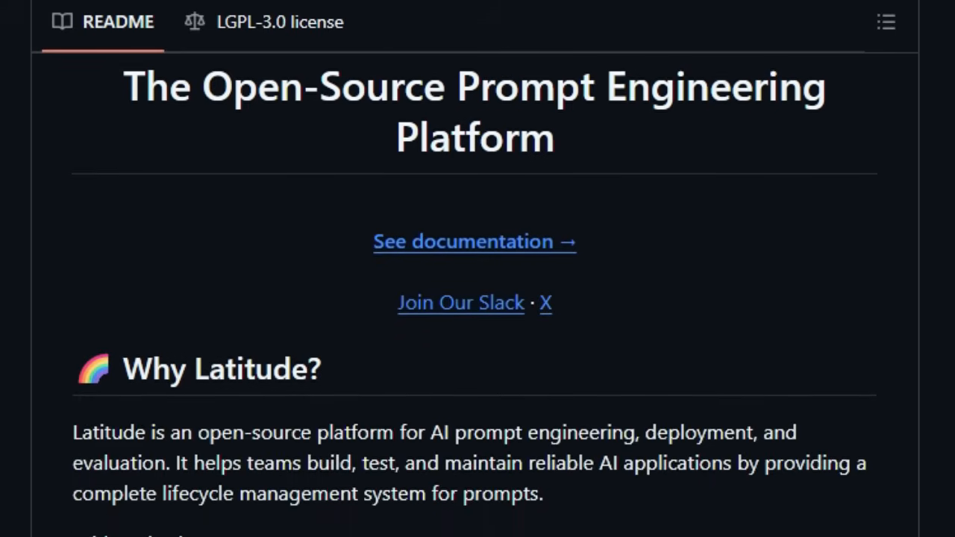
{"action": "scroll", "scroll_direction": "down", "scroll_amount": 3}
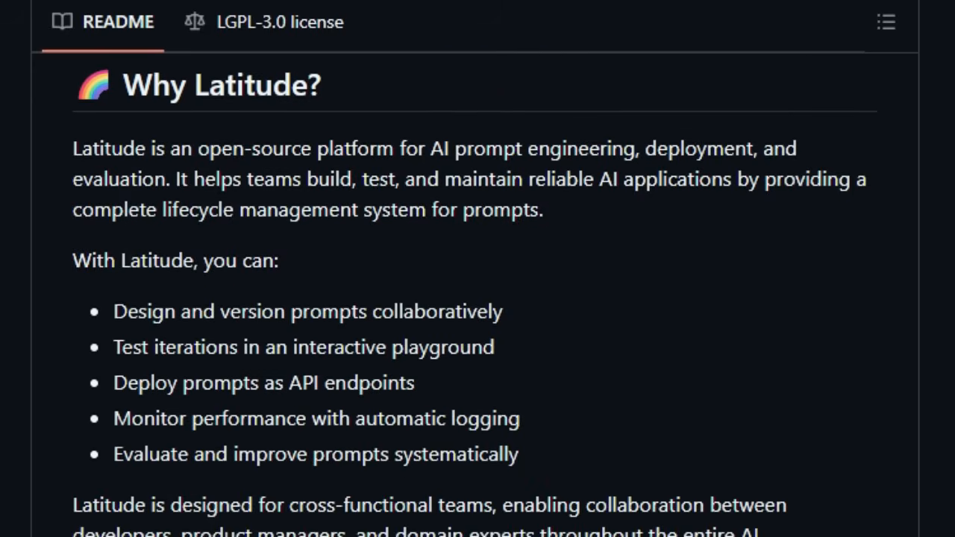
{"action": "scroll", "scroll_direction": "down", "scroll_amount": 3}
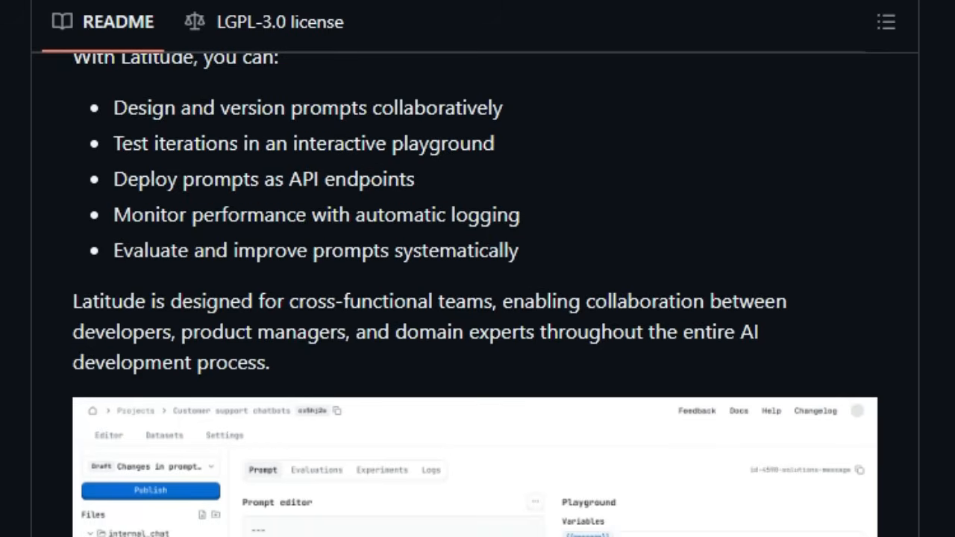
{"action": "scroll", "scroll_direction": "down", "scroll_amount": 3}
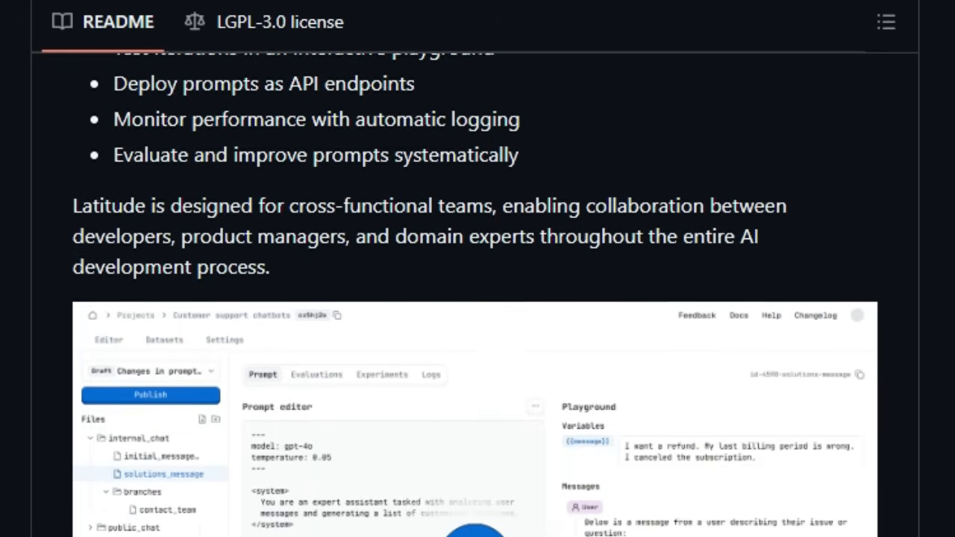
{"action": "scroll", "scroll_direction": "down", "scroll_amount": 3}
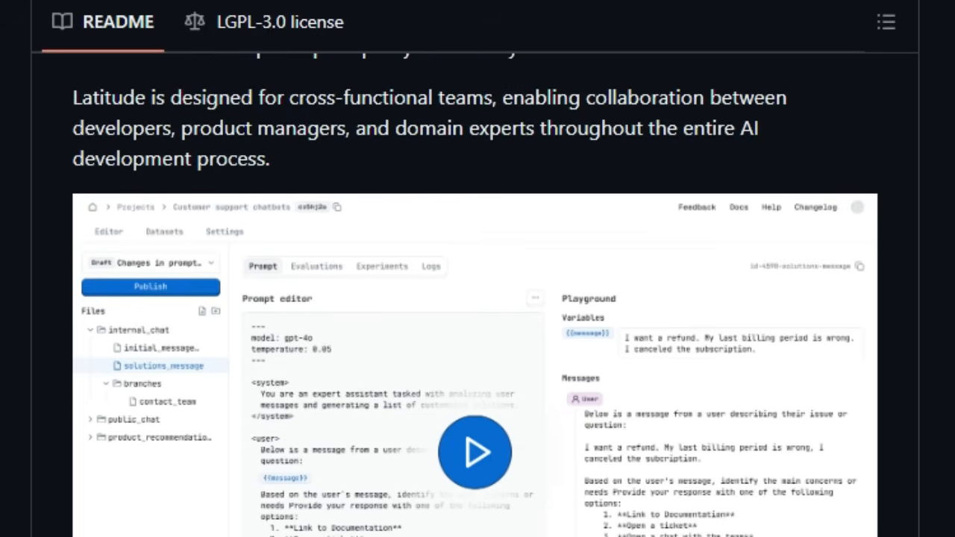
- Continue down the Latitude README toward its Community section
{"action": "scroll", "scroll_direction": "down", "scroll_amount": 3}
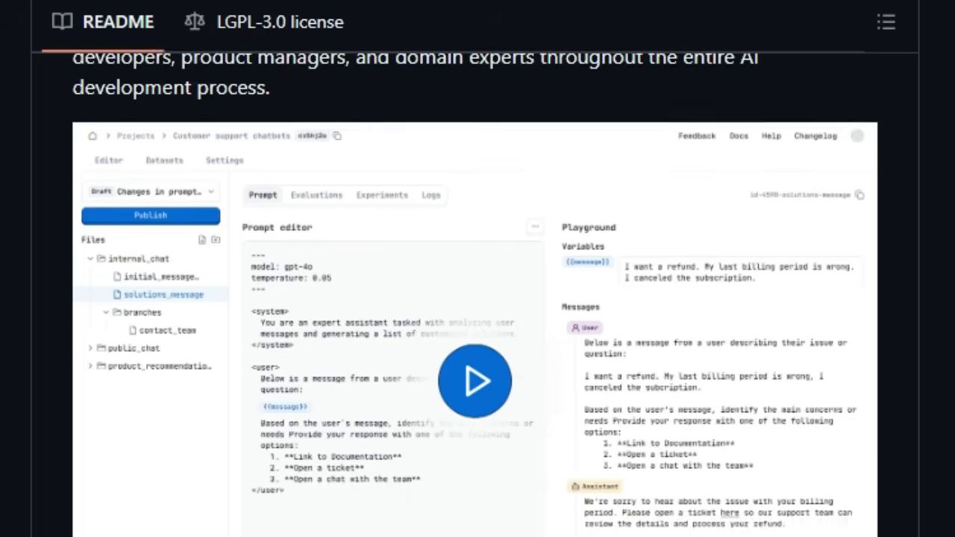
{"action": "scroll", "scroll_direction": "down", "scroll_amount": 3}
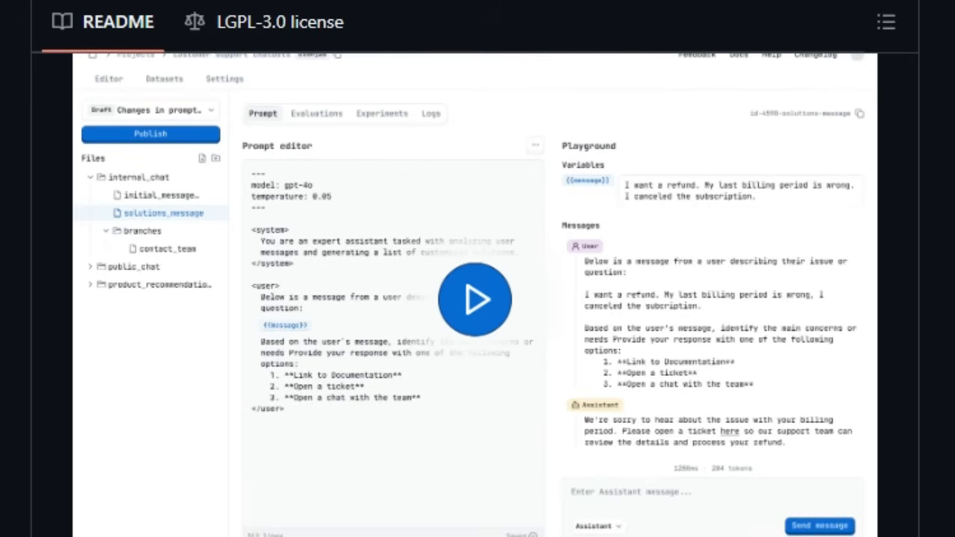
{"action": "scroll", "scroll_direction": "down", "scroll_amount": 3}
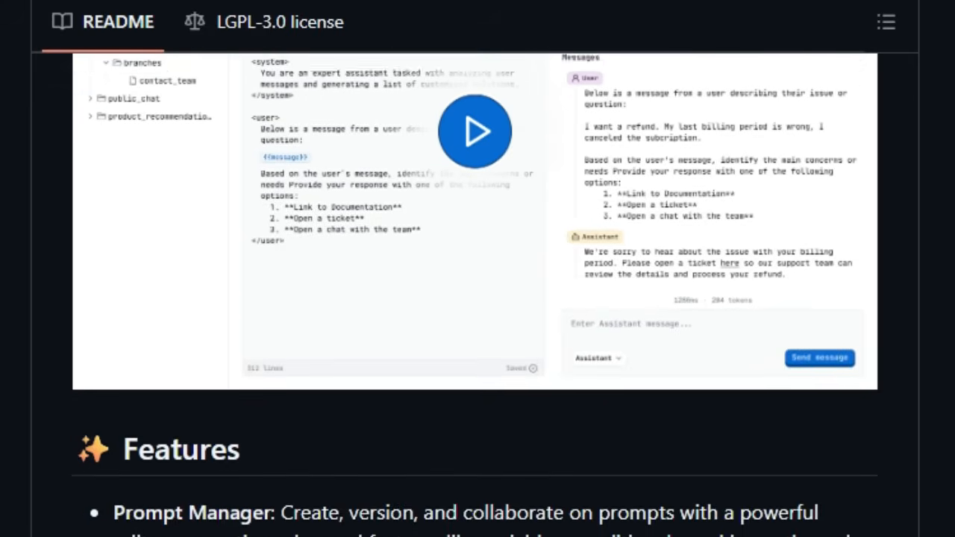
{"action": "scroll", "scroll_direction": "down", "scroll_amount": 3}
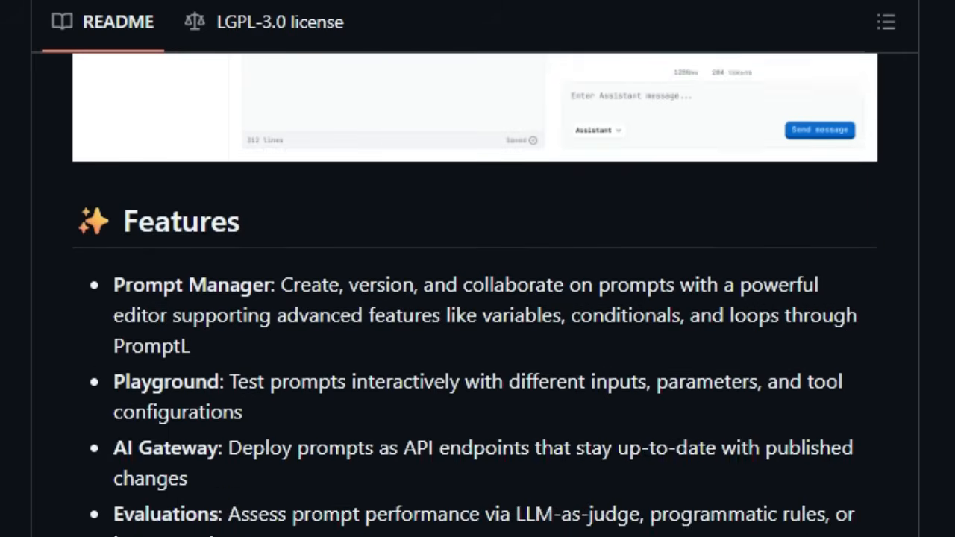
{"action": "scroll", "scroll_direction": "down", "scroll_amount": 3}
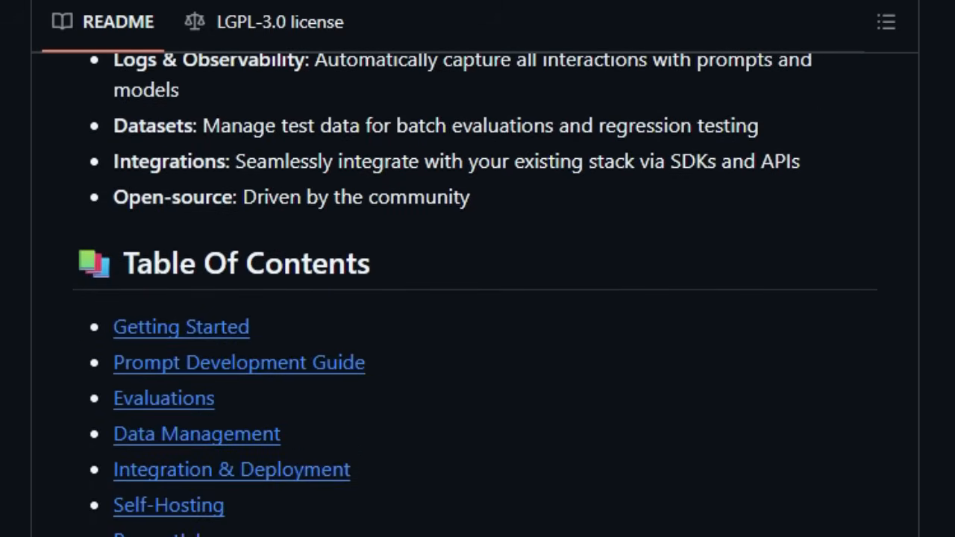
{"action": "scroll", "scroll_direction": "down", "scroll_amount": 3}
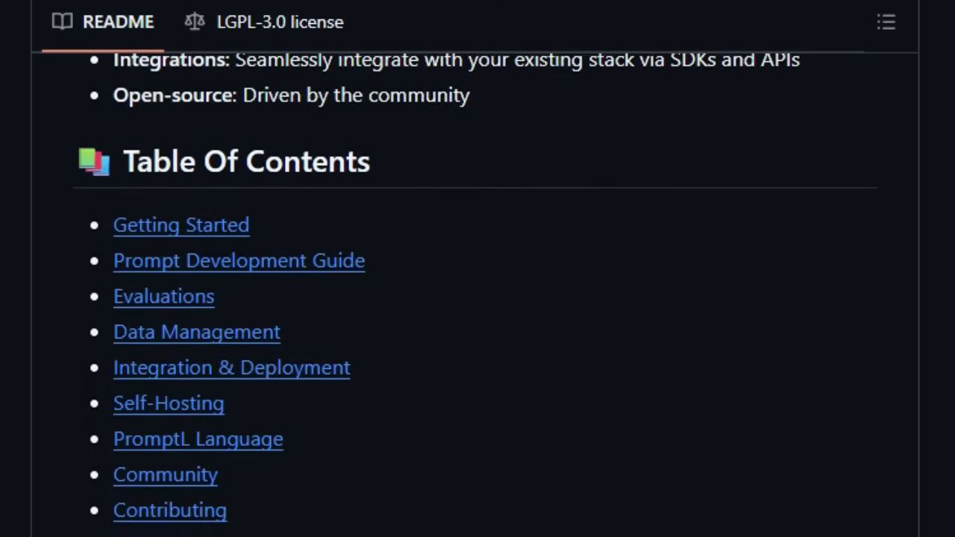
{"action": "scroll", "scroll_direction": "down", "scroll_amount": 3}
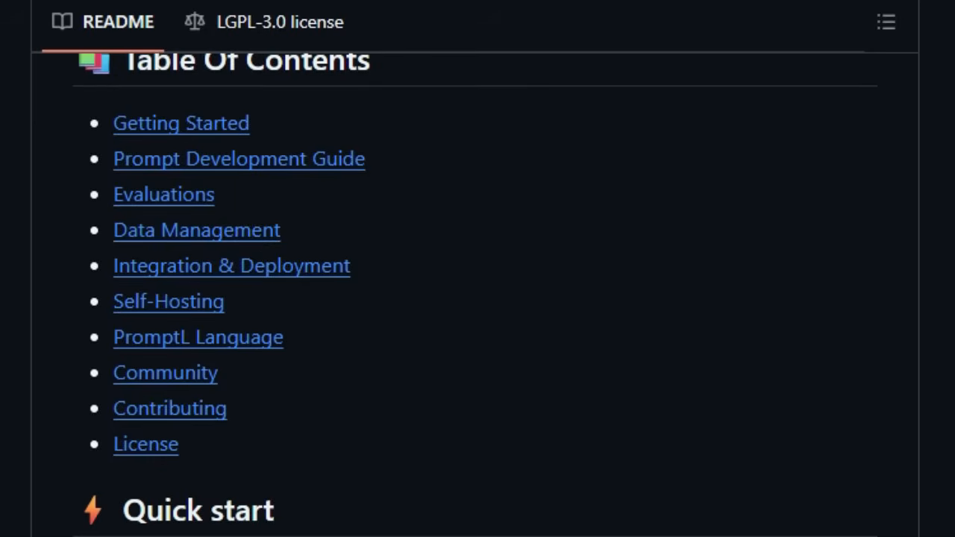
{"action": "scroll", "scroll_direction": "down", "scroll_amount": 3}
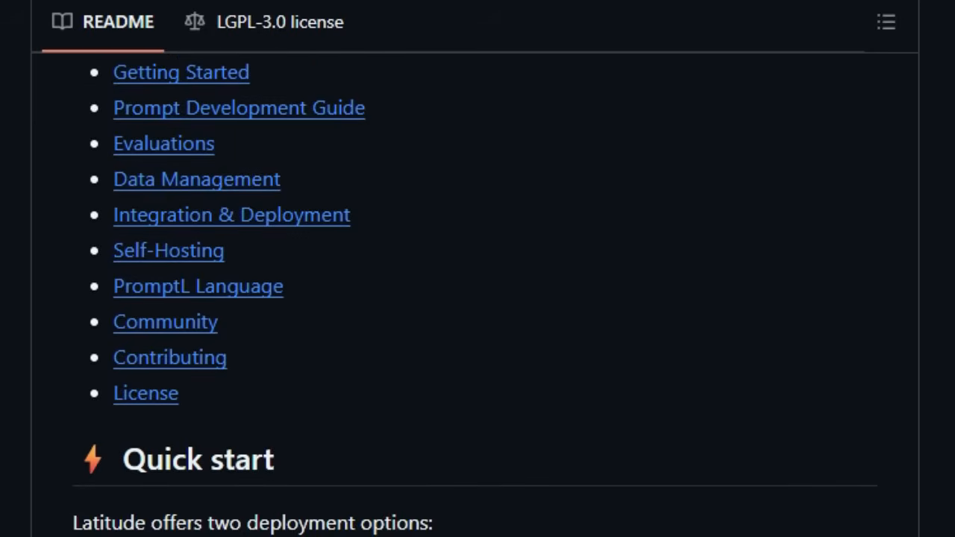
{"action": "scroll", "scroll_direction": "down", "scroll_amount": 3}
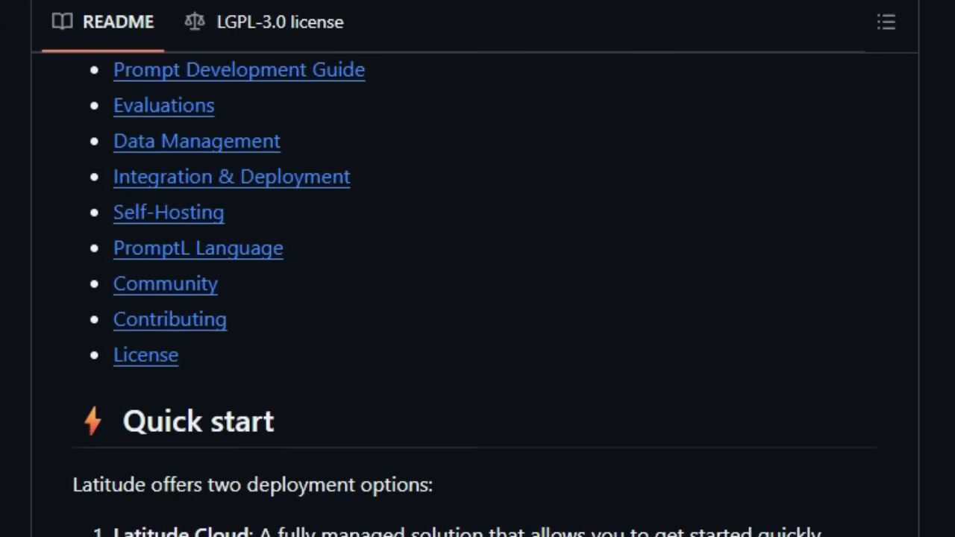
{"action": "scroll", "scroll_direction": "down", "scroll_amount": 3}
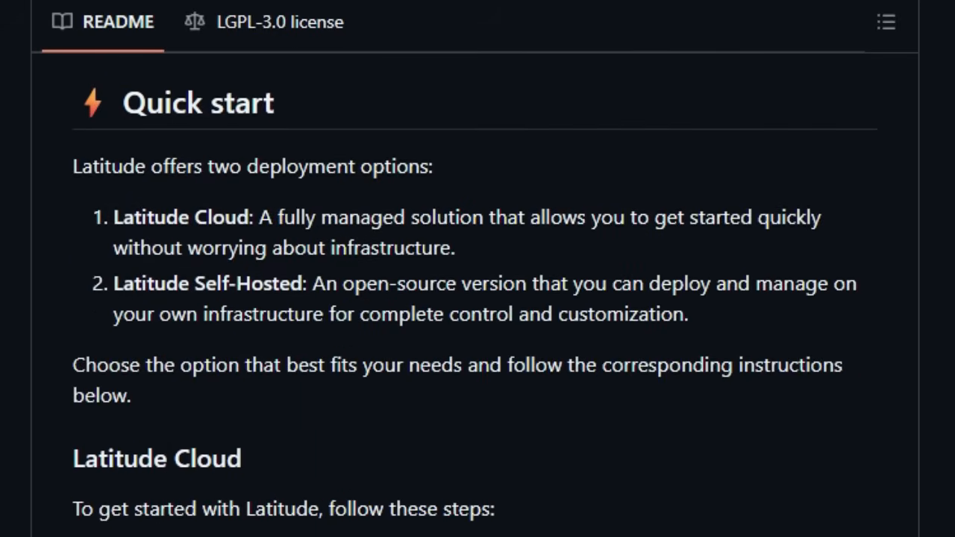
{"action": "scroll", "scroll_direction": "down", "scroll_amount": 3}
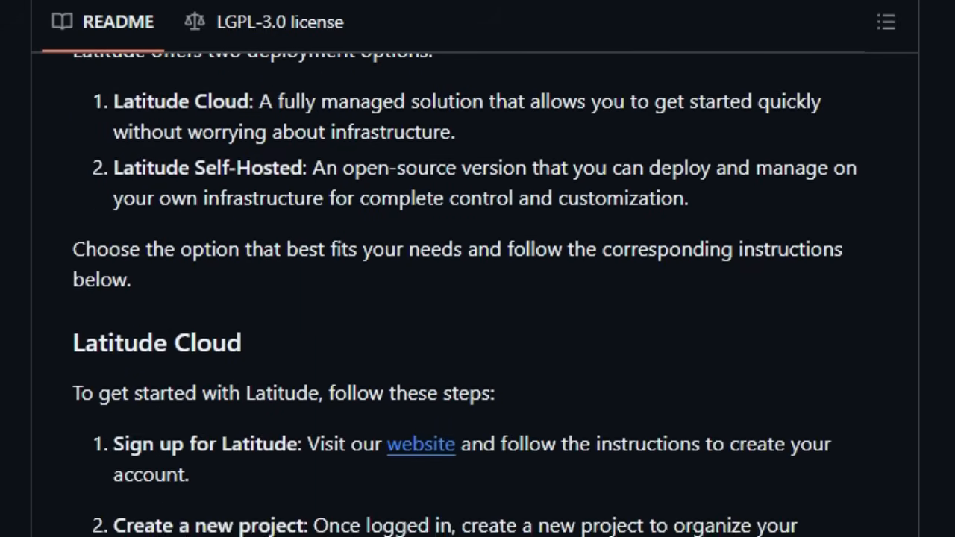
- Reach the final Contributing and License sections of the Latitude README
{"action": "scroll", "scroll_direction": "down", "scroll_amount": 3}
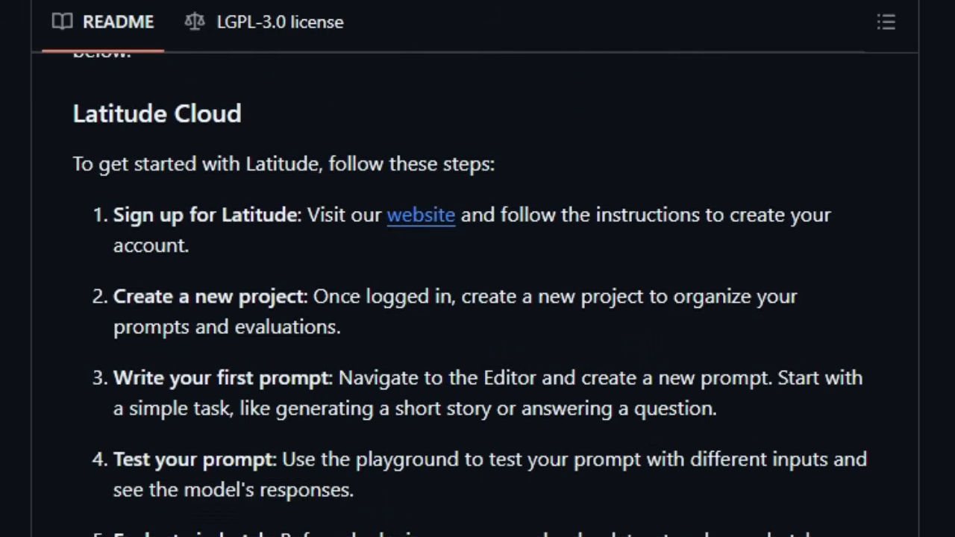
{"action": "scroll", "scroll_direction": "down", "scroll_amount": 3}
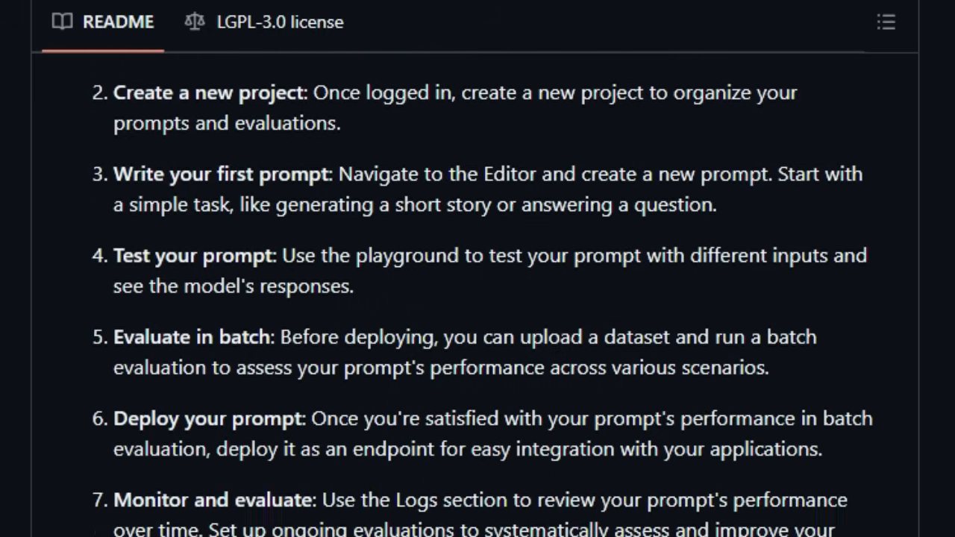
{"action": "scroll", "scroll_direction": "down", "scroll_amount": 3}
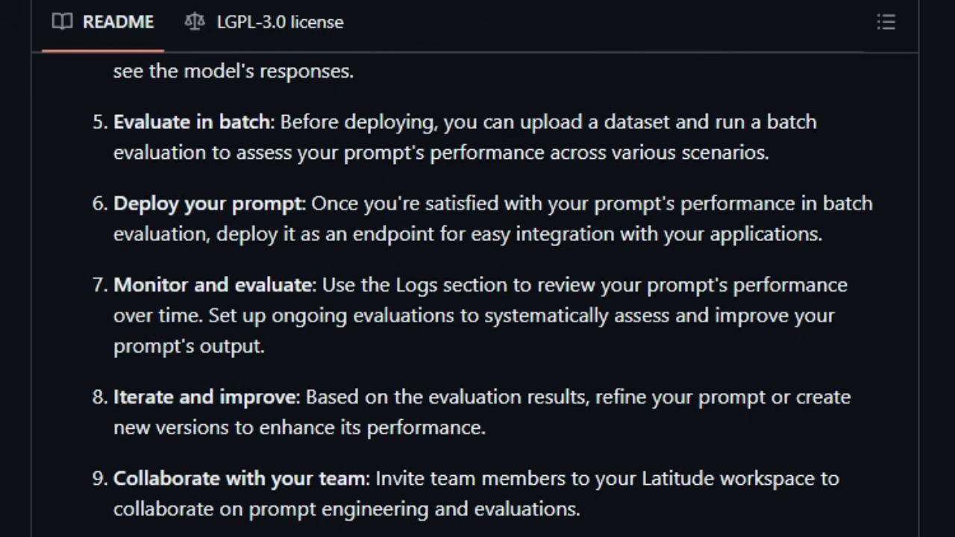
{"action": "scroll", "scroll_direction": "down", "scroll_amount": 3}
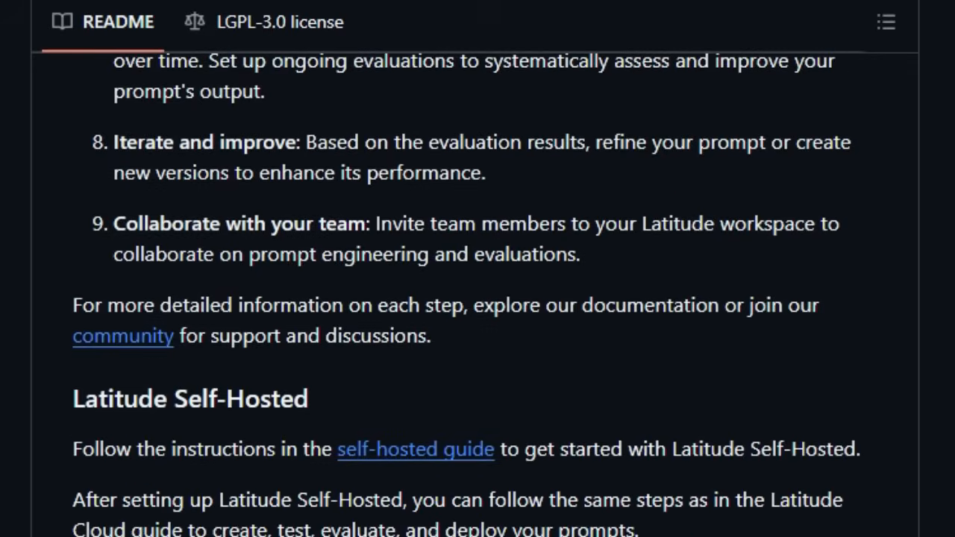
{"action": "scroll", "scroll_direction": "down", "scroll_amount": 3}
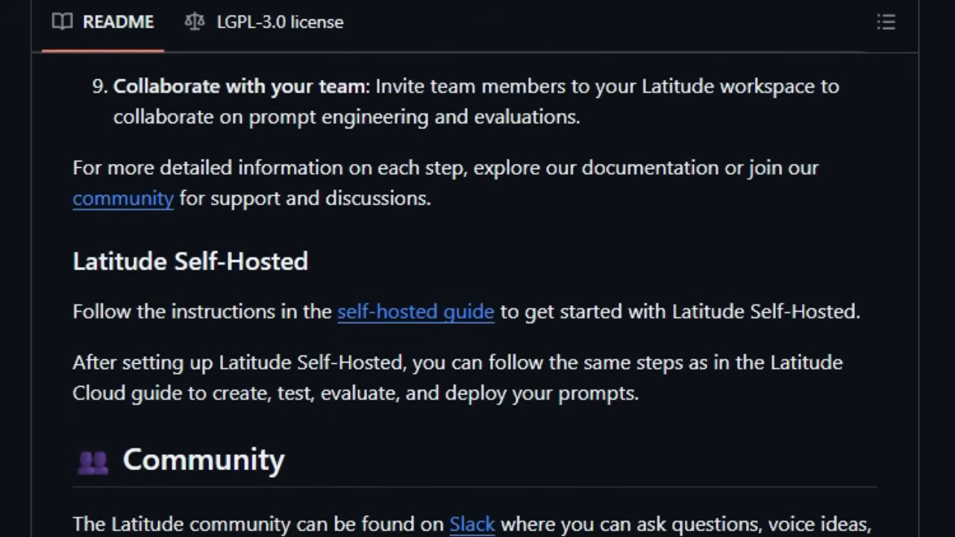
{"action": "scroll", "scroll_direction": "down", "scroll_amount": 3}
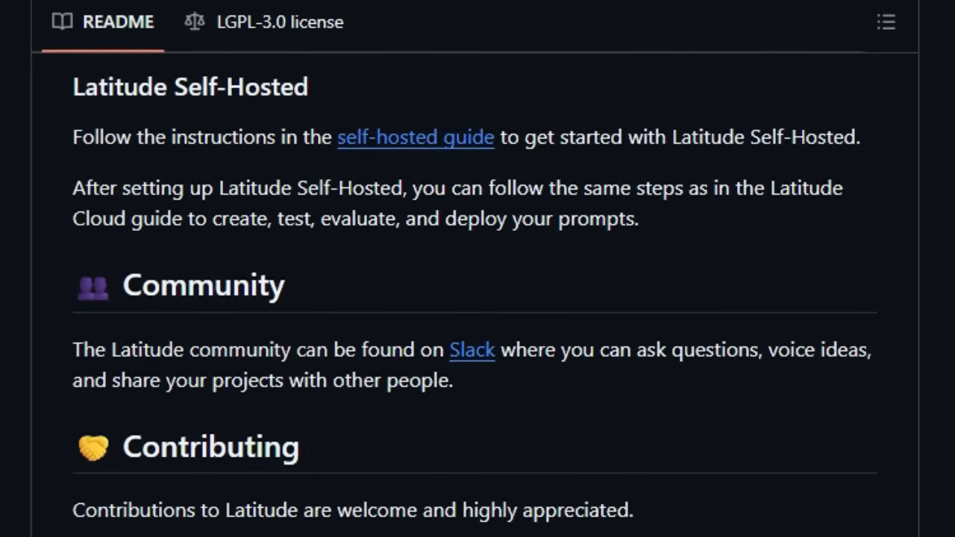
{"action": "scroll", "scroll_direction": "down", "scroll_amount": 3}
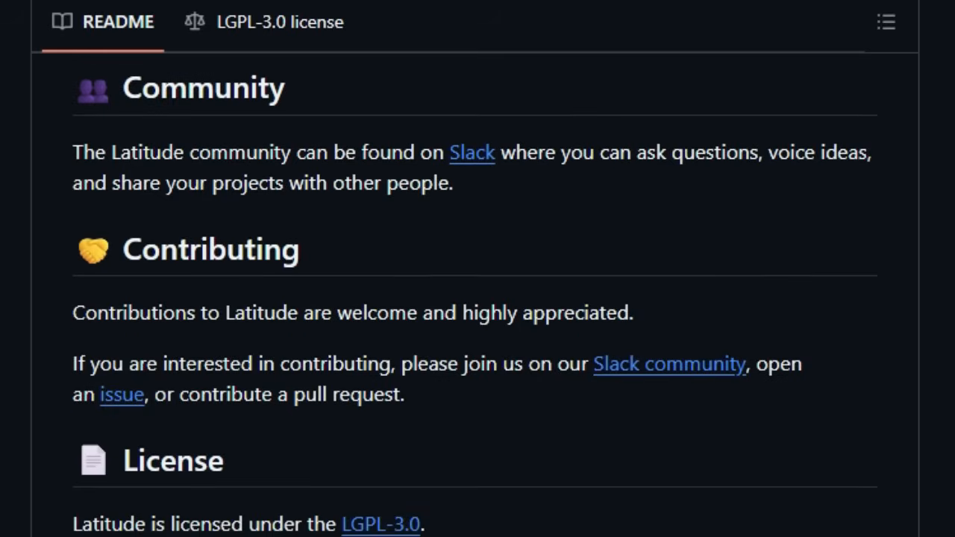
{"action": "scroll", "scroll_direction": "down", "scroll_amount": 3}
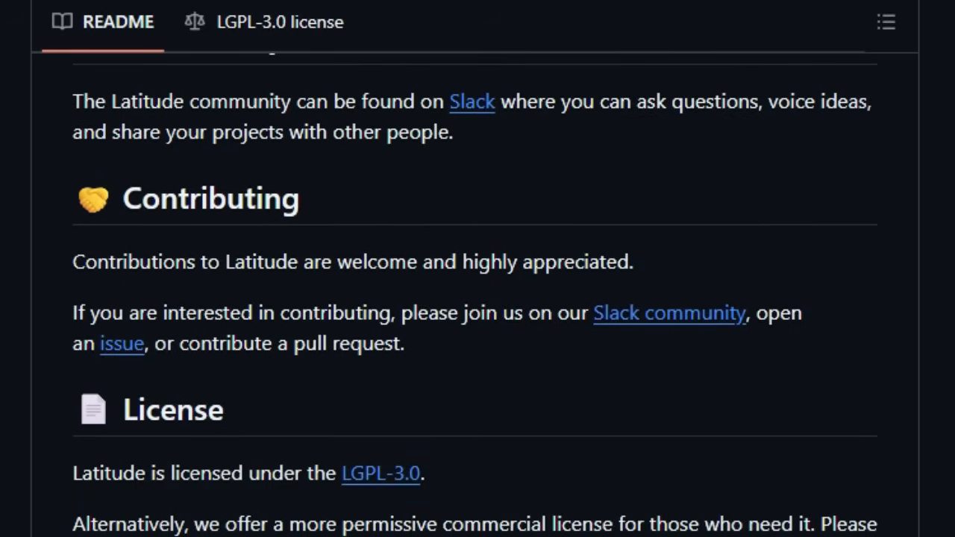
{"action": "scroll", "scroll_direction": "down", "scroll_amount": 3}
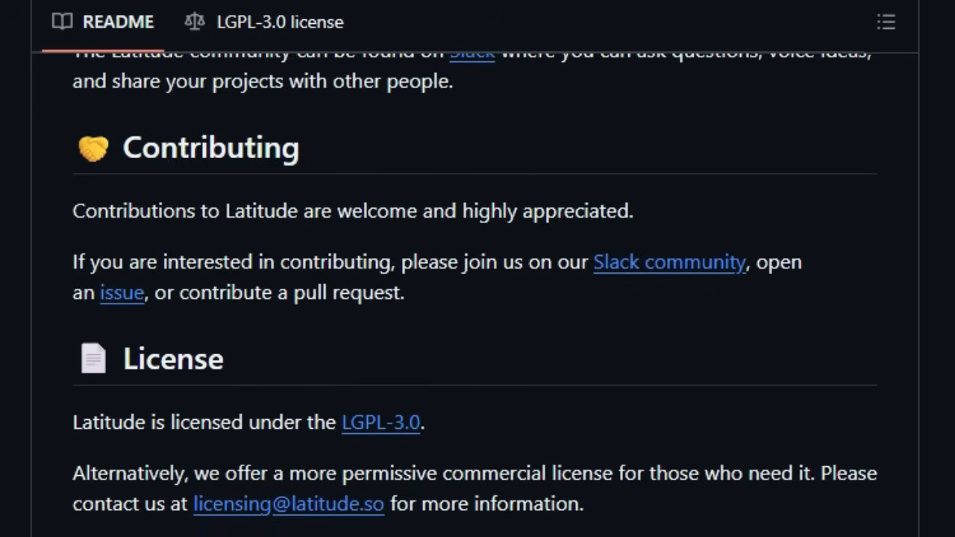
{"action": "scroll", "scroll_direction": "down", "scroll_amount": 3}
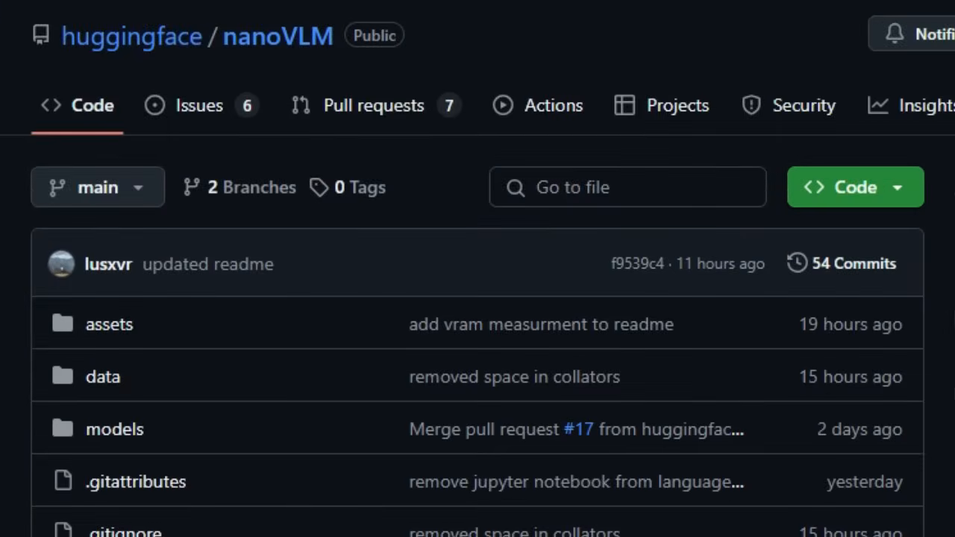
- Scroll the huggingface/nanoVLM page past its file list to the README banner
{"action": "scroll", "scroll_direction": "right", "scroll_amount": 3}
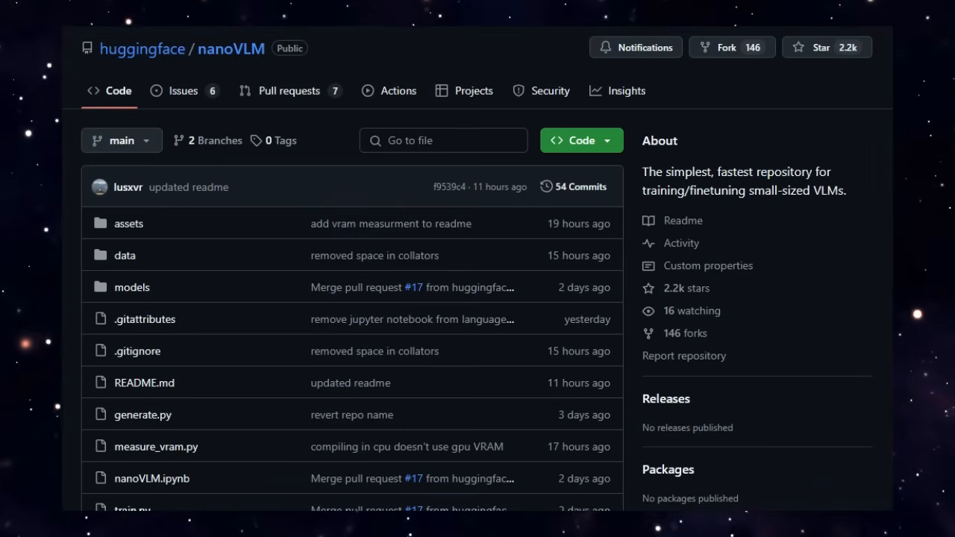
{"action": "scroll", "scroll_direction": "down", "scroll_amount": 3}
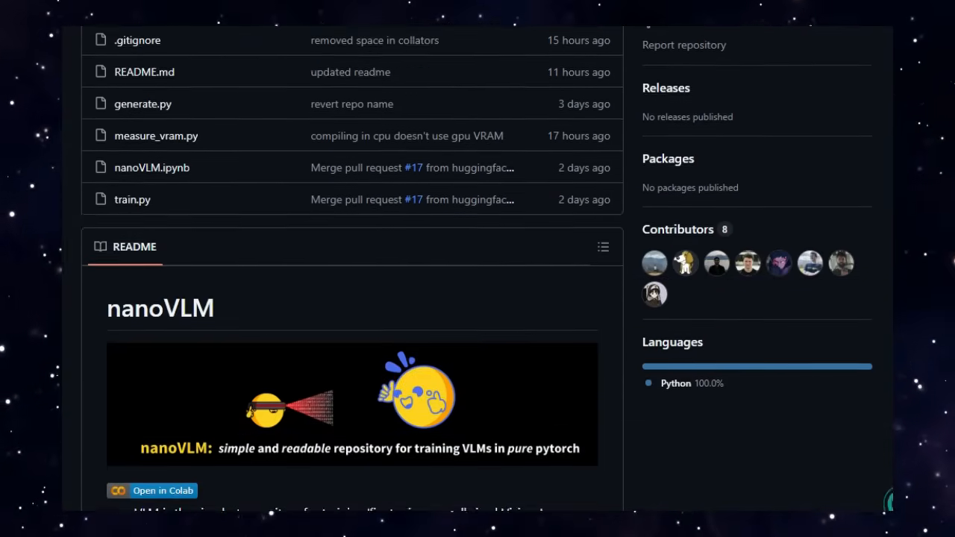
{"action": "scroll", "scroll_direction": "down", "scroll_amount": 3}
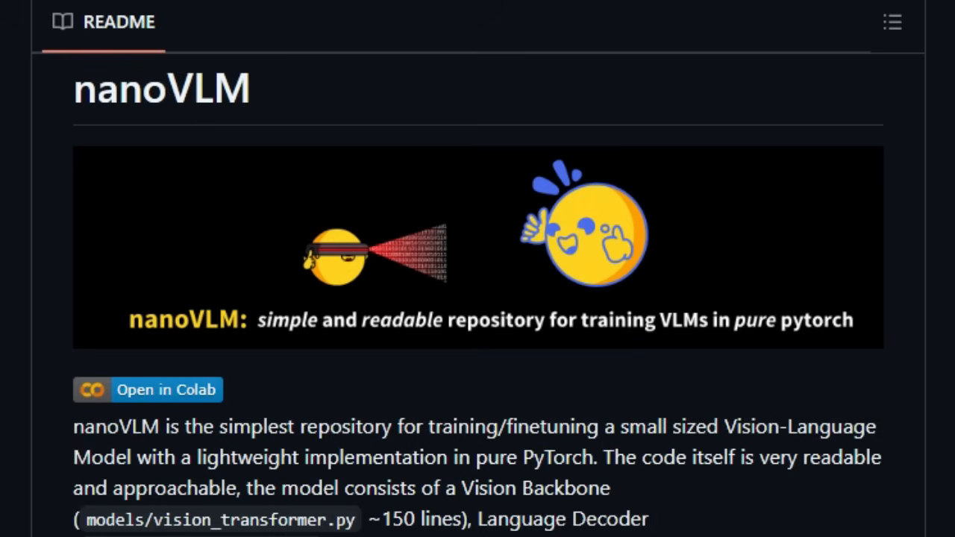
- Scroll the nanoVLM README through its accuracy charts, Quick Start and Environment Setup
{"action": "scroll", "scroll_direction": "down", "scroll_amount": 3}
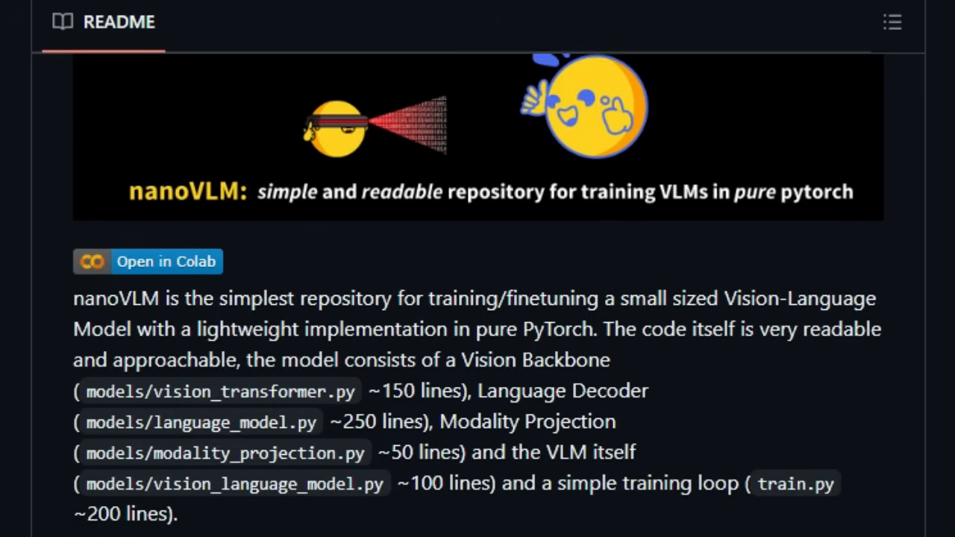
{"action": "scroll", "scroll_direction": "down", "scroll_amount": 3}
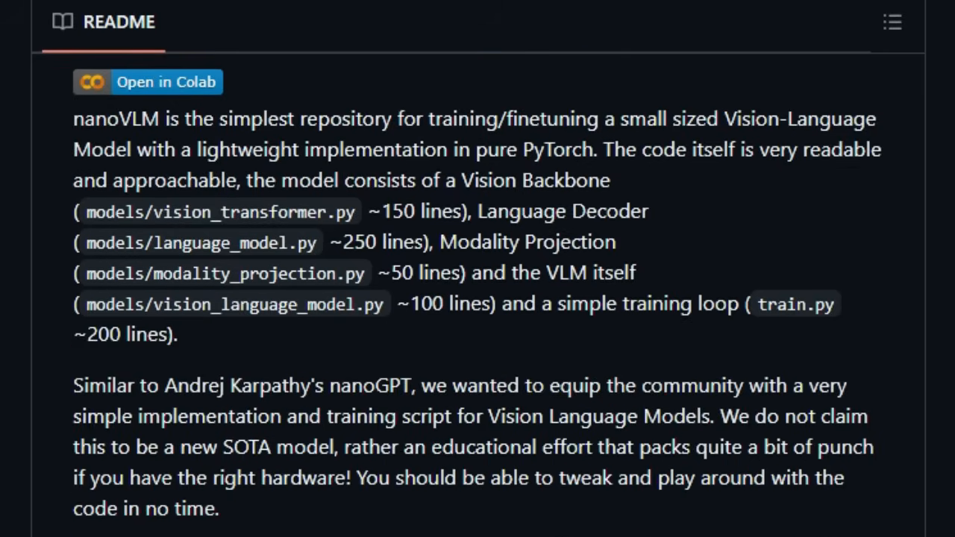
{"action": "scroll", "scroll_direction": "down", "scroll_amount": 3}
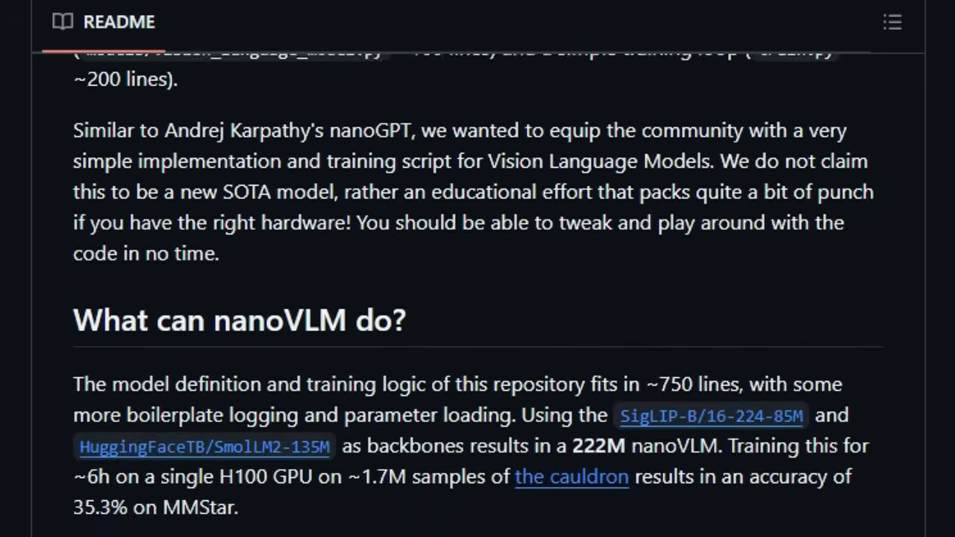
{"action": "scroll", "scroll_direction": "down", "scroll_amount": 3}
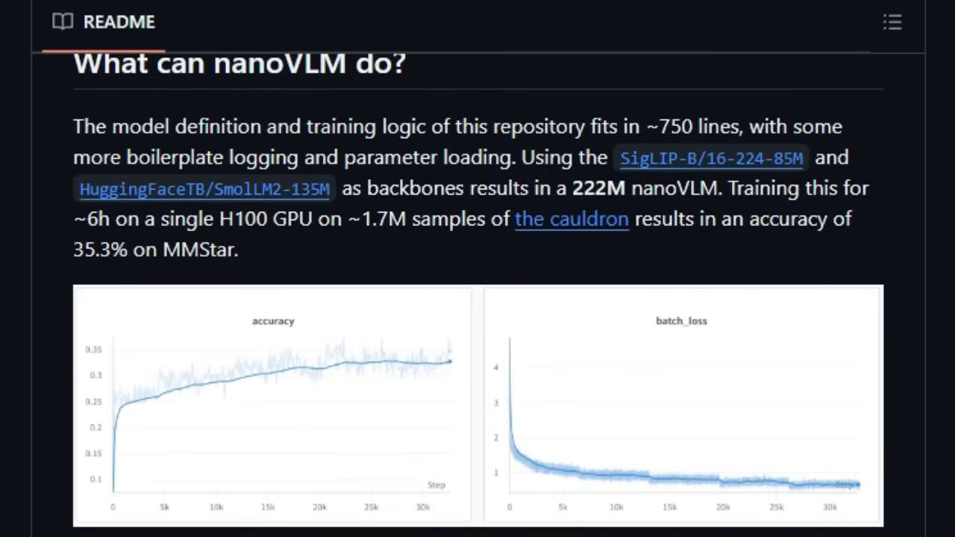
{"action": "scroll", "scroll_direction": "down", "scroll_amount": 3}
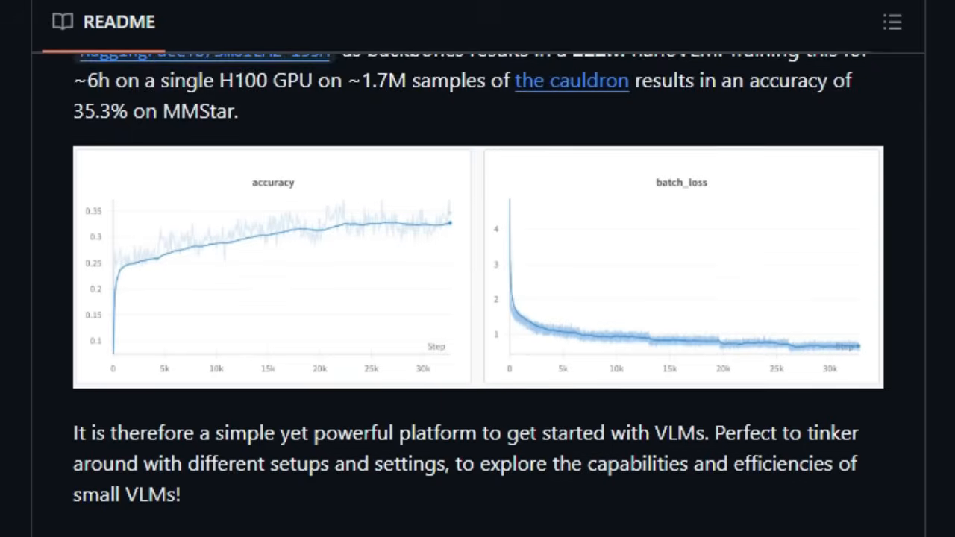
{"action": "scroll", "scroll_direction": "down", "scroll_amount": 3}
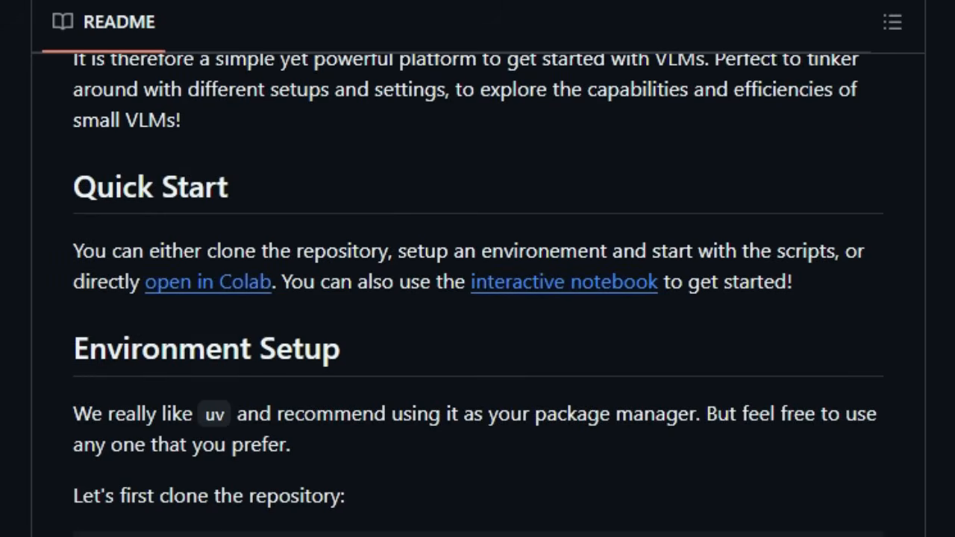
- Continue past the Training section to Generate with its sample cat output
{"action": "scroll", "scroll_direction": "down", "scroll_amount": 3}
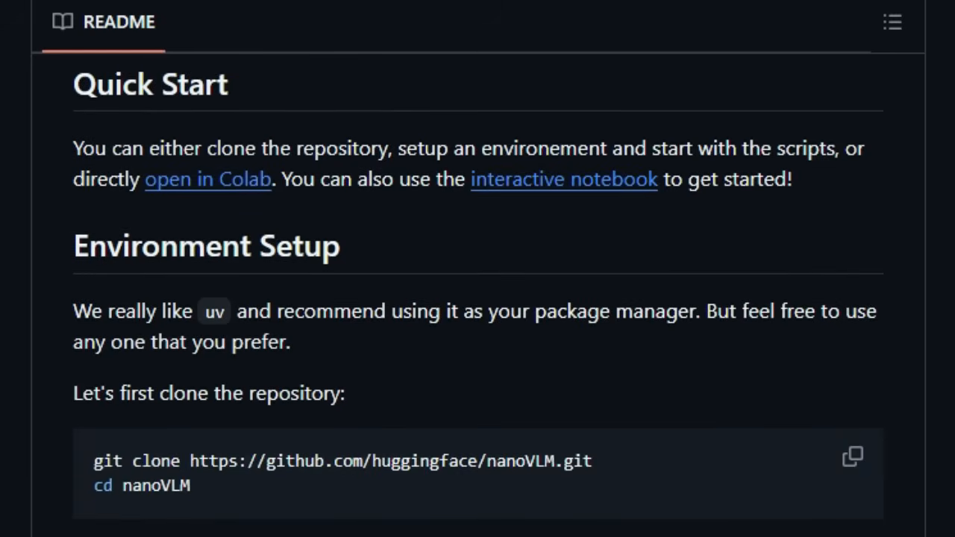
{"action": "scroll", "scroll_direction": "down", "scroll_amount": 3}
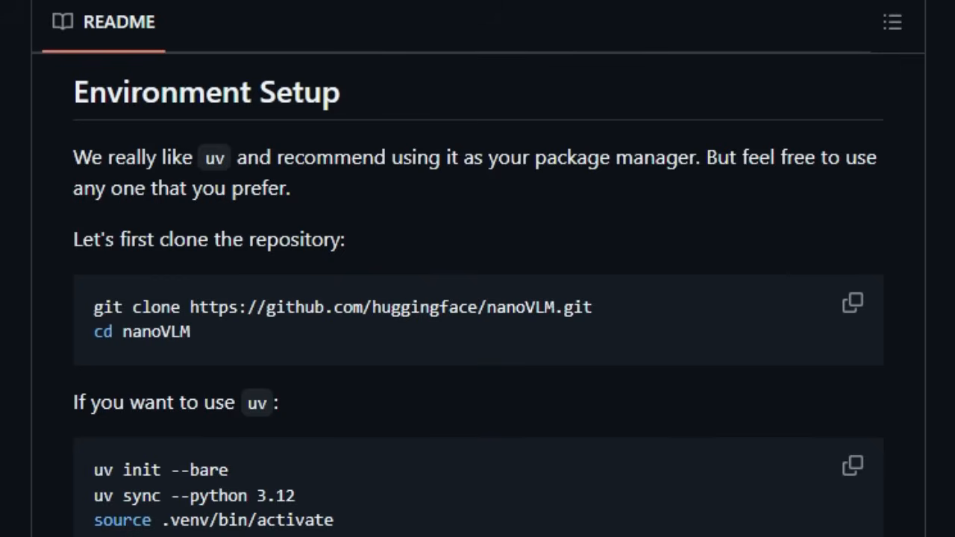
{"action": "scroll", "scroll_direction": "down", "scroll_amount": 3}
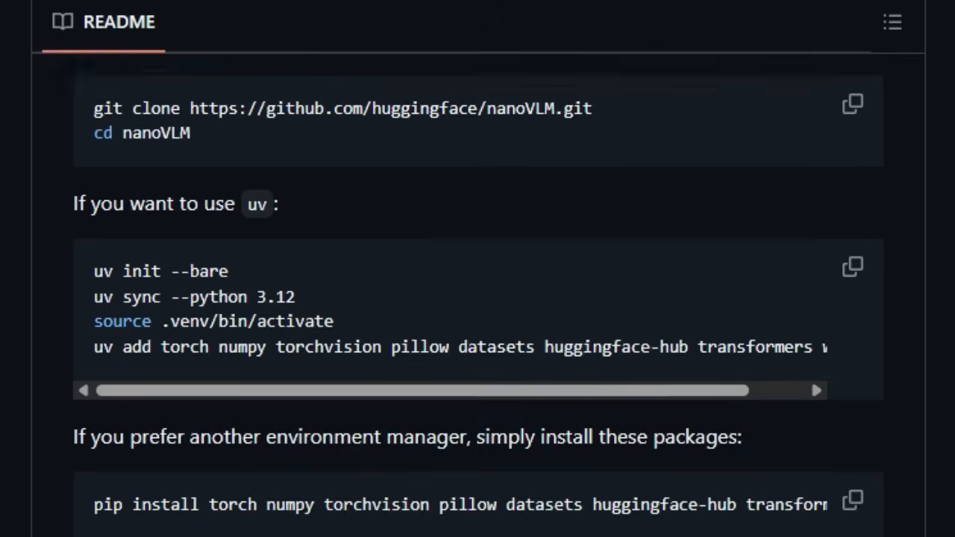
{"action": "scroll", "scroll_direction": "down", "scroll_amount": 3}
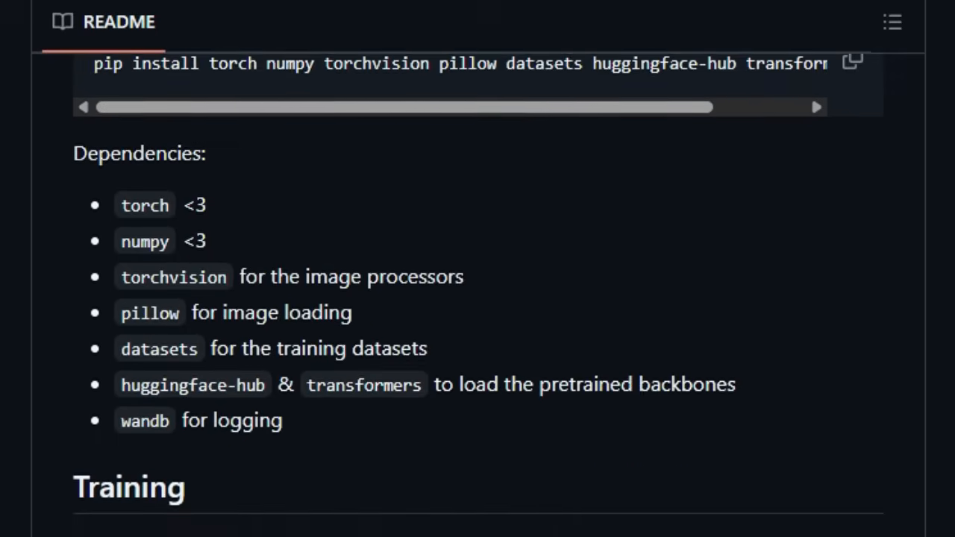
{"action": "scroll", "scroll_direction": "down", "scroll_amount": 3}
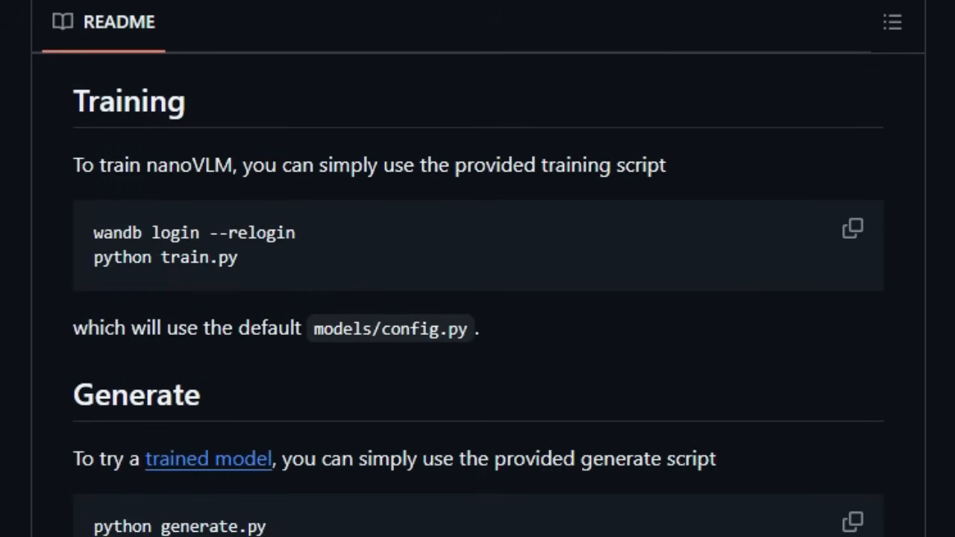
{"action": "scroll", "scroll_direction": "down", "scroll_amount": 3}
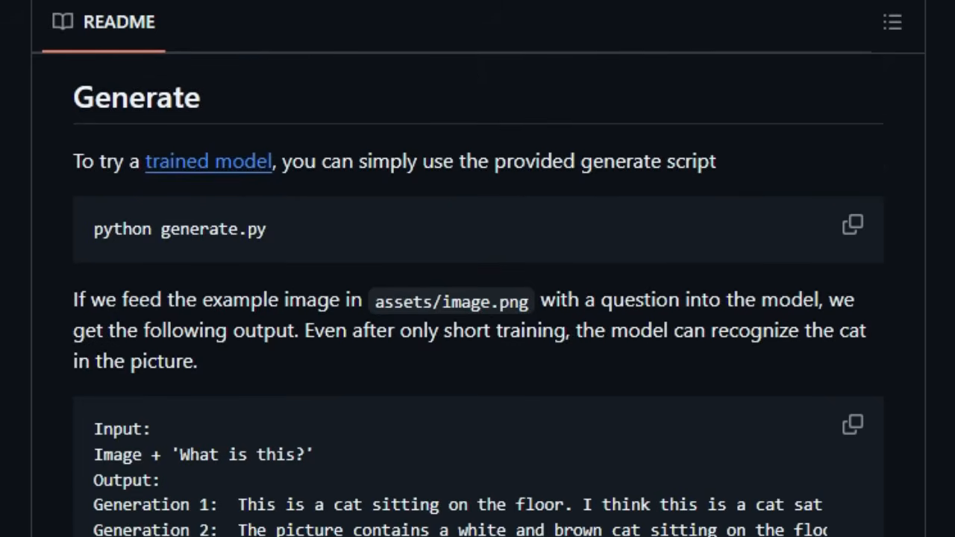
- Scroll the nanoVLM README through VRAM usage and Contributing
{"action": "scroll", "scroll_direction": "down", "scroll_amount": 3}
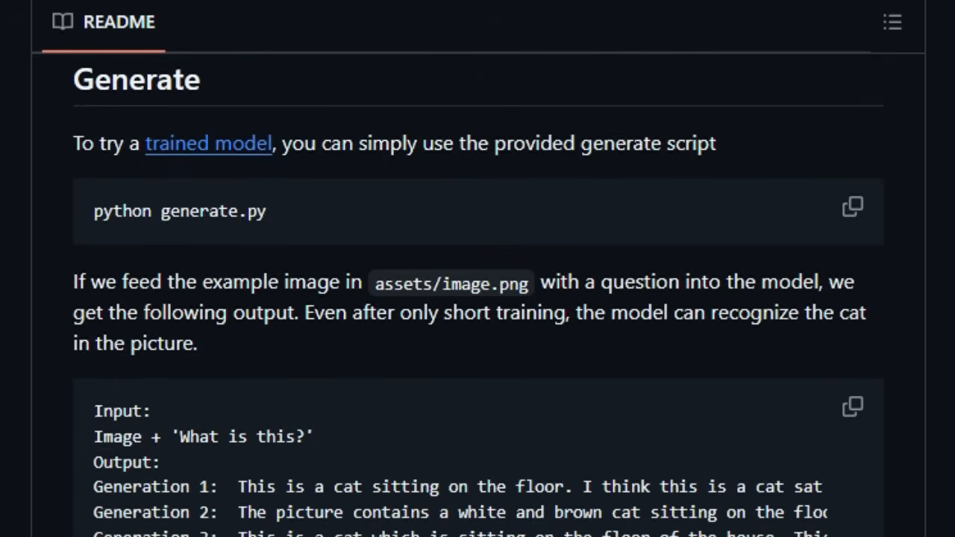
{"action": "scroll", "scroll_direction": "down", "scroll_amount": 3}
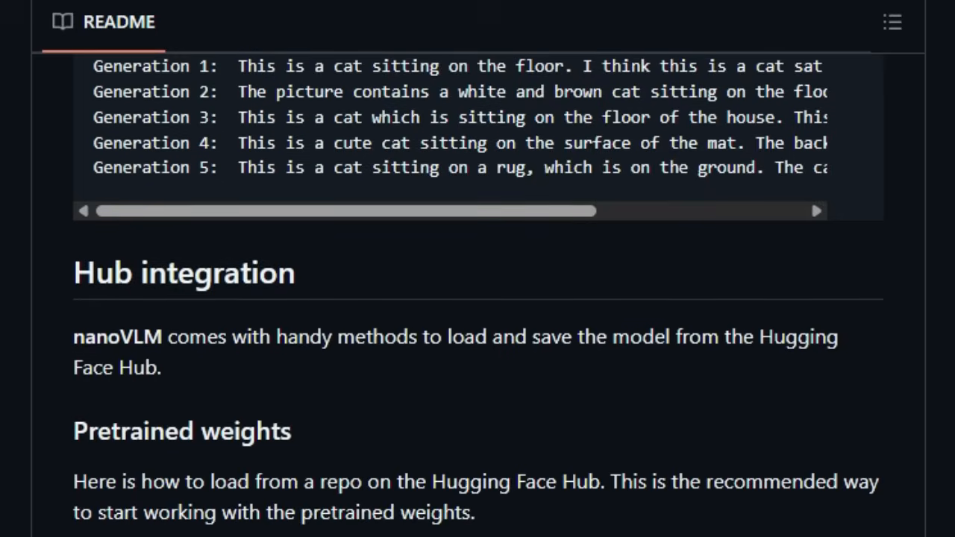
{"action": "scroll", "scroll_direction": "down", "scroll_amount": 3}
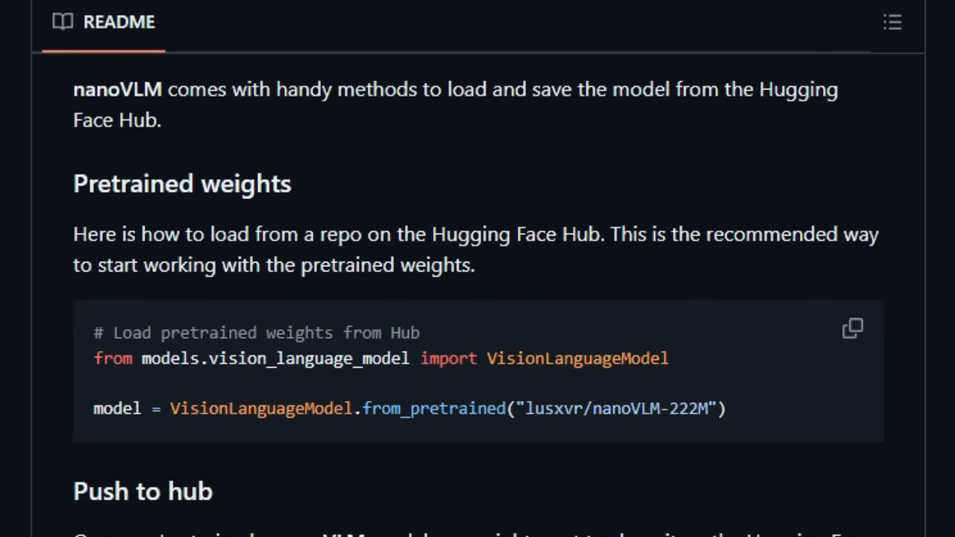
{"action": "scroll", "scroll_direction": "down", "scroll_amount": 3}
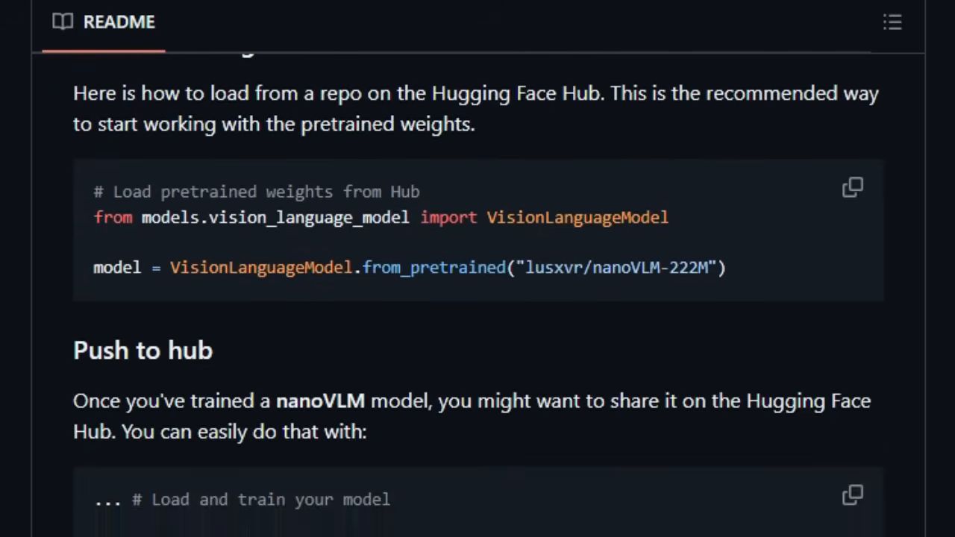
{"action": "scroll", "scroll_direction": "down", "scroll_amount": 3}
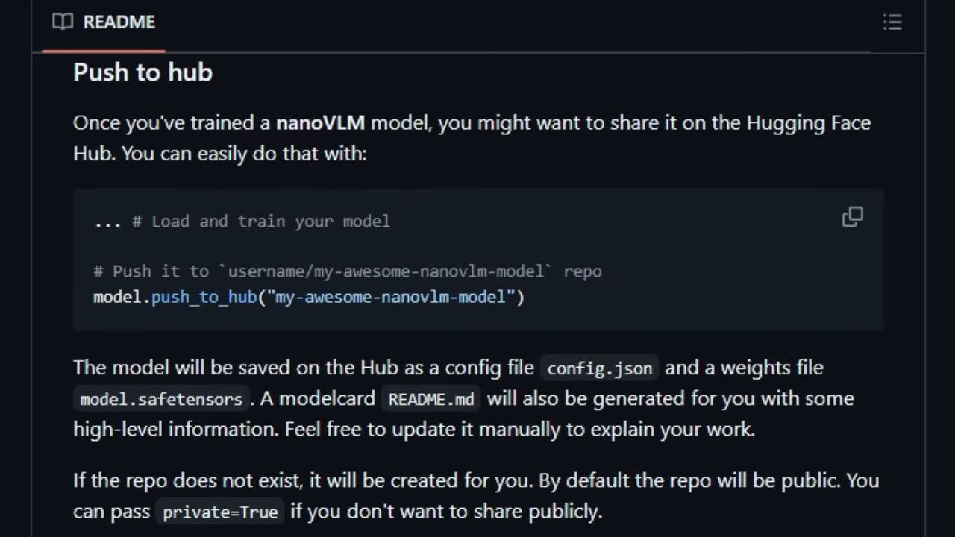
{"action": "scroll", "scroll_direction": "down", "scroll_amount": 3}
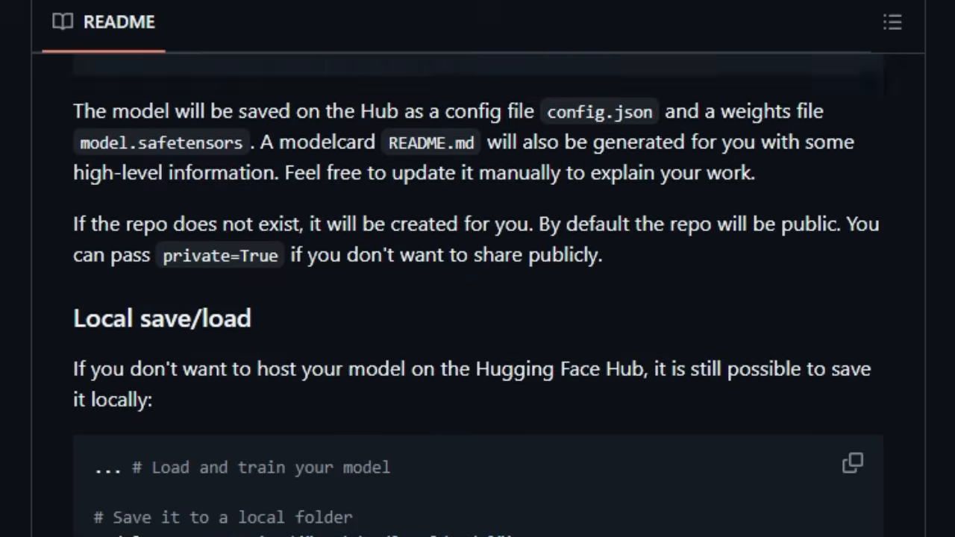
{"action": "scroll", "scroll_direction": "down", "scroll_amount": 3}
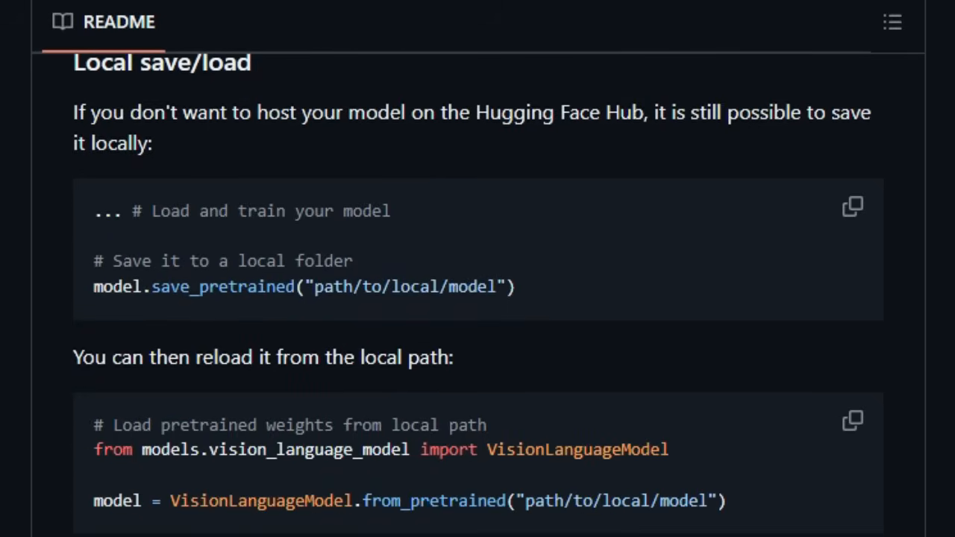
{"action": "scroll", "scroll_direction": "down", "scroll_amount": 3}
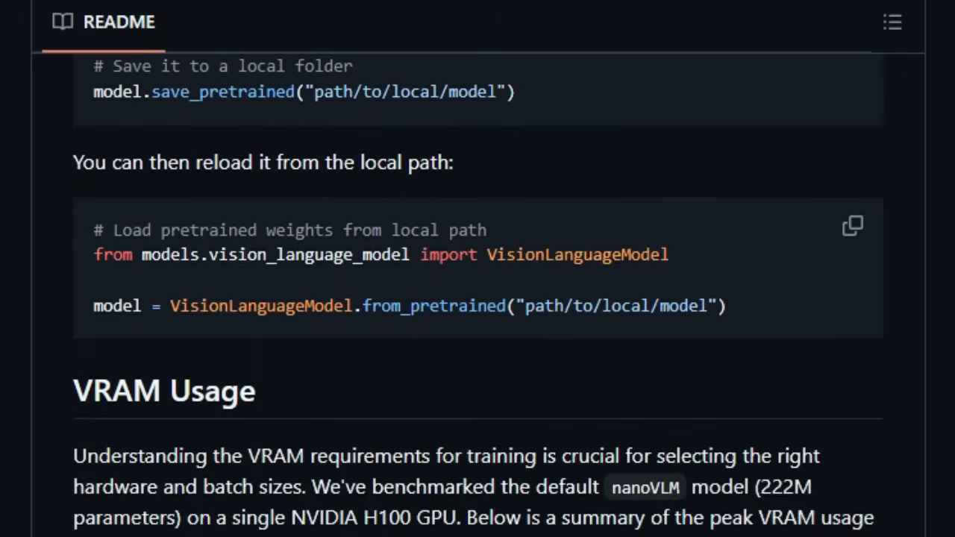
{"action": "scroll", "scroll_direction": "down", "scroll_amount": 3}
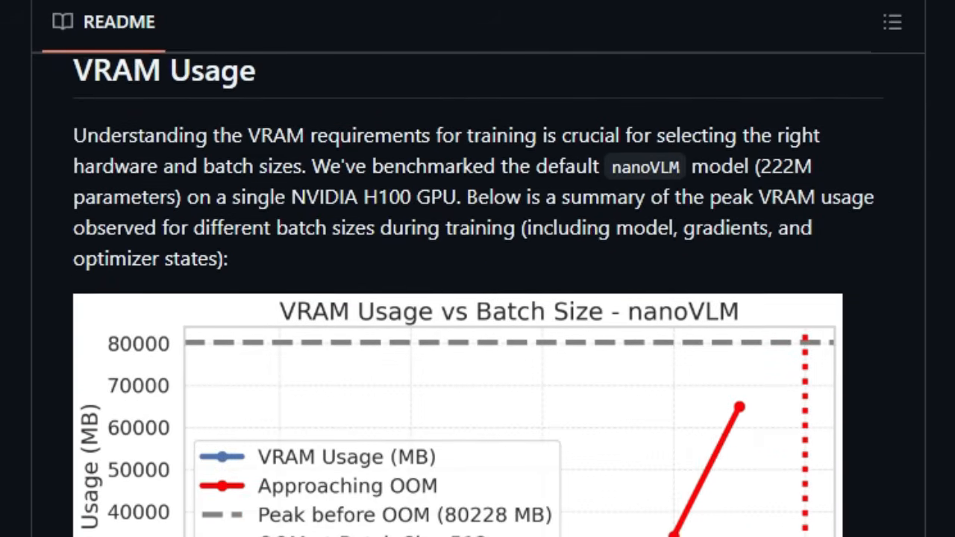
{"action": "scroll", "scroll_direction": "down", "scroll_amount": 3}
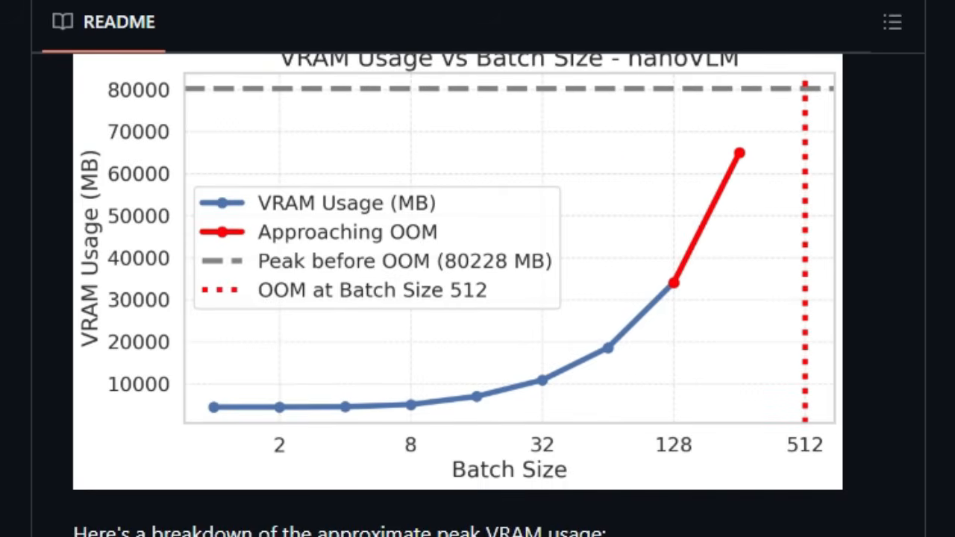
- Continue past Roadmap to the Citation section at the end of the nanoVLM README
{"action": "scroll", "scroll_direction": "down", "scroll_amount": 3}
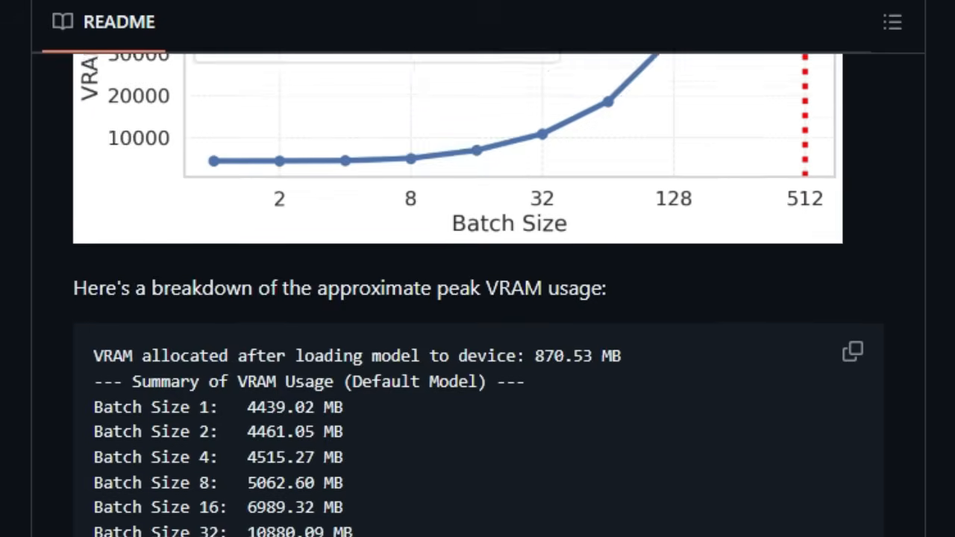
{"action": "scroll", "scroll_direction": "down", "scroll_amount": 3}
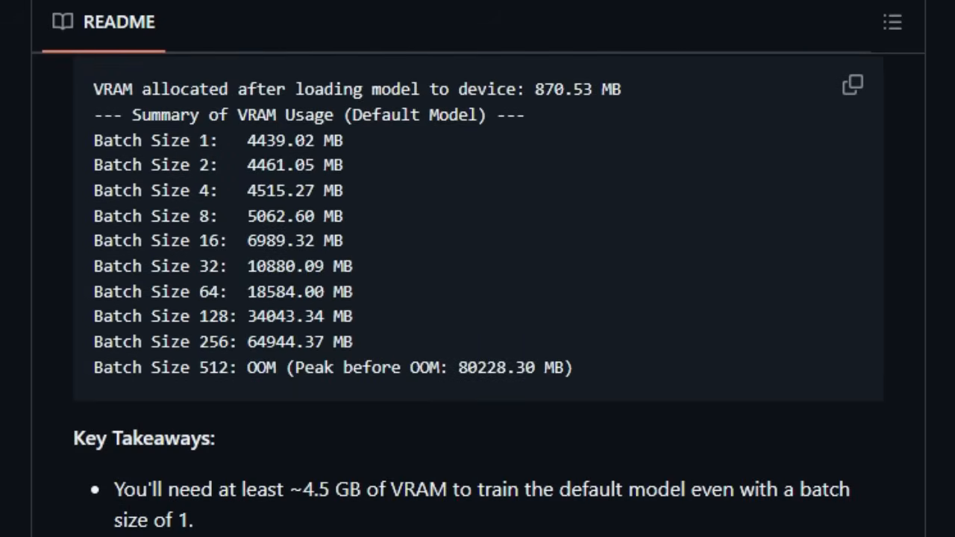
{"action": "scroll", "scroll_direction": "down", "scroll_amount": 3}
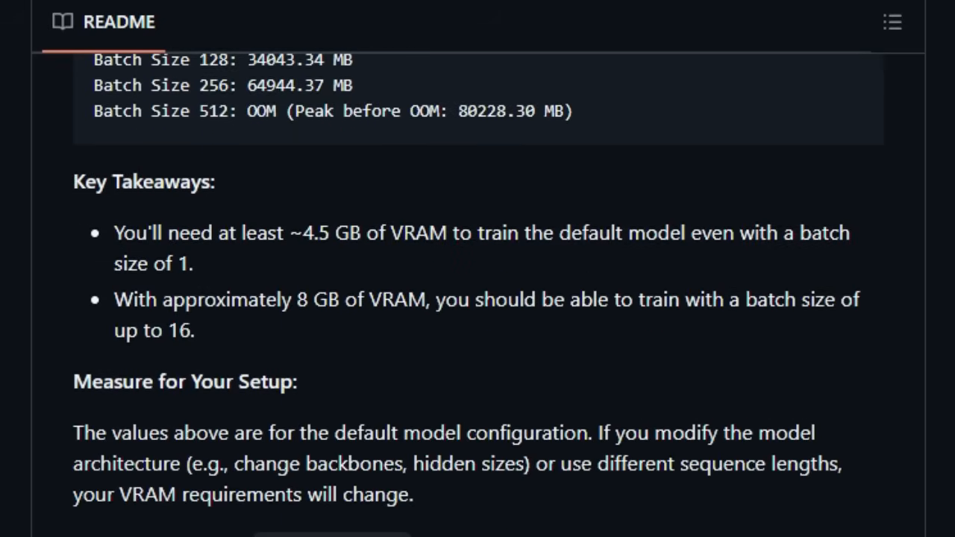
{"action": "scroll", "scroll_direction": "down", "scroll_amount": 3}
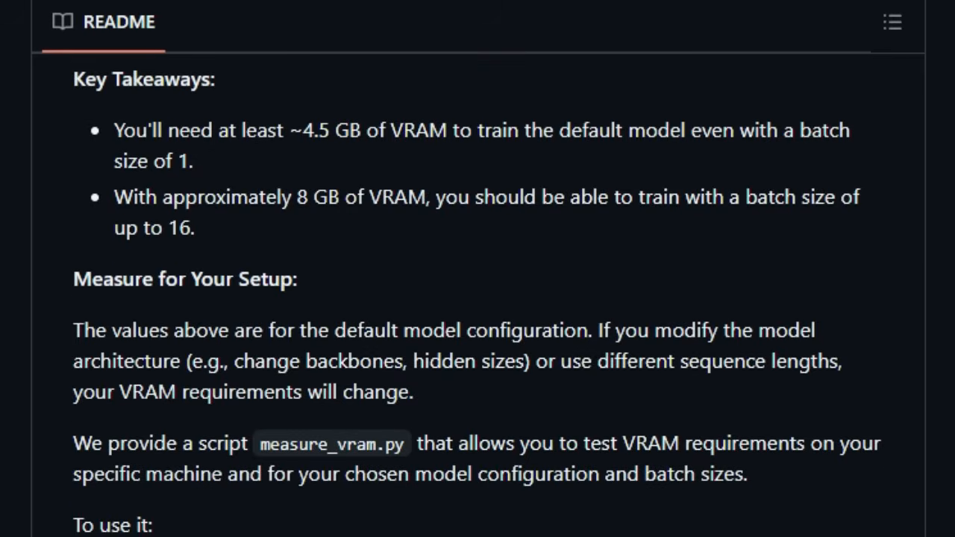
{"action": "scroll", "scroll_direction": "down", "scroll_amount": 3}
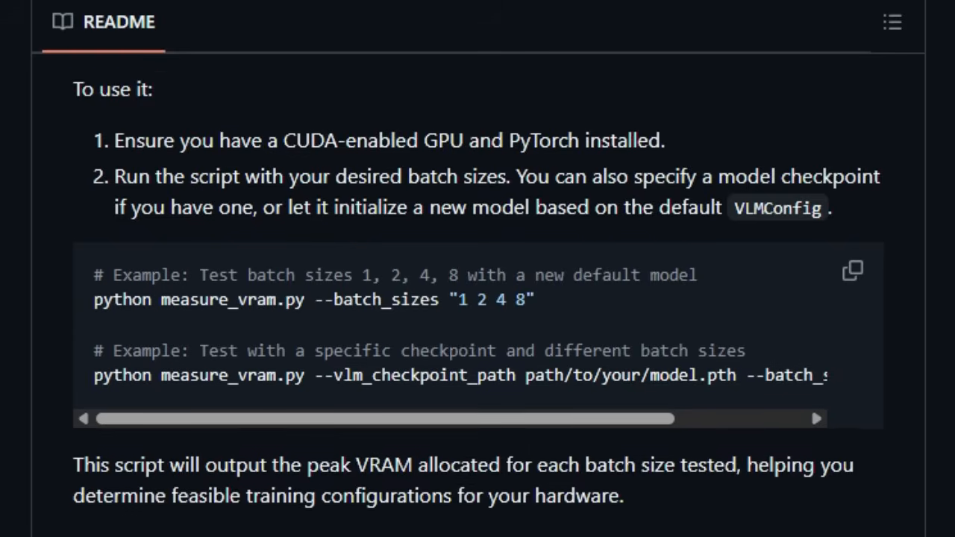
{"action": "scroll", "scroll_direction": "down", "scroll_amount": 3}
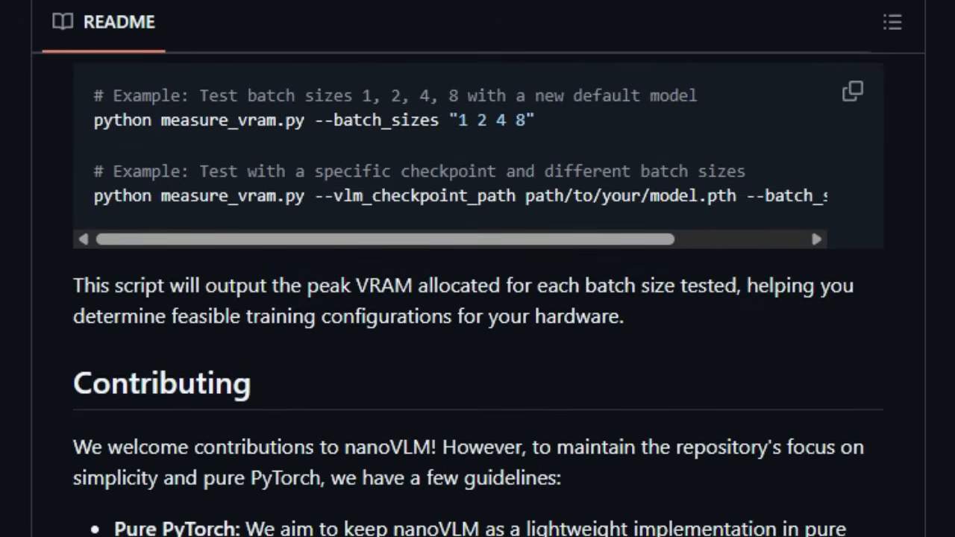
{"action": "scroll", "scroll_direction": "down", "scroll_amount": 3}
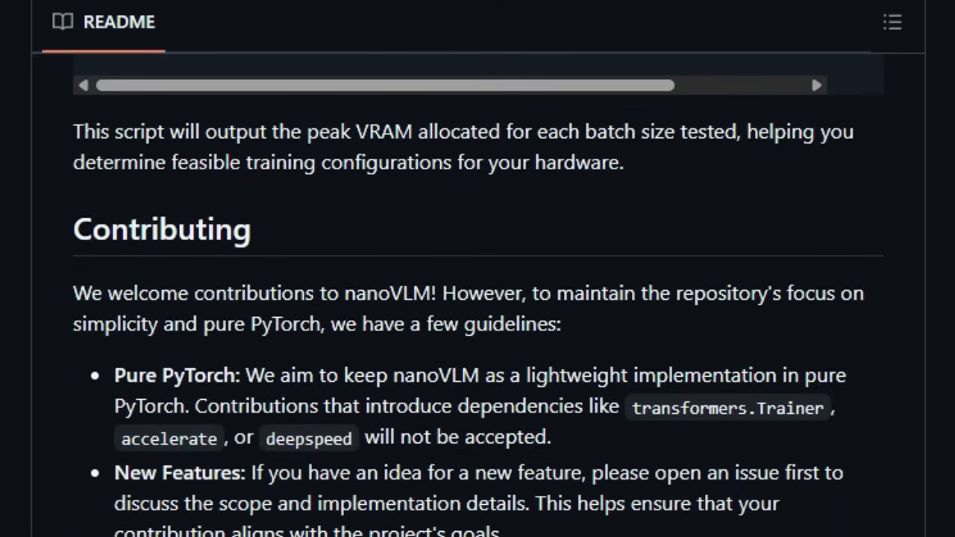
{"action": "scroll", "scroll_direction": "down", "scroll_amount": 3}
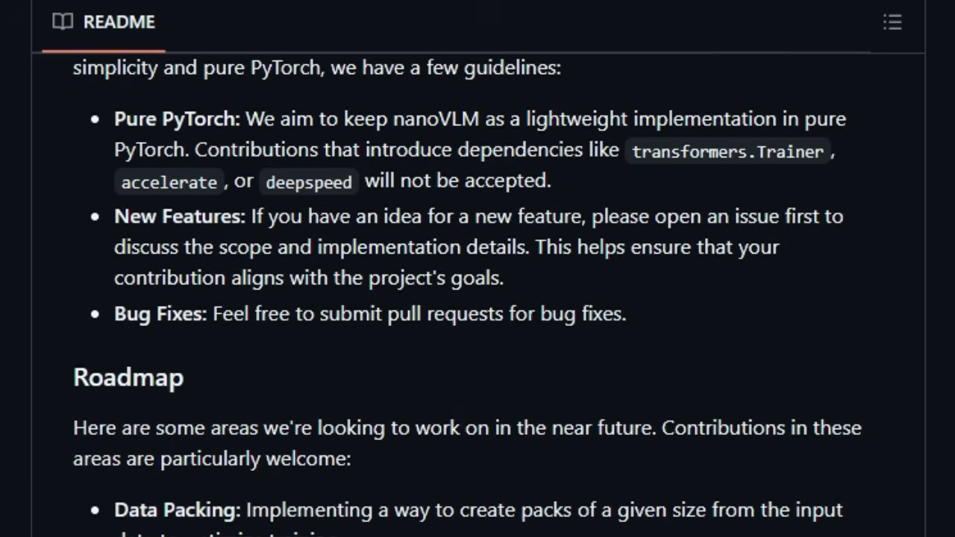
{"action": "scroll", "scroll_direction": "down", "scroll_amount": 3}
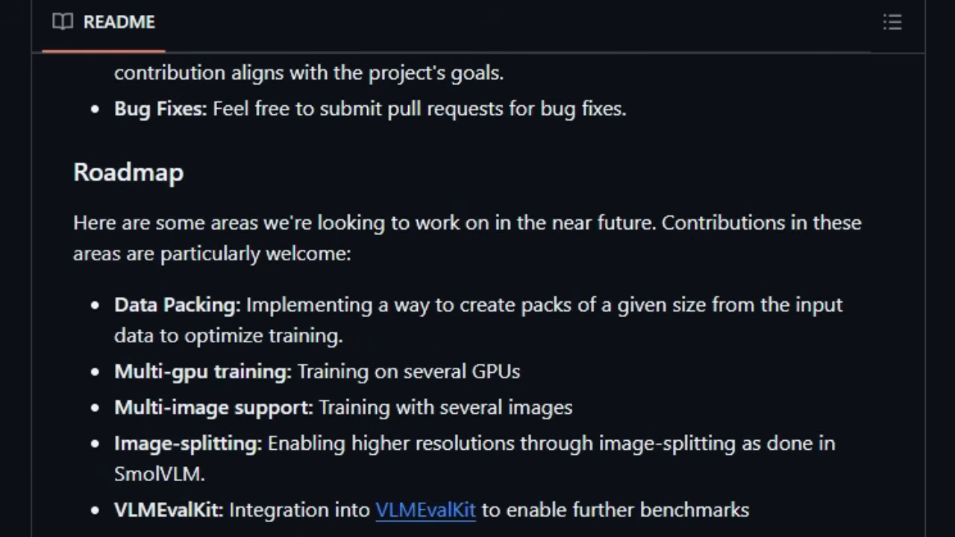
{"action": "scroll", "scroll_direction": "down", "scroll_amount": 3}
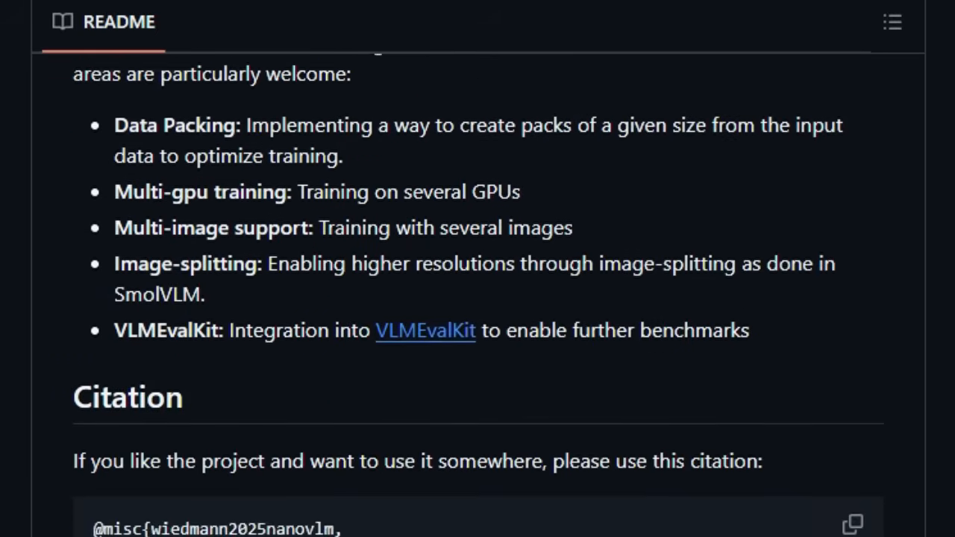
{"action": "scroll", "scroll_direction": "down", "scroll_amount": 3}
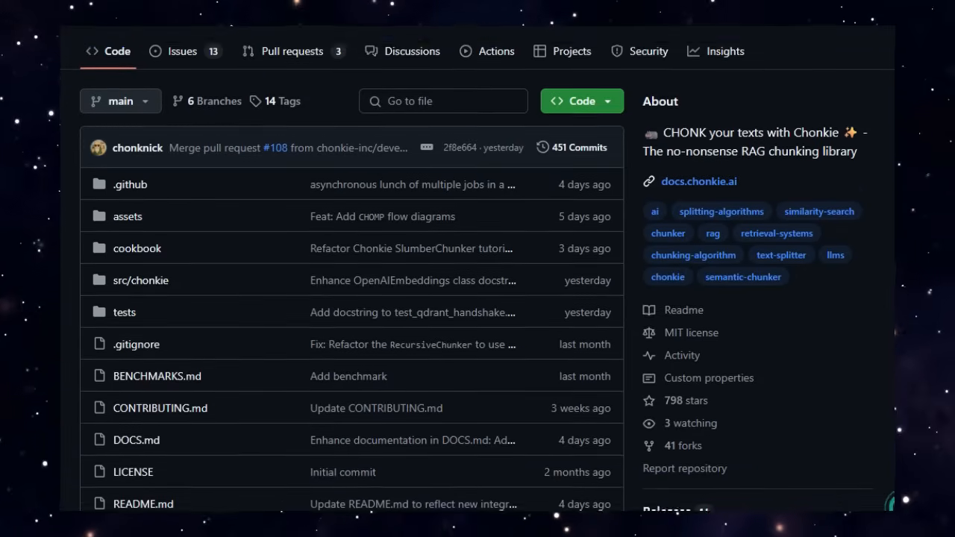
- Scroll the Chonkie README past its logo to the Installation section
{"action": "scroll", "scroll_direction": "down", "scroll_amount": 3}
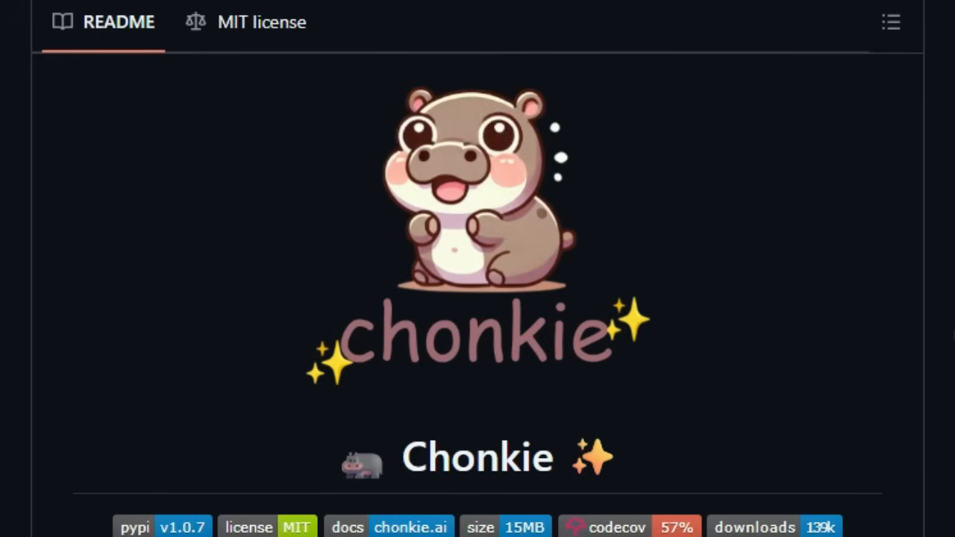
{"action": "scroll", "scroll_direction": "down", "scroll_amount": 3}
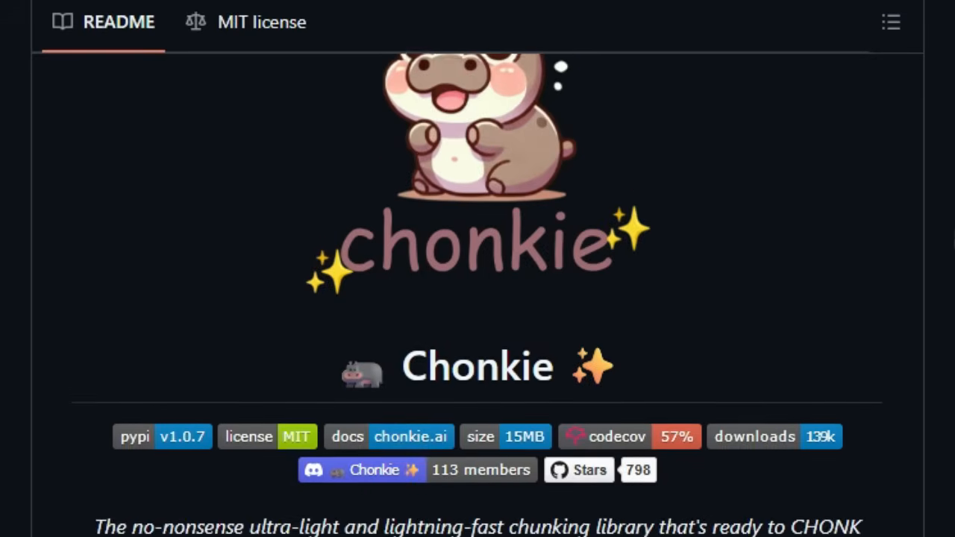
{"action": "scroll", "scroll_direction": "down", "scroll_amount": 3}
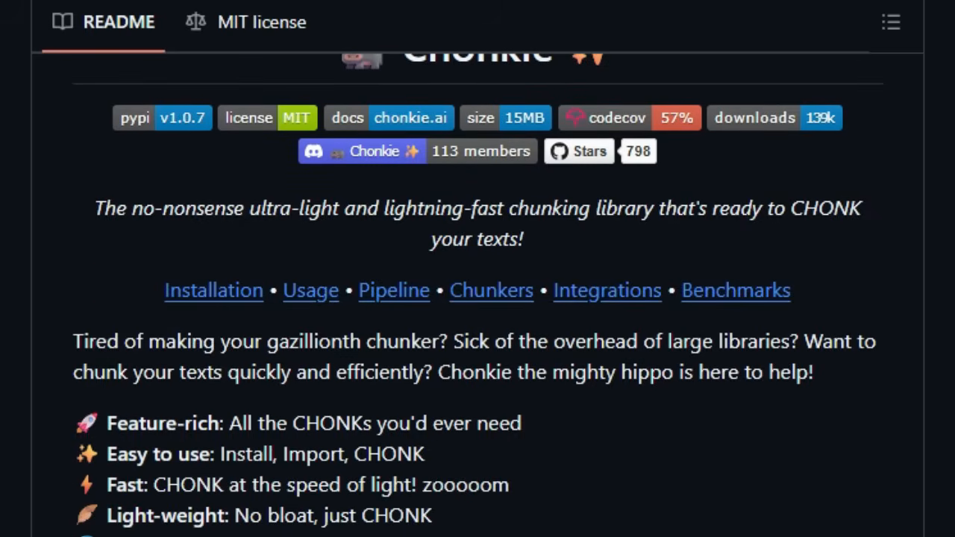
{"action": "scroll", "scroll_direction": "down", "scroll_amount": 3}
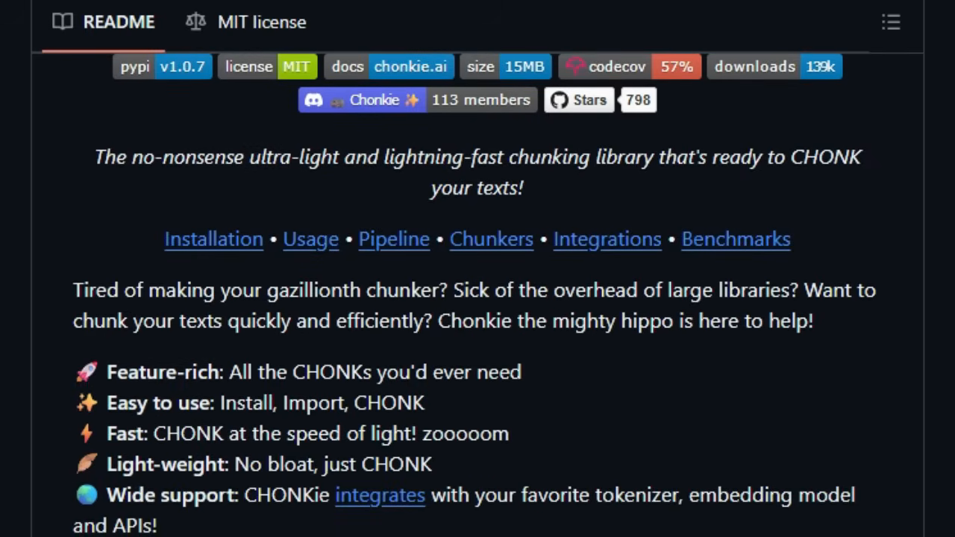
{"action": "scroll", "scroll_direction": "down", "scroll_amount": 3}
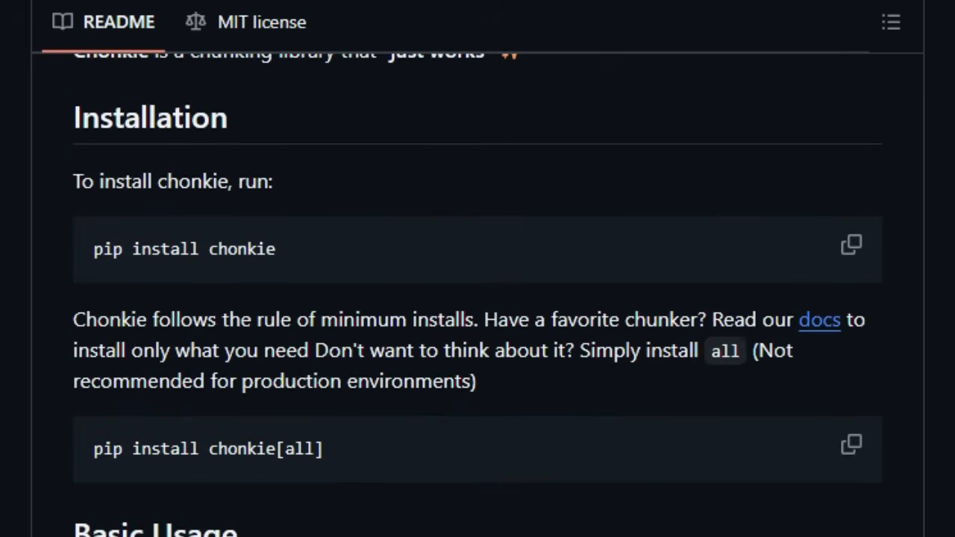
- Continue through Basic Usage to The Chonkie Pipeline section
{"action": "scroll", "scroll_direction": "down", "scroll_amount": 3}
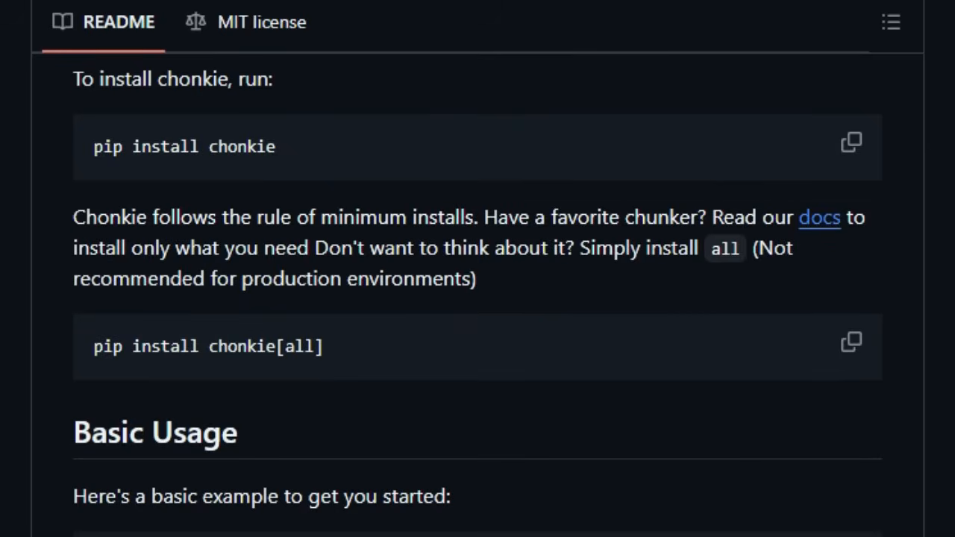
{"action": "scroll", "scroll_direction": "down", "scroll_amount": 3}
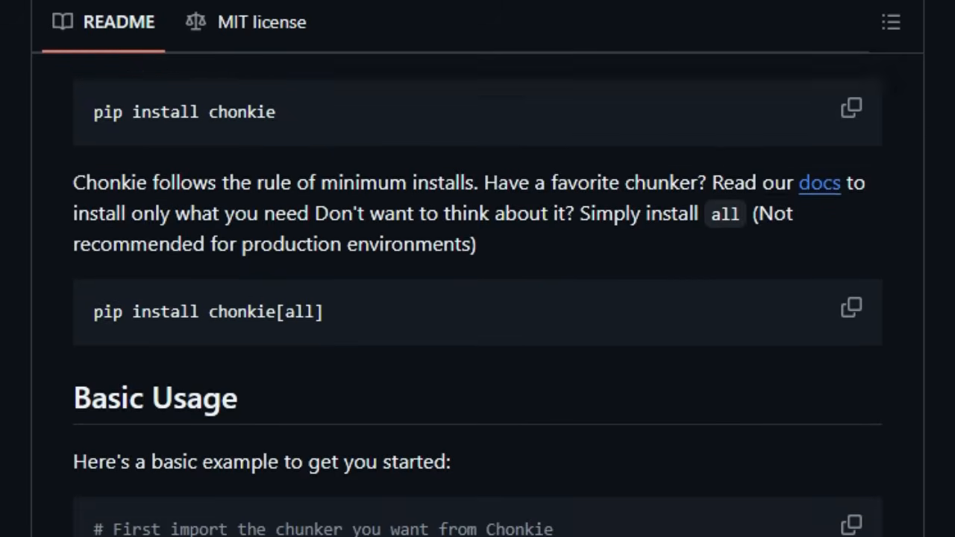
{"action": "scroll", "scroll_direction": "down", "scroll_amount": 3}
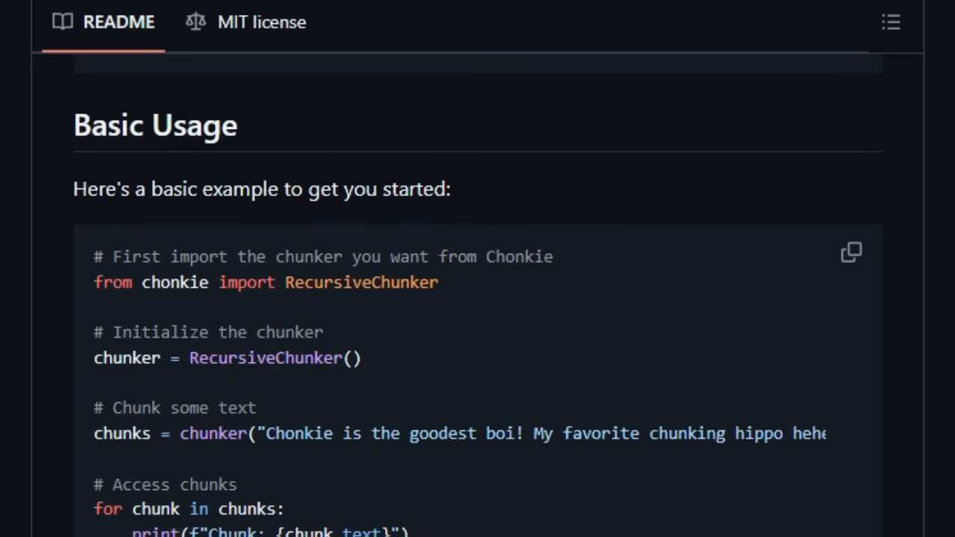
{"action": "scroll", "scroll_direction": "down", "scroll_amount": 3}
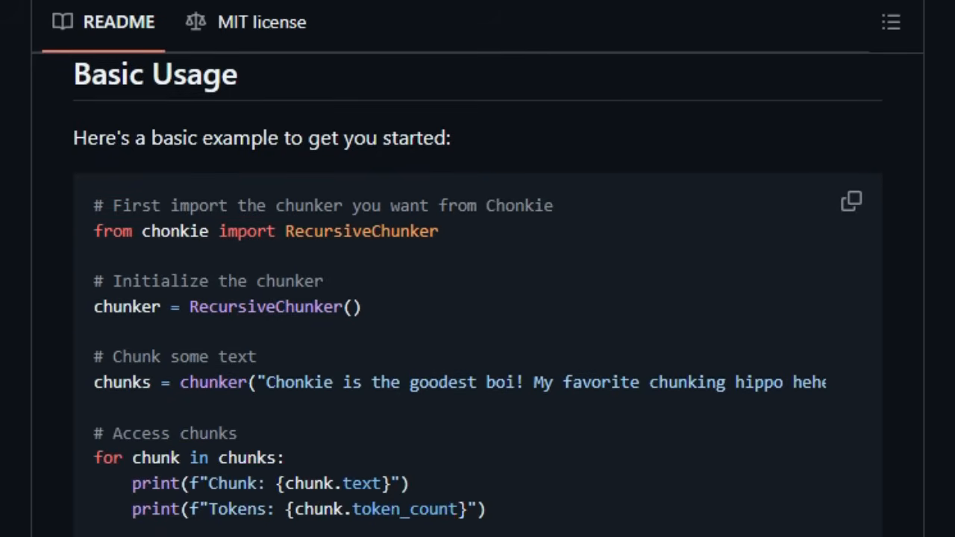
{"action": "scroll", "scroll_direction": "down", "scroll_amount": 3}
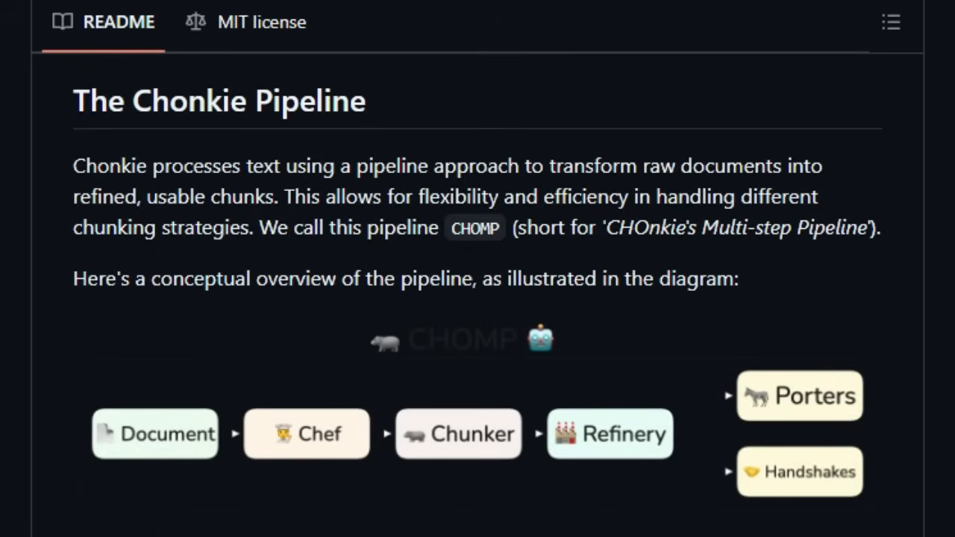
- Scroll the Chonkie README through the pipeline stages and the Chunkers table
{"action": "scroll", "scroll_direction": "down", "scroll_amount": 3}
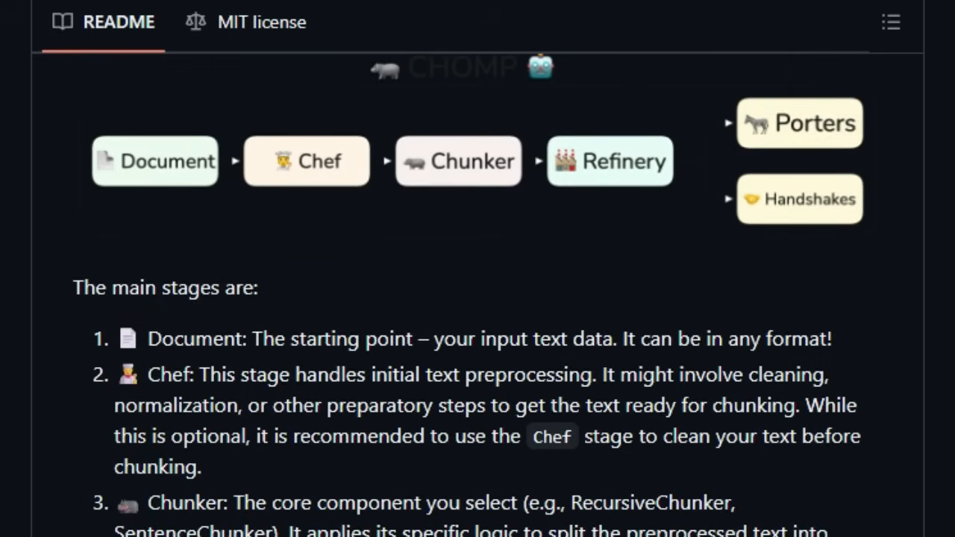
{"action": "scroll", "scroll_direction": "down", "scroll_amount": 3}
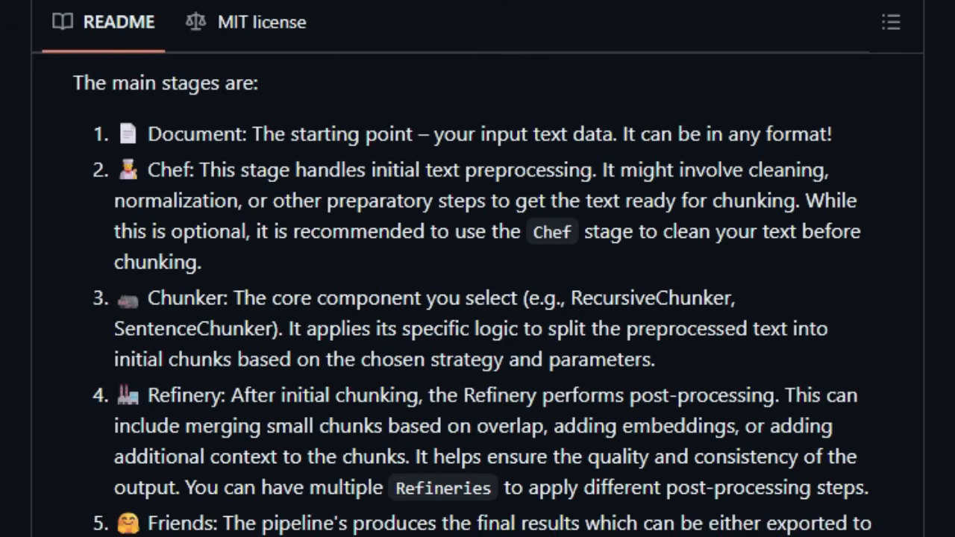
{"action": "scroll", "scroll_direction": "down", "scroll_amount": 3}
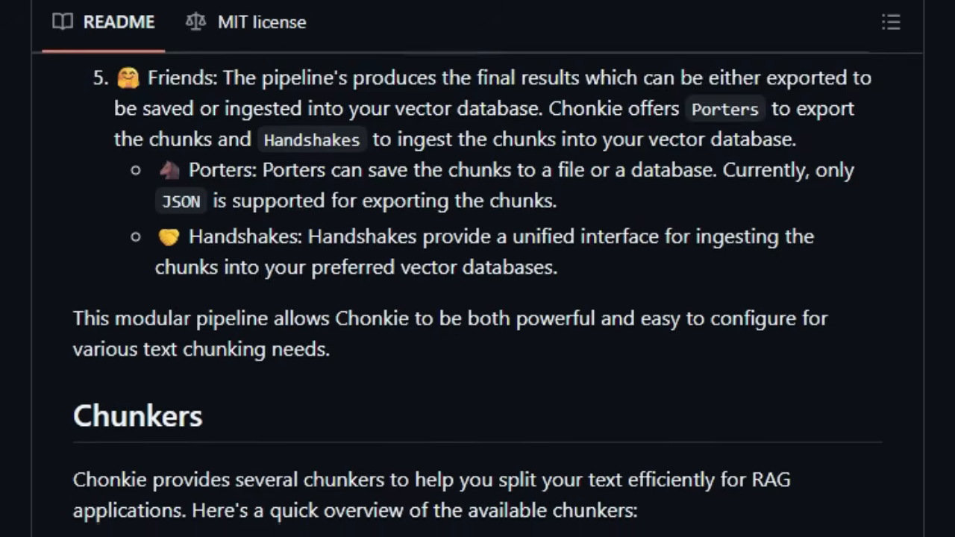
{"action": "scroll", "scroll_direction": "down", "scroll_amount": 3}
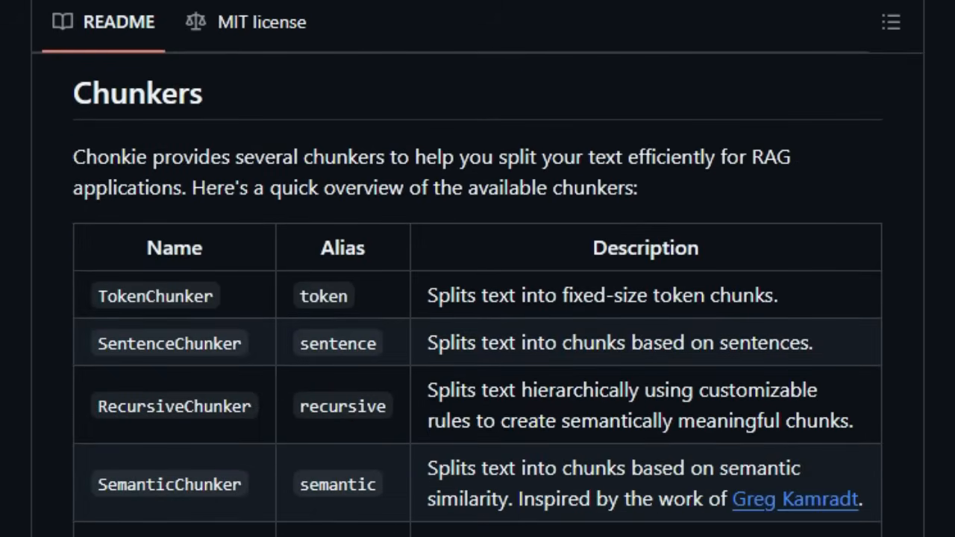
{"action": "scroll", "scroll_direction": "down", "scroll_amount": 3}
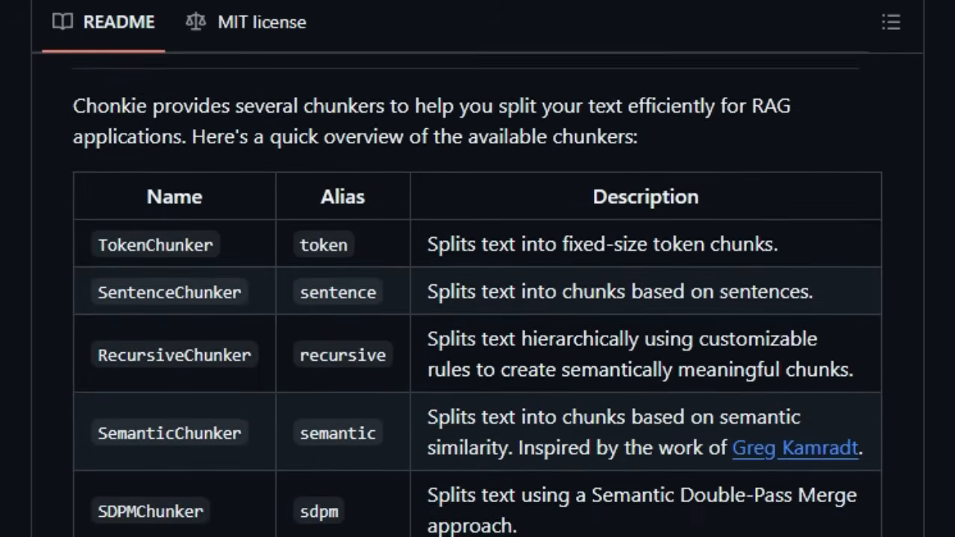
- Continue down through the Integrations list to the Benchmarks section
{"action": "scroll", "scroll_direction": "down", "scroll_amount": 3}
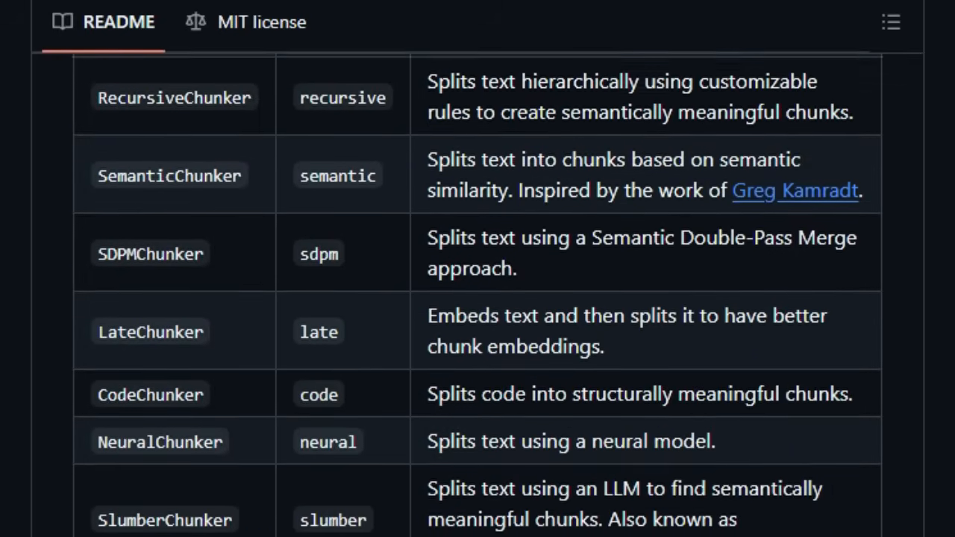
{"action": "scroll", "scroll_direction": "down", "scroll_amount": 3}
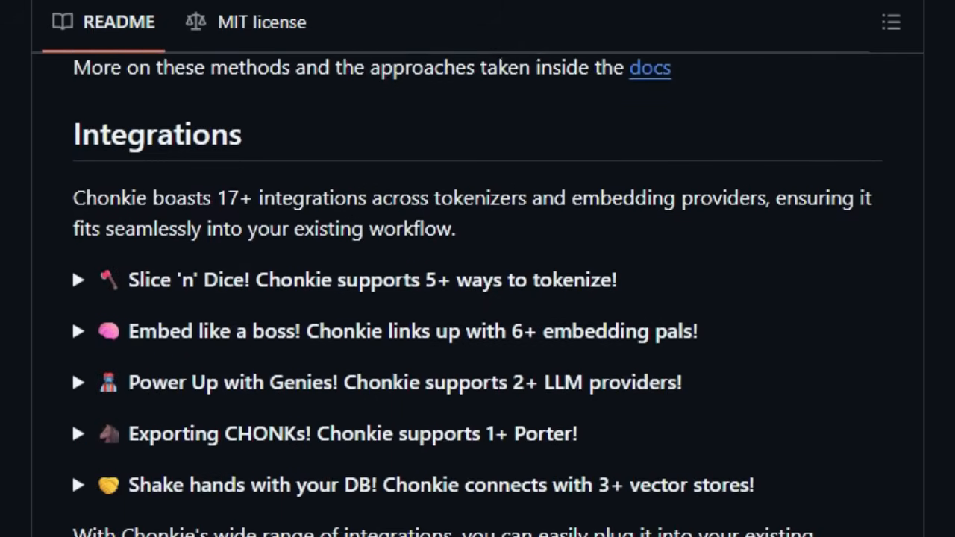
{"action": "scroll", "scroll_direction": "down", "scroll_amount": 3}
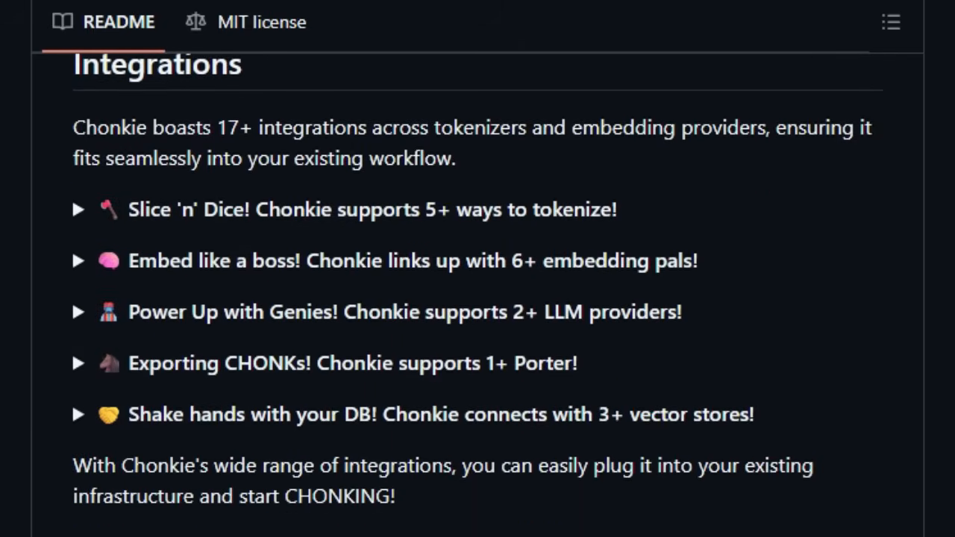
{"action": "scroll", "scroll_direction": "down", "scroll_amount": 3}
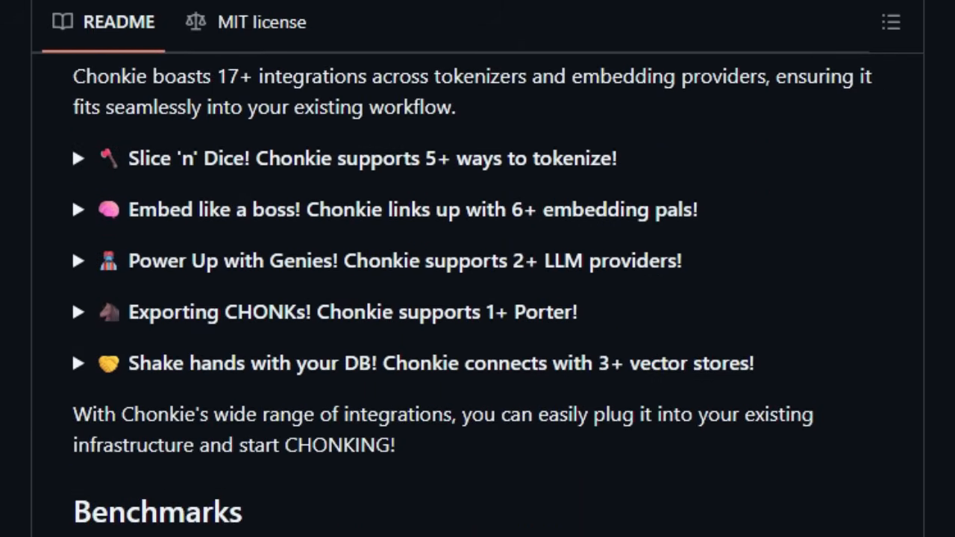
{"action": "scroll", "scroll_direction": "down", "scroll_amount": 3}
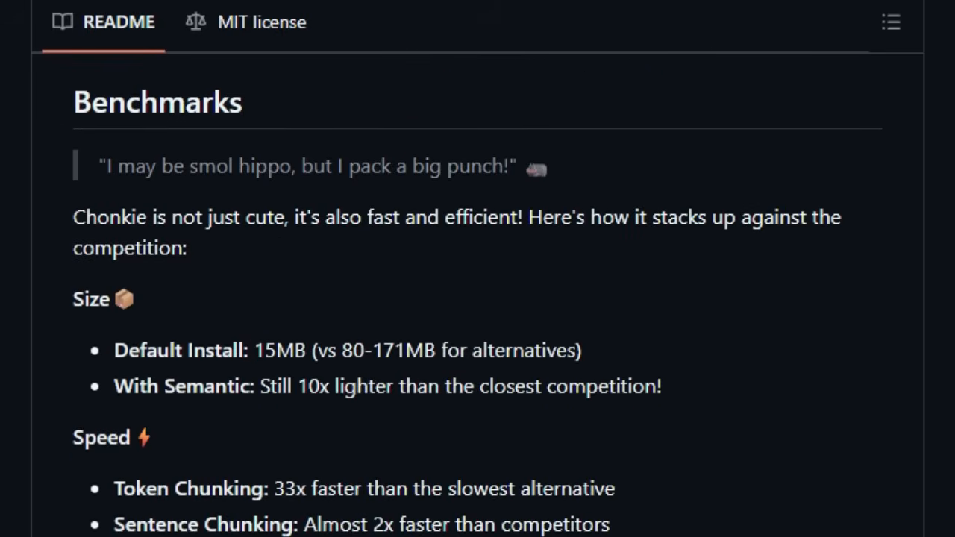
- Scroll the Chonkie README past Benchmarks, Contributing and Acknowledgements to Citation before XcodeBuildMCP loads
{"action": "scroll", "scroll_direction": "down", "scroll_amount": 3}
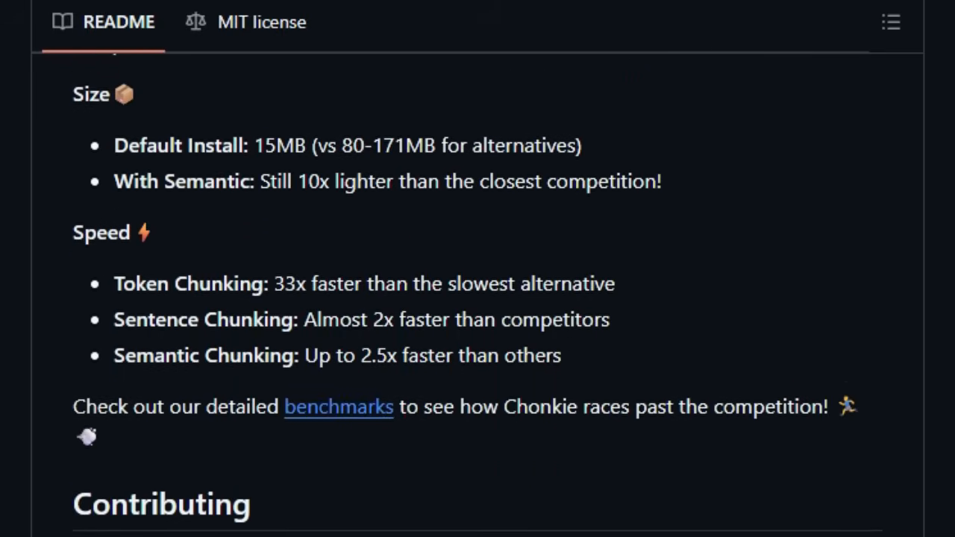
{"action": "scroll", "scroll_direction": "down", "scroll_amount": 3}
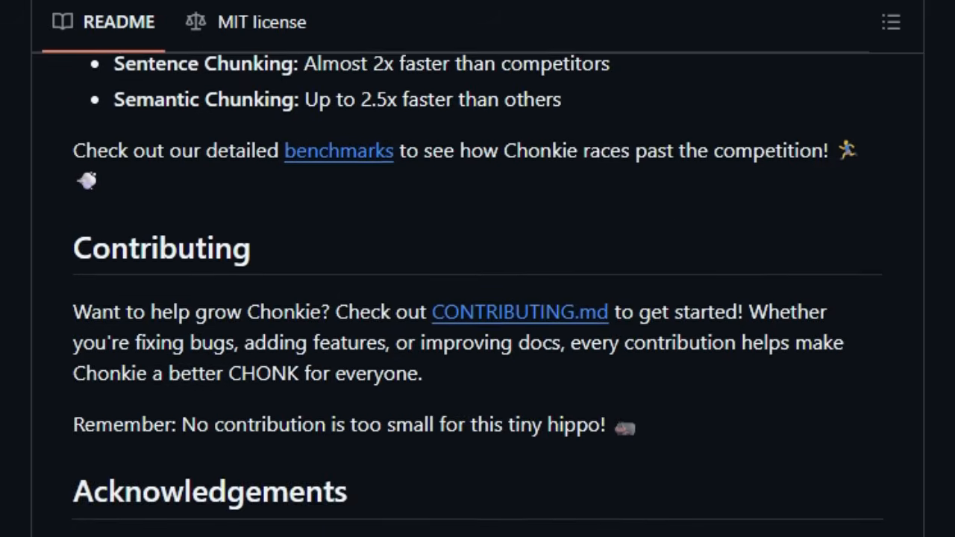
{"action": "scroll", "scroll_direction": "down", "scroll_amount": 3}
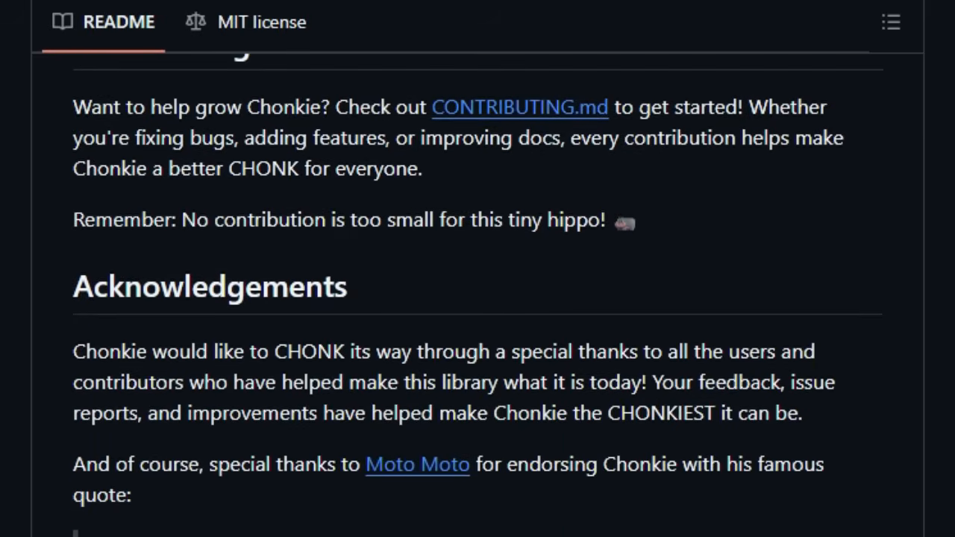
{"action": "scroll", "scroll_direction": "down", "scroll_amount": 3}
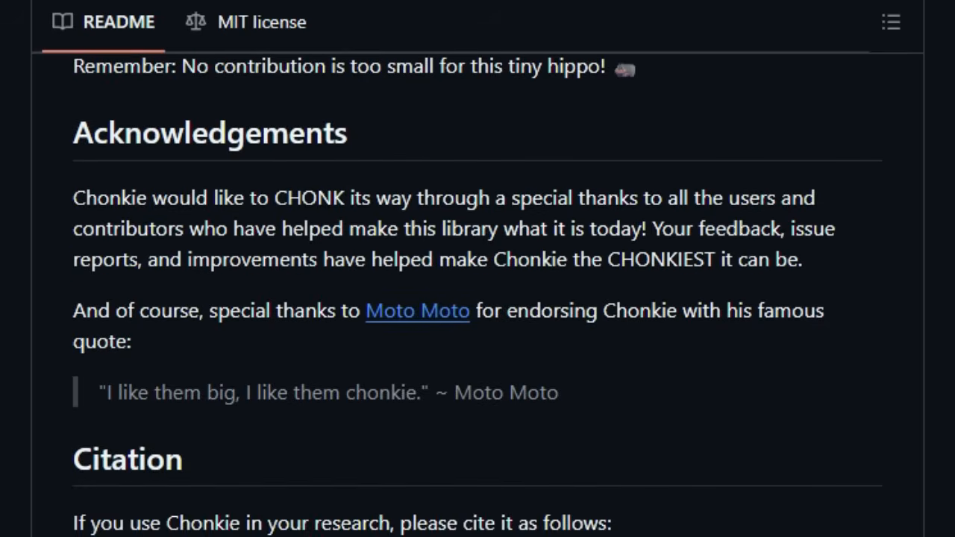
{"action": "scroll", "scroll_direction": "down", "scroll_amount": 3}
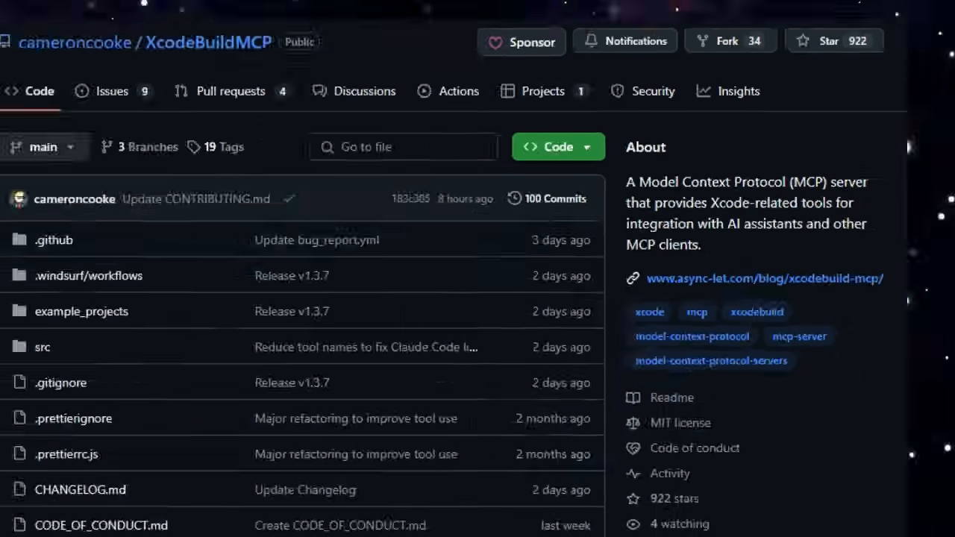
- Scroll the XcodeBuildMCP page past the file list into the README overview and installation
{"action": "scroll", "scroll_direction": "down", "scroll_amount": 3}
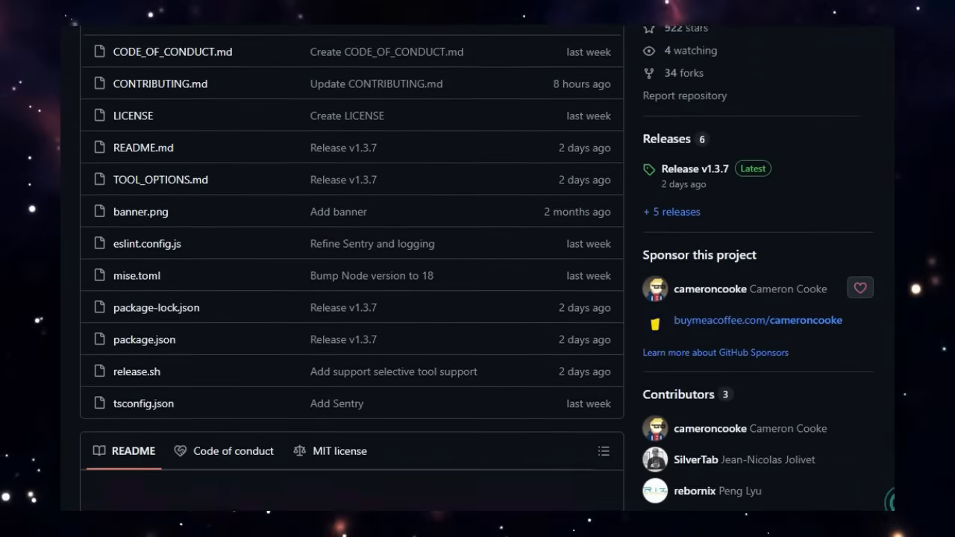
{"action": "scroll", "scroll_direction": "down", "scroll_amount": 3}
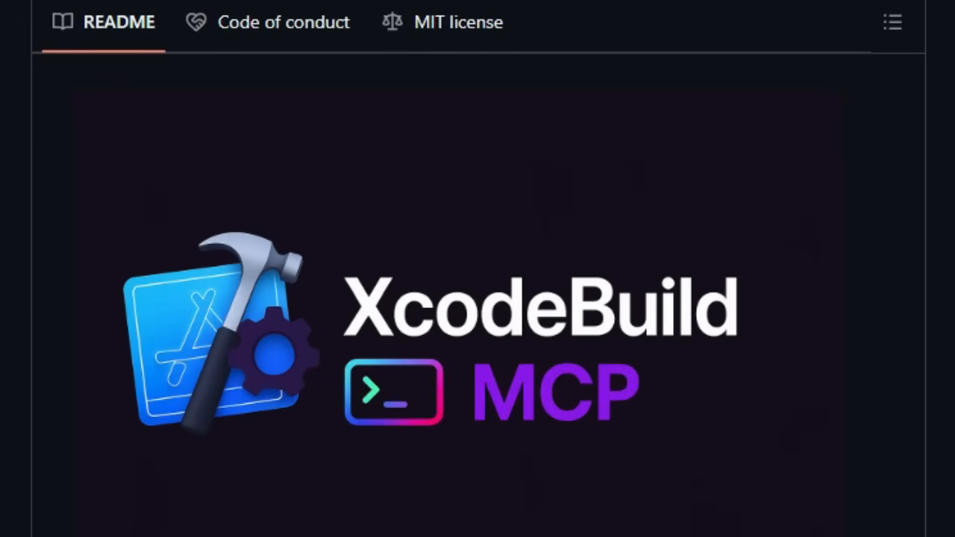
{"action": "scroll", "scroll_direction": "down", "scroll_amount": 3}
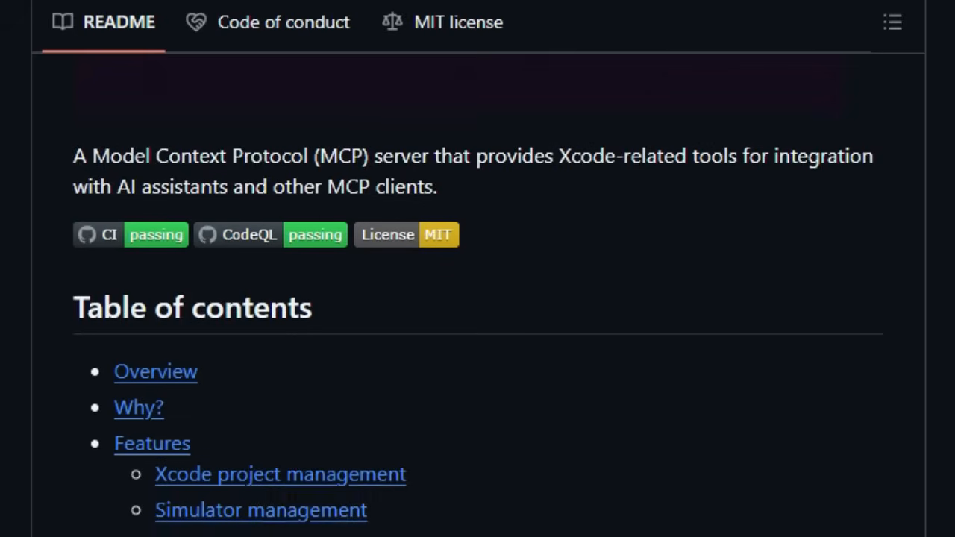
{"action": "scroll", "scroll_direction": "down", "scroll_amount": 3}
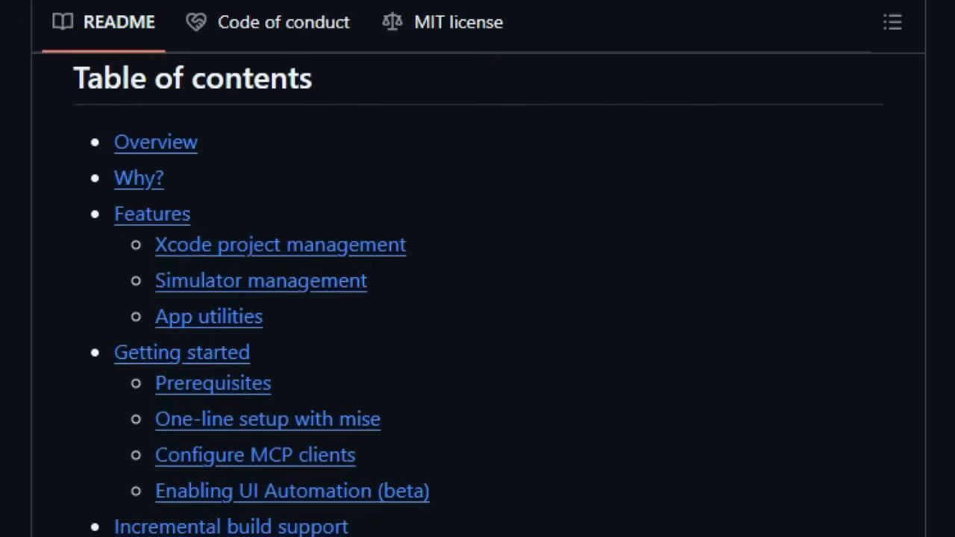
{"action": "scroll", "scroll_direction": "down", "scroll_amount": 3}
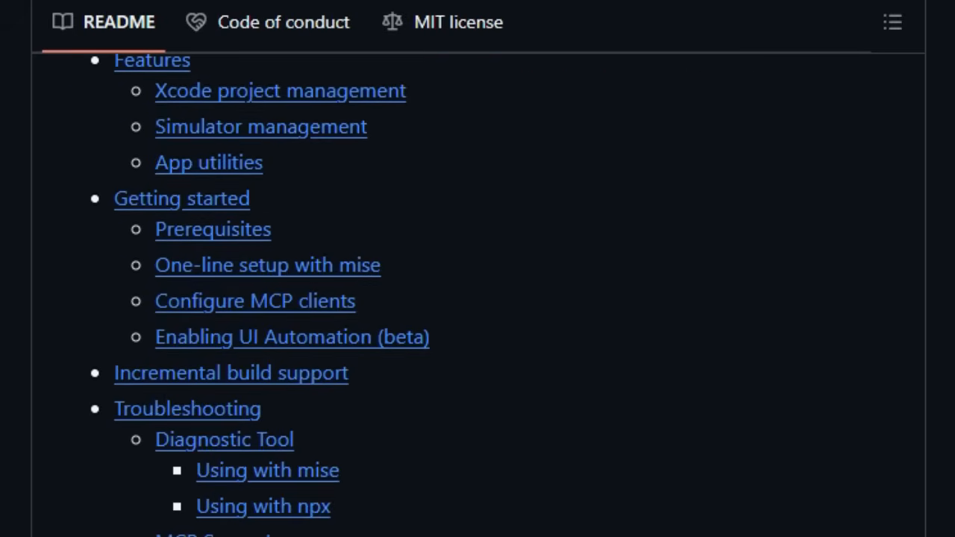
{"action": "scroll", "scroll_direction": "down", "scroll_amount": 3}
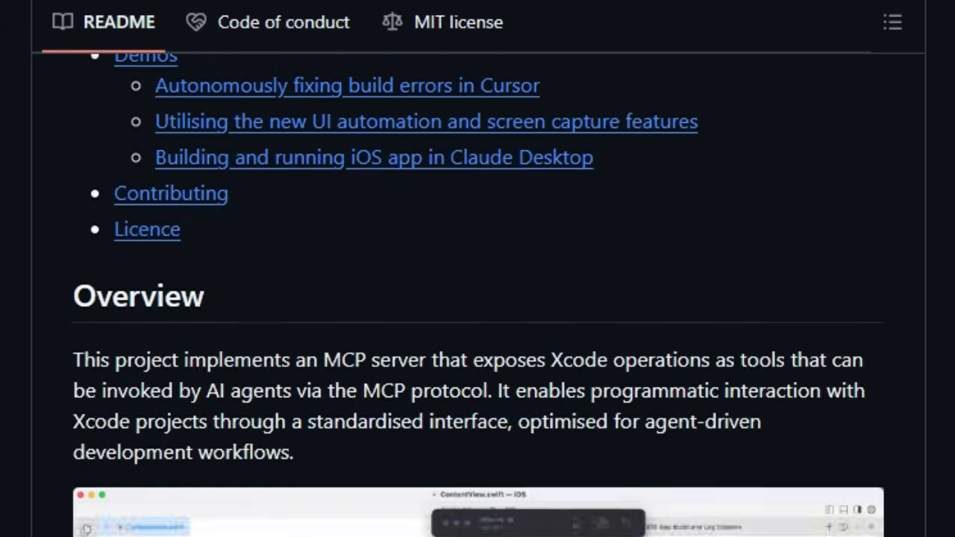
{"action": "scroll", "scroll_direction": "down", "scroll_amount": 3}
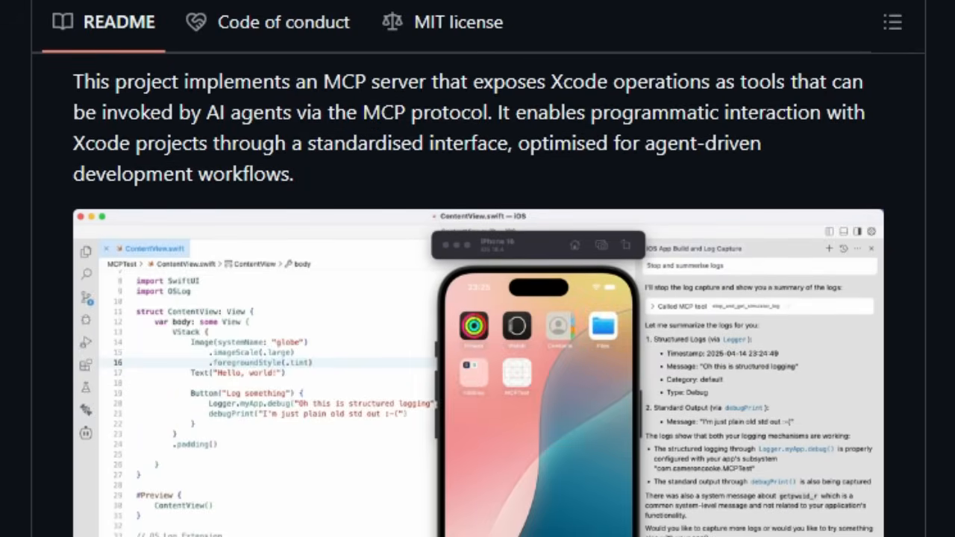
{"action": "scroll", "scroll_direction": "down", "scroll_amount": 3}
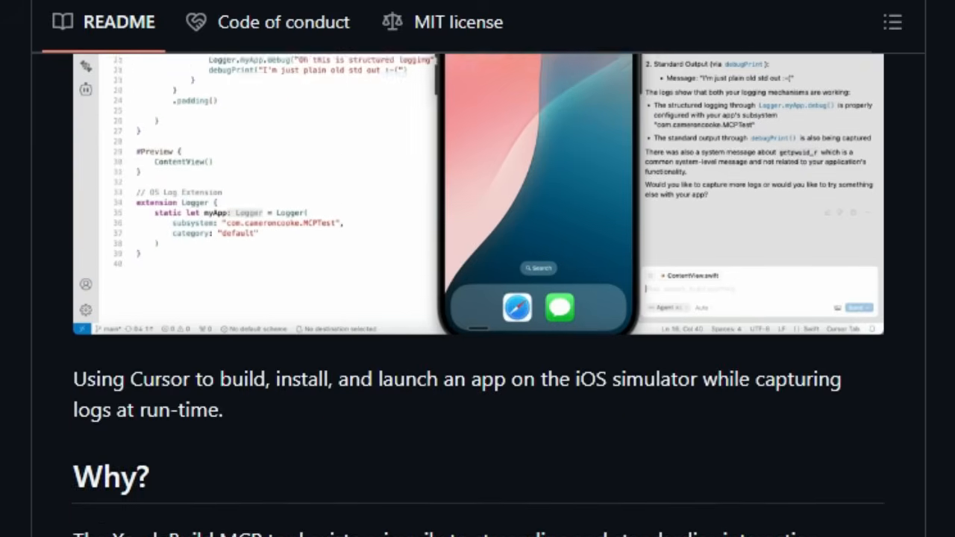
{"action": "scroll", "scroll_direction": "down", "scroll_amount": 3}
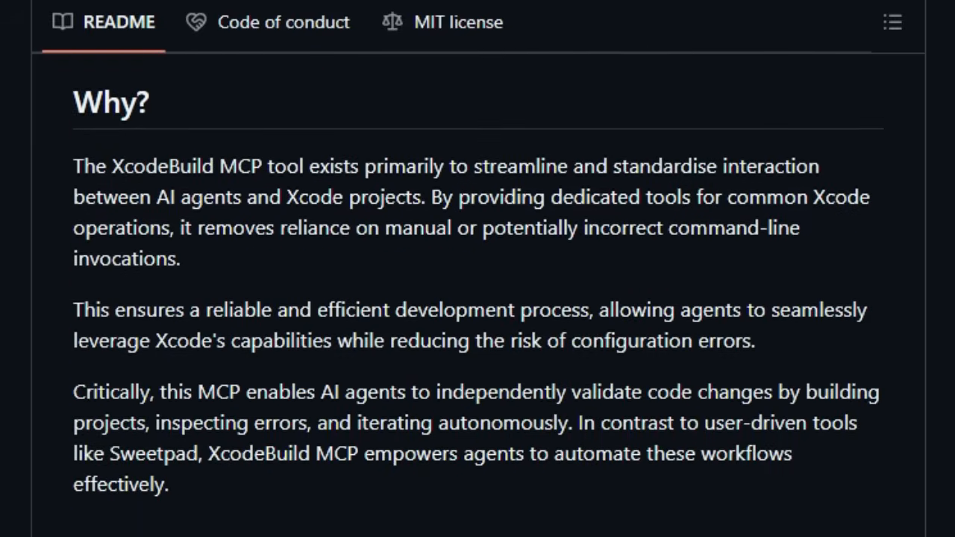
{"action": "scroll", "scroll_direction": "down", "scroll_amount": 3}
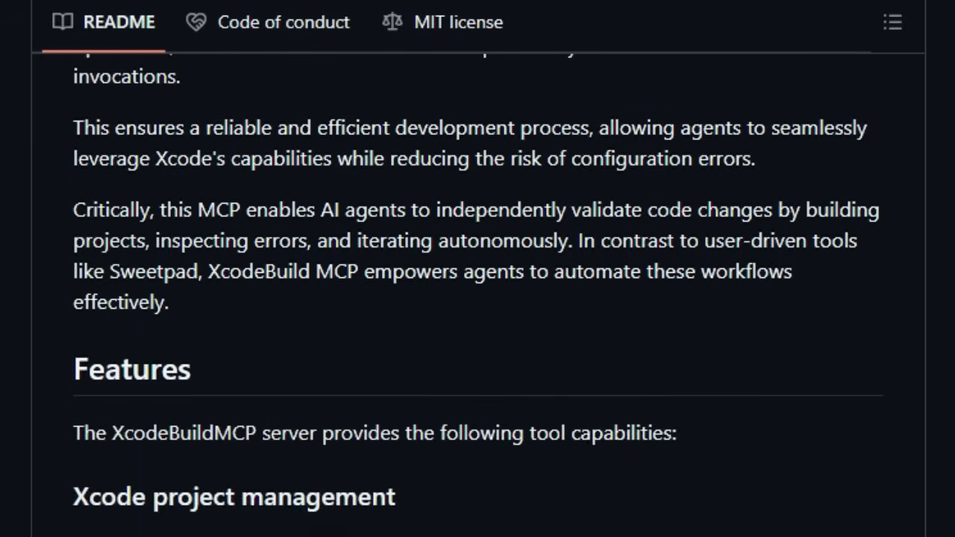
{"action": "scroll", "scroll_direction": "down", "scroll_amount": 3}
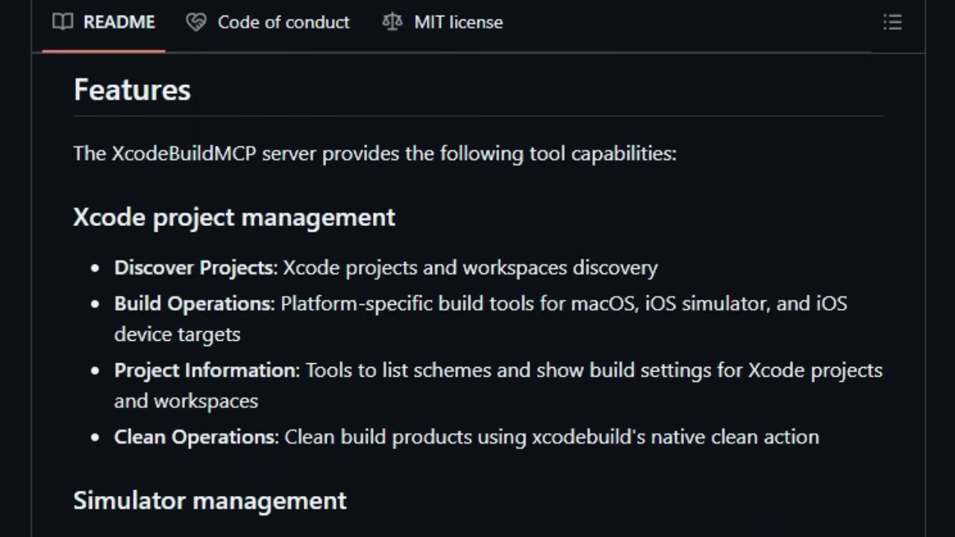
- Continue through configuration, Sentry opt-out and Selective tool registration with its config example
{"action": "scroll", "scroll_direction": "down", "scroll_amount": 3}
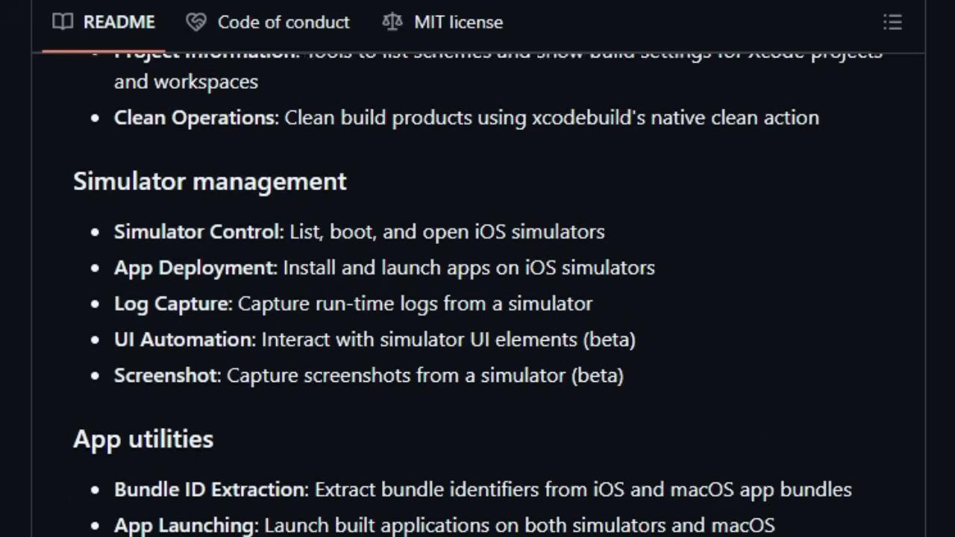
{"action": "scroll", "scroll_direction": "down", "scroll_amount": 3}
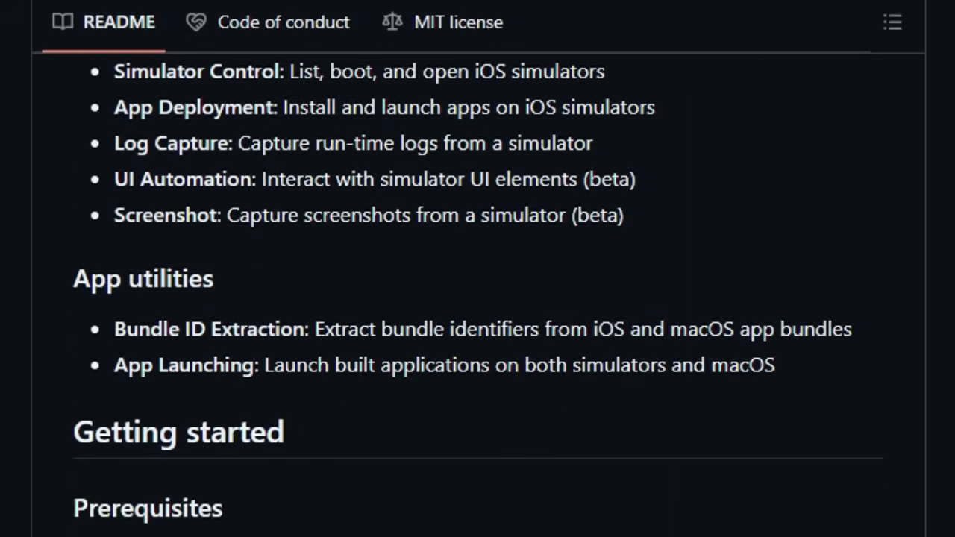
{"action": "scroll", "scroll_direction": "down", "scroll_amount": 3}
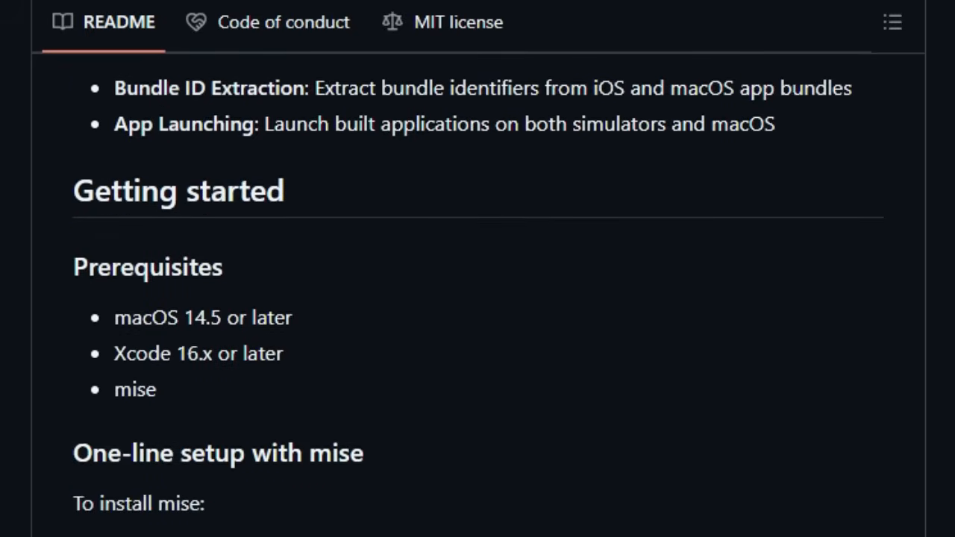
{"action": "scroll", "scroll_direction": "down", "scroll_amount": 3}
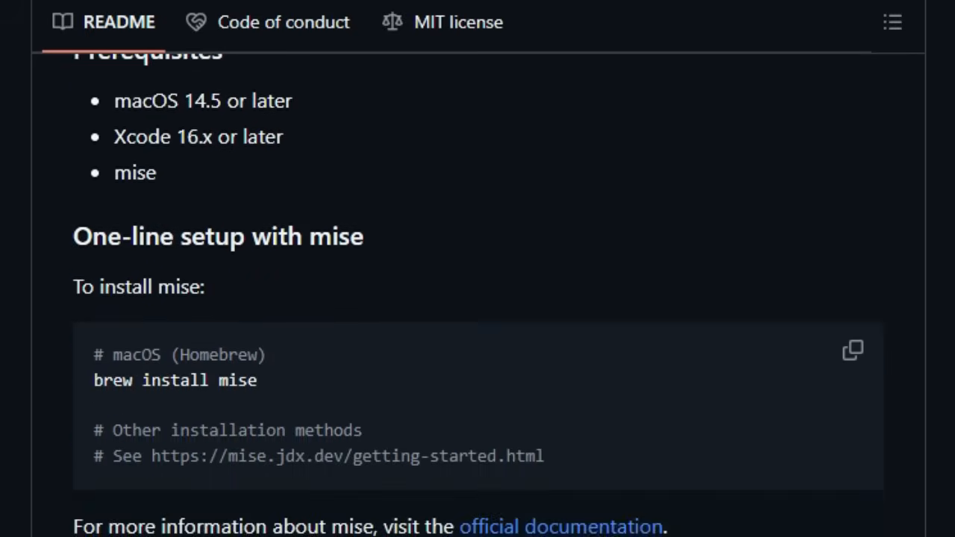
{"action": "scroll", "scroll_direction": "down", "scroll_amount": 3}
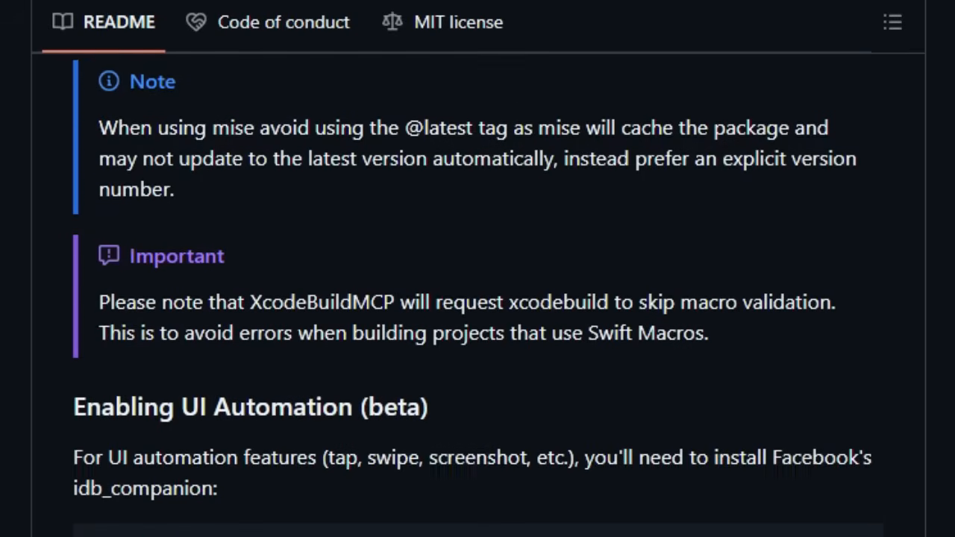
{"action": "scroll", "scroll_direction": "down", "scroll_amount": 3}
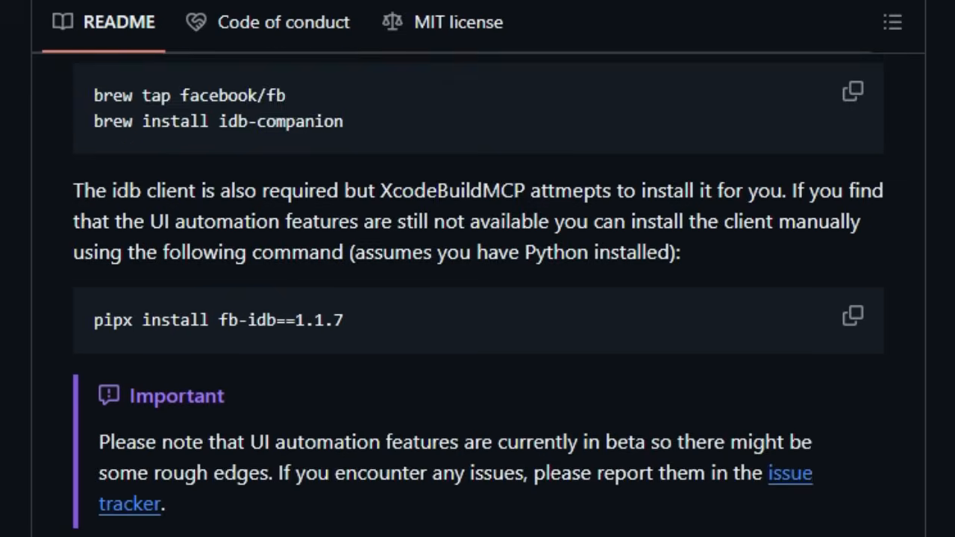
{"action": "scroll", "scroll_direction": "down", "scroll_amount": 3}
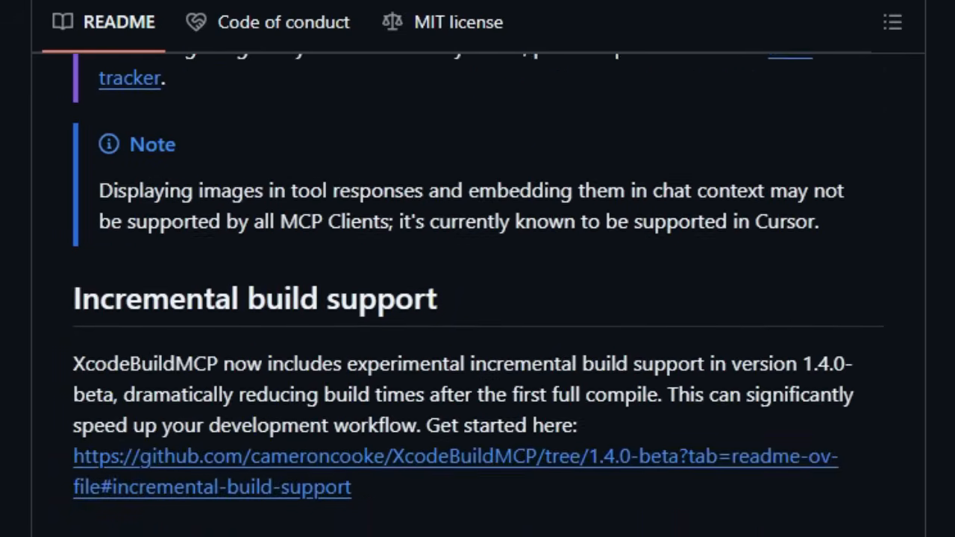
{"action": "scroll", "scroll_direction": "down", "scroll_amount": 3}
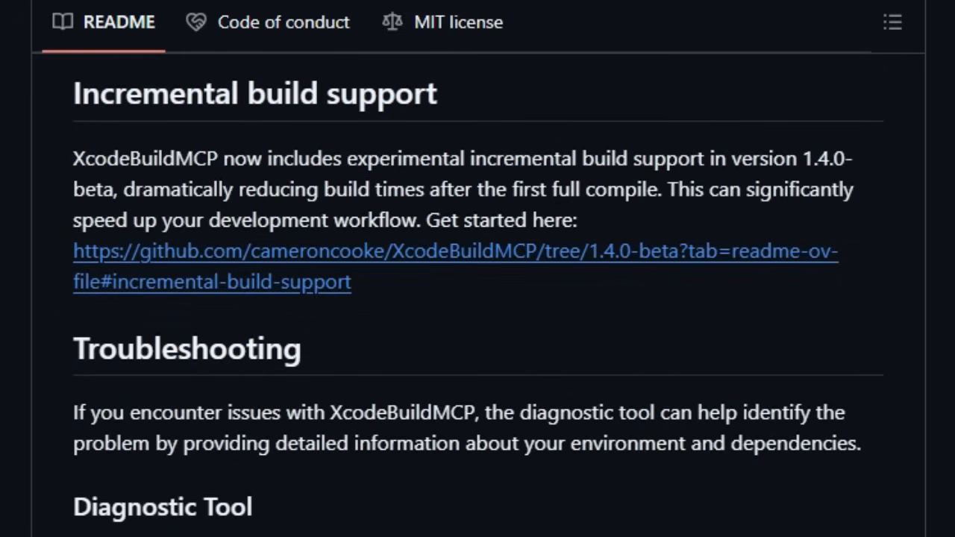
{"action": "scroll", "scroll_direction": "down", "scroll_amount": 3}
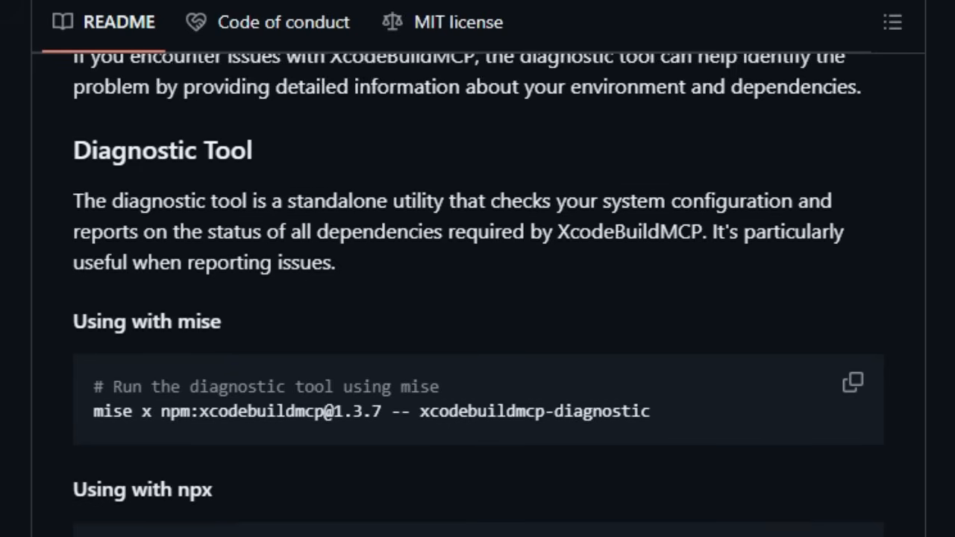
{"action": "scroll", "scroll_direction": "down", "scroll_amount": 3}
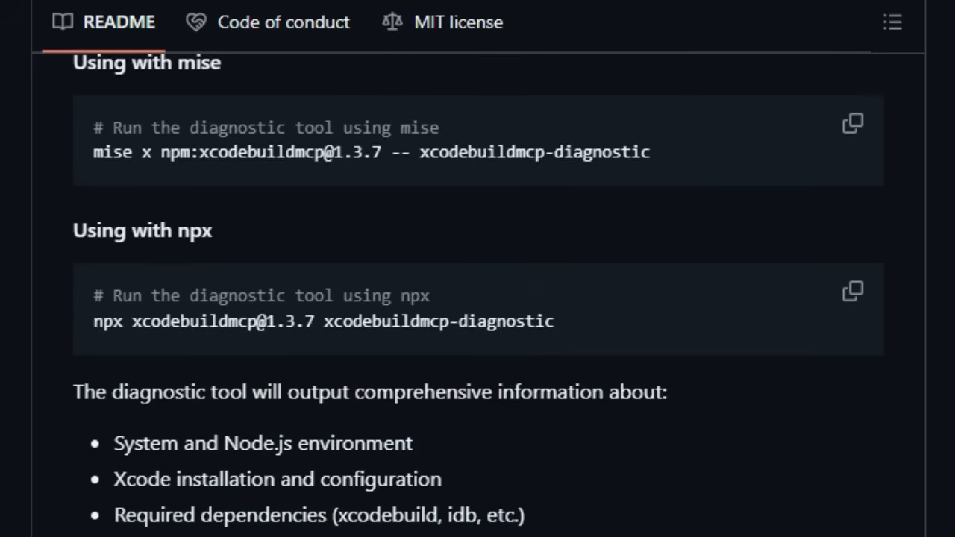
{"action": "scroll", "scroll_direction": "down", "scroll_amount": 3}
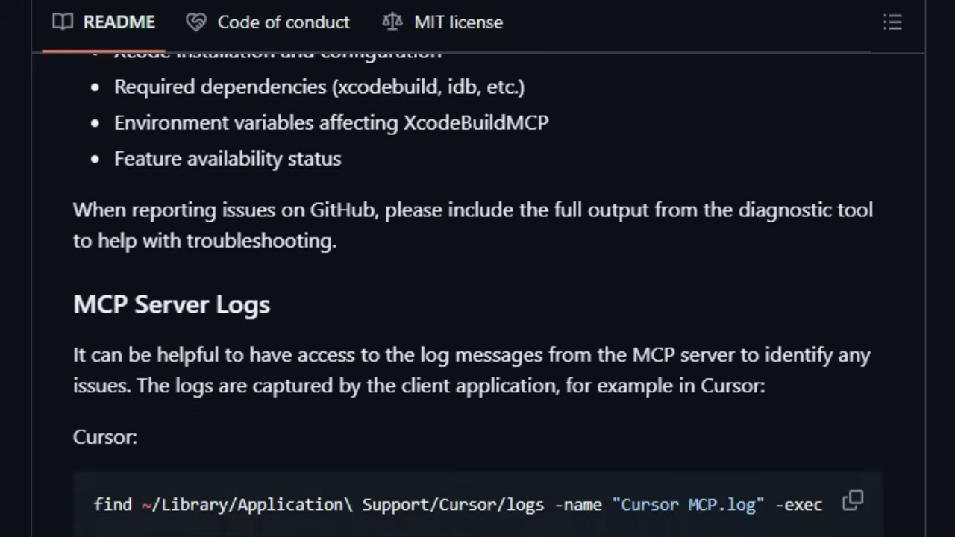
- Scroll past the environment-variable example down to the Demos heading
{"action": "scroll", "scroll_direction": "down", "scroll_amount": 3}
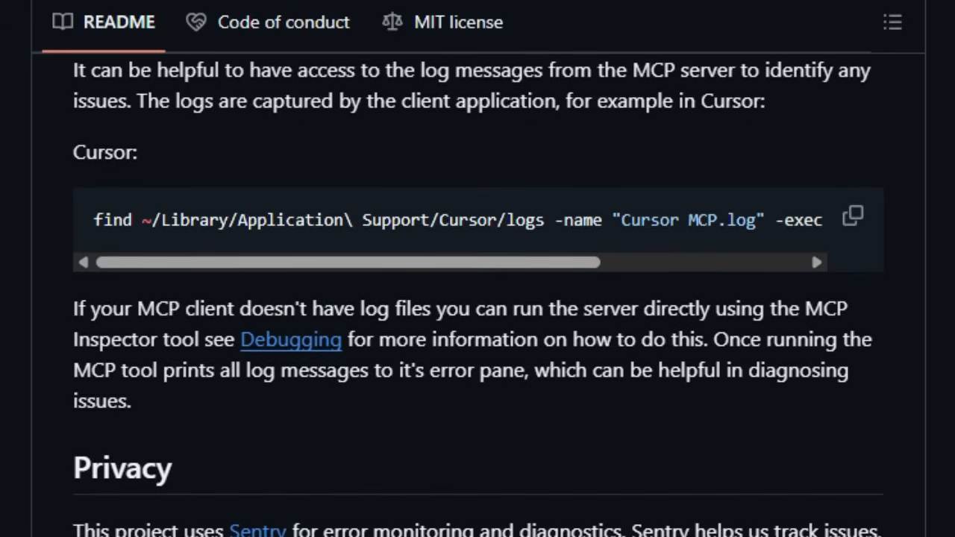
{"action": "scroll", "scroll_direction": "down", "scroll_amount": 3}
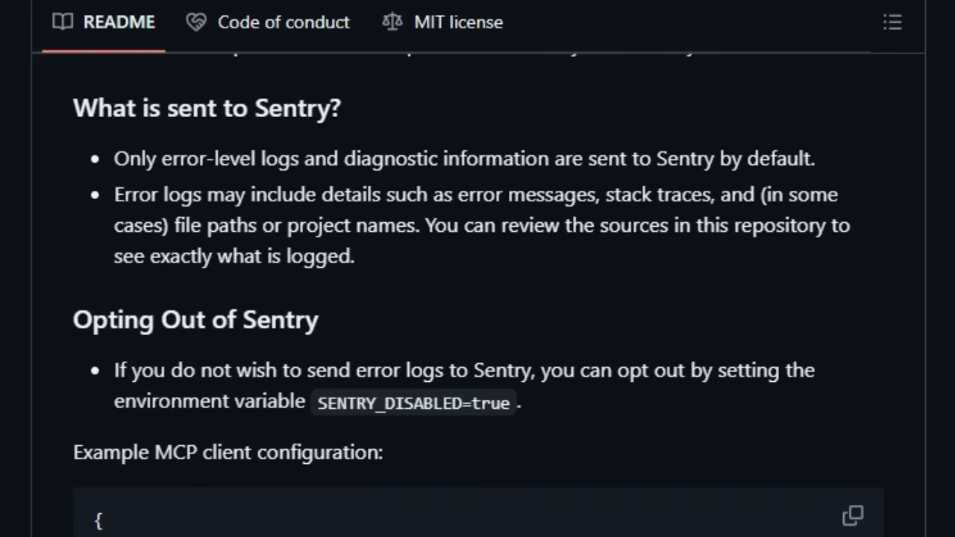
{"action": "scroll", "scroll_direction": "down", "scroll_amount": 3}
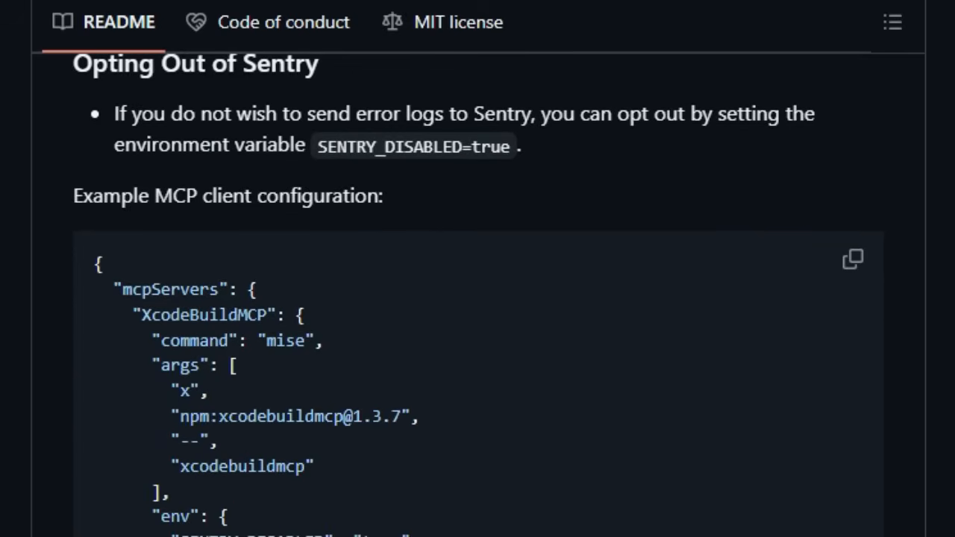
{"action": "scroll", "scroll_direction": "down", "scroll_amount": 3}
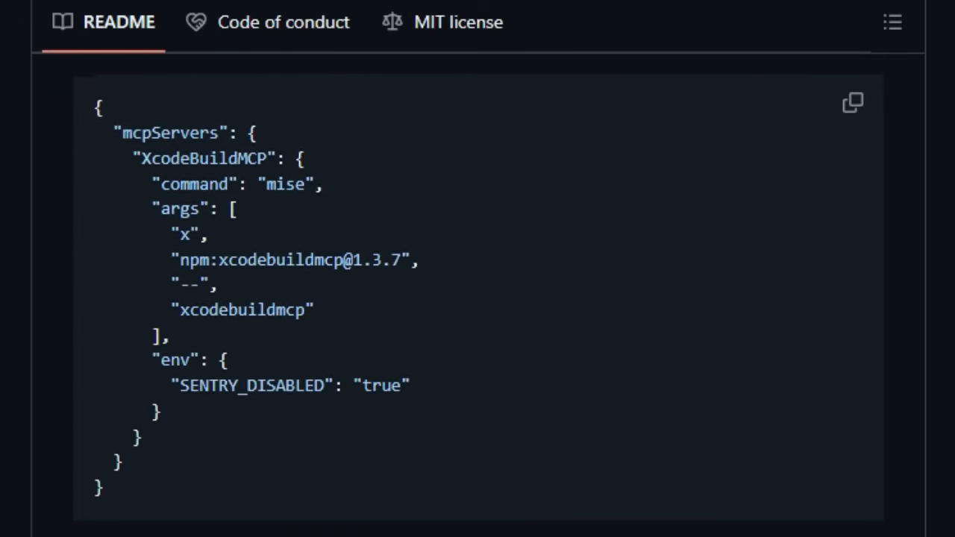
{"action": "scroll", "scroll_direction": "down", "scroll_amount": 3}
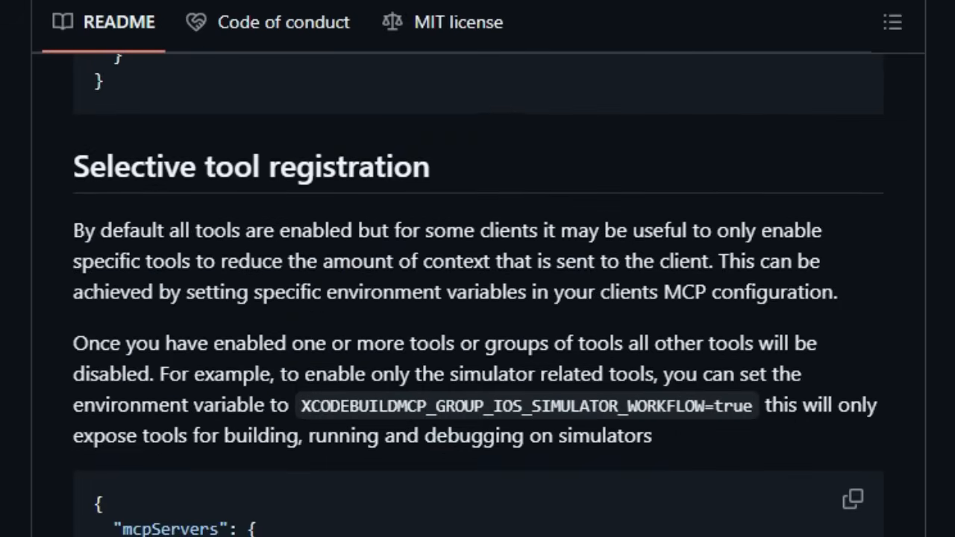
{"action": "scroll", "scroll_direction": "down", "scroll_amount": 3}
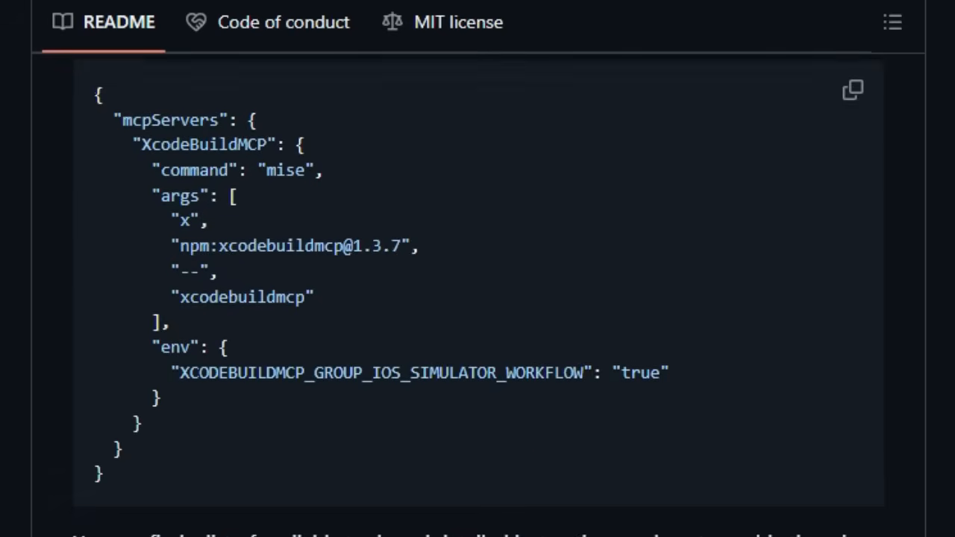
{"action": "scroll", "scroll_direction": "down", "scroll_amount": 3}
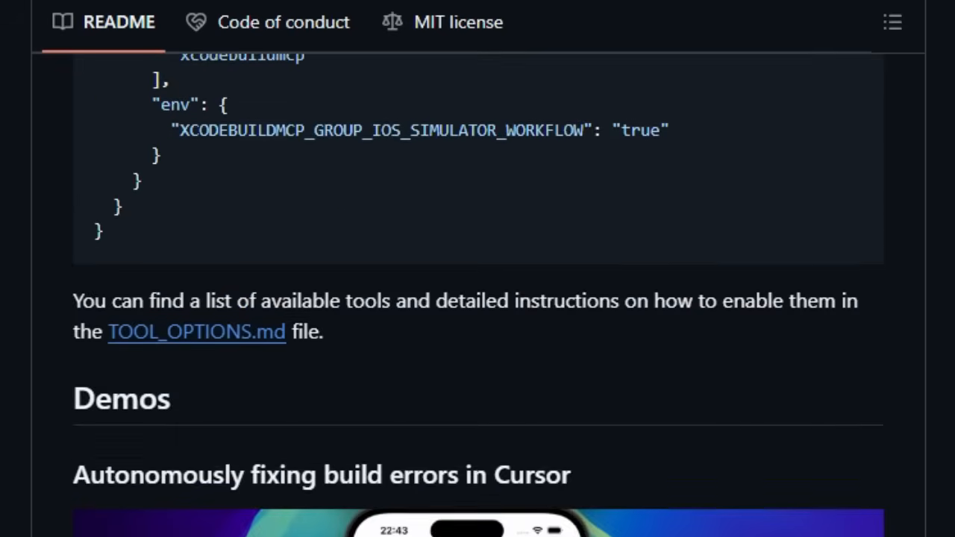
{"action": "scroll", "scroll_direction": "down", "scroll_amount": 3}
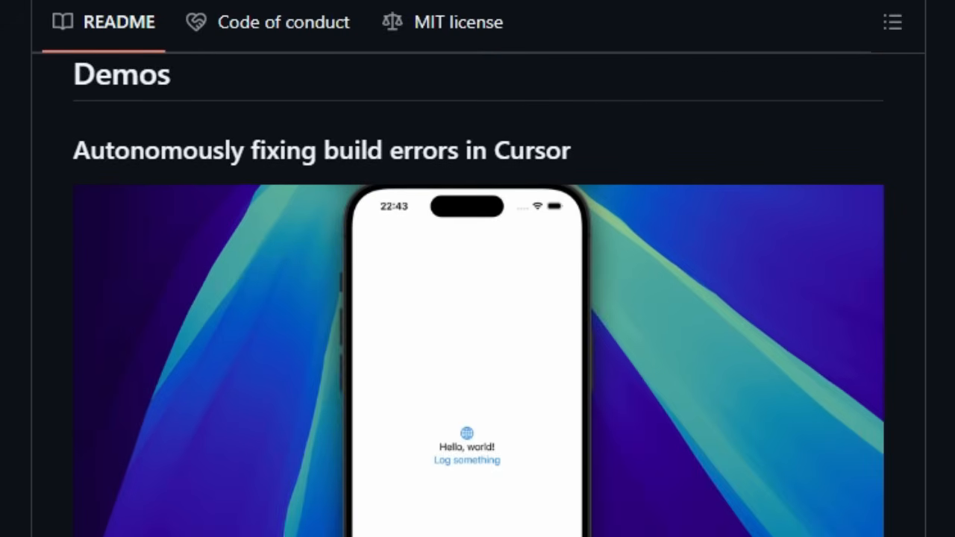
{"action": "scroll", "scroll_direction": "down", "scroll_amount": 3}
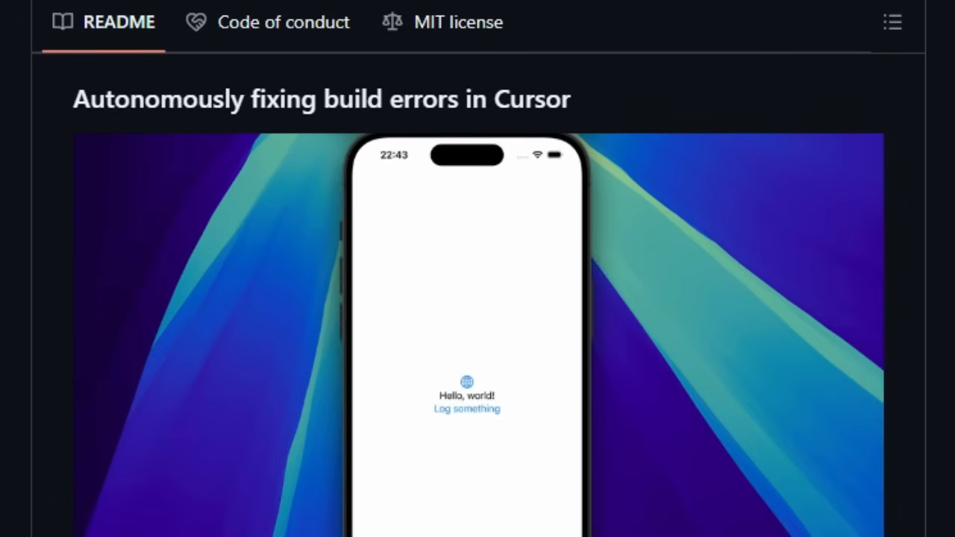
{"action": "scroll", "scroll_direction": "down", "scroll_amount": 3}
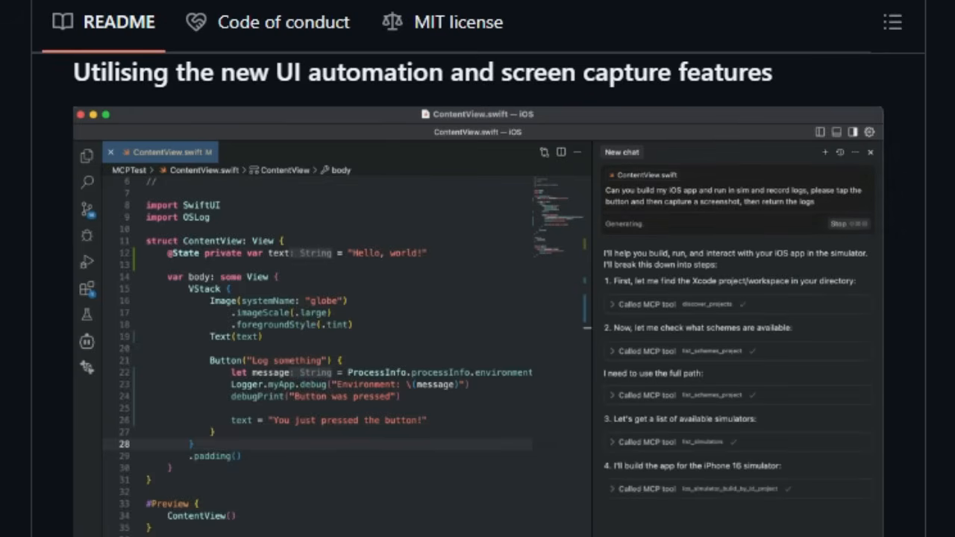
- Scroll through the Cursor UI automation demo to the Demo3.mp4 Claude Desktop build-and-run video
{"action": "scroll", "scroll_direction": "down", "scroll_amount": 3}
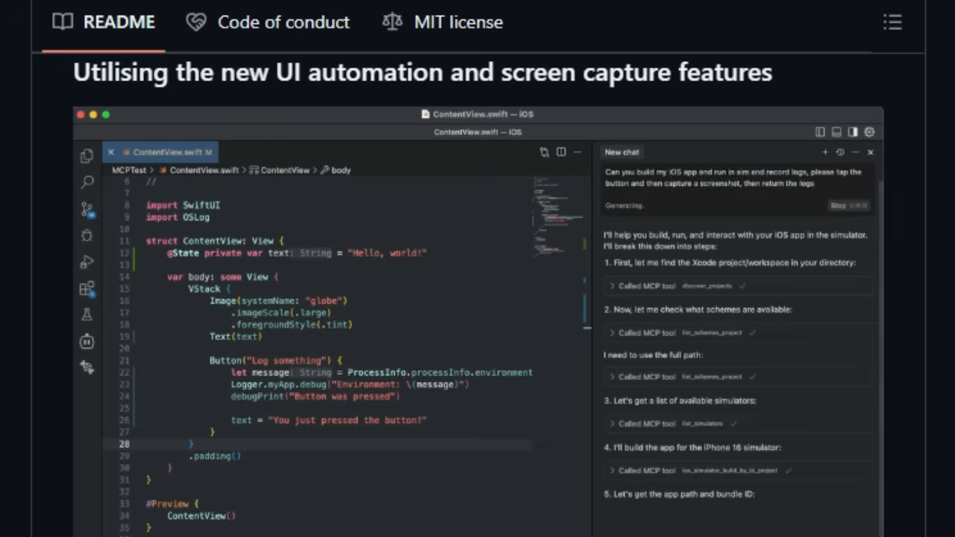
{"action": "scroll", "scroll_direction": "down", "scroll_amount": 3}
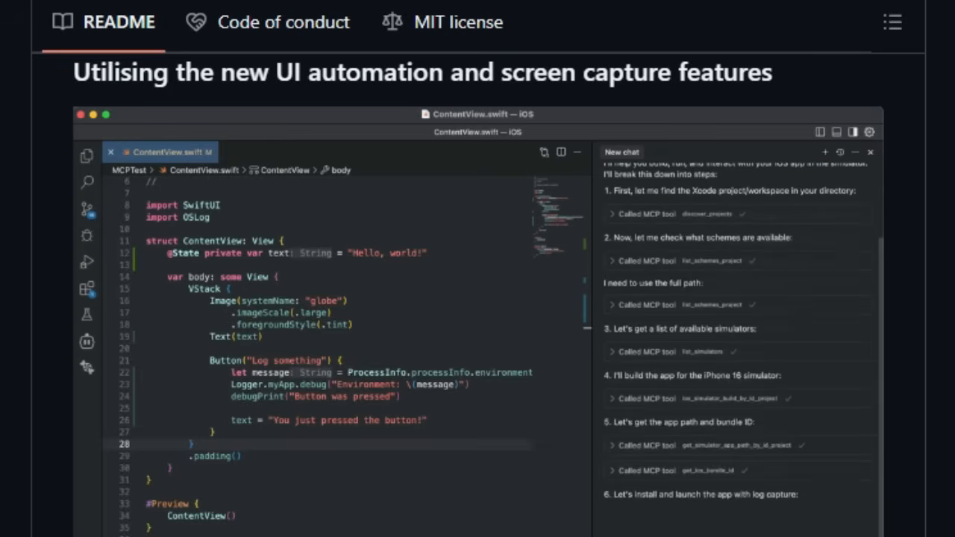
{"action": "scroll", "scroll_direction": "down", "scroll_amount": 3}
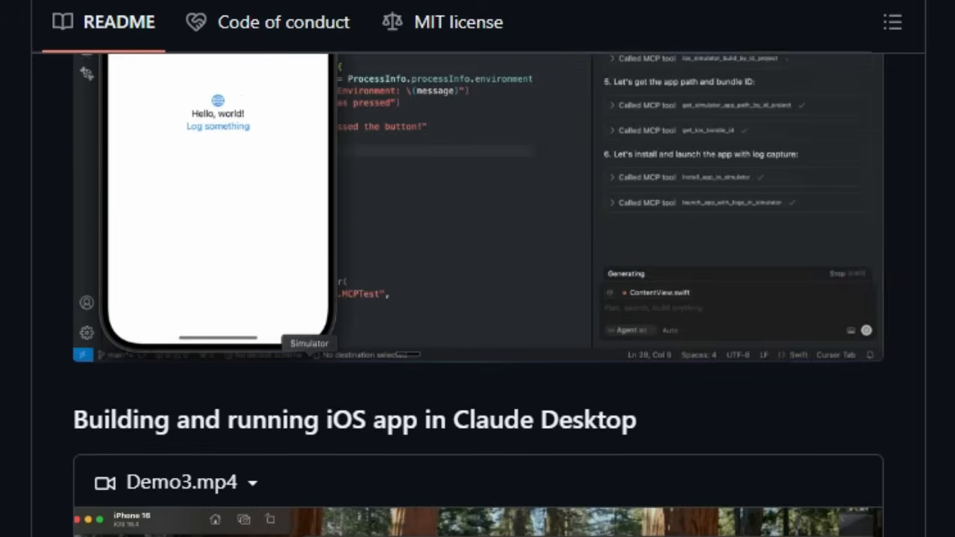
{"action": "scroll", "scroll_direction": "down", "scroll_amount": 3}
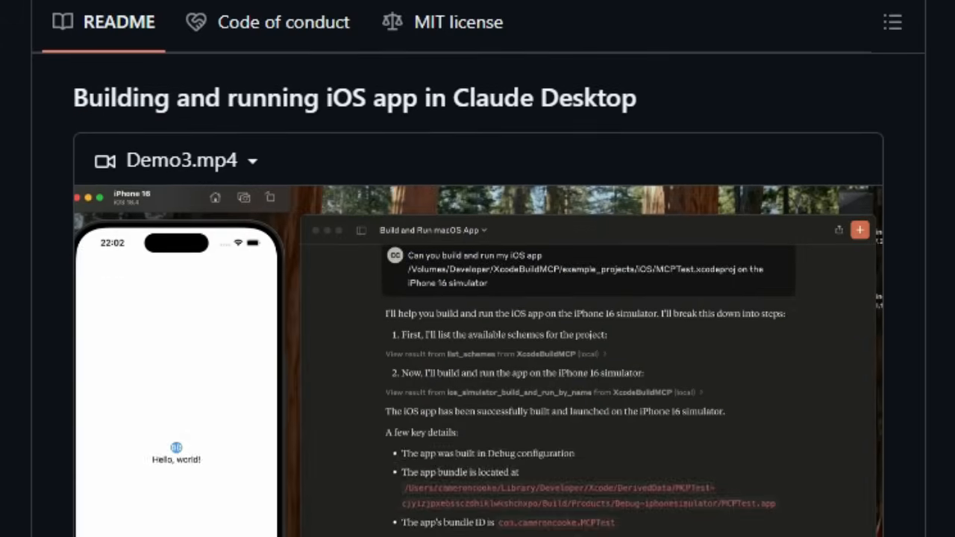
{"action": "scroll", "scroll_direction": "down", "scroll_amount": 3}
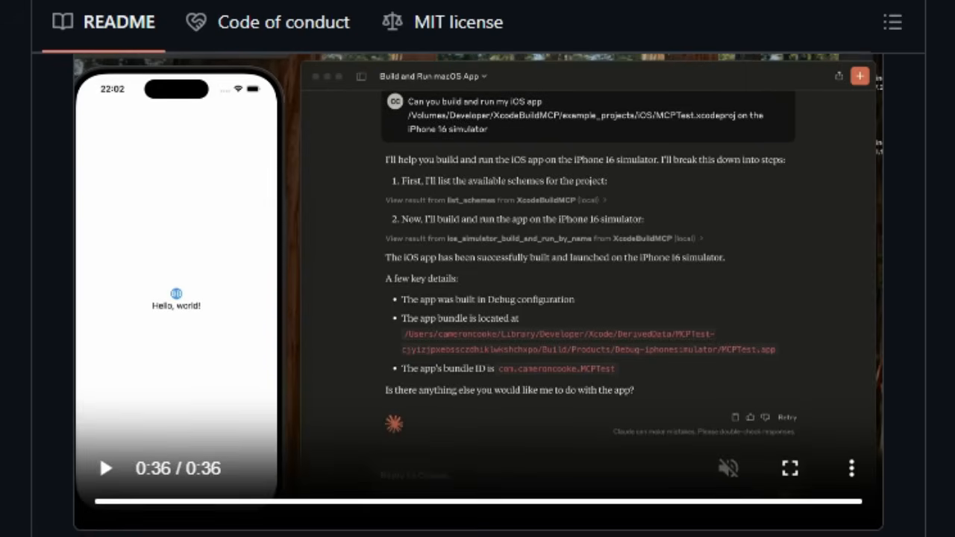
{"action": "scroll", "scroll_direction": "down", "scroll_amount": 3}
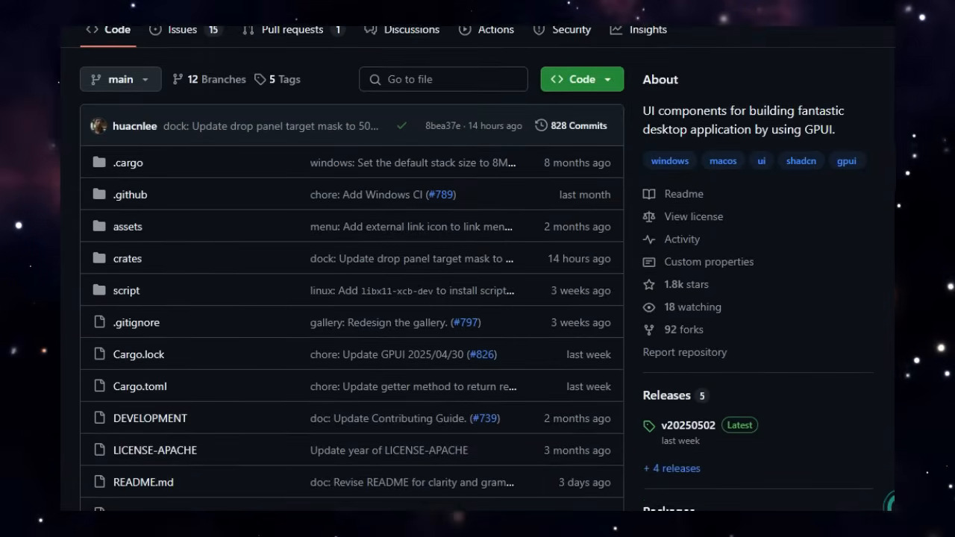
- Scroll the GPUI Component page past the file list into the README Features list
{"action": "scroll", "scroll_direction": "down", "scroll_amount": 3}
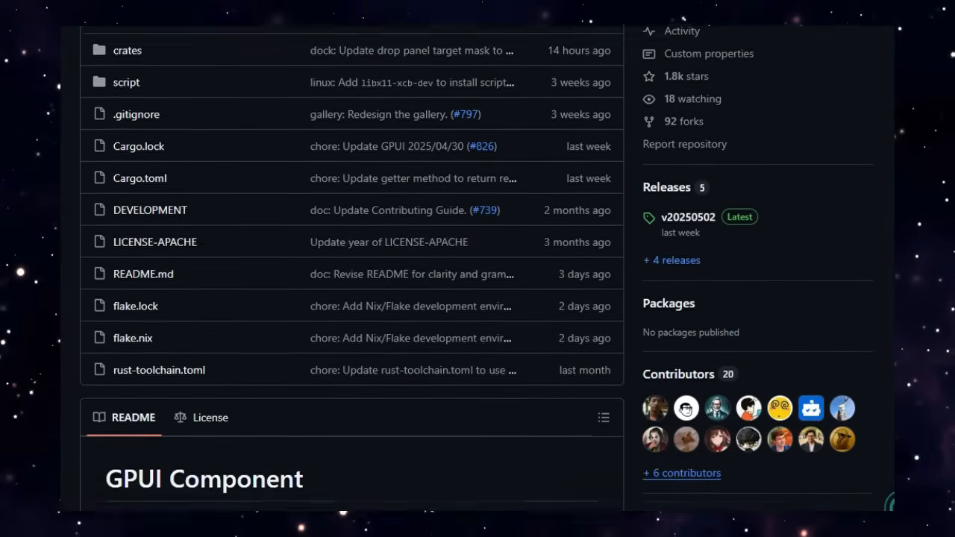
{"action": "scroll", "scroll_direction": "down", "scroll_amount": 3}
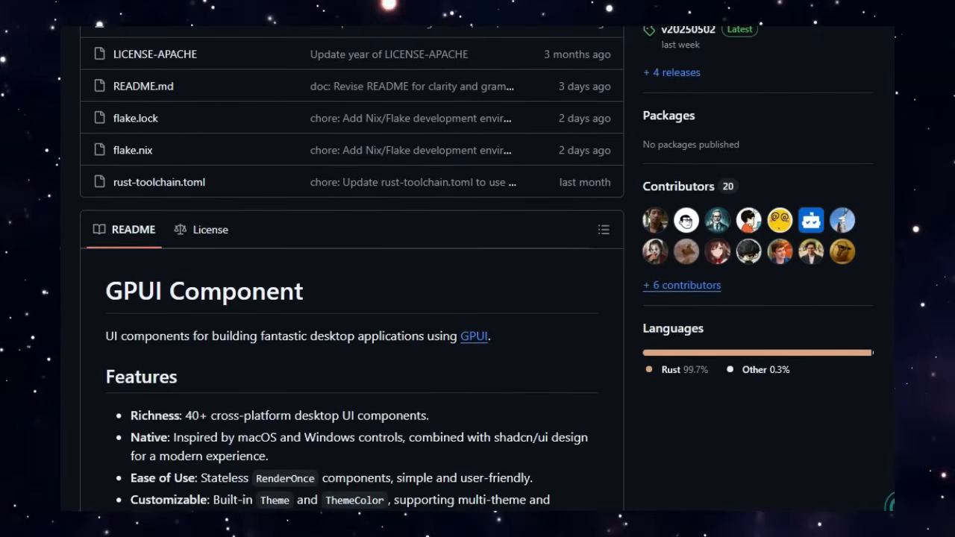
{"action": "scroll", "scroll_direction": "down", "scroll_amount": 3}
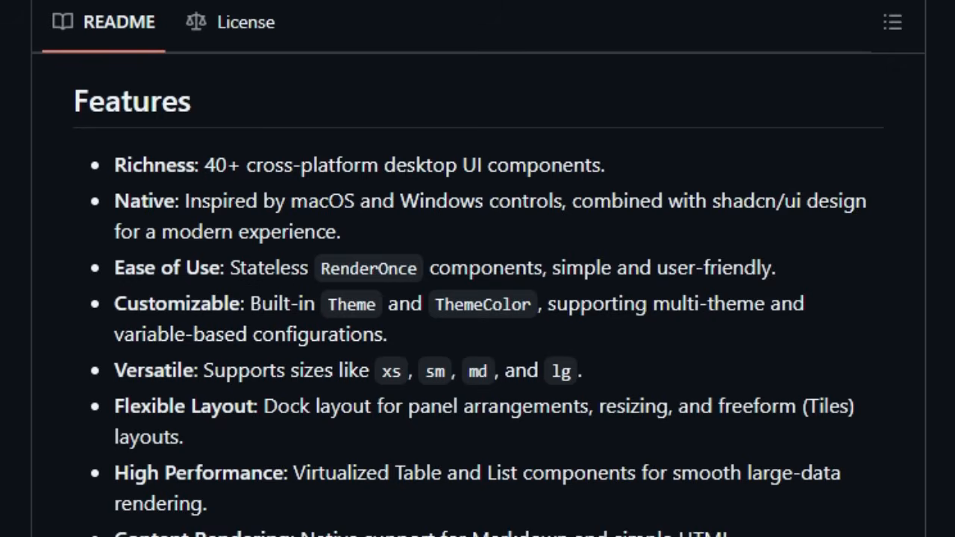
- Scroll the GPUI Component README through the Showcase and Usage sections
{"action": "scroll", "scroll_direction": "down", "scroll_amount": 3}
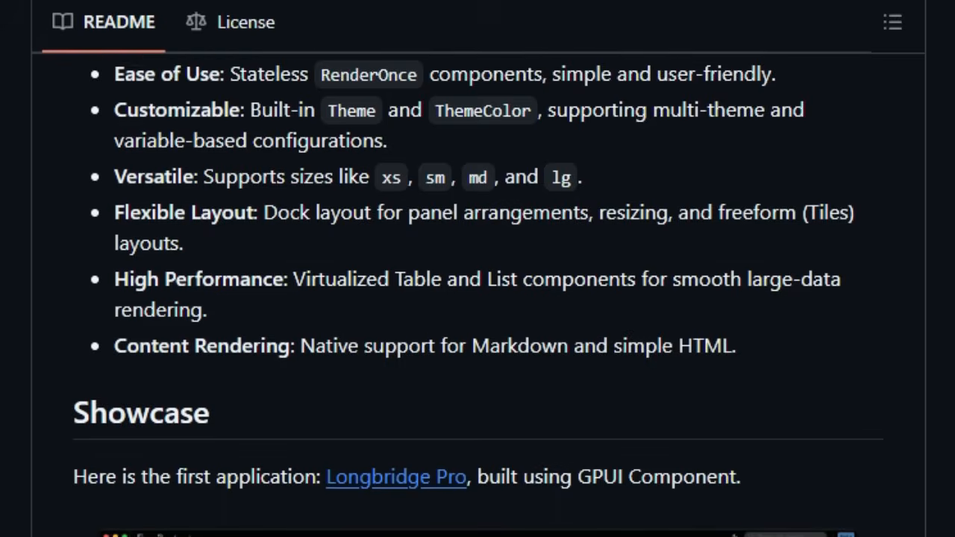
{"action": "scroll", "scroll_direction": "down", "scroll_amount": 3}
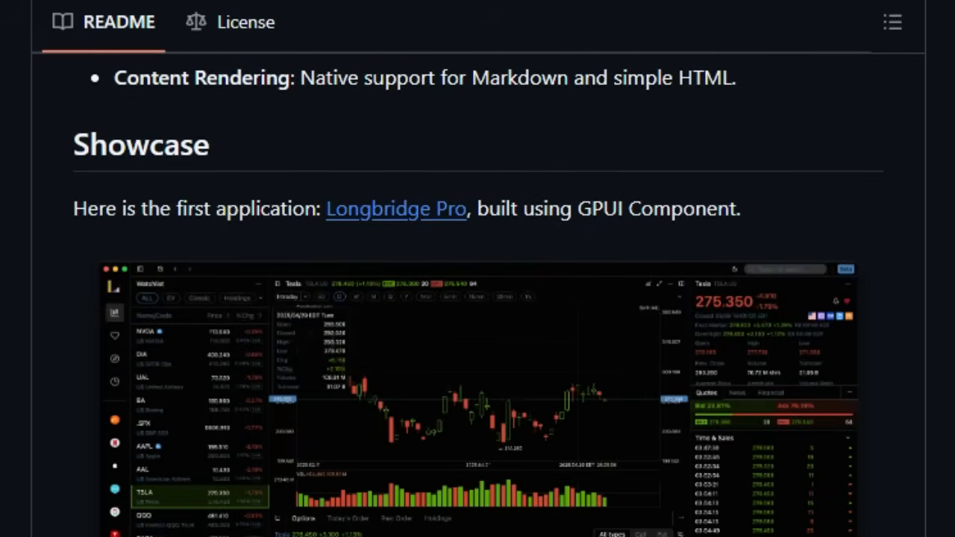
{"action": "scroll", "scroll_direction": "down", "scroll_amount": 3}
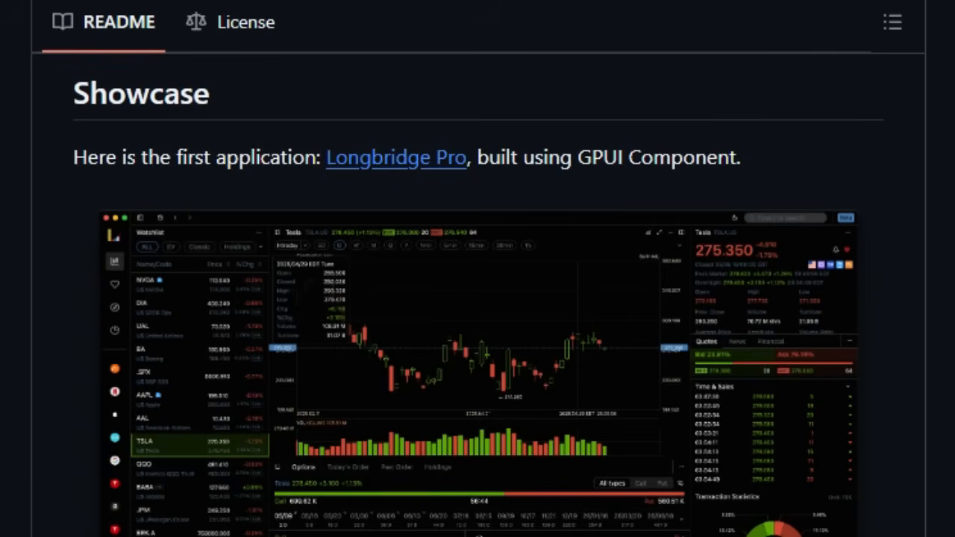
{"action": "scroll", "scroll_direction": "down", "scroll_amount": 3}
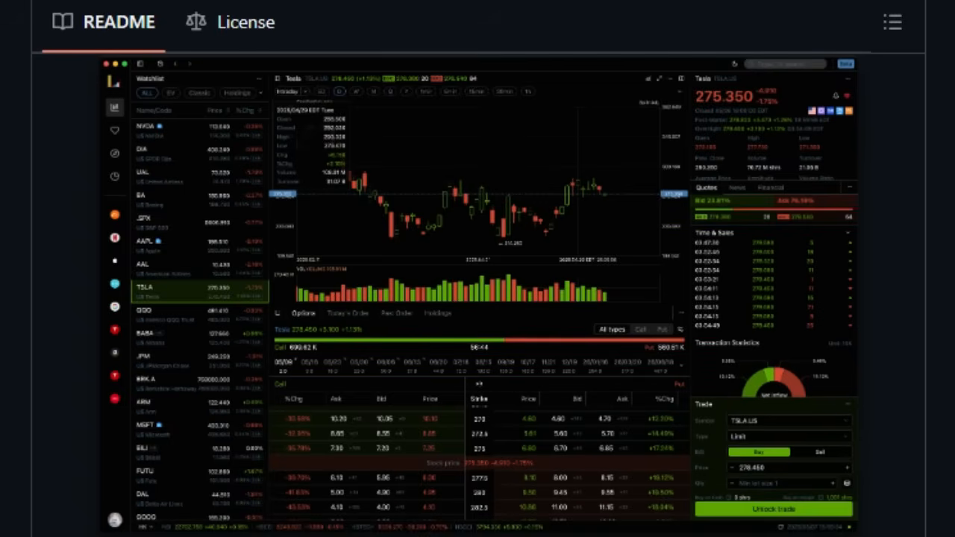
{"action": "scroll", "scroll_direction": "down", "scroll_amount": 3}
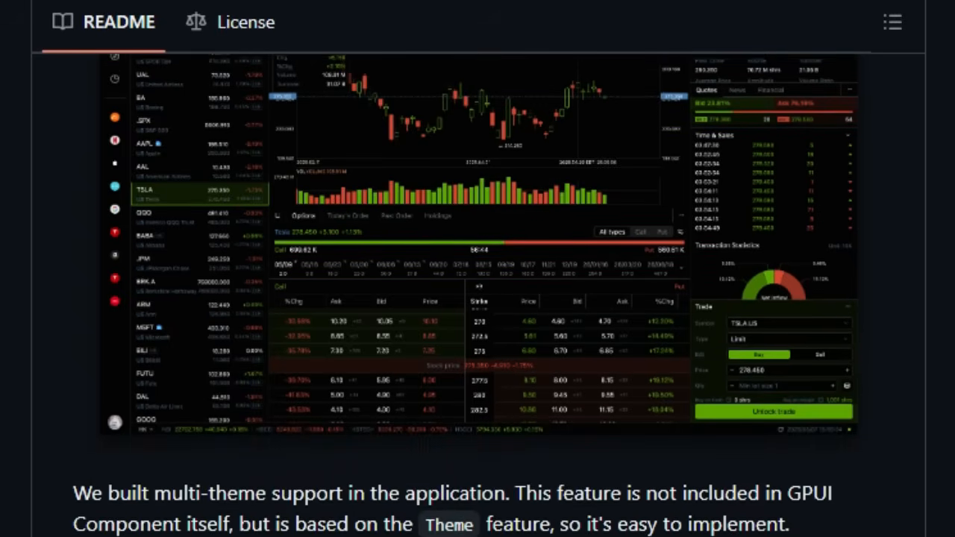
{"action": "scroll", "scroll_direction": "down", "scroll_amount": 3}
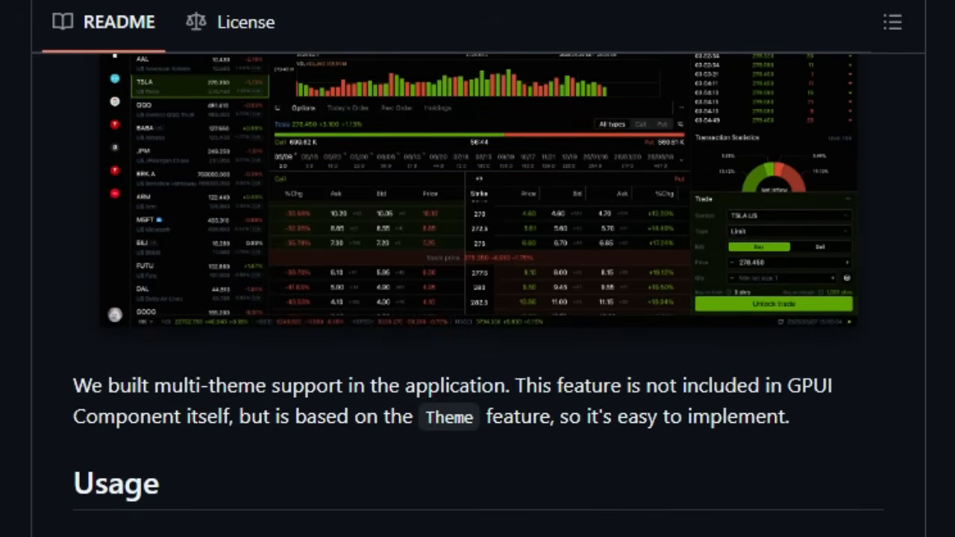
{"action": "scroll", "scroll_direction": "down", "scroll_amount": 3}
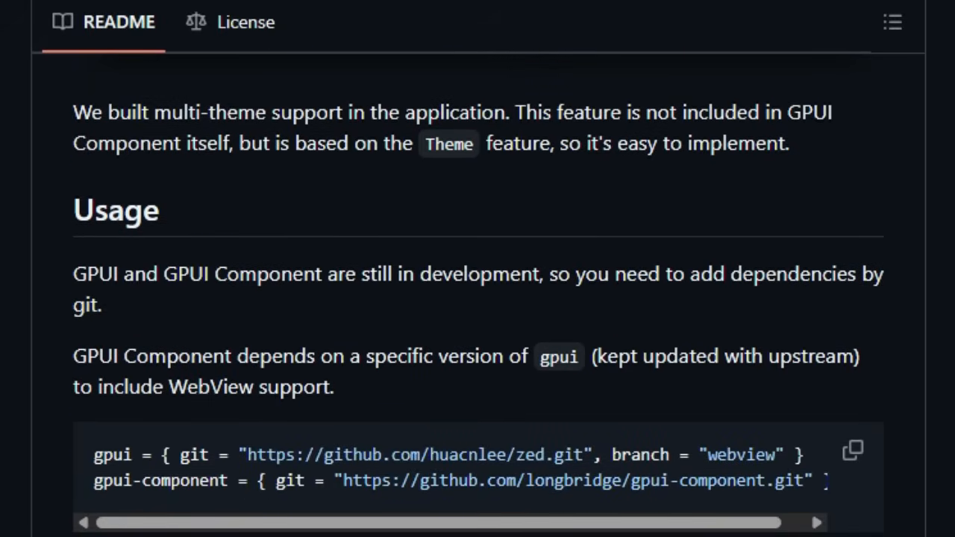
{"action": "scroll", "scroll_direction": "down", "scroll_amount": 3}
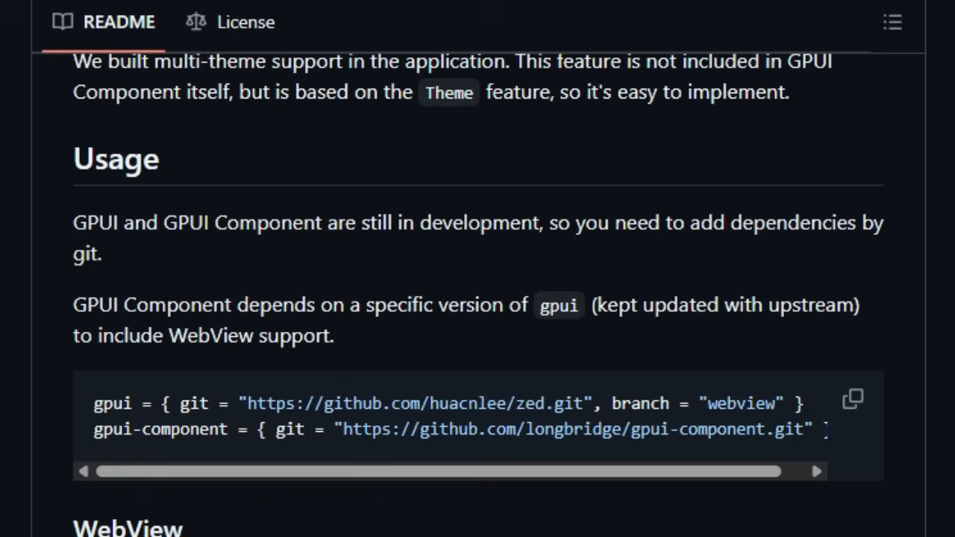
- Continue through WebView and Icons down to the Development heading
{"action": "scroll", "scroll_direction": "down", "scroll_amount": 3}
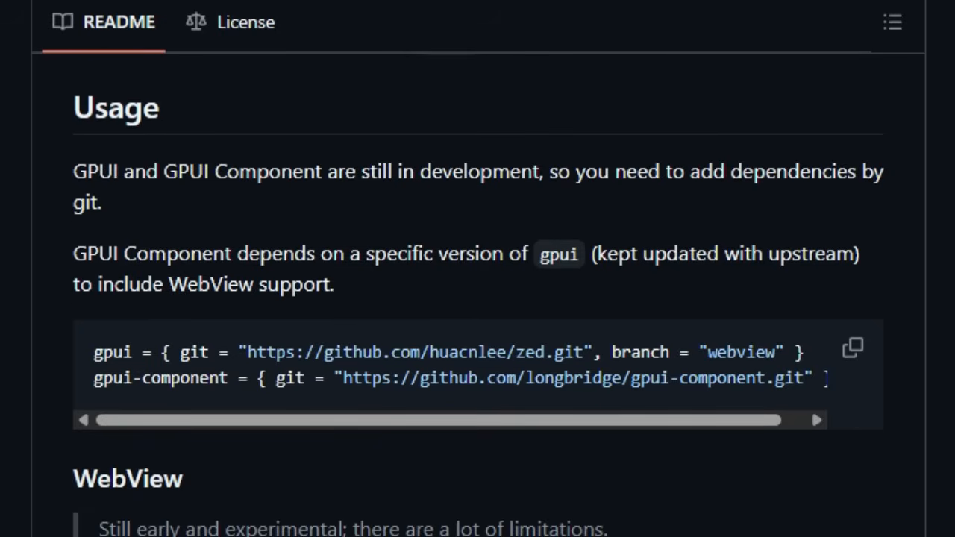
{"action": "scroll", "scroll_direction": "down", "scroll_amount": 3}
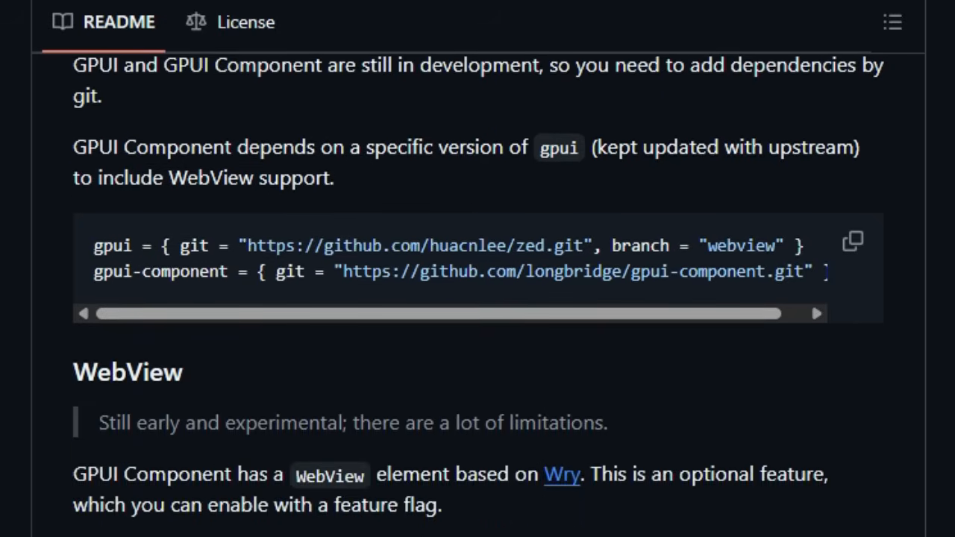
{"action": "scroll", "scroll_direction": "down", "scroll_amount": 3}
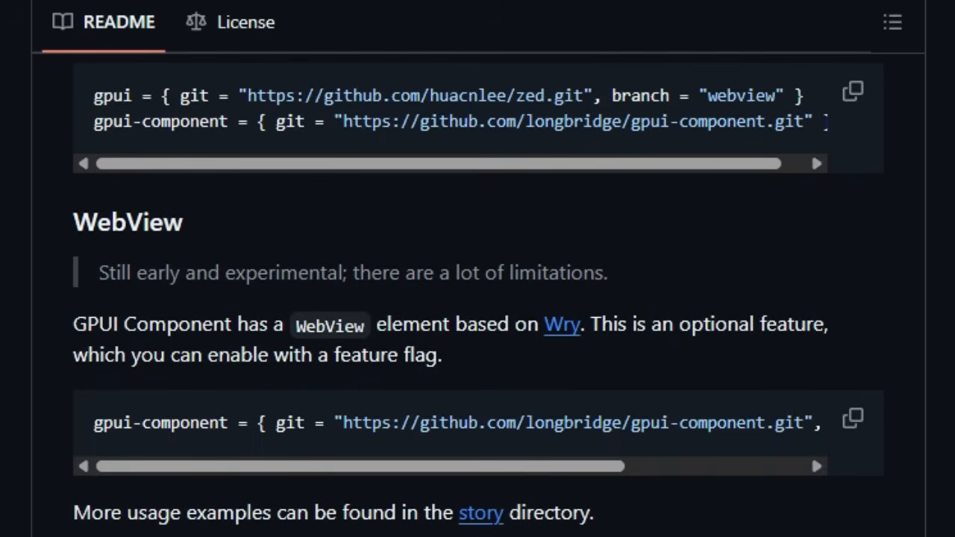
{"action": "scroll", "scroll_direction": "down", "scroll_amount": 3}
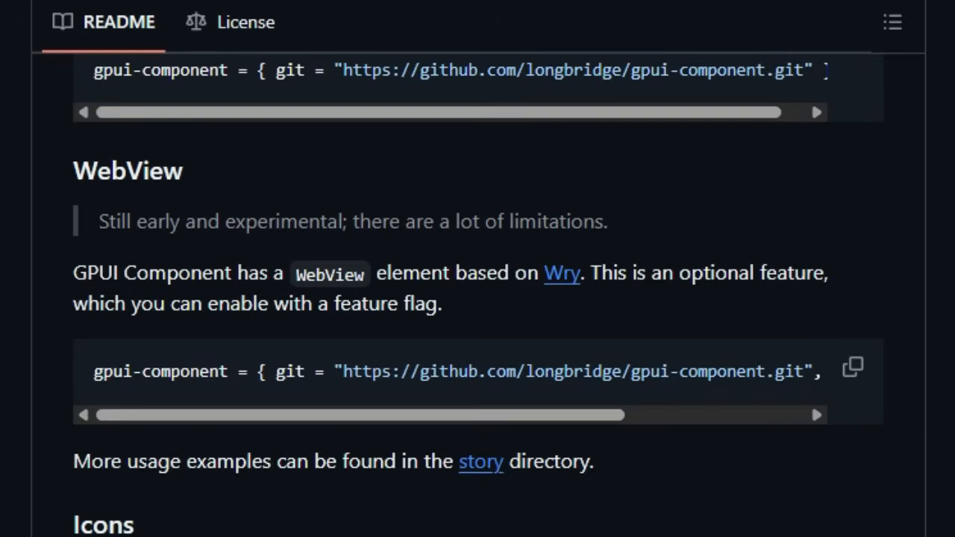
{"action": "scroll", "scroll_direction": "down", "scroll_amount": 3}
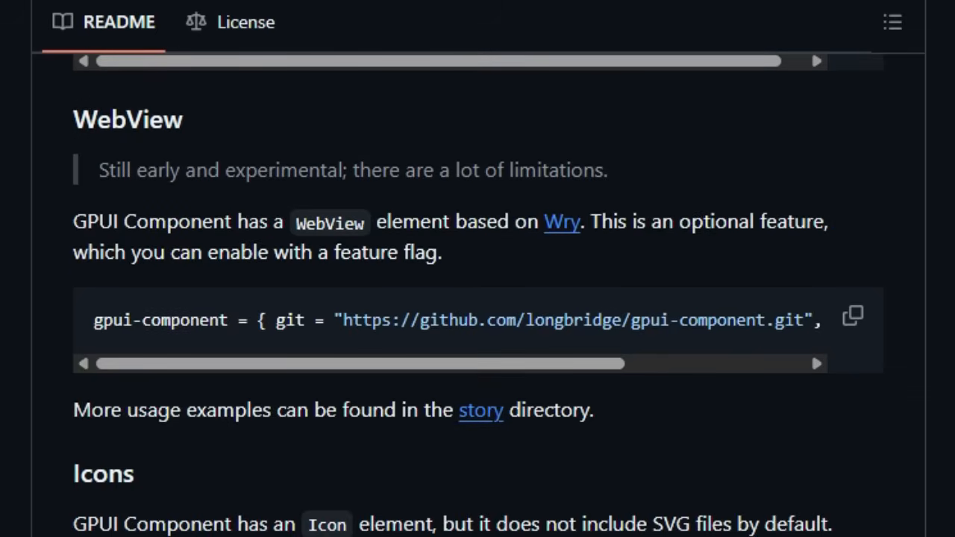
{"action": "scroll", "scroll_direction": "down", "scroll_amount": 3}
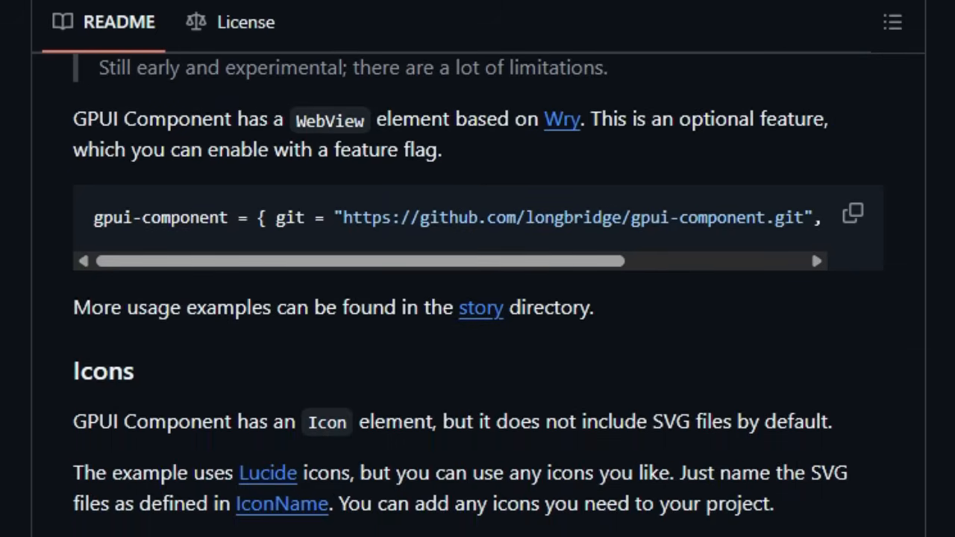
{"action": "scroll", "scroll_direction": "down", "scroll_amount": 3}
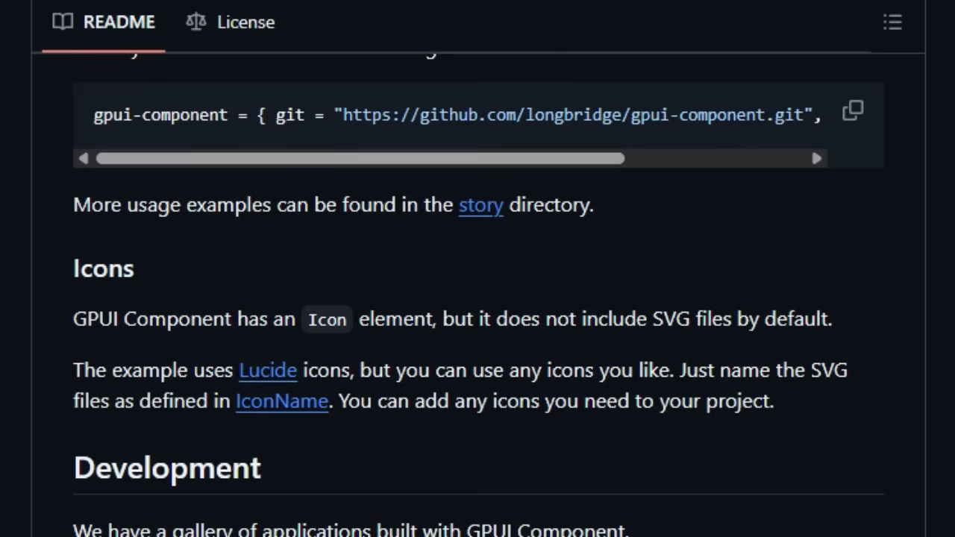
{"action": "scroll", "scroll_direction": "down", "scroll_amount": 3}
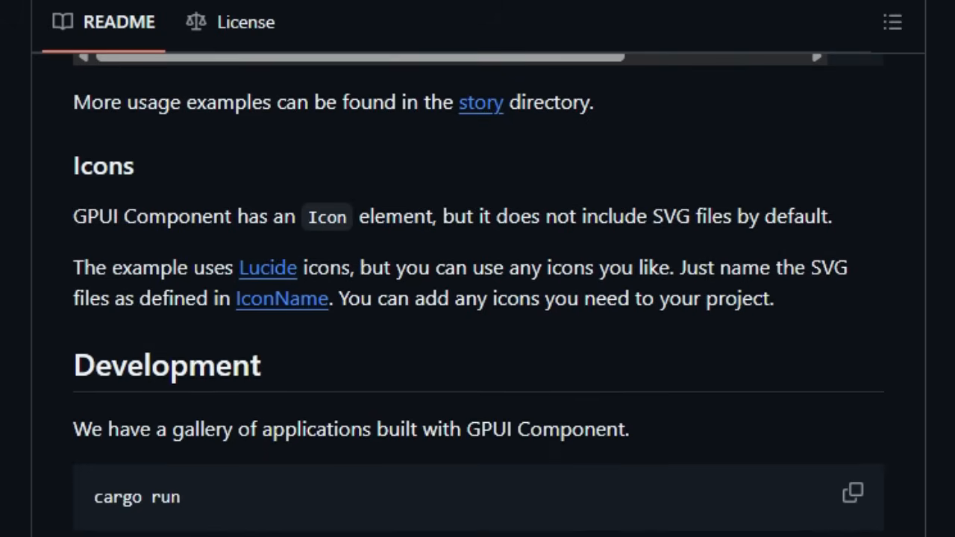
{"action": "scroll", "scroll_direction": "down", "scroll_amount": 3}
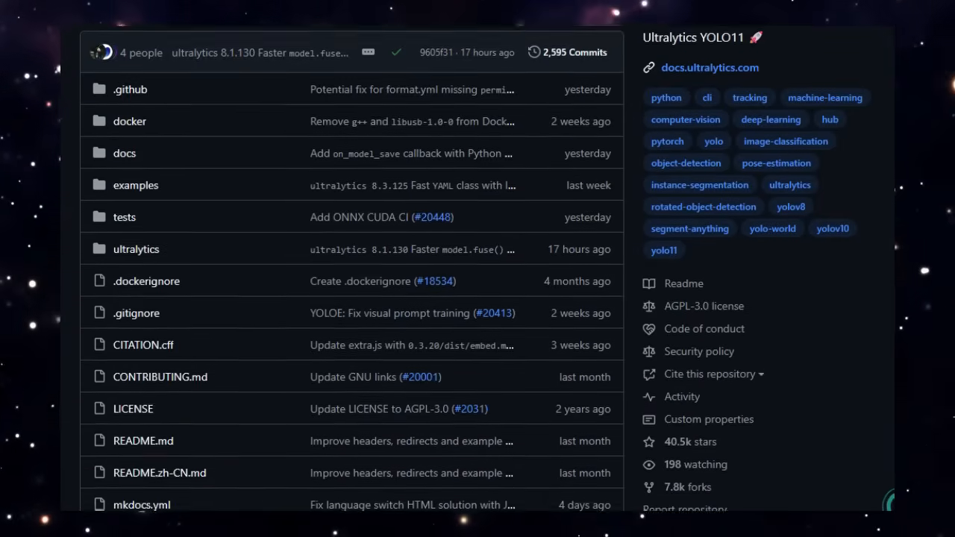
- Scroll the Ultralytics README past the banner, badges, benchmark chart and Documentation
{"action": "scroll", "scroll_direction": "down", "scroll_amount": 3}
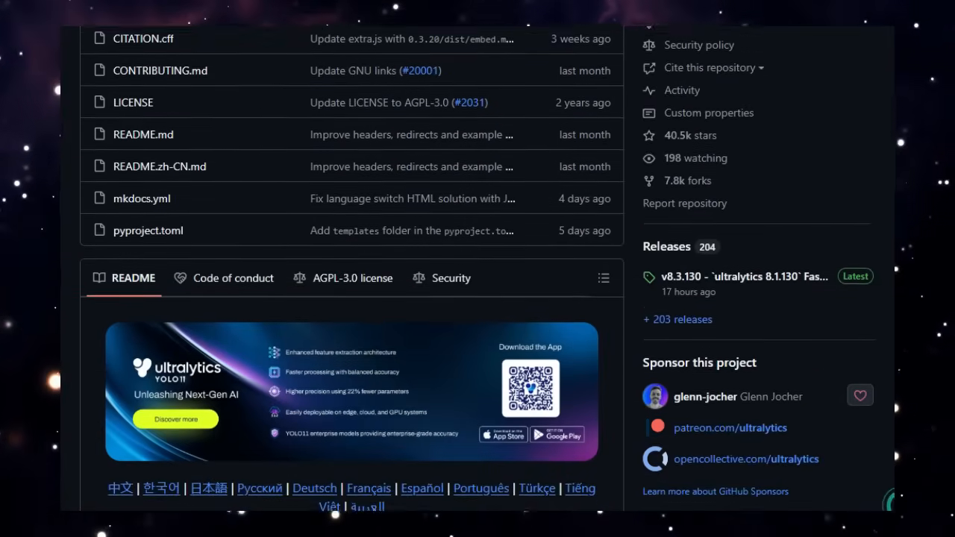
{"action": "scroll", "scroll_direction": "down", "scroll_amount": 3}
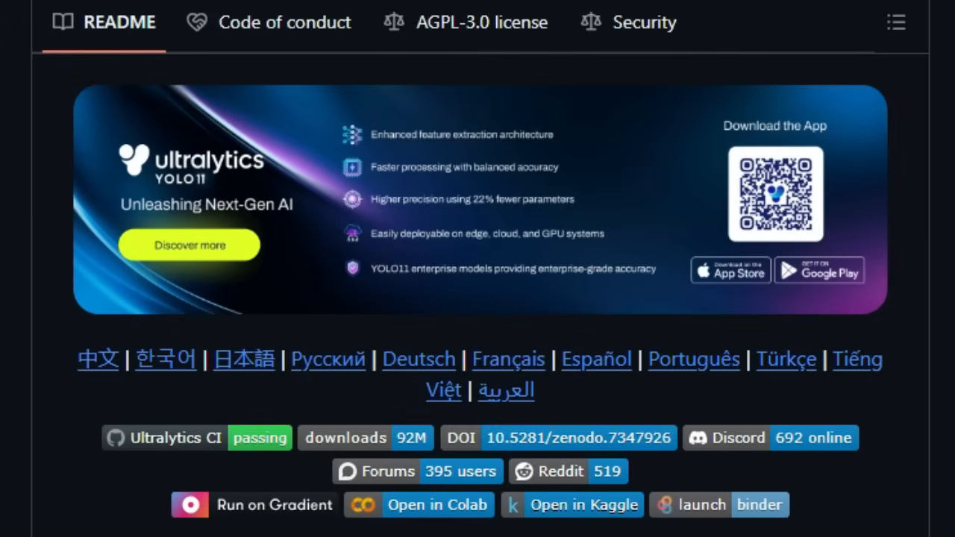
{"action": "scroll", "scroll_direction": "down", "scroll_amount": 3}
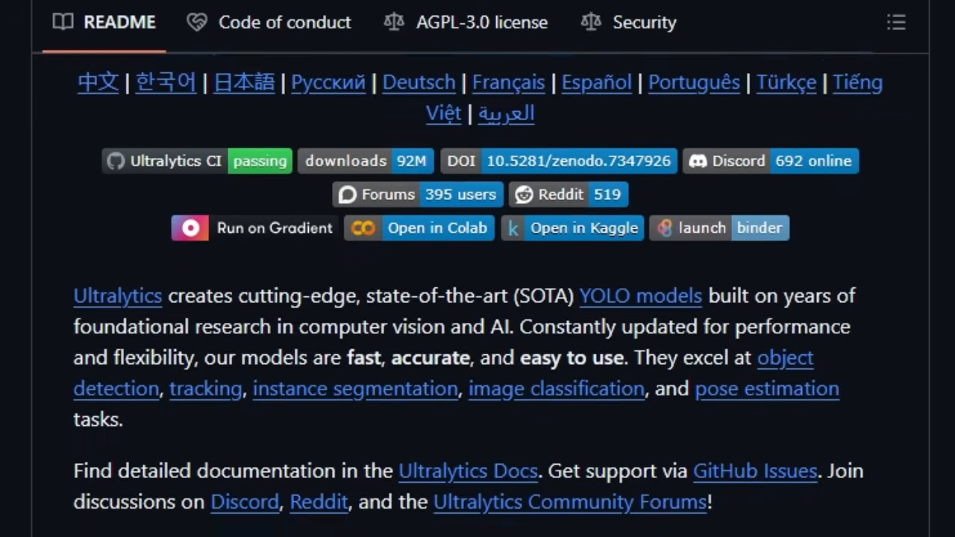
{"action": "scroll", "scroll_direction": "down", "scroll_amount": 3}
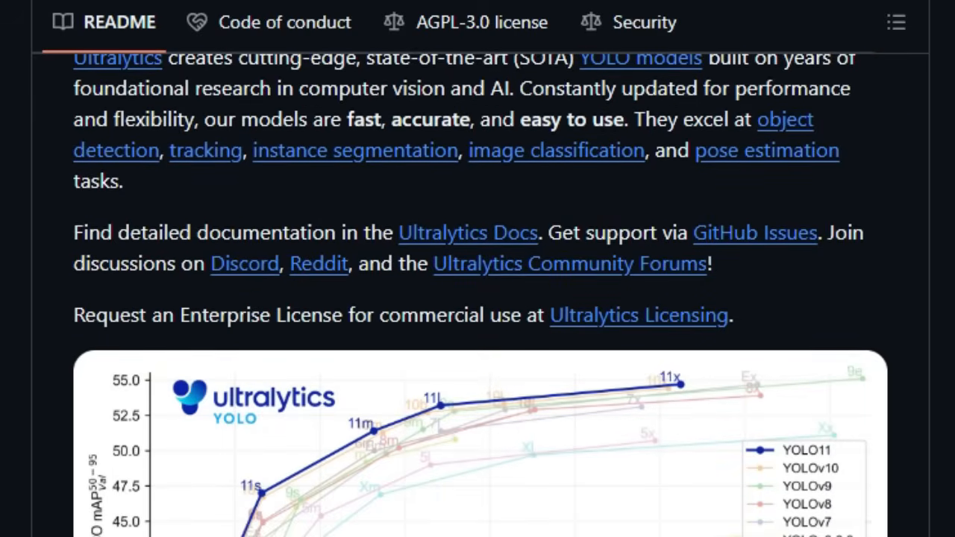
{"action": "scroll", "scroll_direction": "down", "scroll_amount": 3}
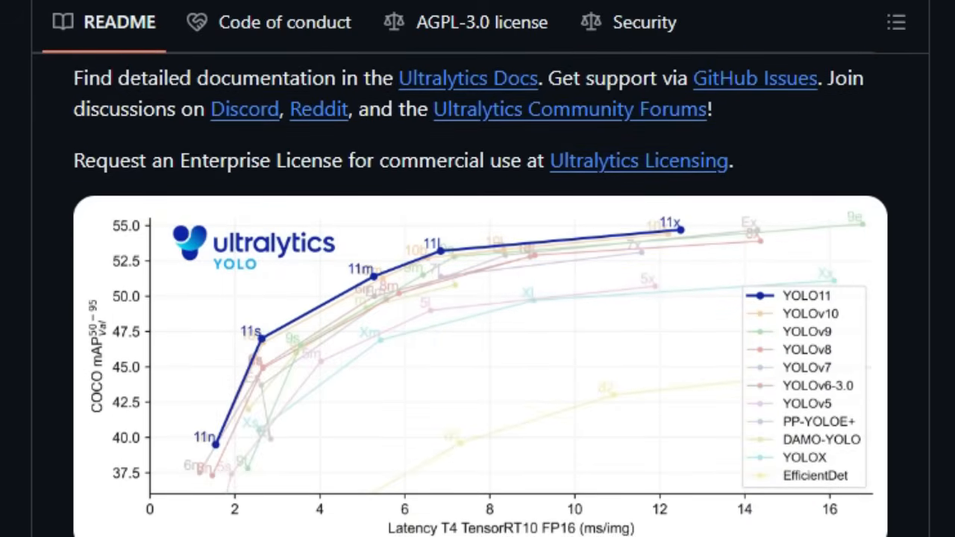
{"action": "scroll", "scroll_direction": "down", "scroll_amount": 3}
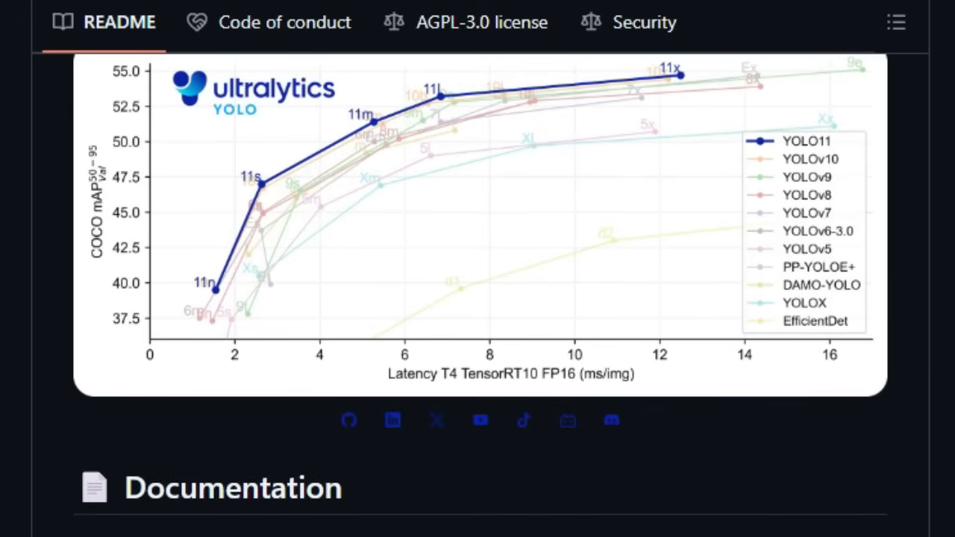
- Continue through Install, CLI usage and the Python example, reaching Models
{"action": "scroll", "scroll_direction": "down", "scroll_amount": 3}
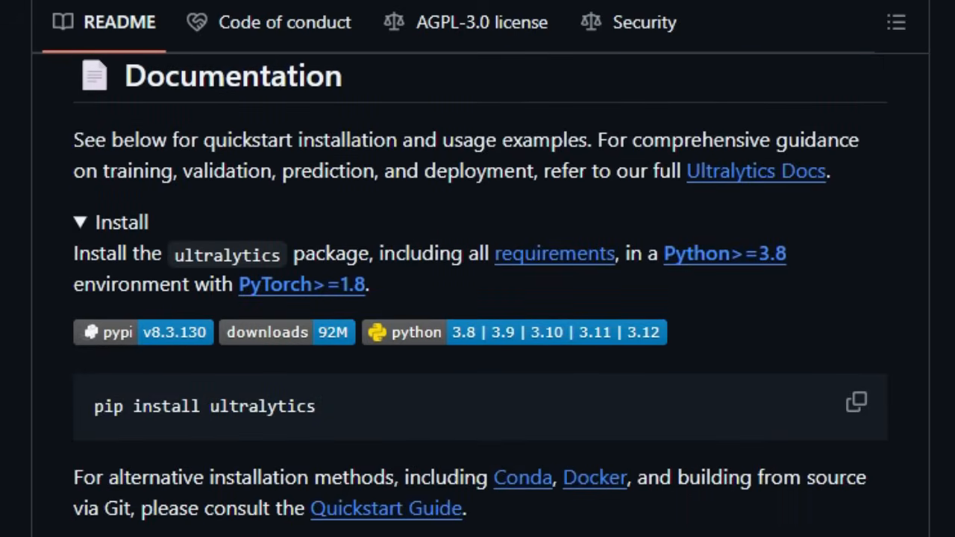
{"action": "scroll", "scroll_direction": "down", "scroll_amount": 3}
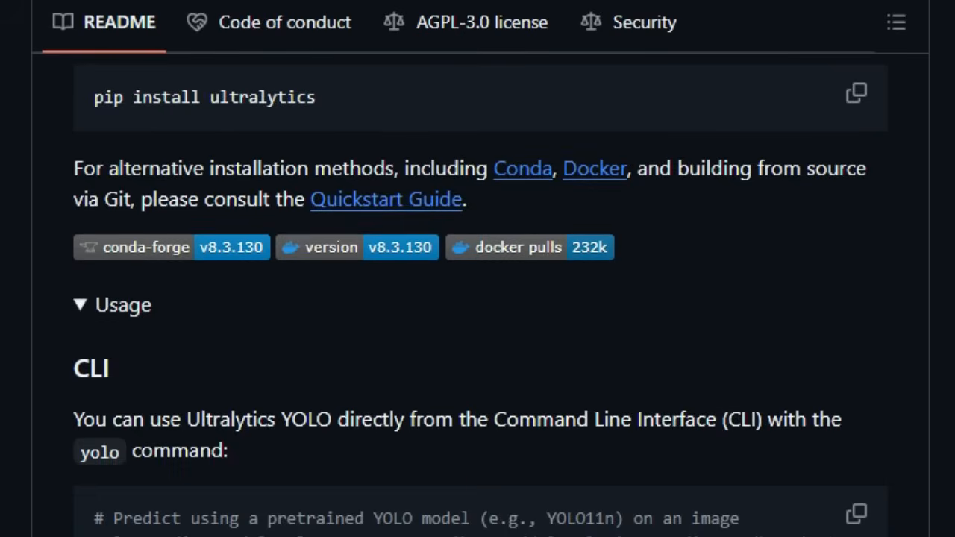
{"action": "scroll", "scroll_direction": "down", "scroll_amount": 3}
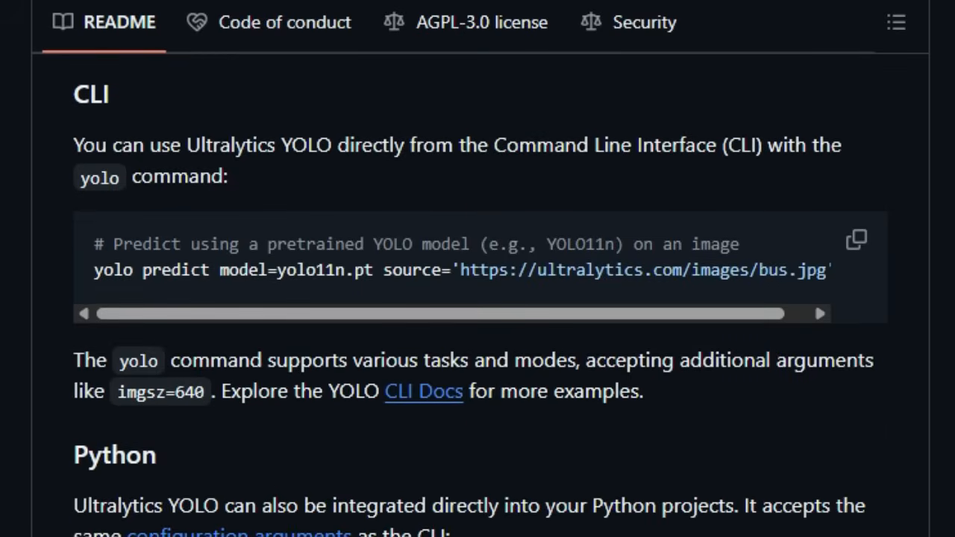
{"action": "scroll", "scroll_direction": "down", "scroll_amount": 3}
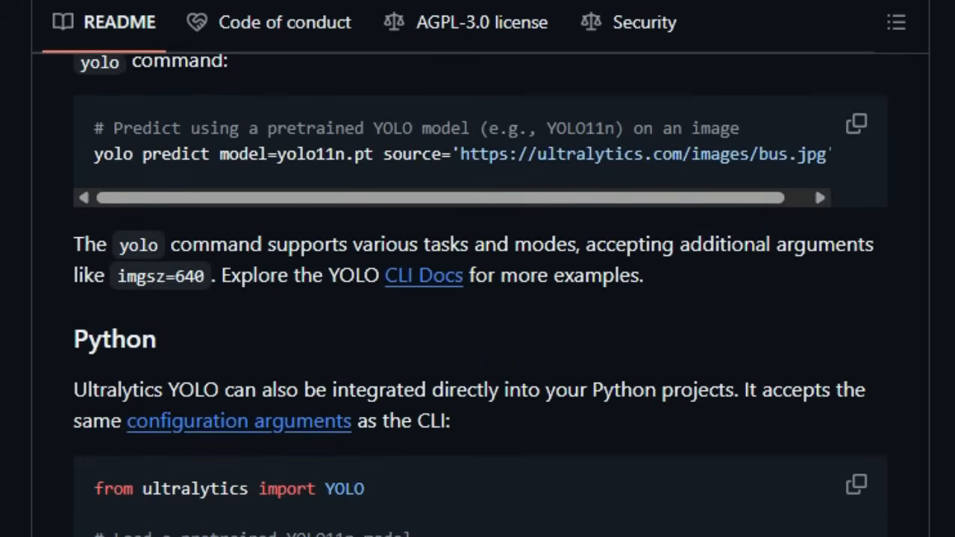
{"action": "scroll", "scroll_direction": "down", "scroll_amount": 3}
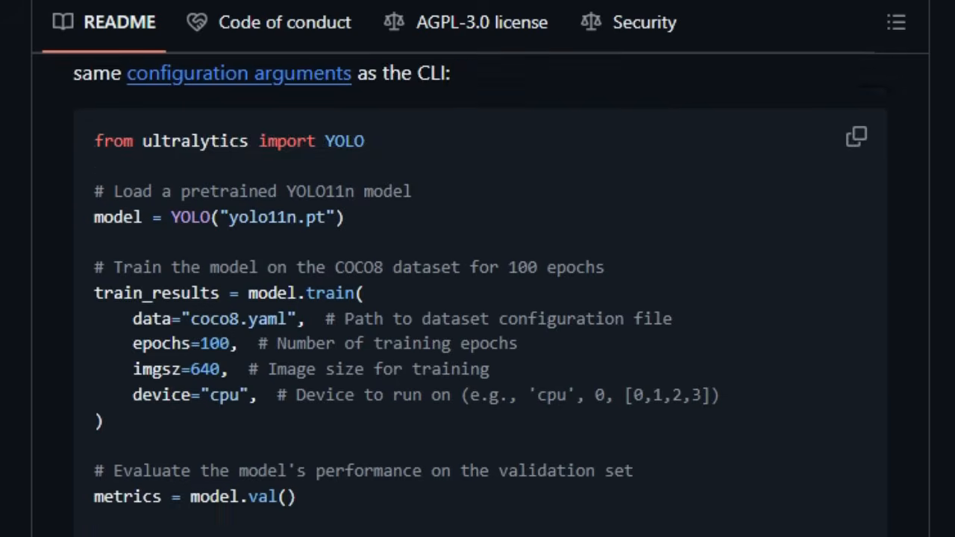
{"action": "scroll", "scroll_direction": "down", "scroll_amount": 3}
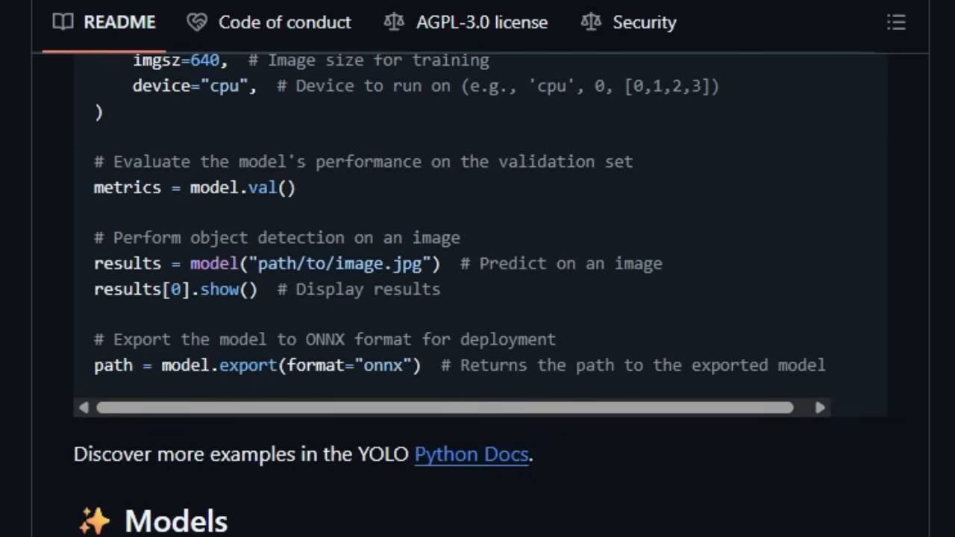
- Scroll the Ultralytics README through Models and the Detection (COCO) benchmark table
{"action": "scroll", "scroll_direction": "down", "scroll_amount": 3}
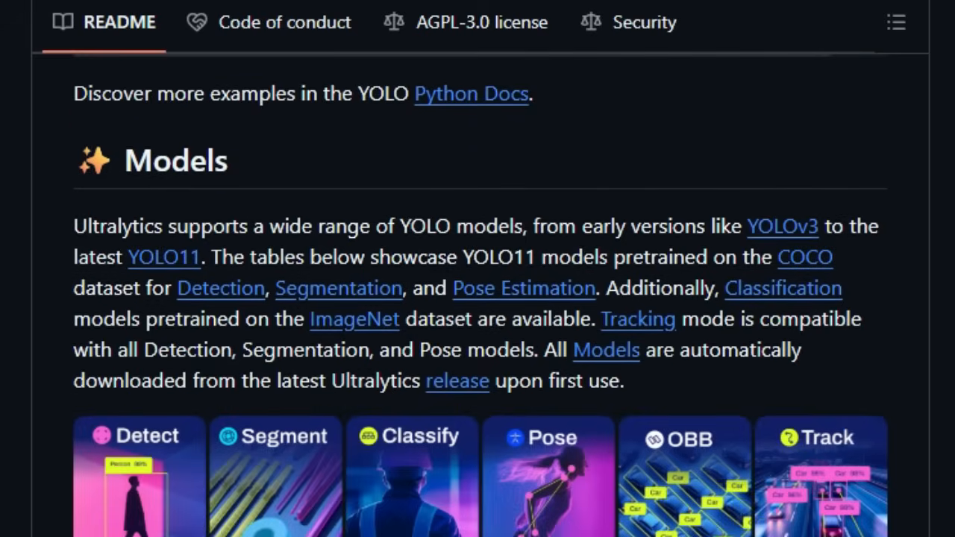
{"action": "scroll", "scroll_direction": "down", "scroll_amount": 3}
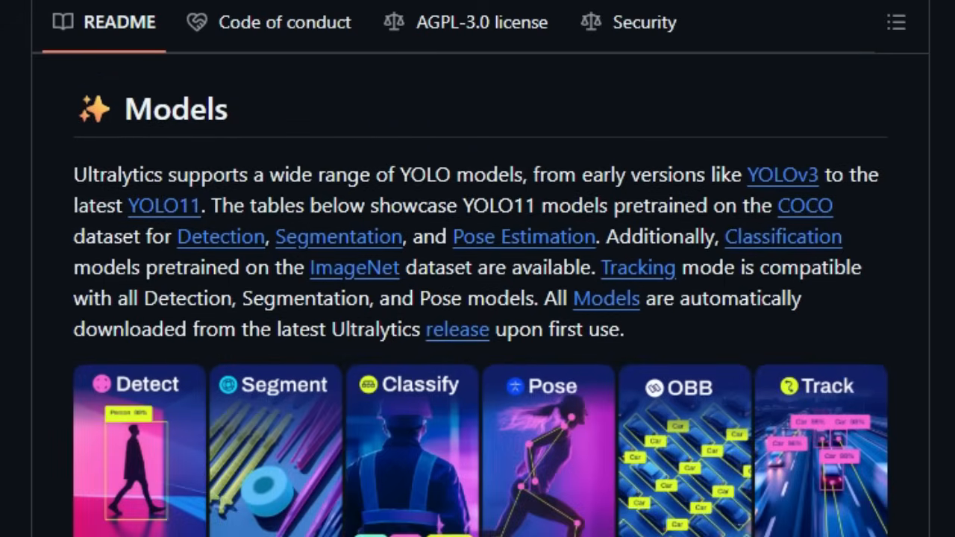
{"action": "scroll", "scroll_direction": "down", "scroll_amount": 3}
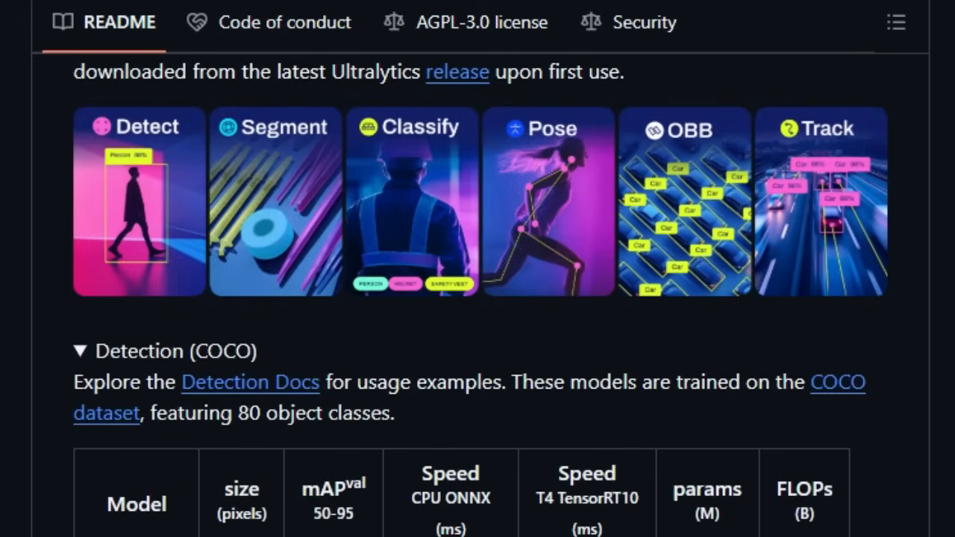
{"action": "scroll", "scroll_direction": "down", "scroll_amount": 3}
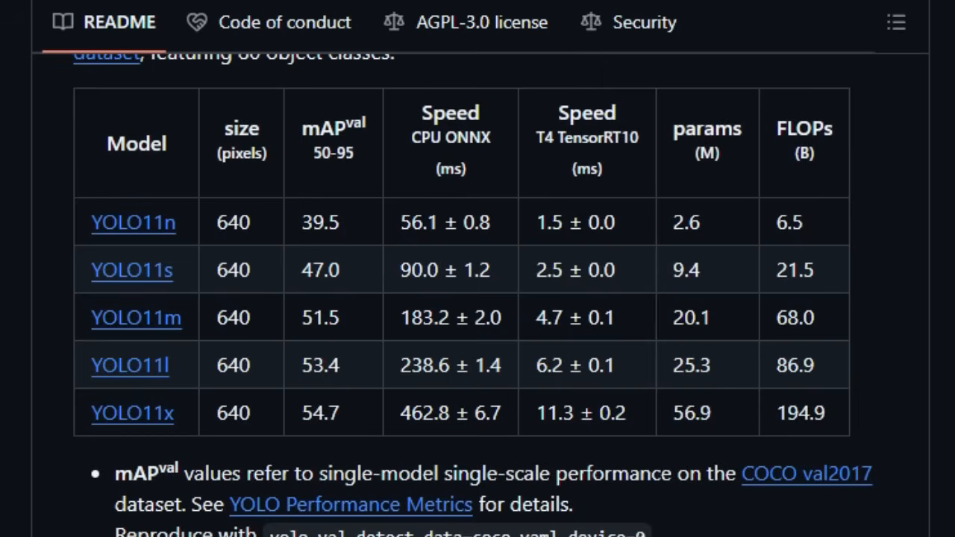
{"action": "scroll", "scroll_direction": "down", "scroll_amount": 3}
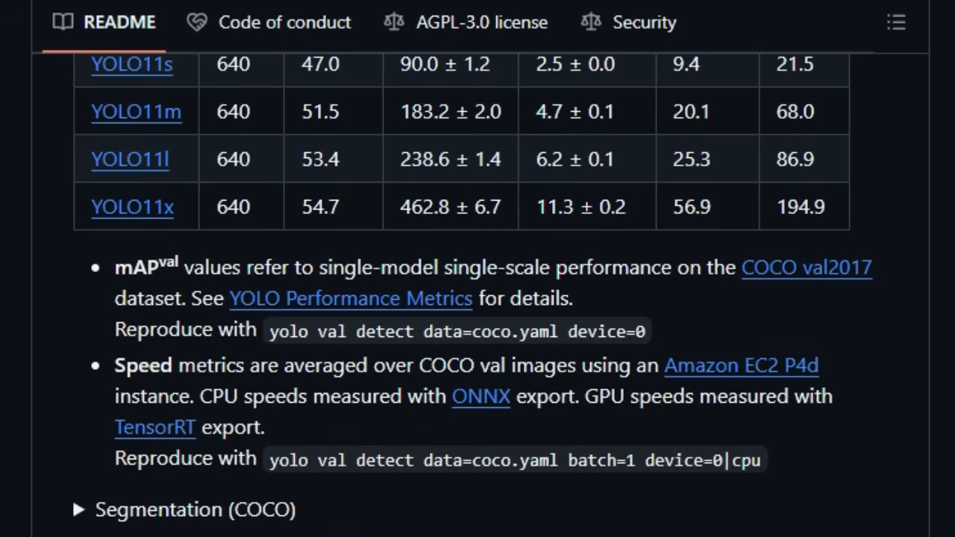
{"action": "scroll", "scroll_direction": "down", "scroll_amount": 3}
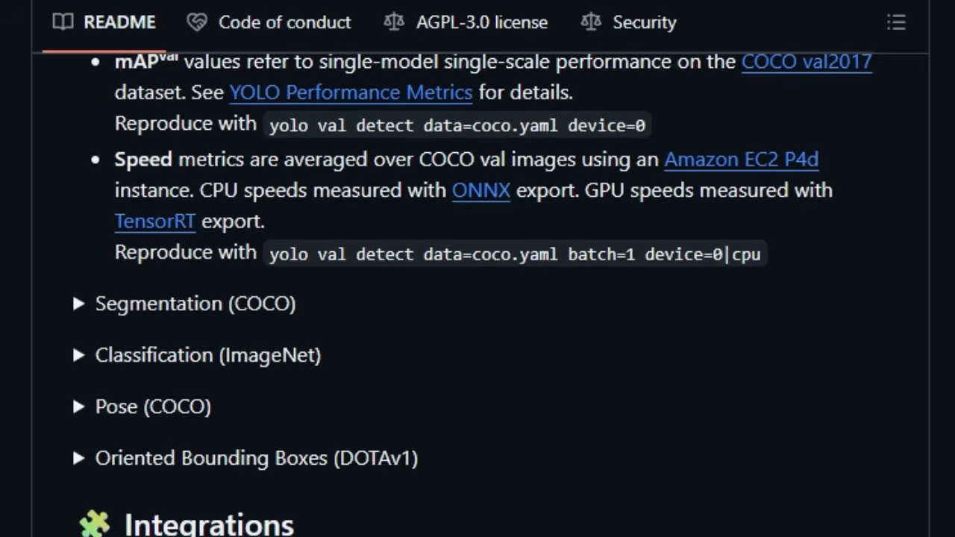
{"action": "scroll", "scroll_direction": "down", "scroll_amount": 3}
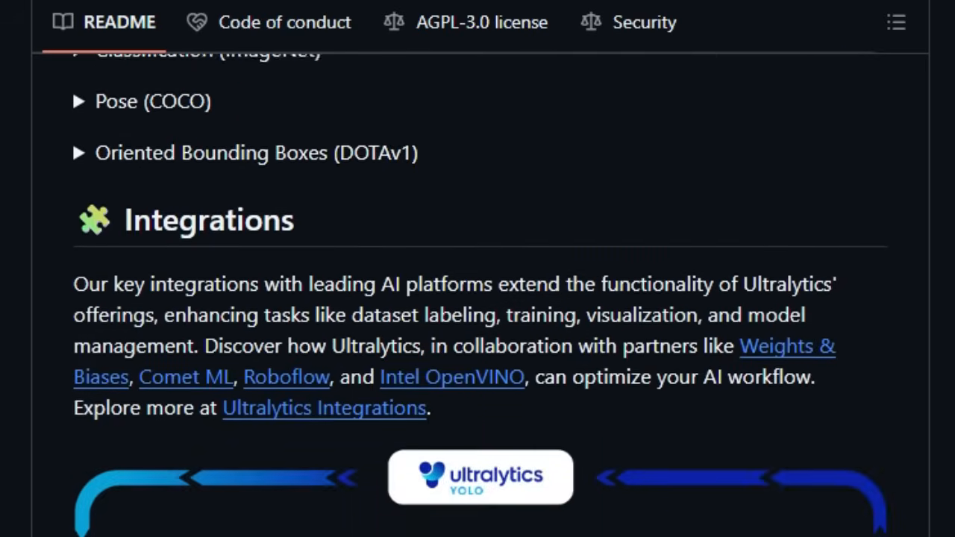
{"action": "scroll", "scroll_direction": "down", "scroll_amount": 3}
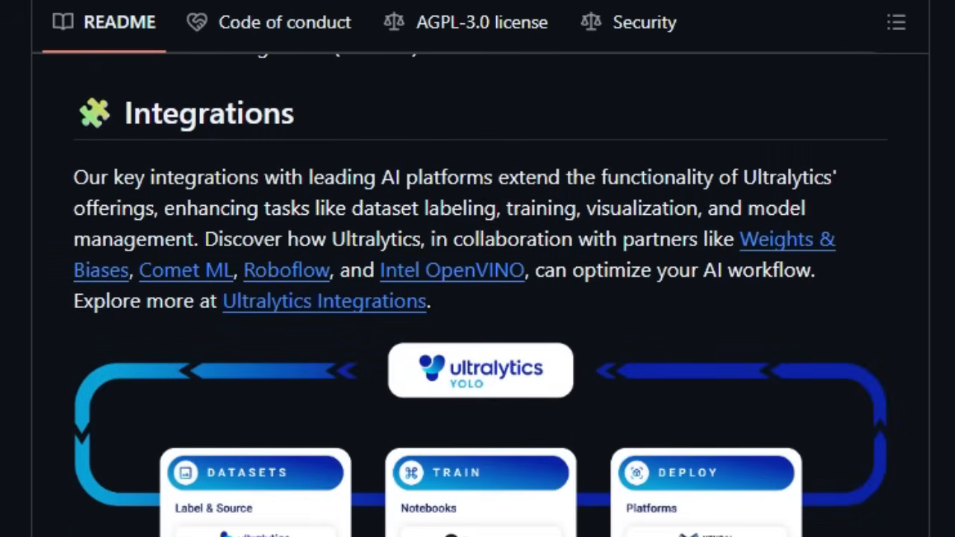
{"action": "scroll", "scroll_direction": "down", "scroll_amount": 3}
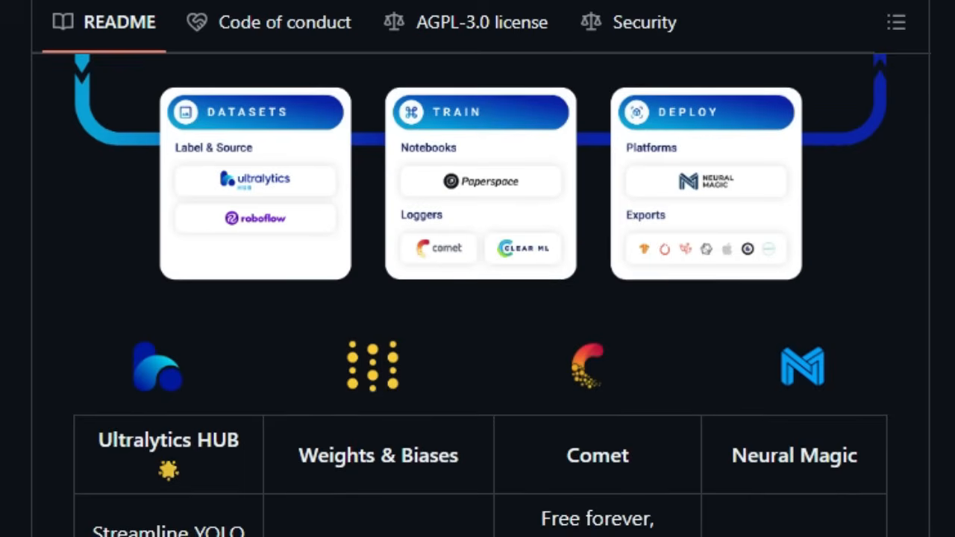
- Continue through Integrations, Ultralytics HUB and Contribute to the License section
{"action": "scroll", "scroll_direction": "down", "scroll_amount": 3}
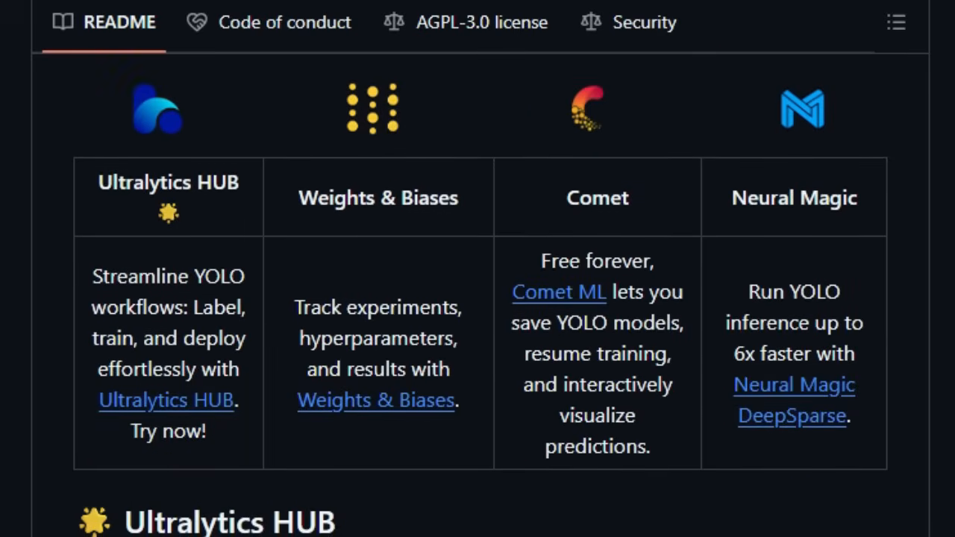
{"action": "scroll", "scroll_direction": "down", "scroll_amount": 3}
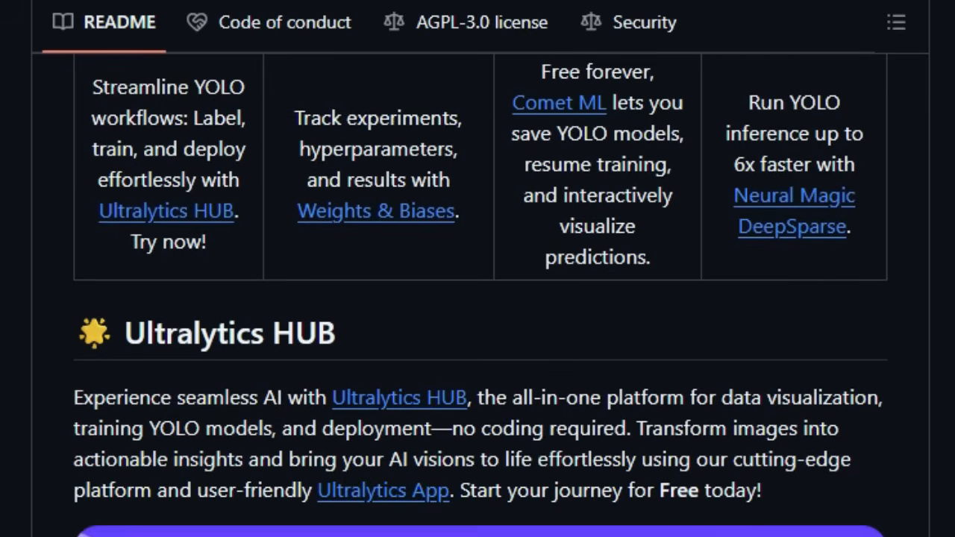
{"action": "scroll", "scroll_direction": "down", "scroll_amount": 3}
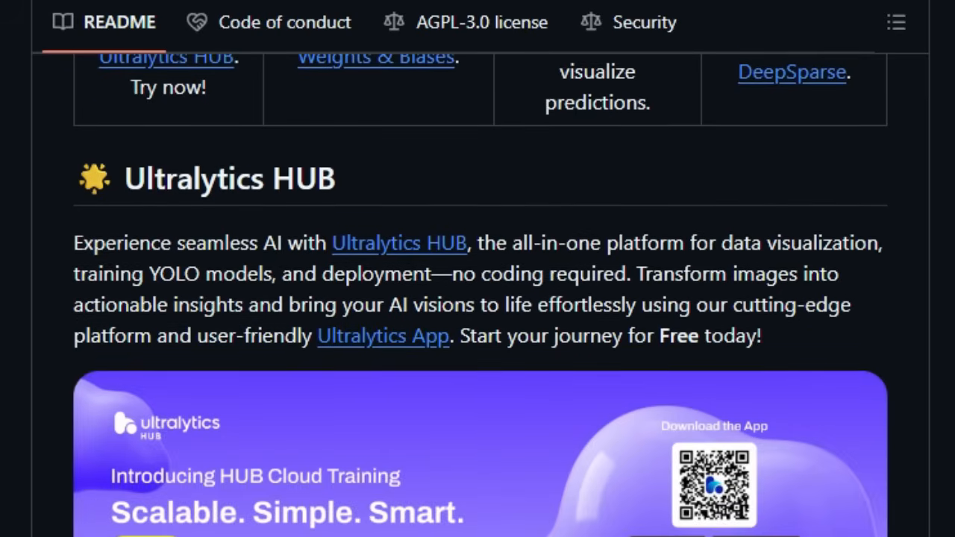
{"action": "scroll", "scroll_direction": "down", "scroll_amount": 3}
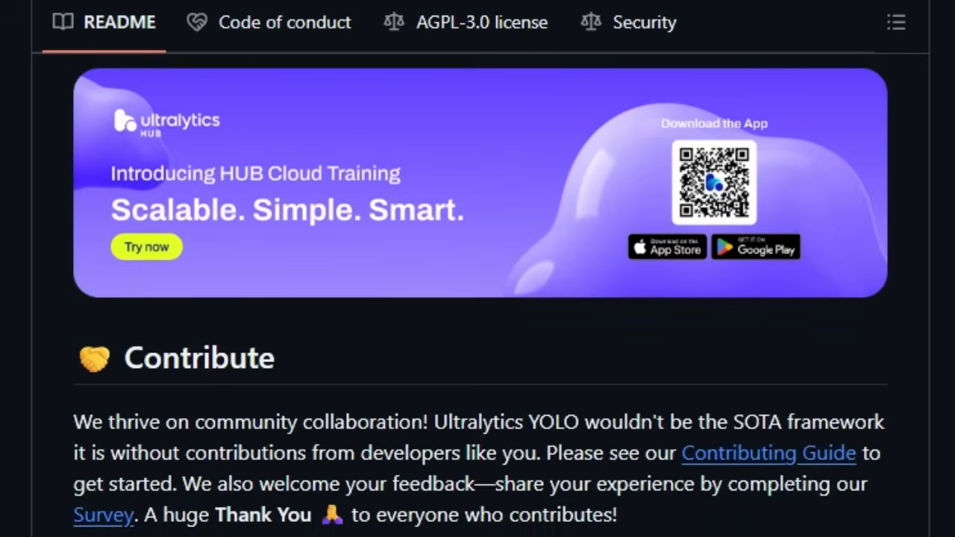
{"action": "scroll", "scroll_direction": "down", "scroll_amount": 3}
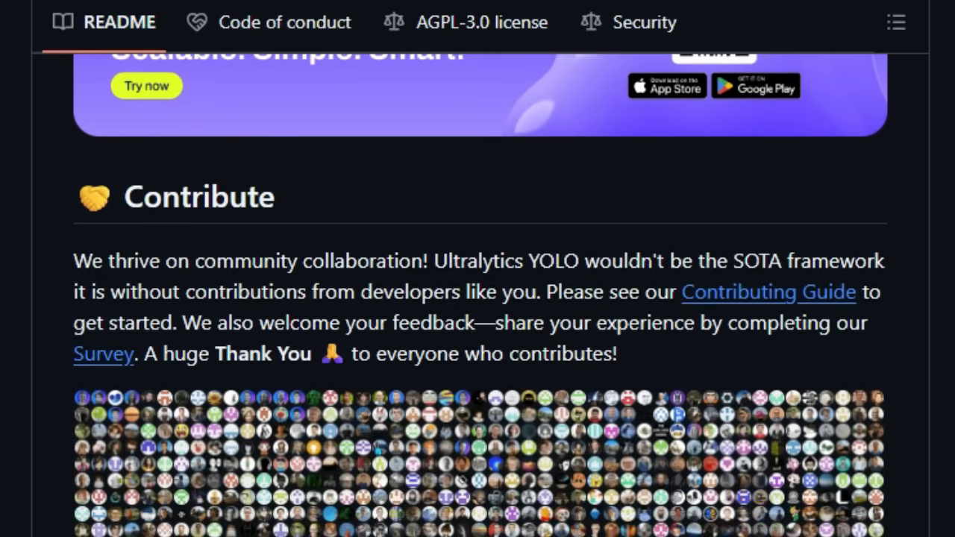
{"action": "scroll", "scroll_direction": "down", "scroll_amount": 3}
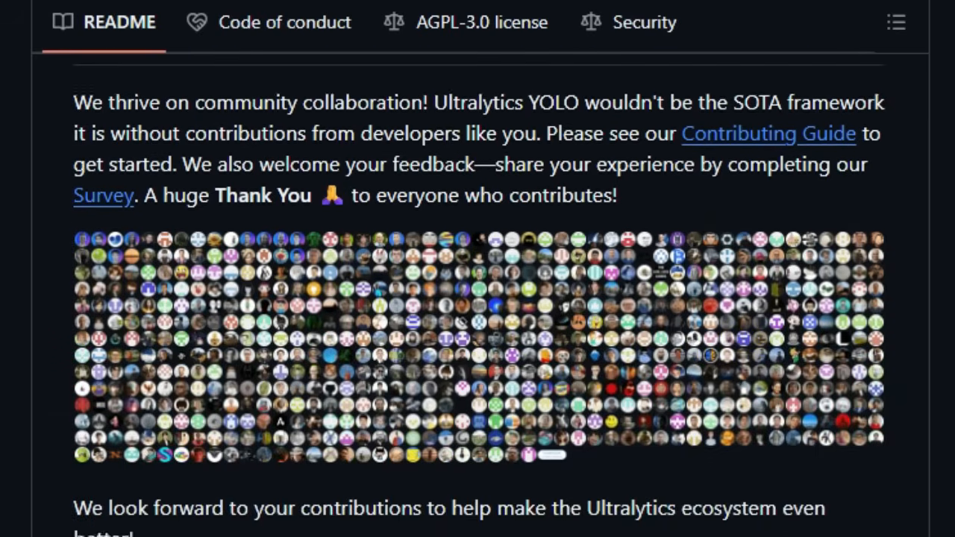
{"action": "scroll", "scroll_direction": "down", "scroll_amount": 3}
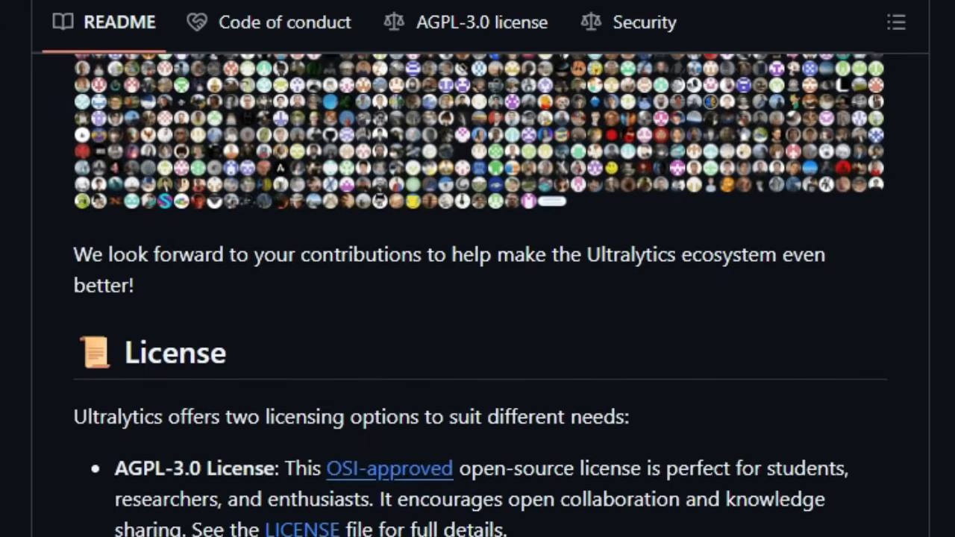
{"action": "scroll", "scroll_direction": "down", "scroll_amount": 3}
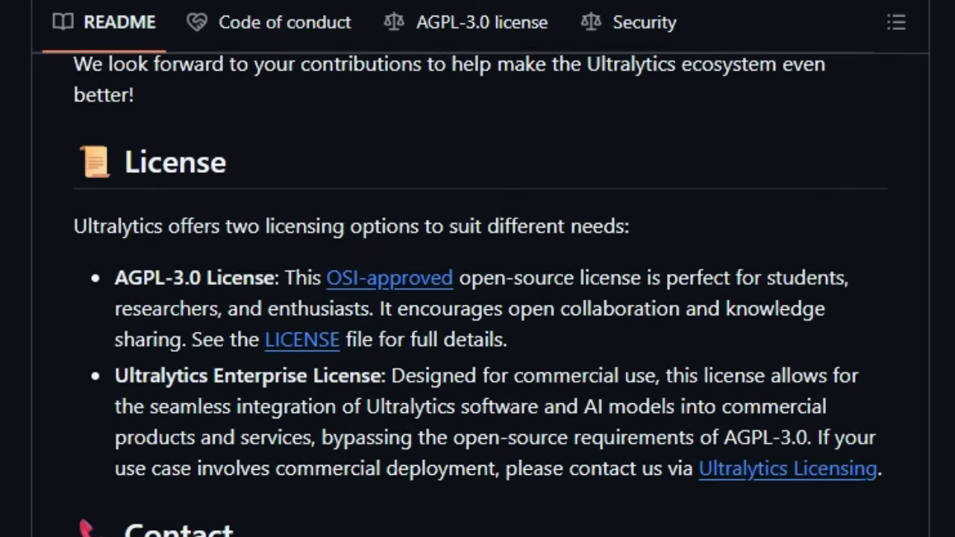
{"action": "scroll", "scroll_direction": "down", "scroll_amount": 3}
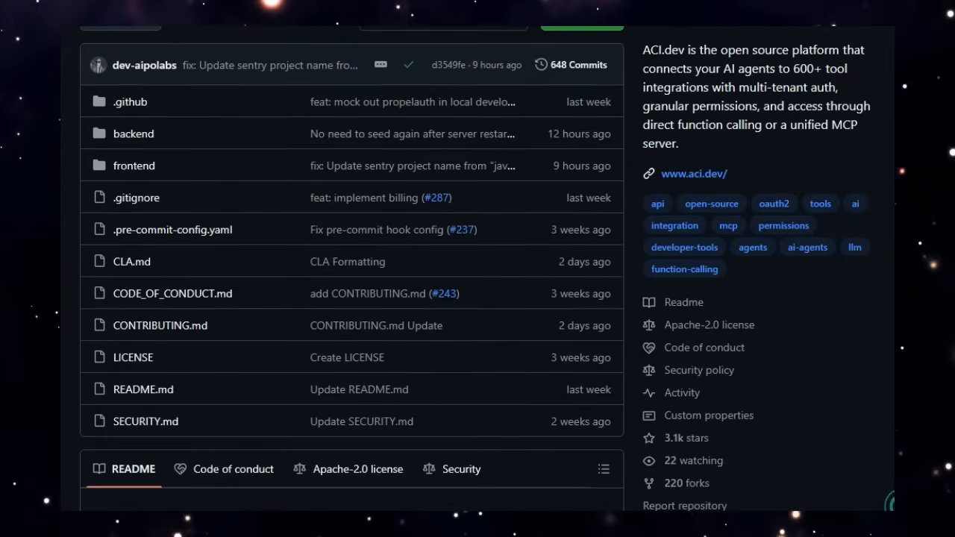
- Scroll the ACI.dev README from its title through the introduction and Key Features
{"action": "scroll", "scroll_direction": "down", "scroll_amount": 3}
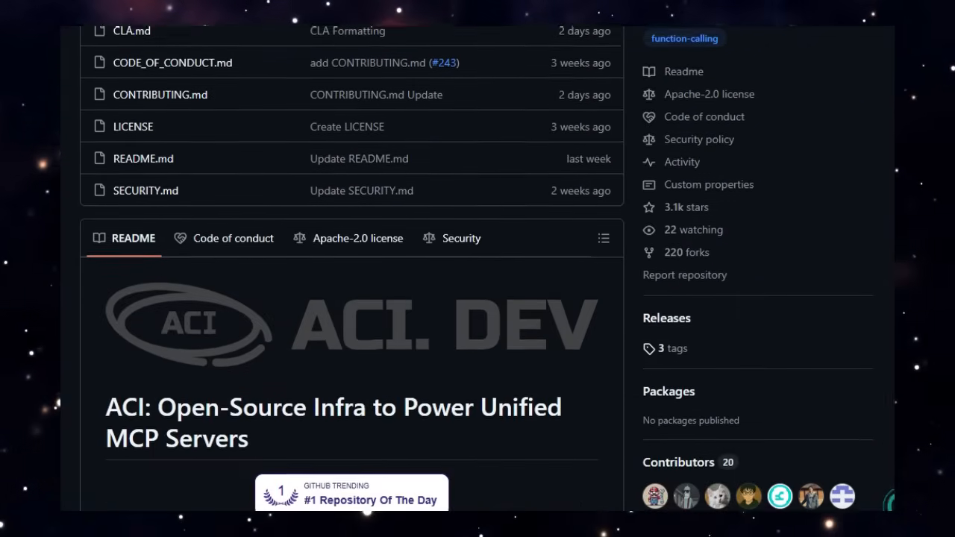
{"action": "scroll", "scroll_direction": "down", "scroll_amount": 3}
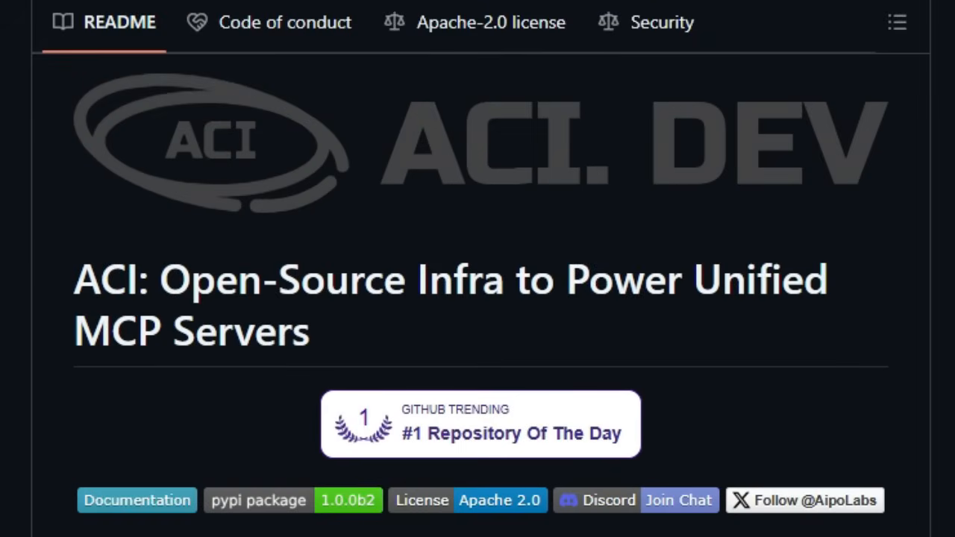
{"action": "scroll", "scroll_direction": "down", "scroll_amount": 3}
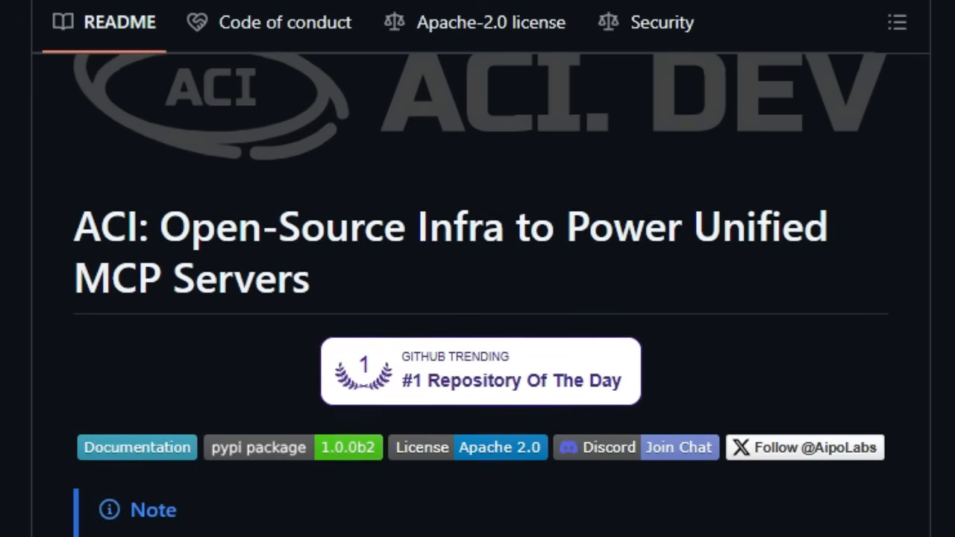
{"action": "scroll", "scroll_direction": "down", "scroll_amount": 3}
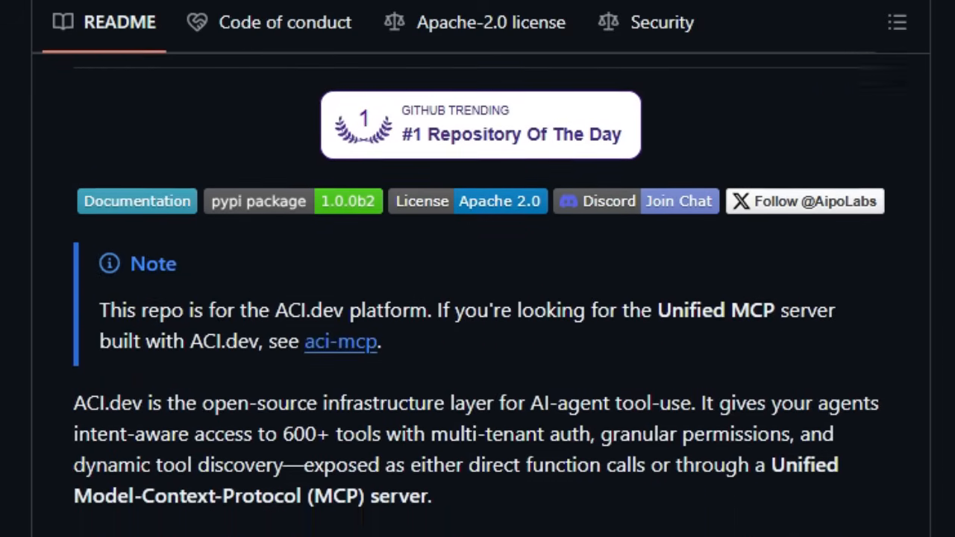
{"action": "scroll", "scroll_direction": "down", "scroll_amount": 3}
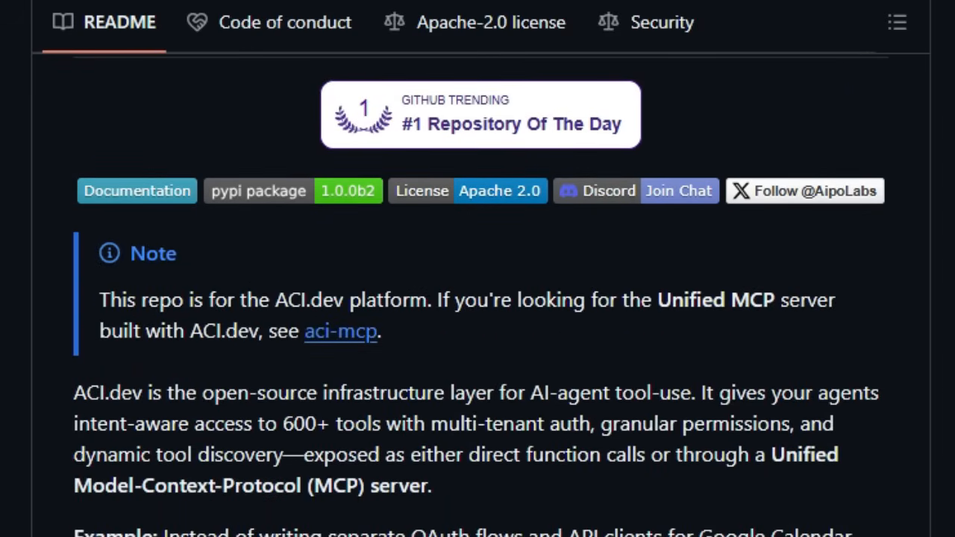
{"action": "scroll", "scroll_direction": "down", "scroll_amount": 3}
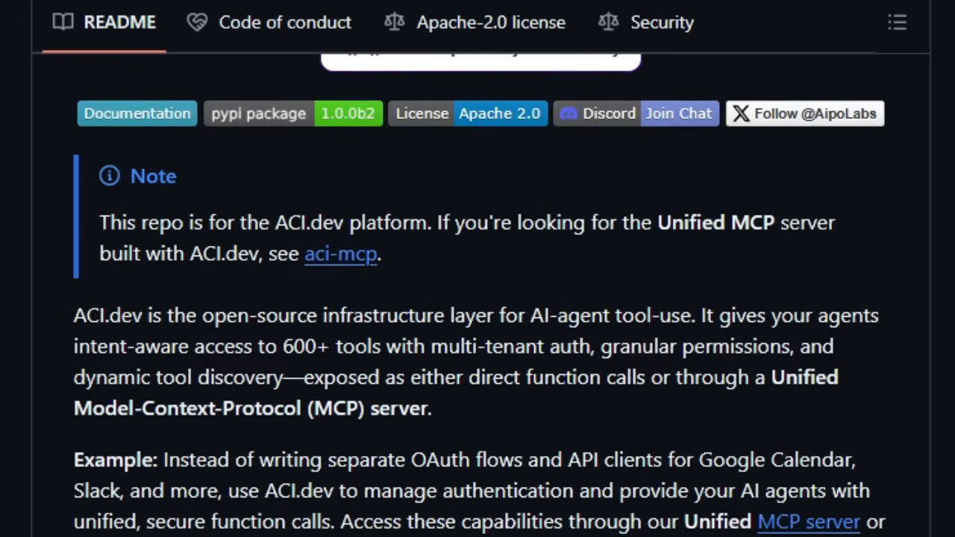
{"action": "scroll", "scroll_direction": "down", "scroll_amount": 3}
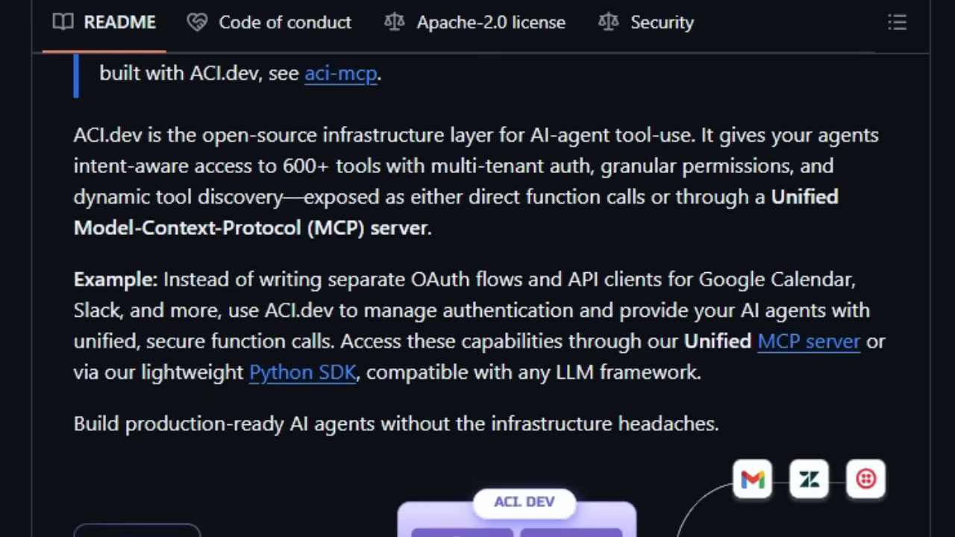
{"action": "scroll", "scroll_direction": "down", "scroll_amount": 3}
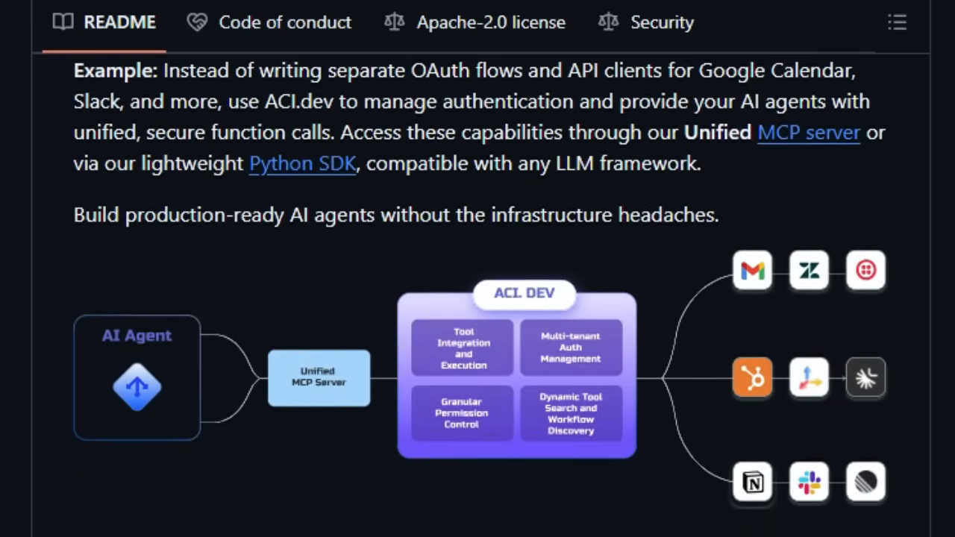
{"action": "scroll", "scroll_direction": "down", "scroll_amount": 3}
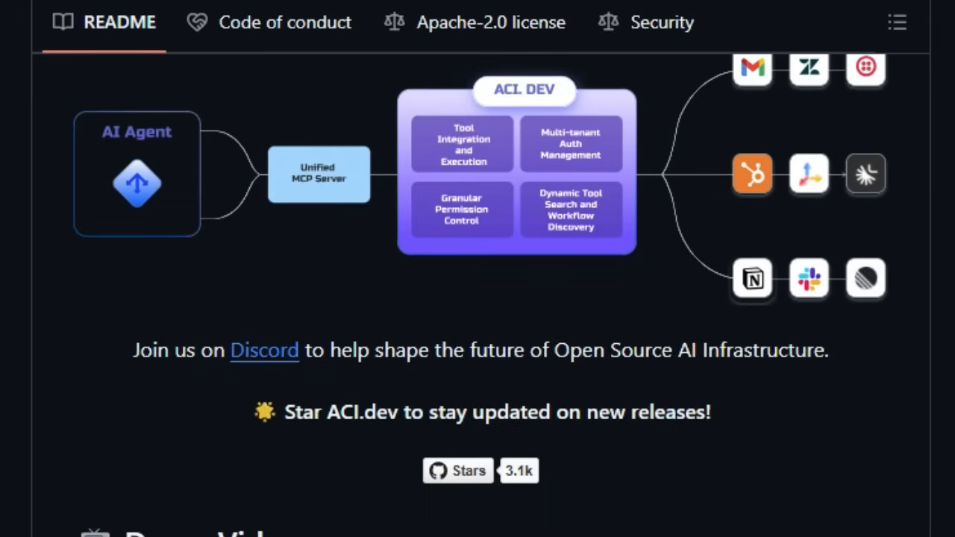
{"action": "scroll", "scroll_direction": "down", "scroll_amount": 3}
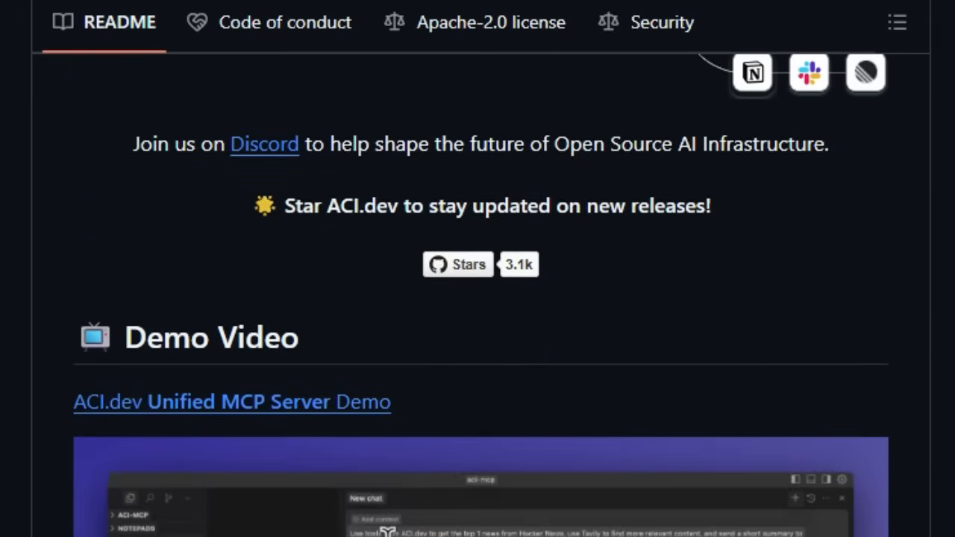
- Continue through the use cases and Quick Links sections
{"action": "scroll", "scroll_direction": "down", "scroll_amount": 3}
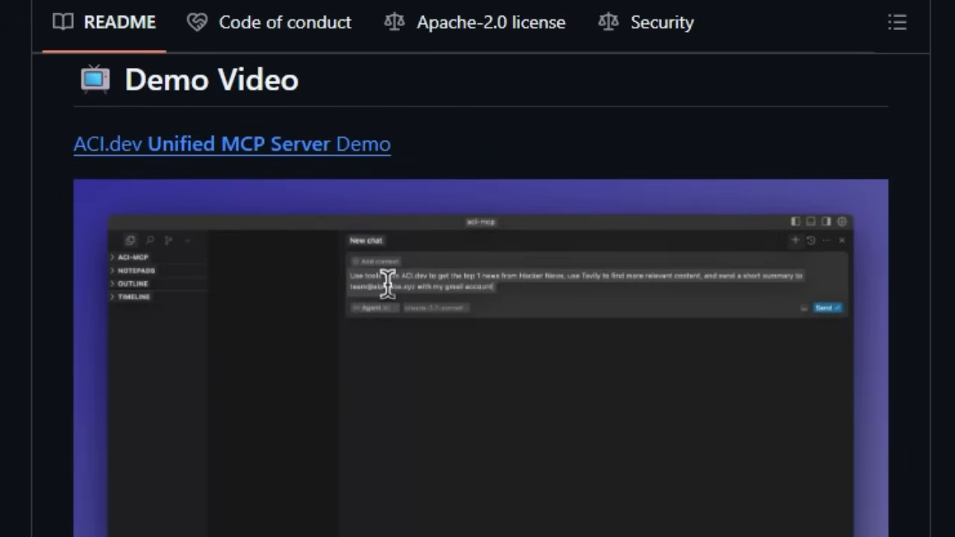
{"action": "scroll", "scroll_direction": "down", "scroll_amount": 3}
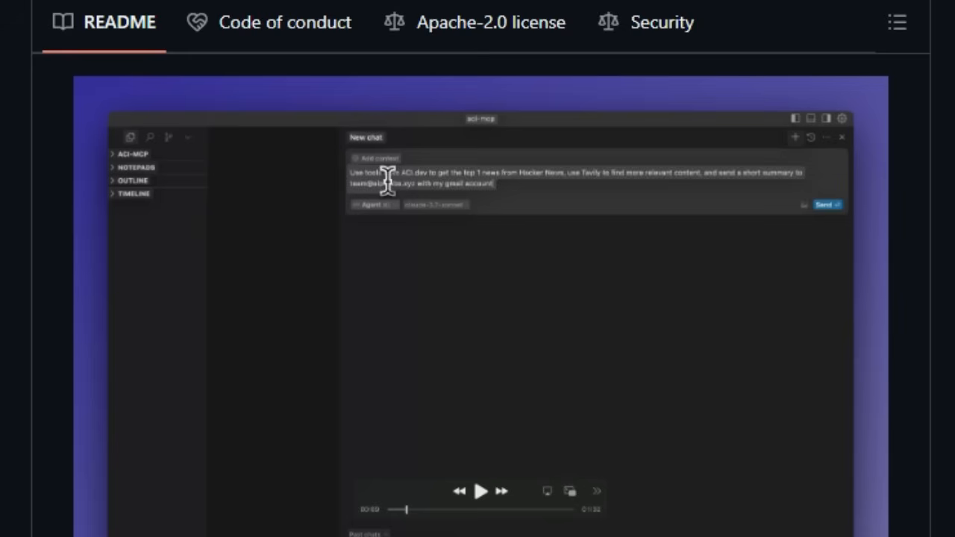
{"action": "scroll", "scroll_direction": "down", "scroll_amount": 3}
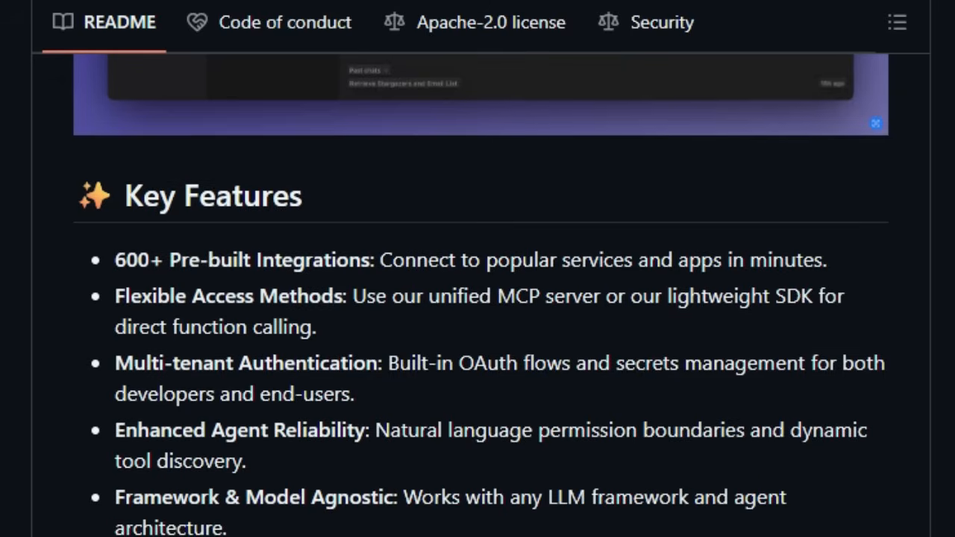
{"action": "scroll", "scroll_direction": "down", "scroll_amount": 3}
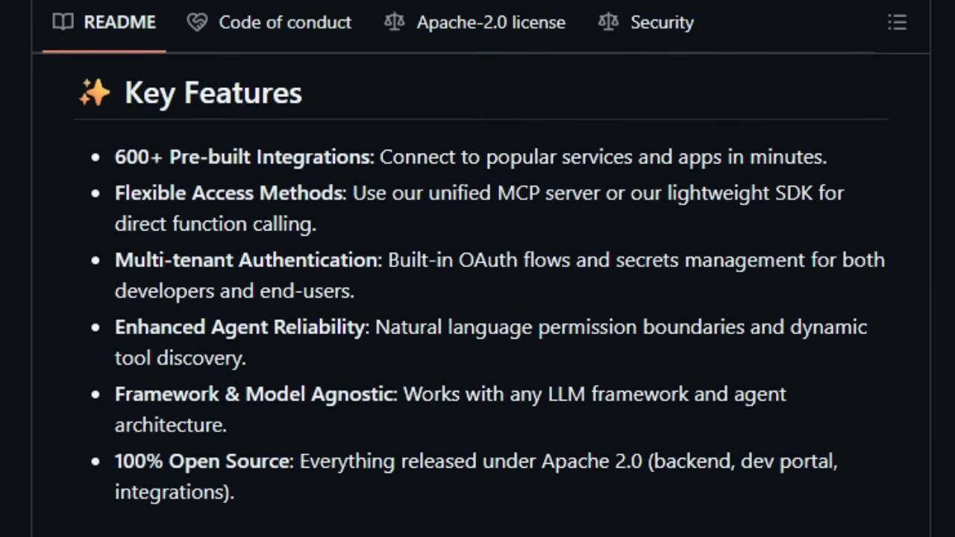
{"action": "scroll", "scroll_direction": "down", "scroll_amount": 3}
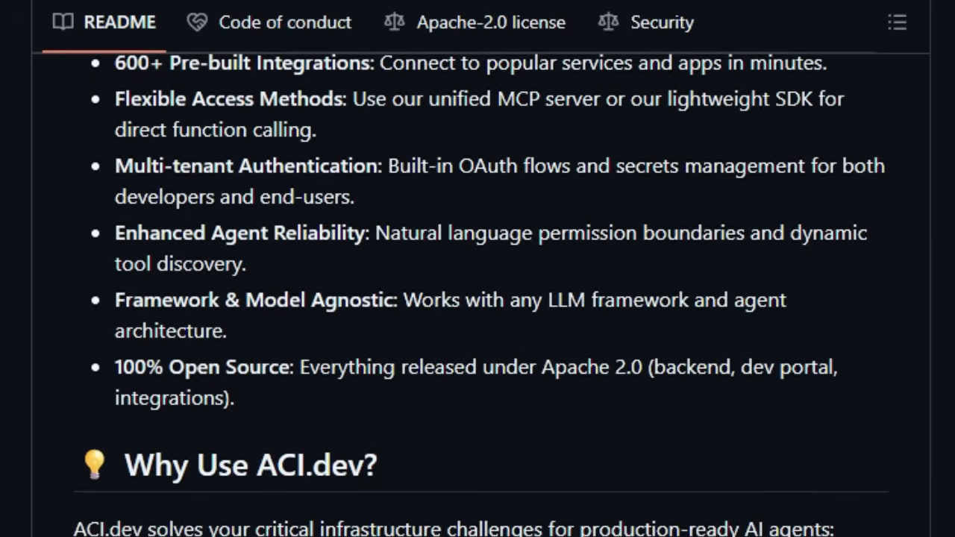
{"action": "scroll", "scroll_direction": "down", "scroll_amount": 3}
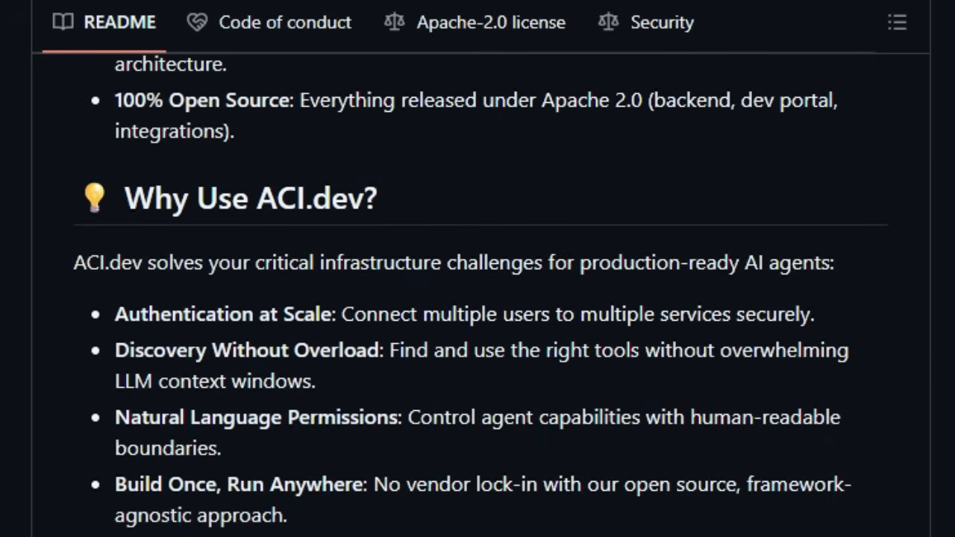
{"action": "scroll", "scroll_direction": "down", "scroll_amount": 3}
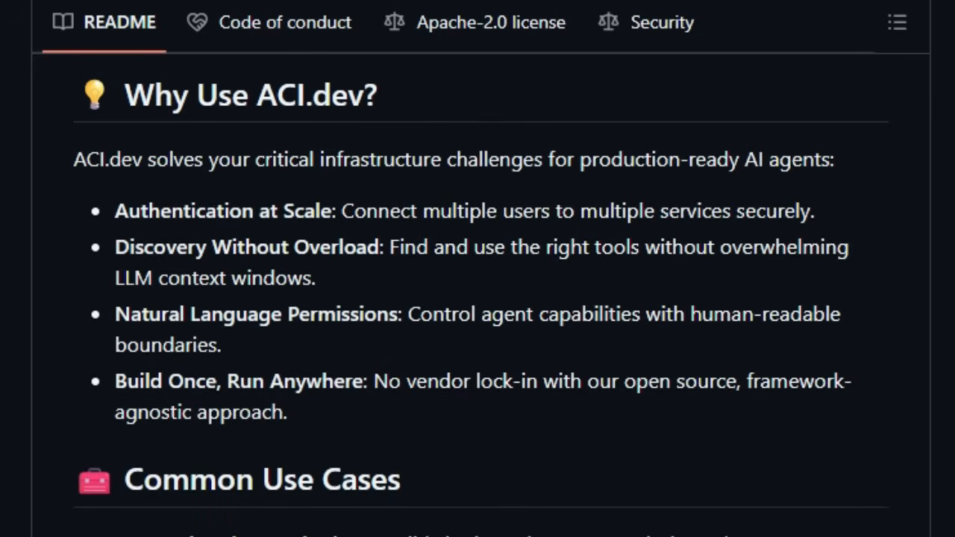
{"action": "scroll", "scroll_direction": "down", "scroll_amount": 3}
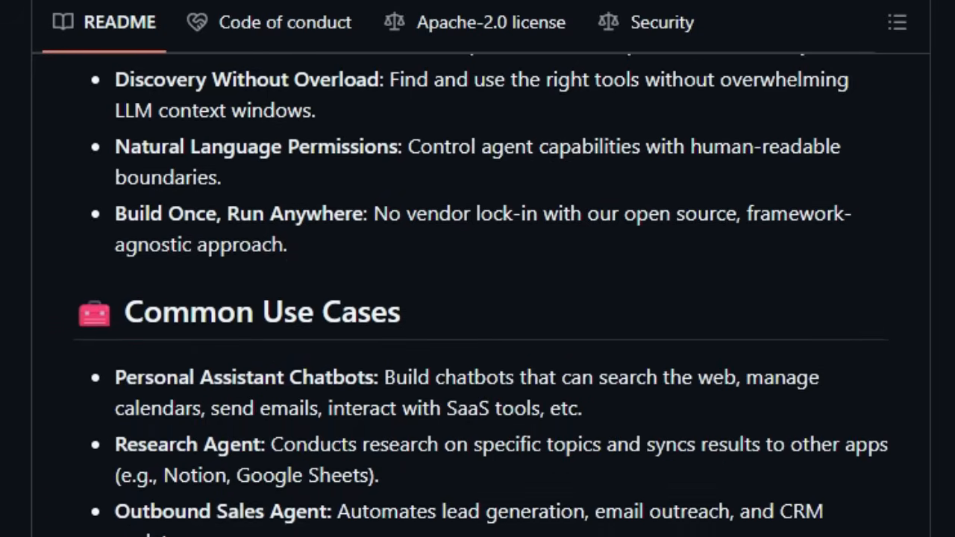
{"action": "scroll", "scroll_direction": "down", "scroll_amount": 3}
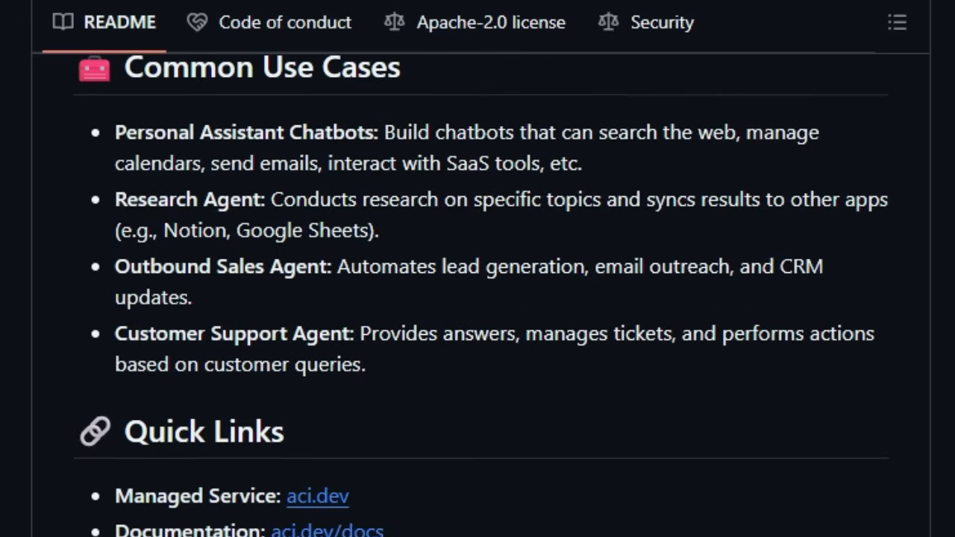
{"action": "scroll", "scroll_direction": "down", "scroll_amount": 3}
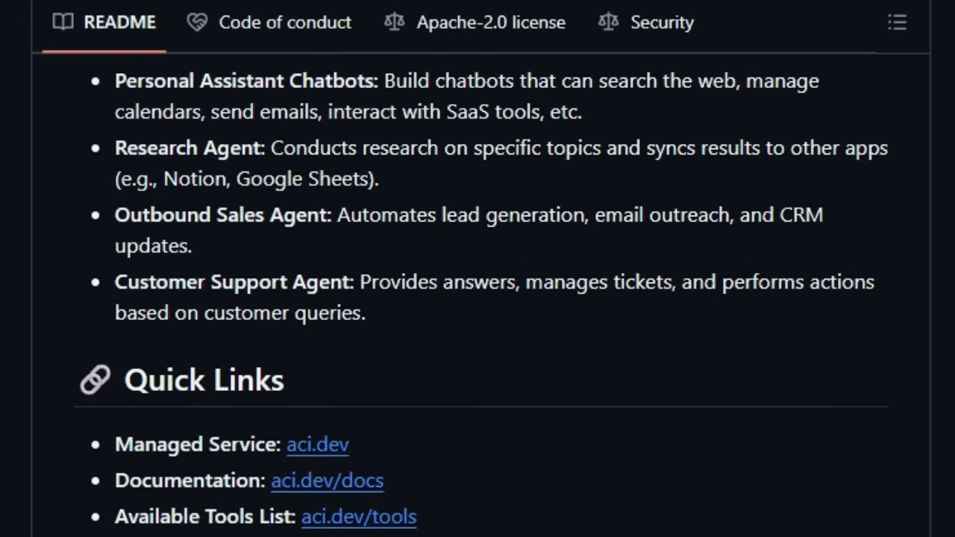
- Scroll past Contributing down to the Star History chart
{"action": "scroll", "scroll_direction": "down", "scroll_amount": 3}
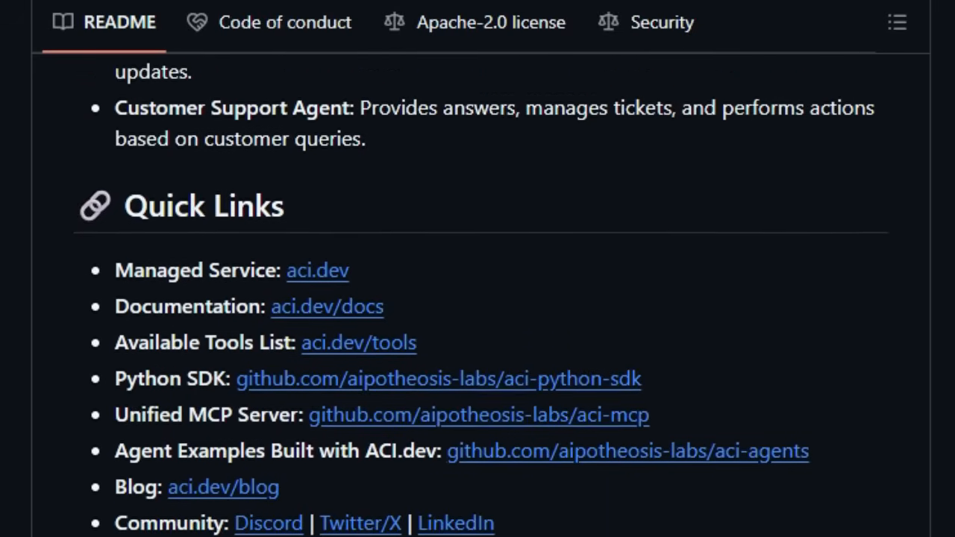
{"action": "scroll", "scroll_direction": "down", "scroll_amount": 3}
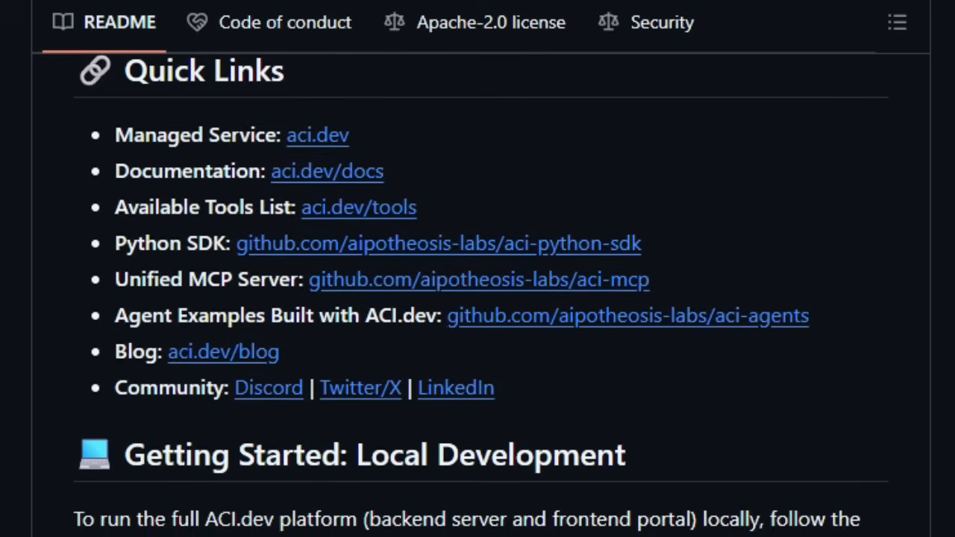
{"action": "scroll", "scroll_direction": "down", "scroll_amount": 3}
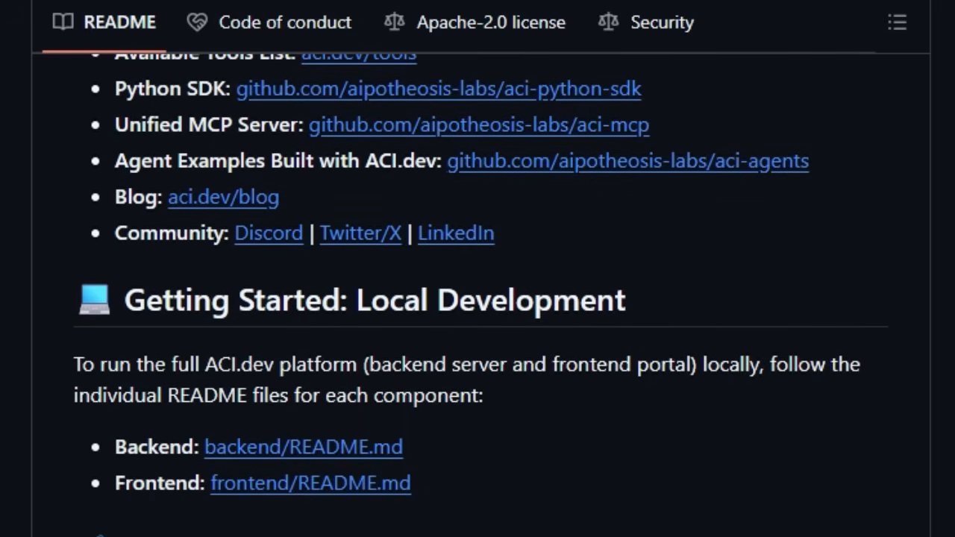
{"action": "scroll", "scroll_direction": "down", "scroll_amount": 3}
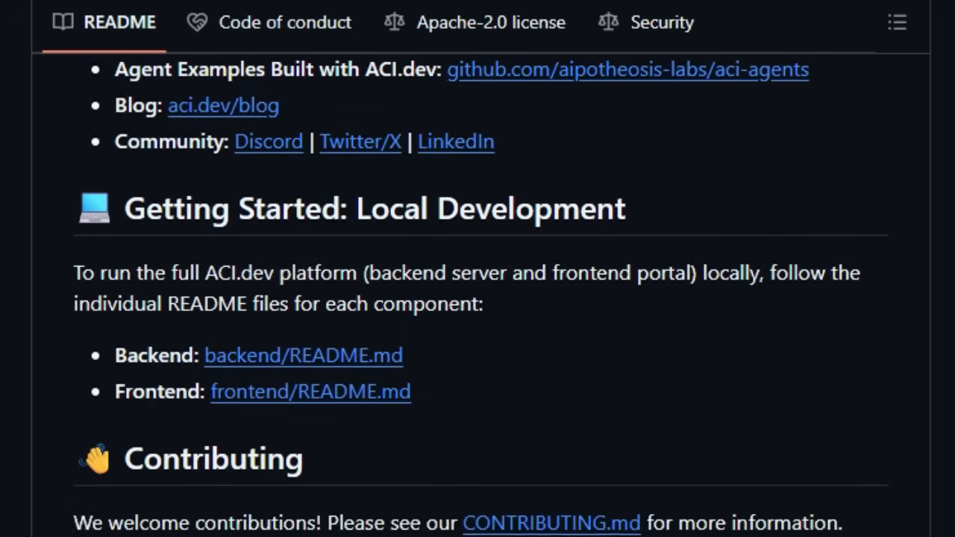
{"action": "scroll", "scroll_direction": "down", "scroll_amount": 3}
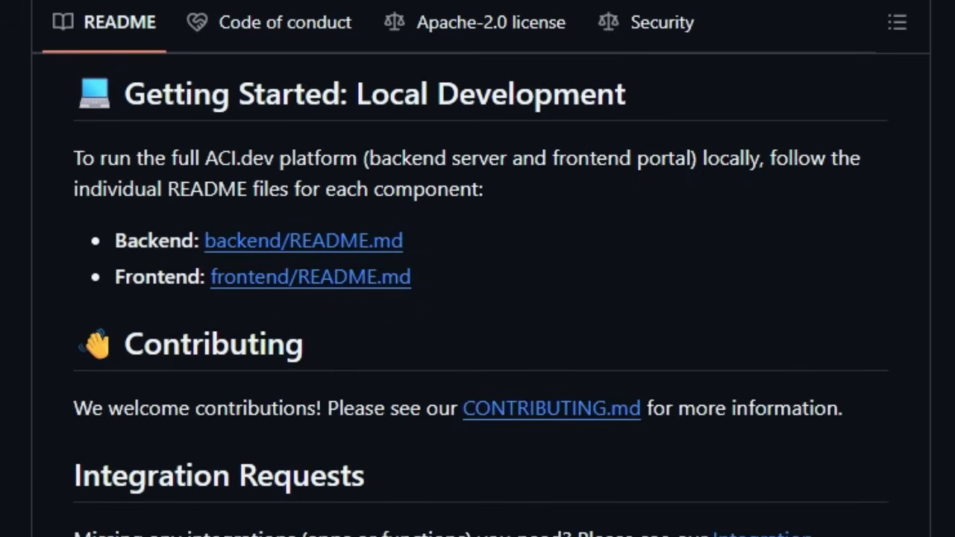
{"action": "scroll", "scroll_direction": "down", "scroll_amount": 3}
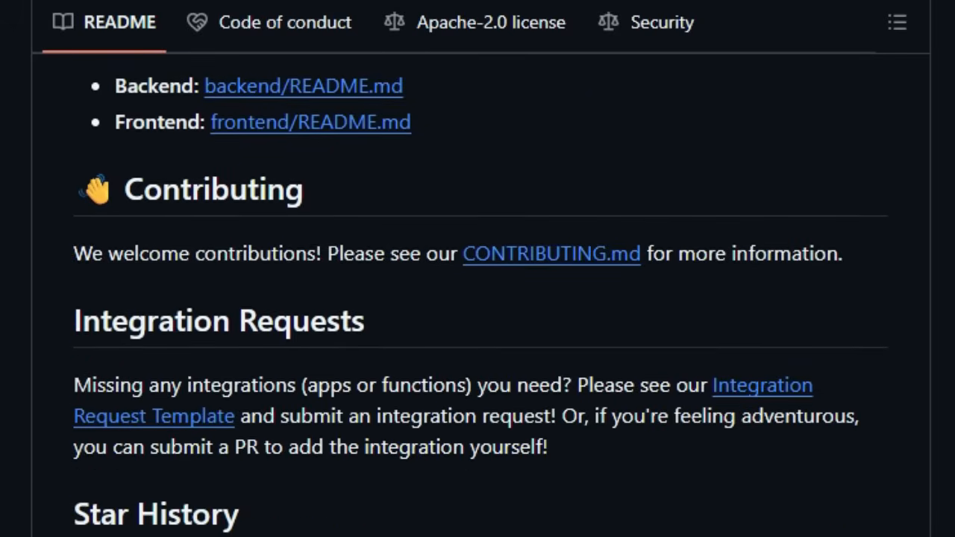
{"action": "scroll", "scroll_direction": "down", "scroll_amount": 3}
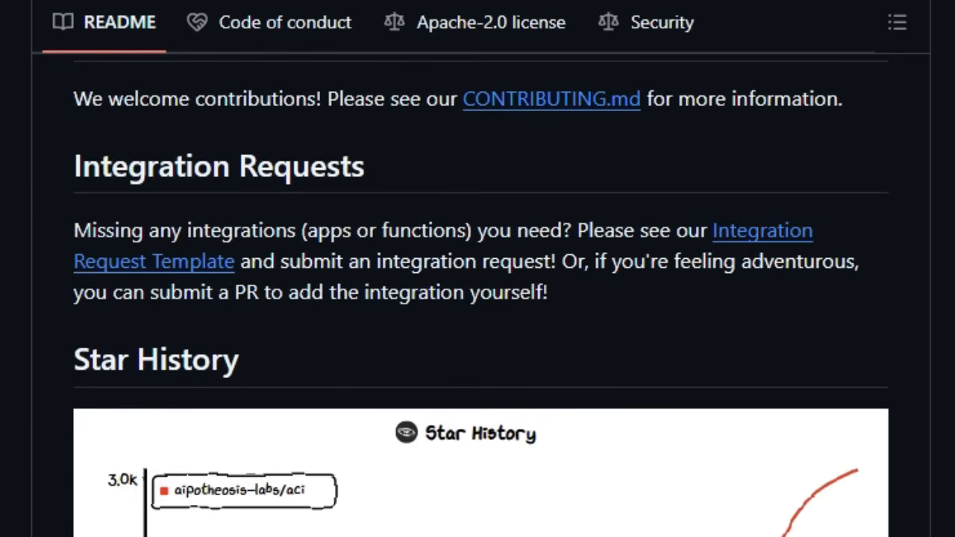
{"action": "scroll", "scroll_direction": "down", "scroll_amount": 3}
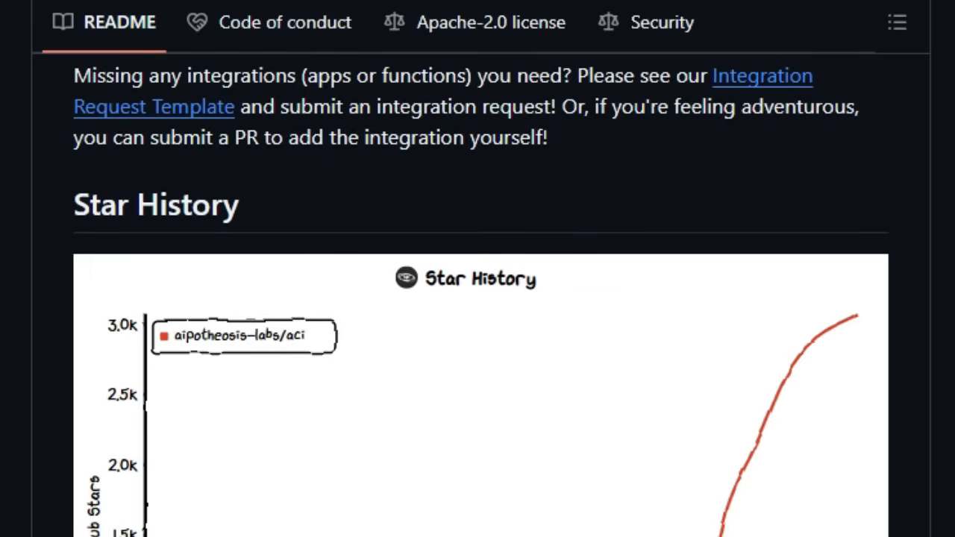
{"action": "scroll", "scroll_direction": "down", "scroll_amount": 3}
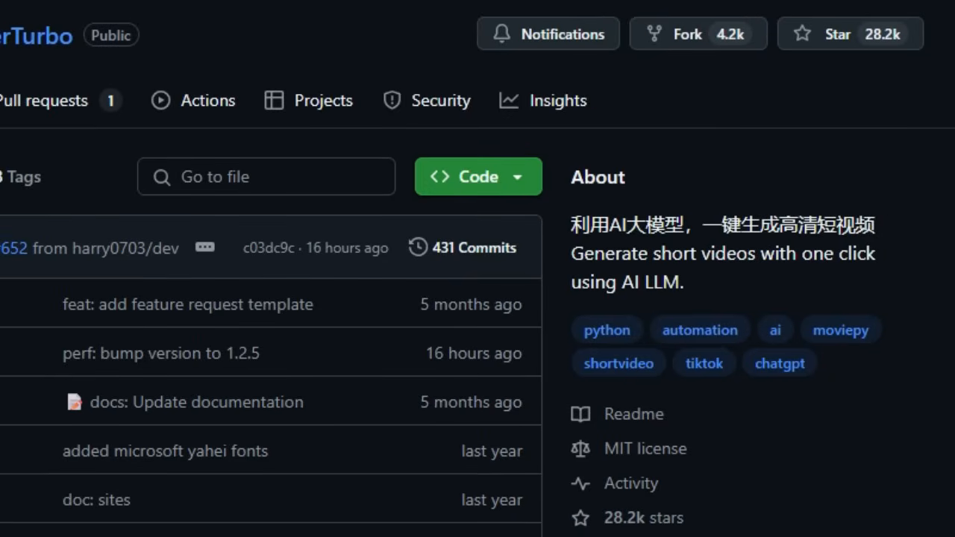
- Scroll the MoneyPrinterTurbo README past the Web and API screenshots to the feature checklist and future plans
{"action": "scroll", "scroll_direction": "down", "scroll_amount": 3}
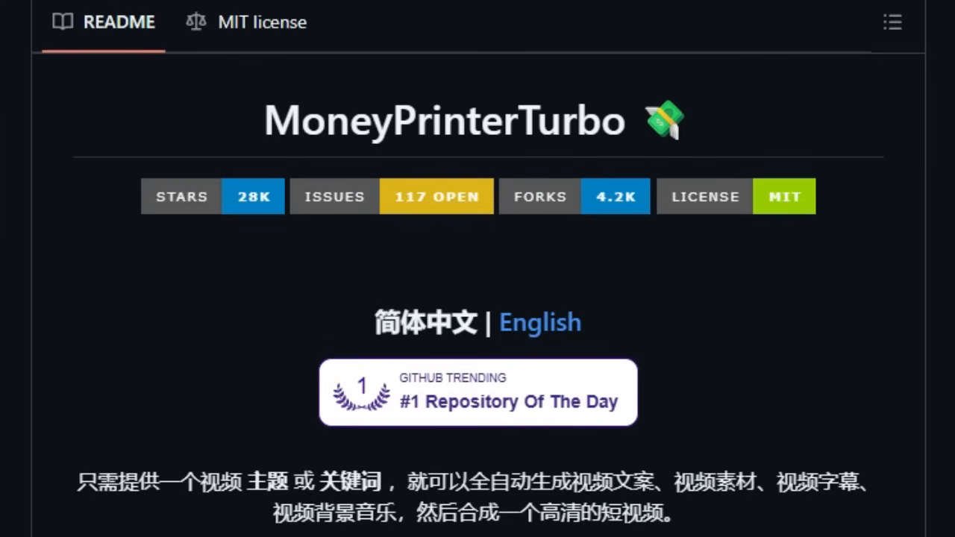
{"action": "scroll", "scroll_direction": "down", "scroll_amount": 3}
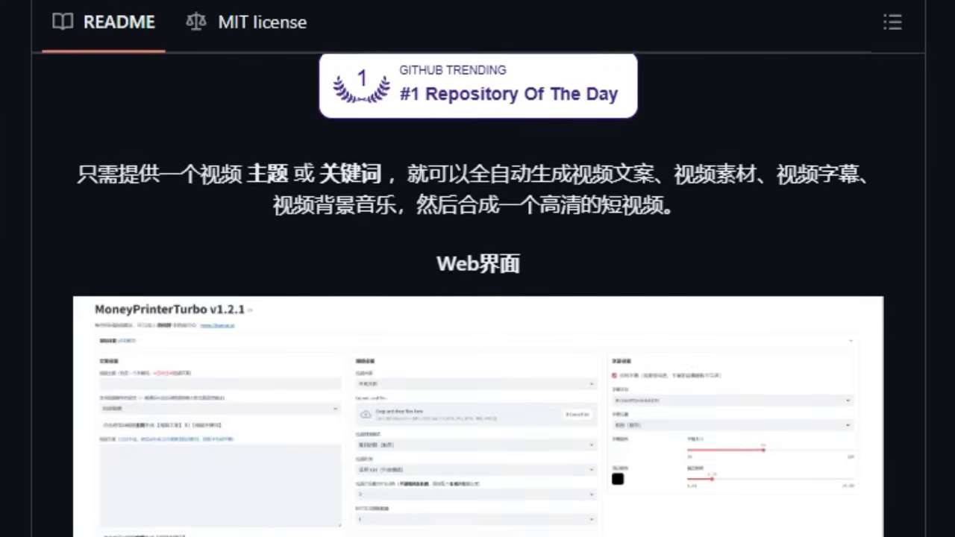
{"action": "scroll", "scroll_direction": "down", "scroll_amount": 3}
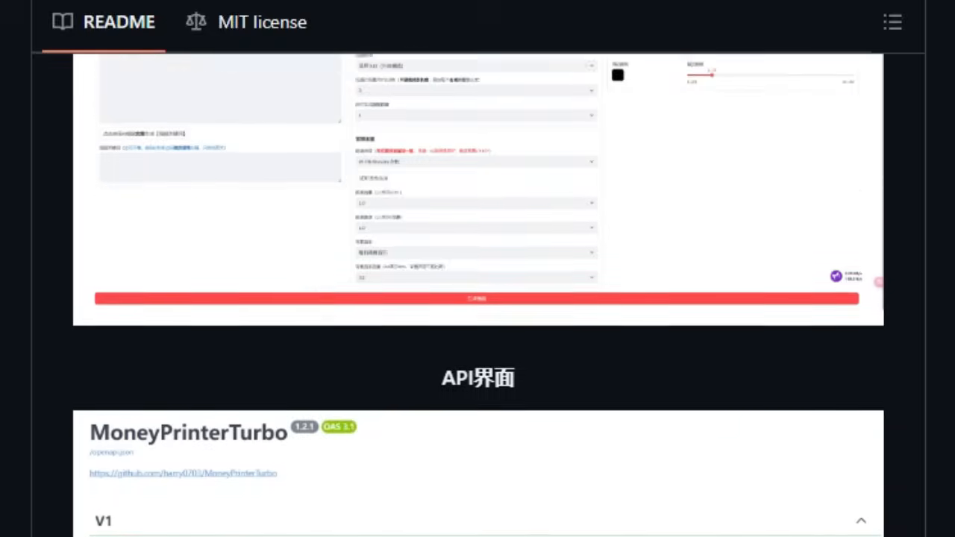
{"action": "scroll", "scroll_direction": "down", "scroll_amount": 3}
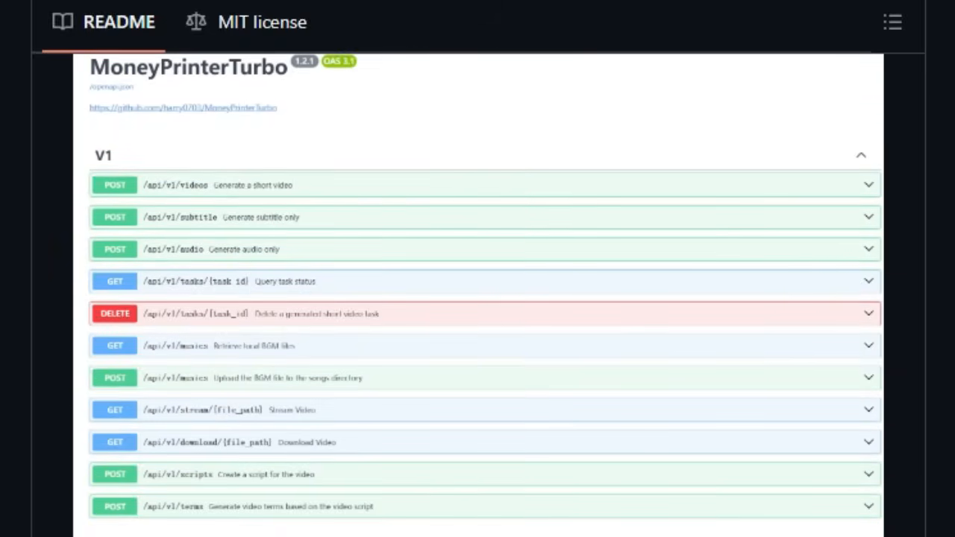
{"action": "scroll", "scroll_direction": "down", "scroll_amount": 3}
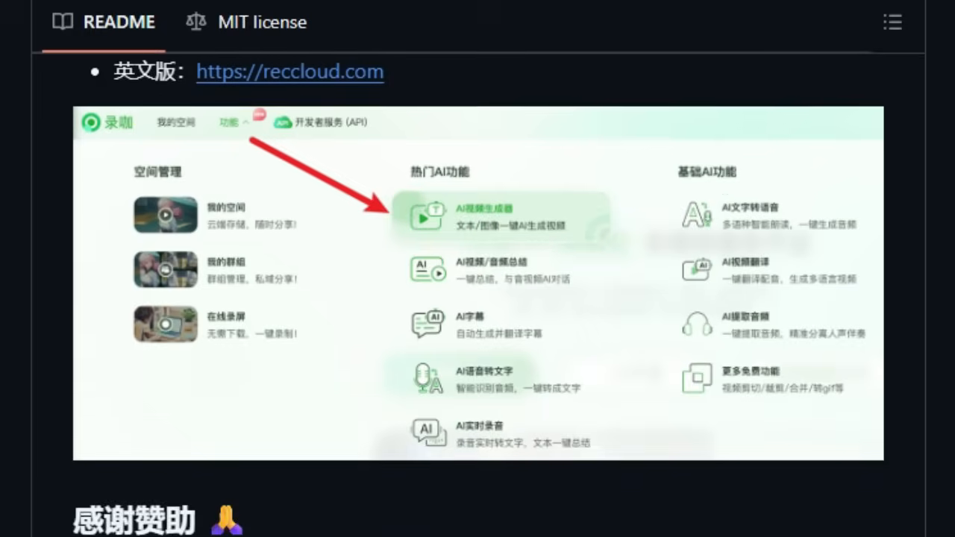
{"action": "scroll", "scroll_direction": "down", "scroll_amount": 3}
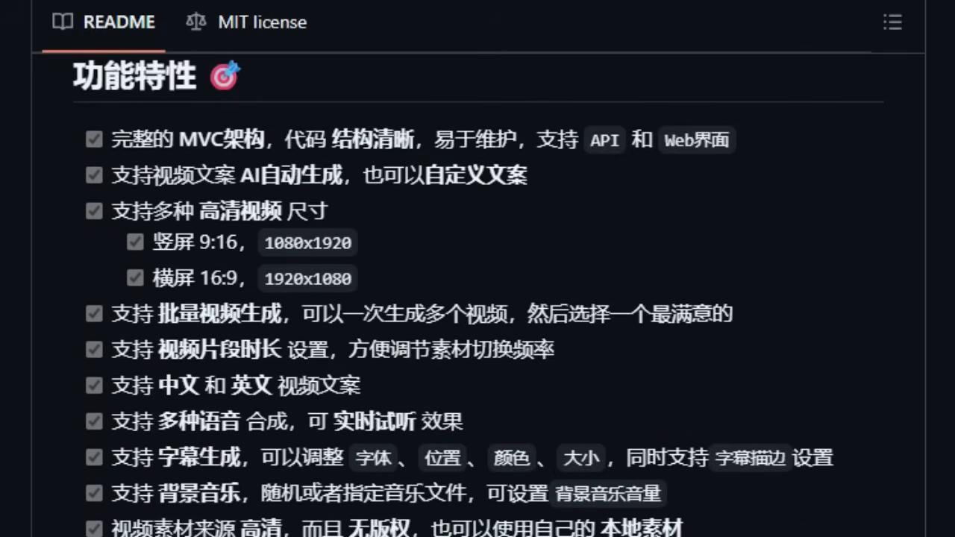
{"action": "scroll", "scroll_direction": "down", "scroll_amount": 3}
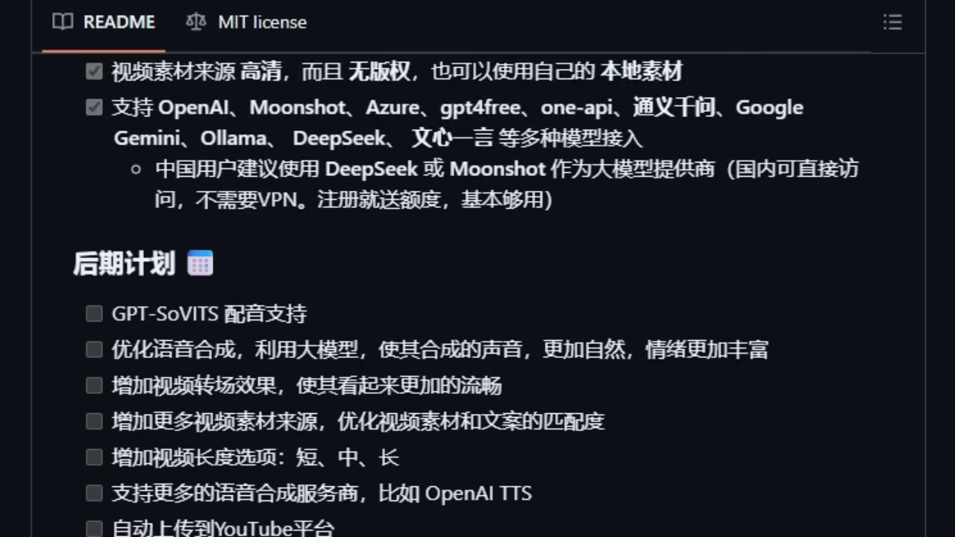
- Reach the README's demo section and start the portrait demo video playing
{"action": "scroll", "scroll_direction": "down", "scroll_amount": 3}
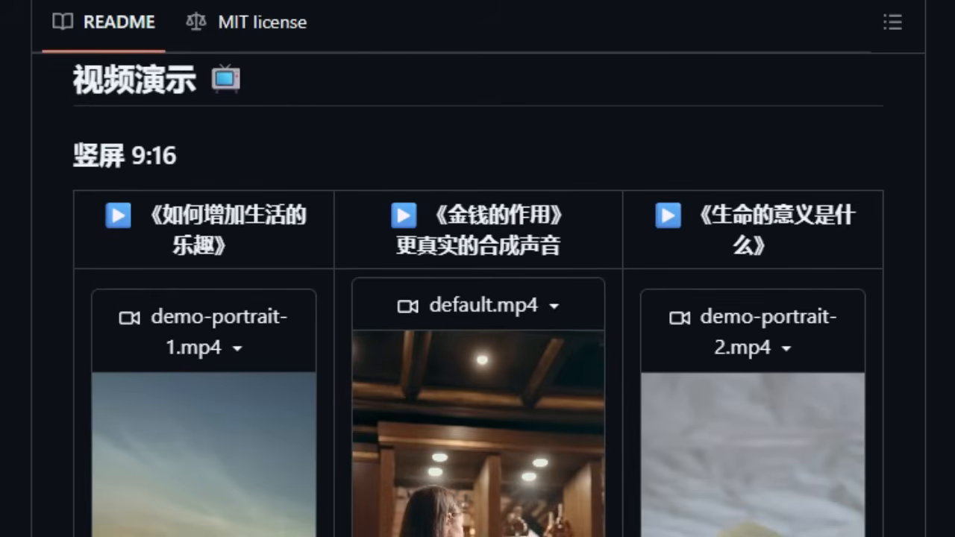
{"action": "scroll", "scroll_direction": "down", "scroll_amount": 3}
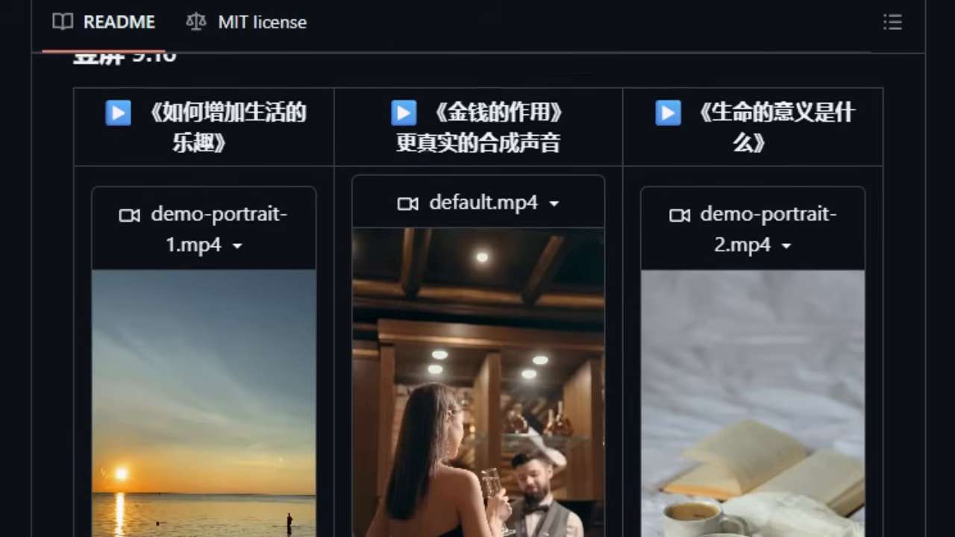
{"action": "scroll", "scroll_direction": "down", "scroll_amount": 3}
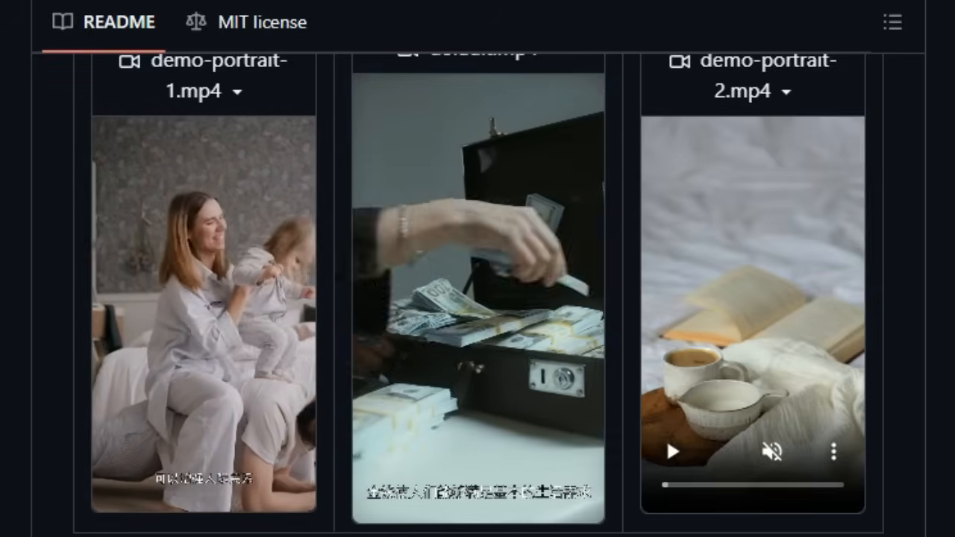
{"action": "left_click", "coordinate": [669, 451]}
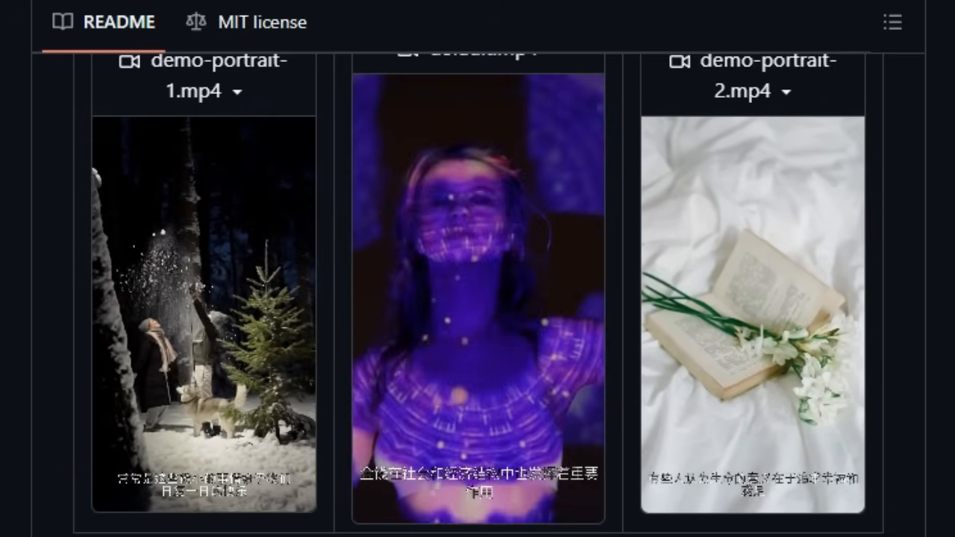
- Continue to the landscape 16:9 demos and start those videos playing
{"action": "scroll", "scroll_direction": "down", "scroll_amount": 3}
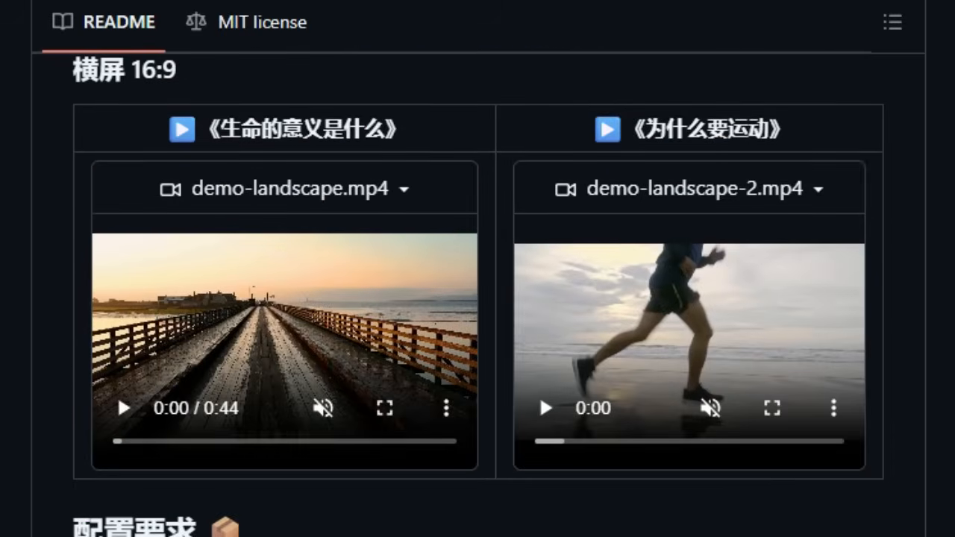
{"action": "scroll", "scroll_direction": "down", "scroll_amount": 3}
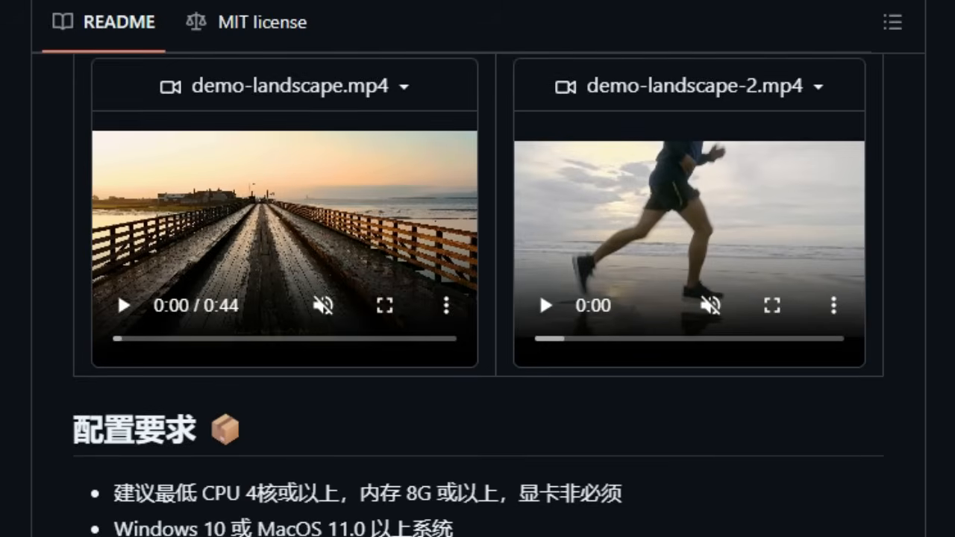
{"action": "left_click", "coordinate": [122, 305]}
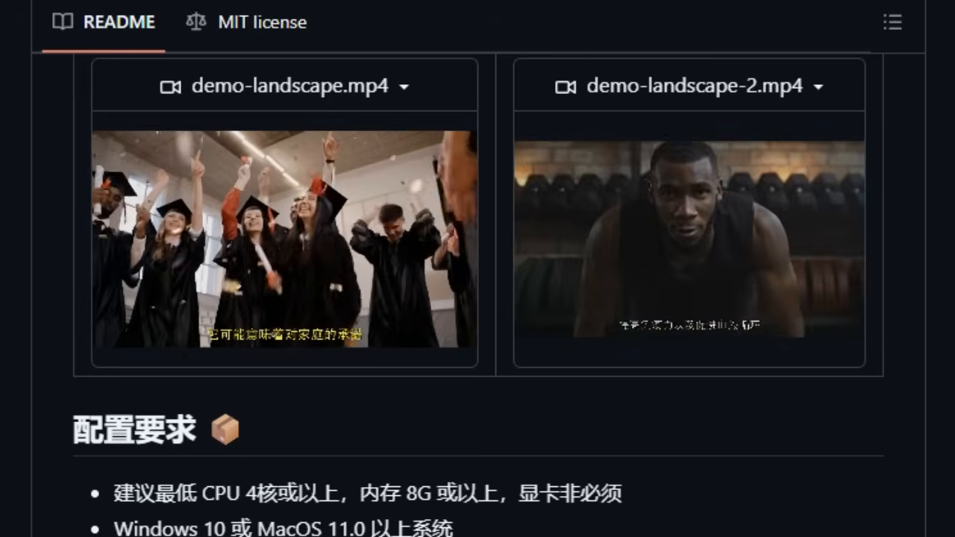
- Scroll the README through quick start, Docker and manual deployment instructions
{"action": "scroll", "scroll_direction": "down", "scroll_amount": 3}
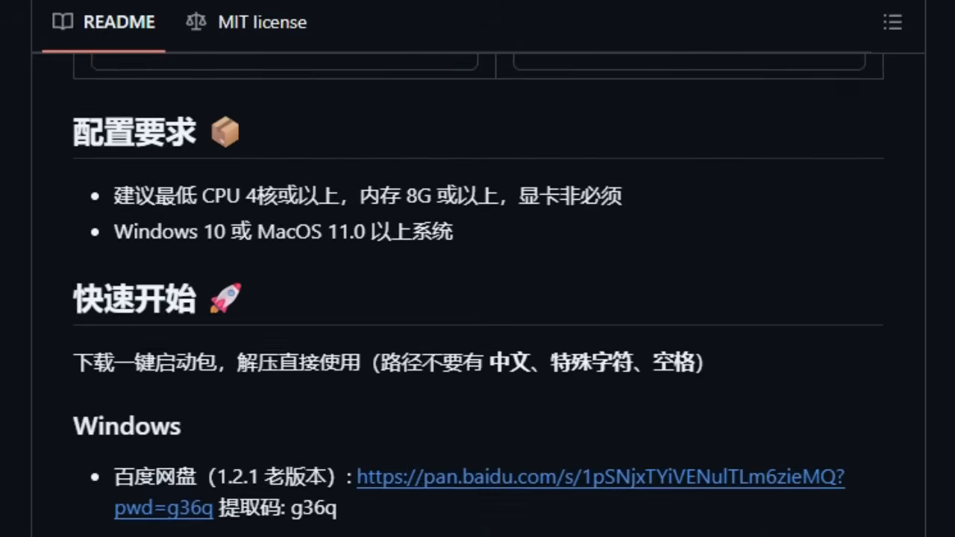
{"action": "scroll", "scroll_direction": "down", "scroll_amount": 3}
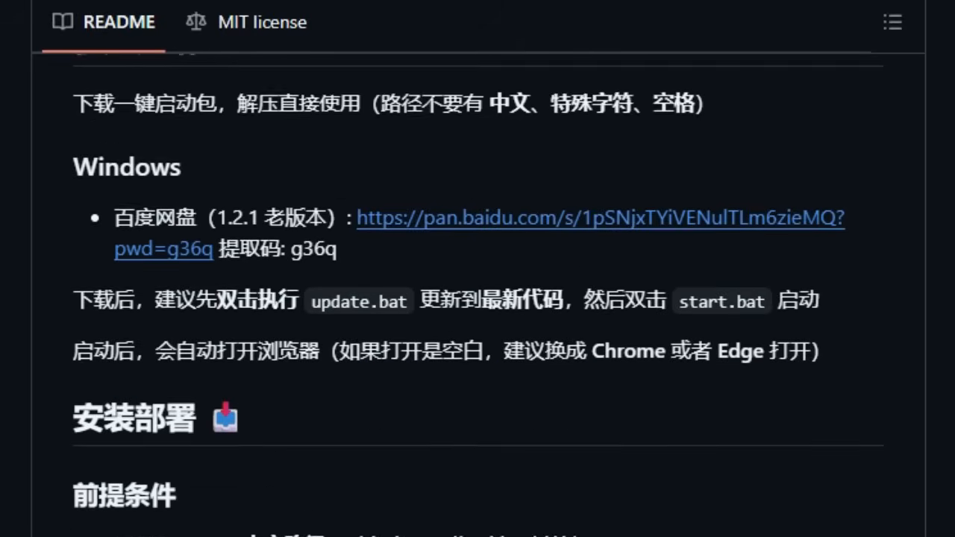
{"action": "scroll", "scroll_direction": "down", "scroll_amount": 3}
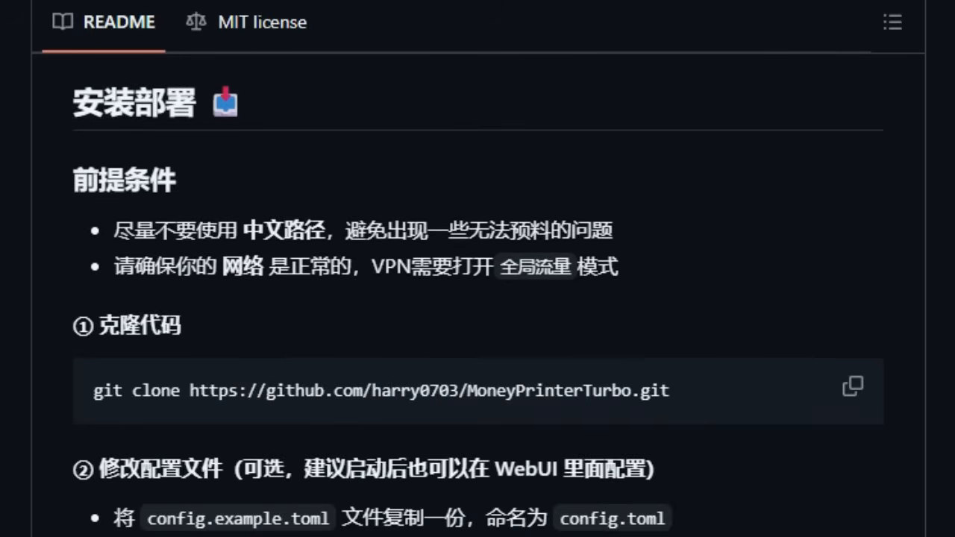
{"action": "scroll", "scroll_direction": "down", "scroll_amount": 3}
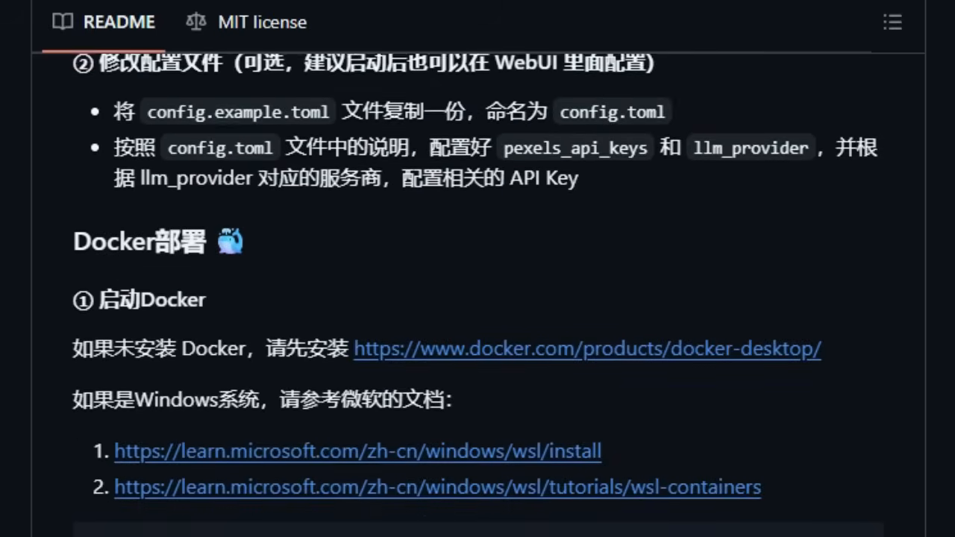
{"action": "scroll", "scroll_direction": "down", "scroll_amount": 3}
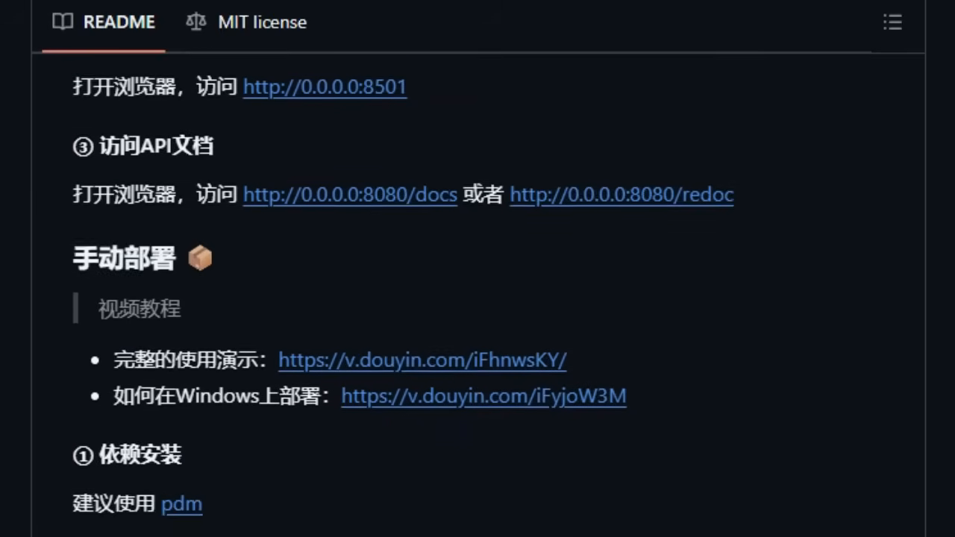
{"action": "scroll", "scroll_direction": "down", "scroll_amount": 3}
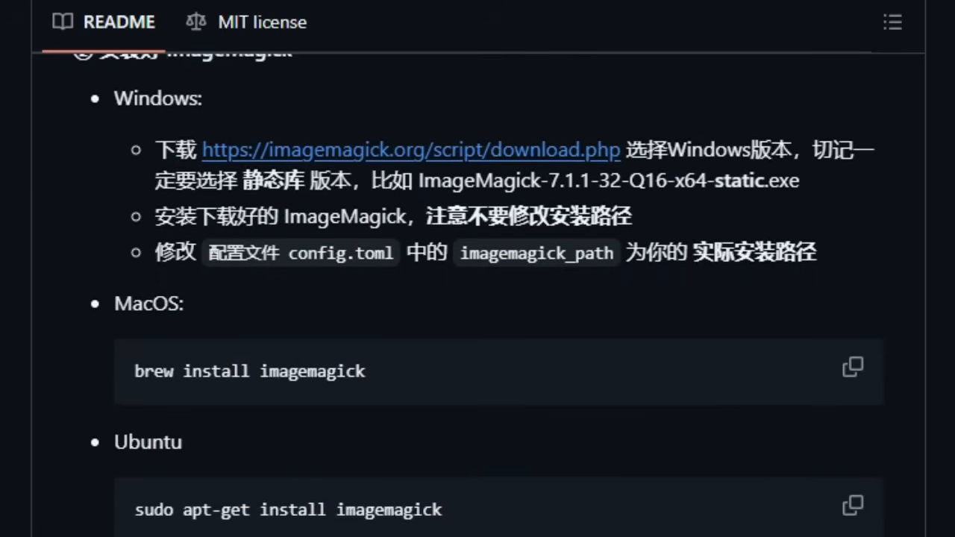
- Scroll on past subtitles and background music to the model folder tree and Common Questions
{"action": "scroll", "scroll_direction": "down", "scroll_amount": 3}
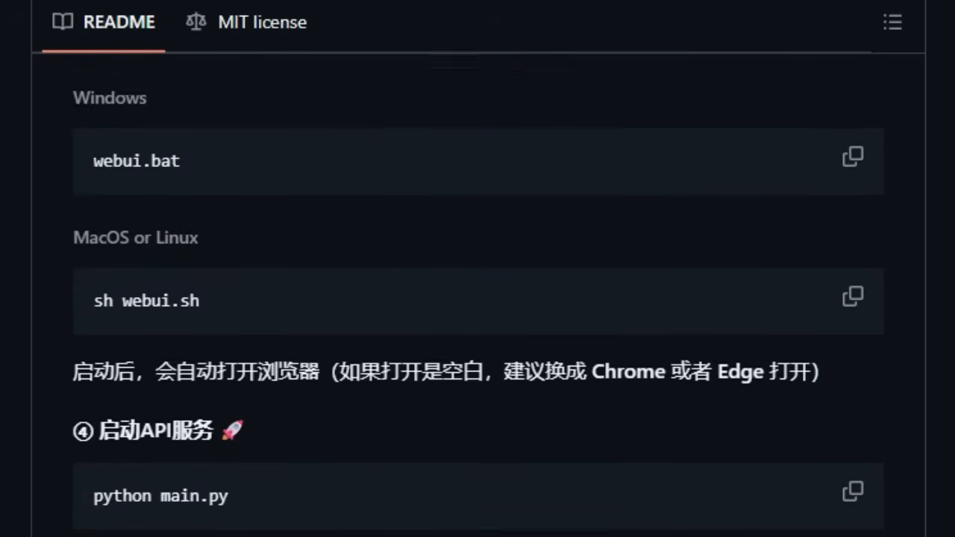
{"action": "scroll", "scroll_direction": "down", "scroll_amount": 3}
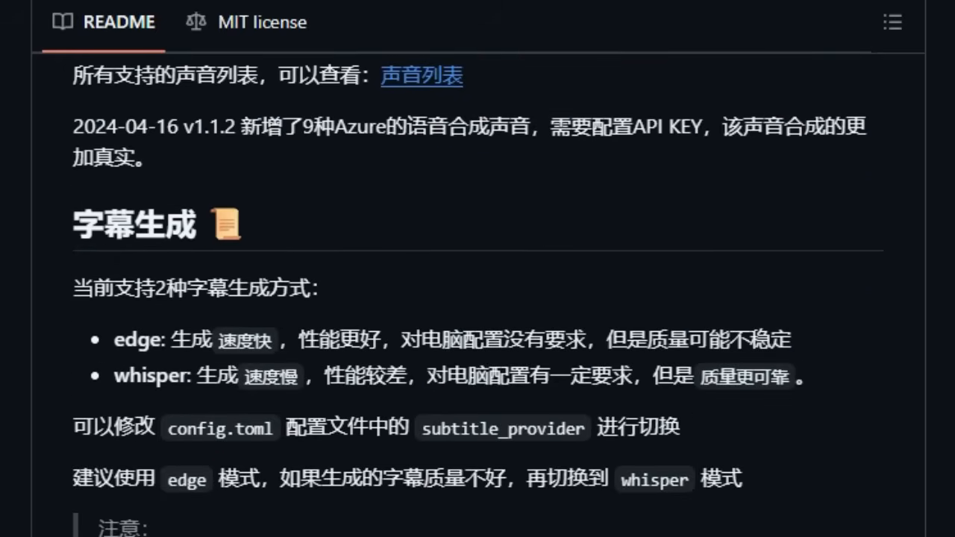
{"action": "scroll", "scroll_direction": "down", "scroll_amount": 3}
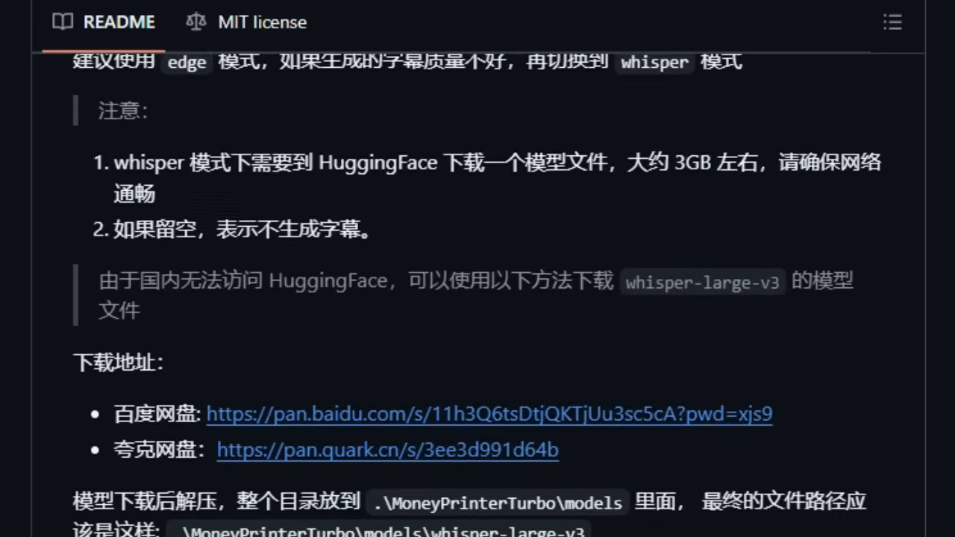
{"action": "scroll", "scroll_direction": "down", "scroll_amount": 3}
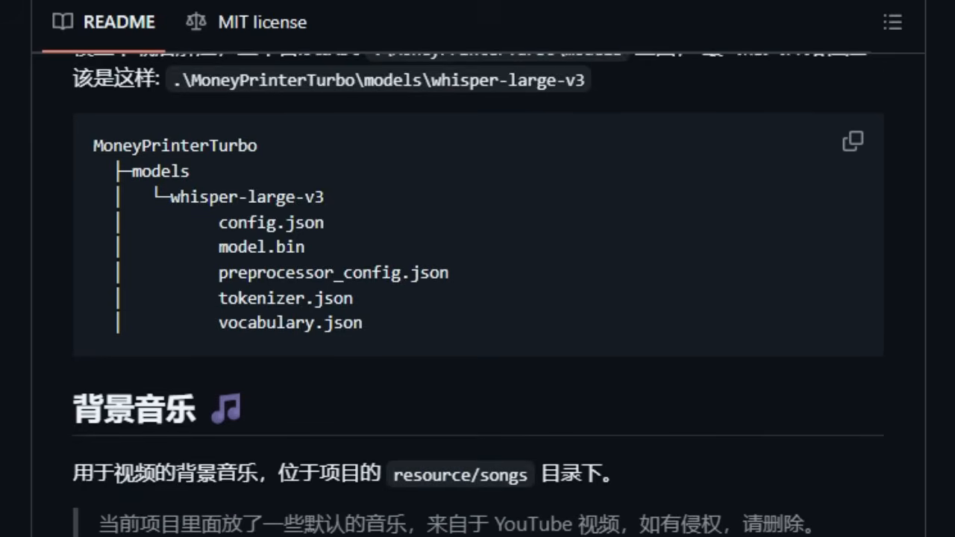
{"action": "scroll", "scroll_direction": "down", "scroll_amount": 3}
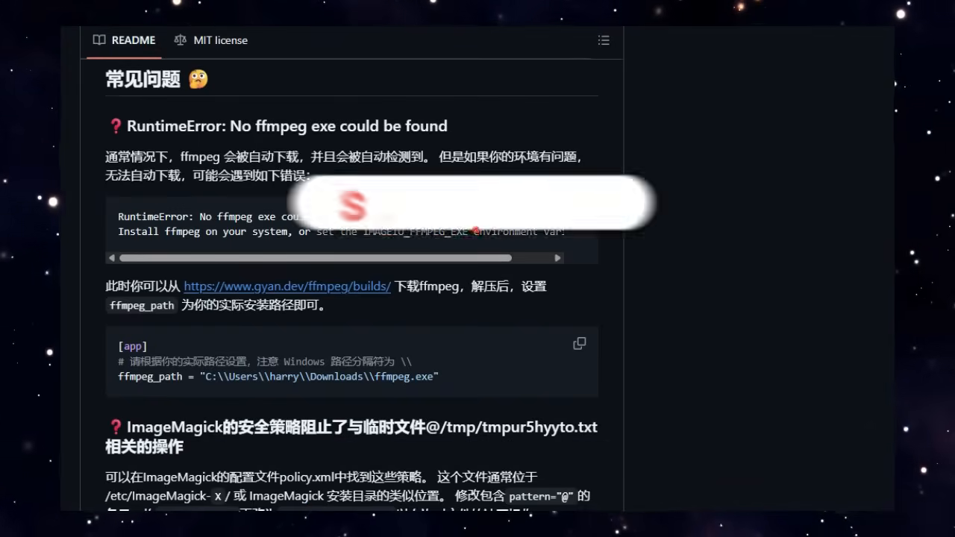
- Scroll past the FAQ, feedback and license to the Star History chart climbing past 25k stars
{"action": "scroll", "scroll_direction": "down", "scroll_amount": 3}
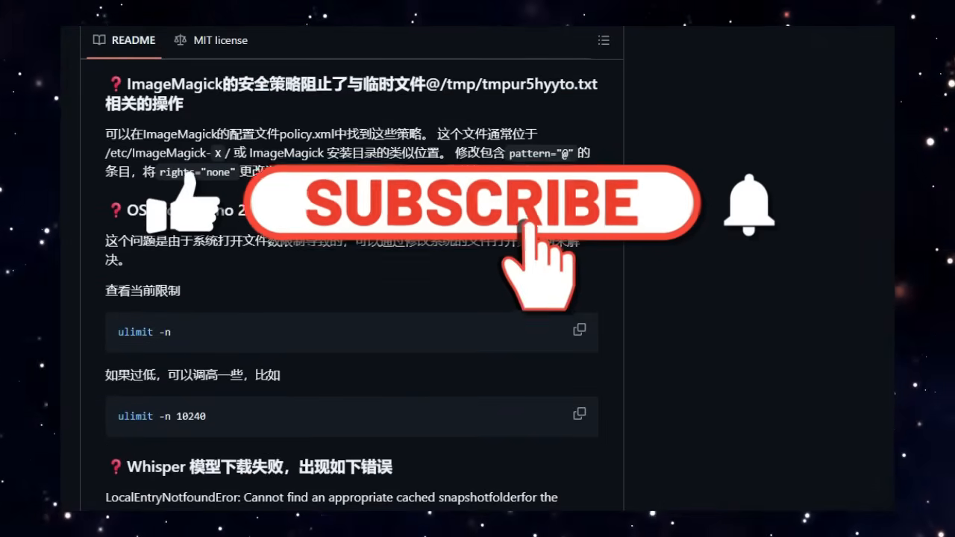
{"action": "scroll", "scroll_direction": "down", "scroll_amount": 3}
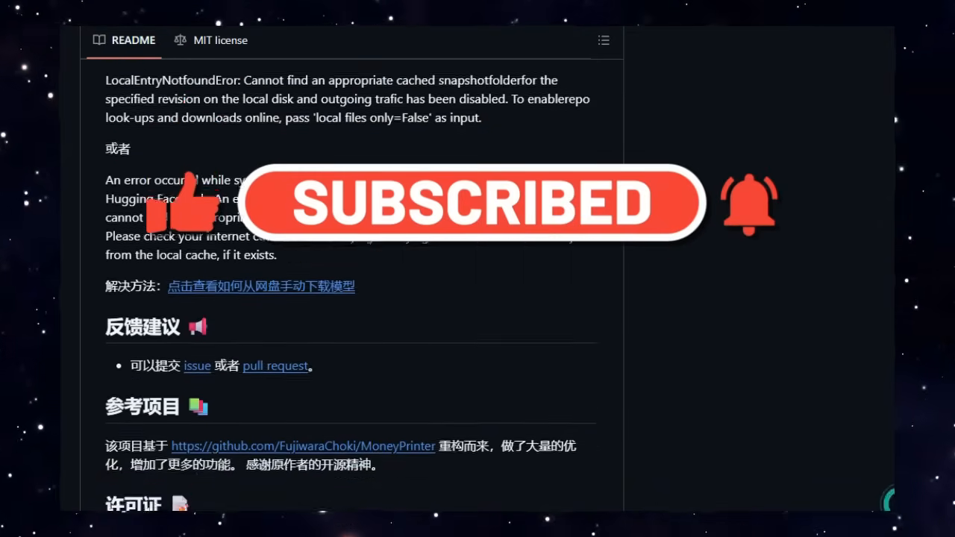
{"action": "scroll", "scroll_direction": "down", "scroll_amount": 3}
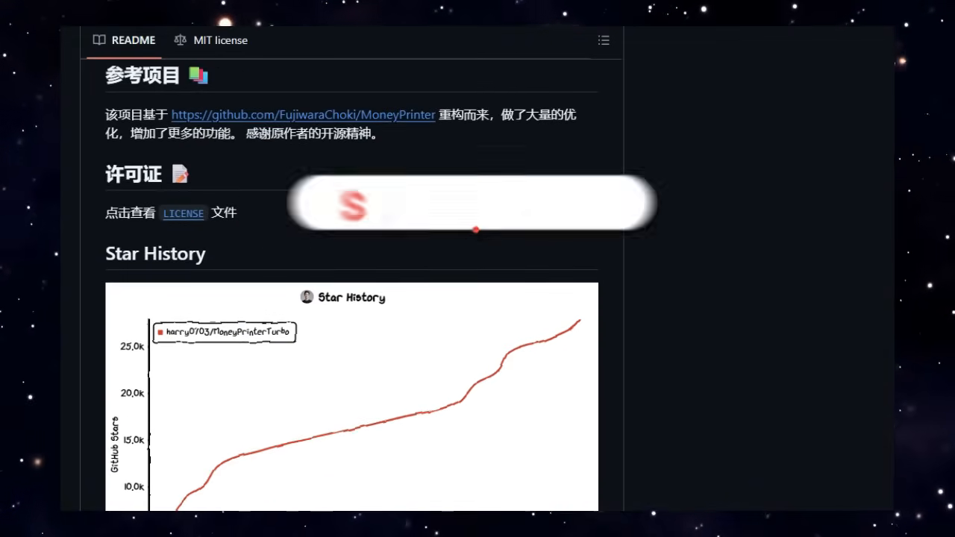
{"action": "scroll", "scroll_direction": "down", "scroll_amount": 3}
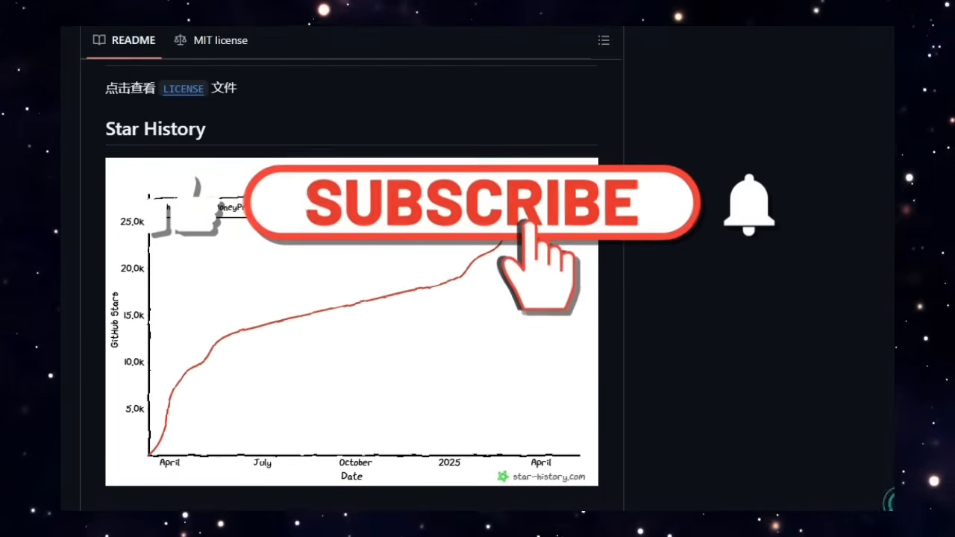